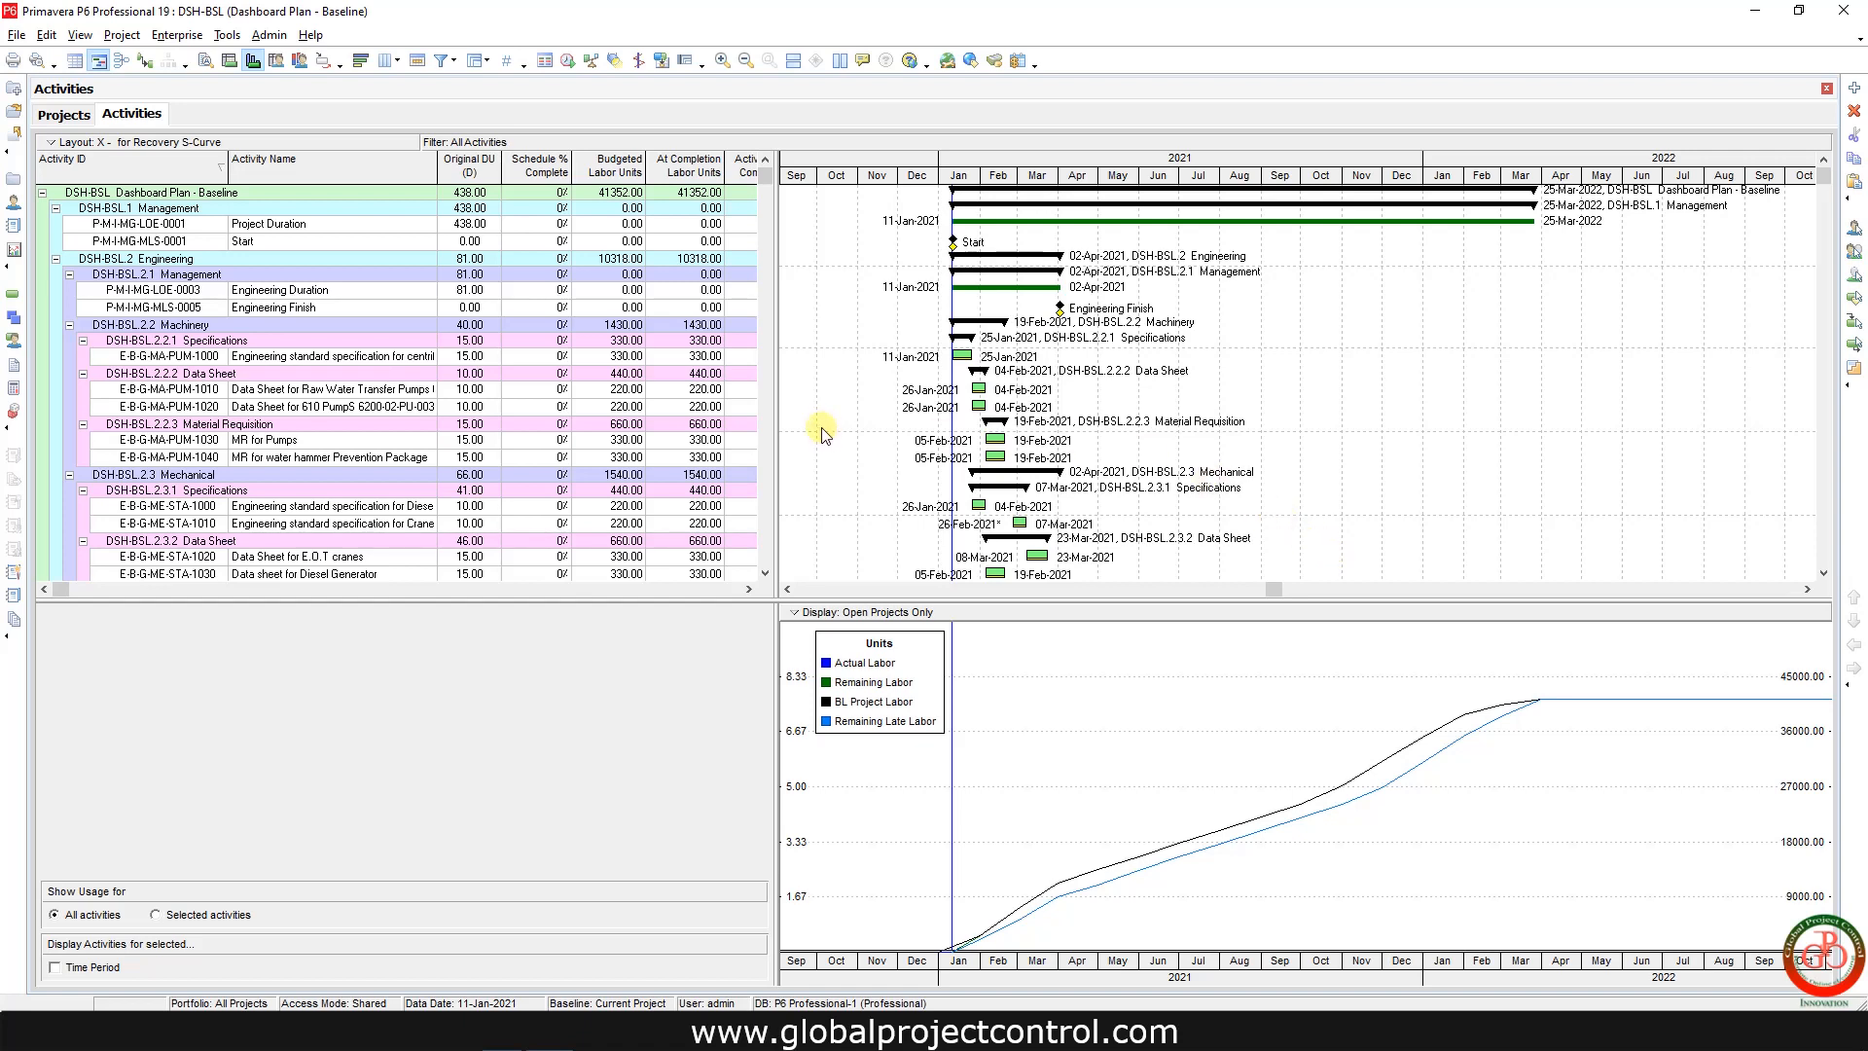
mouse_move(1163, 634)
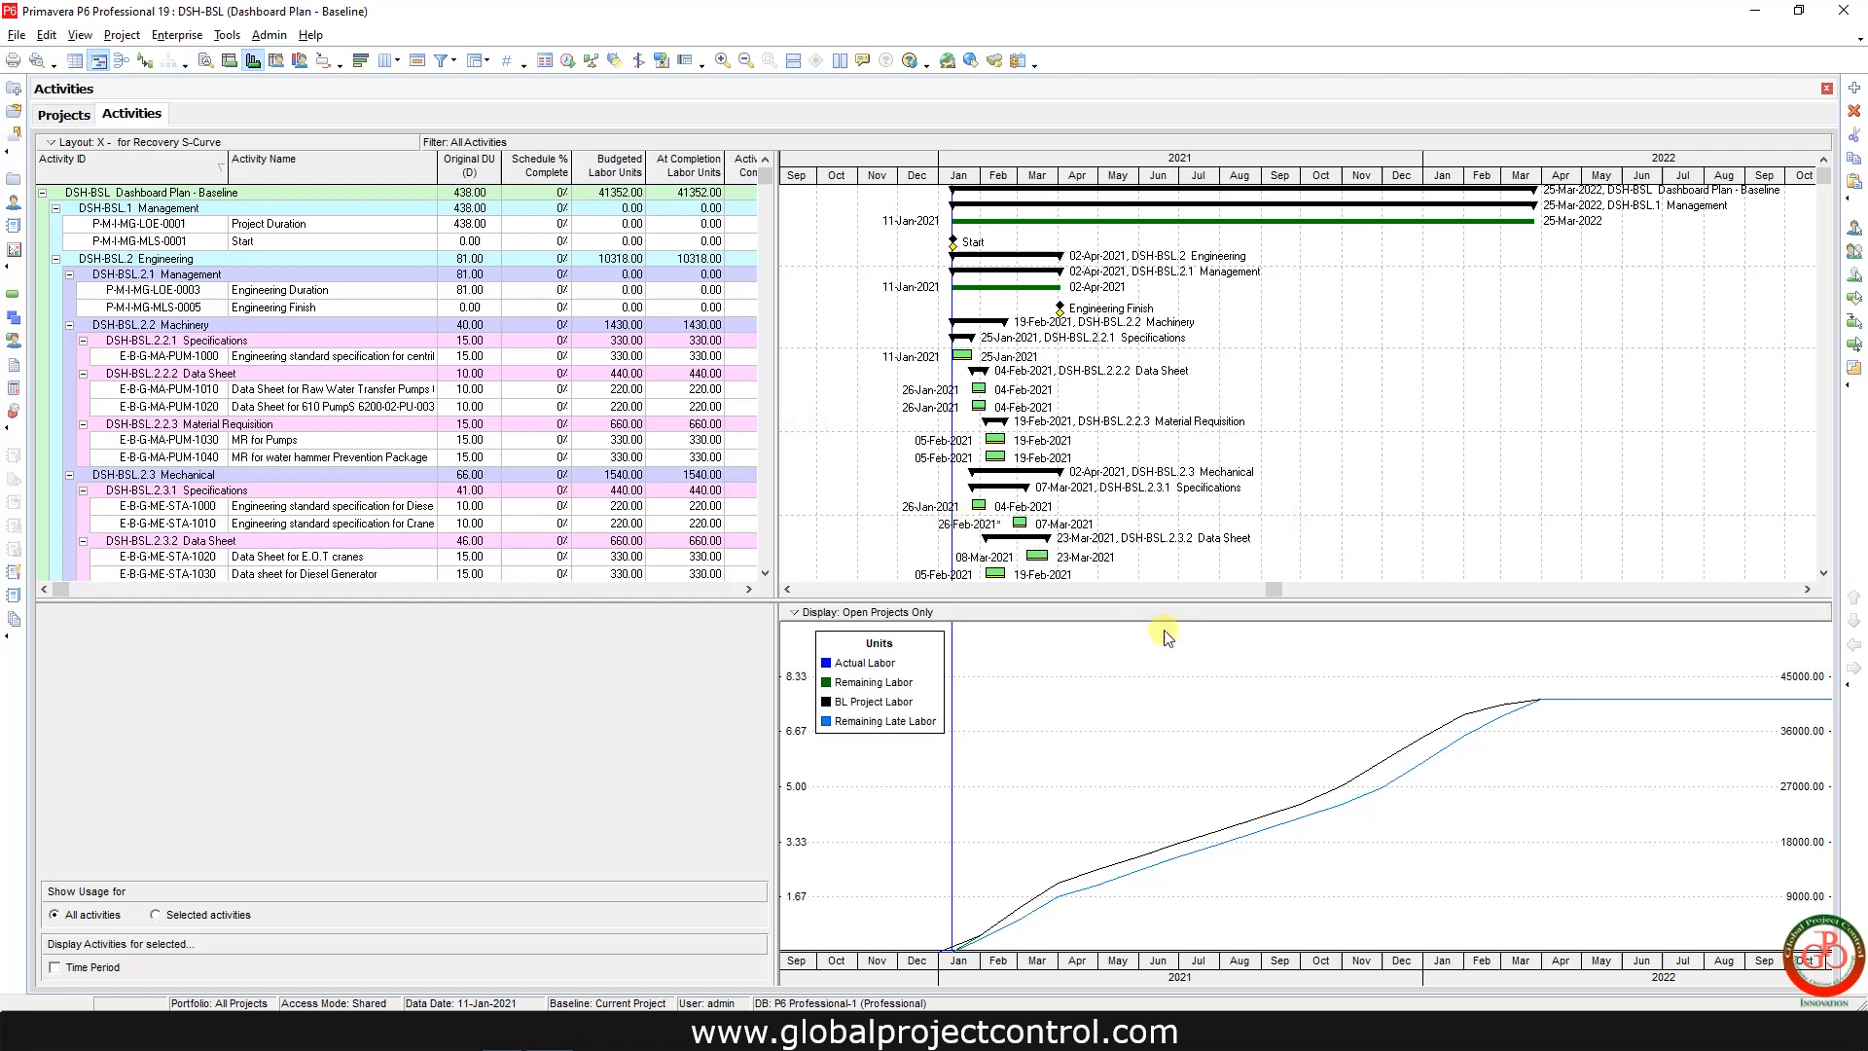
mouse_move(242, 61)
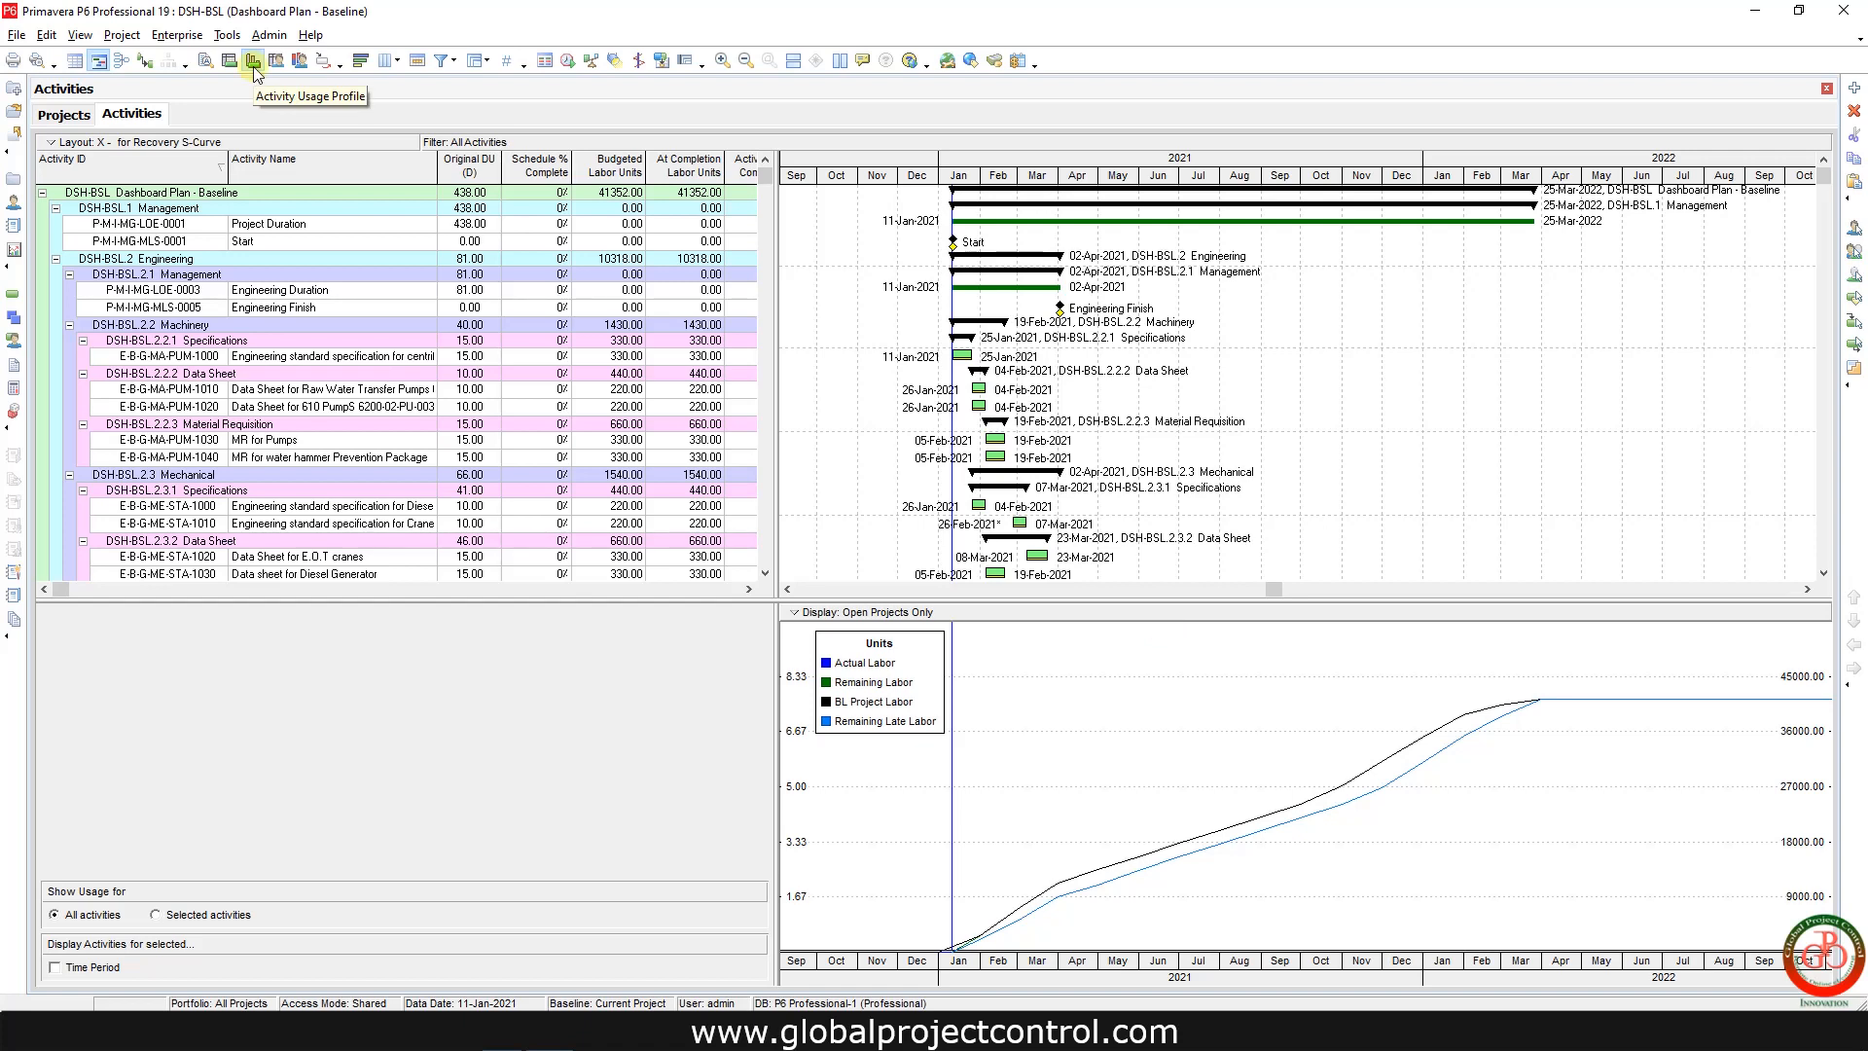
mouse_move(1428, 875)
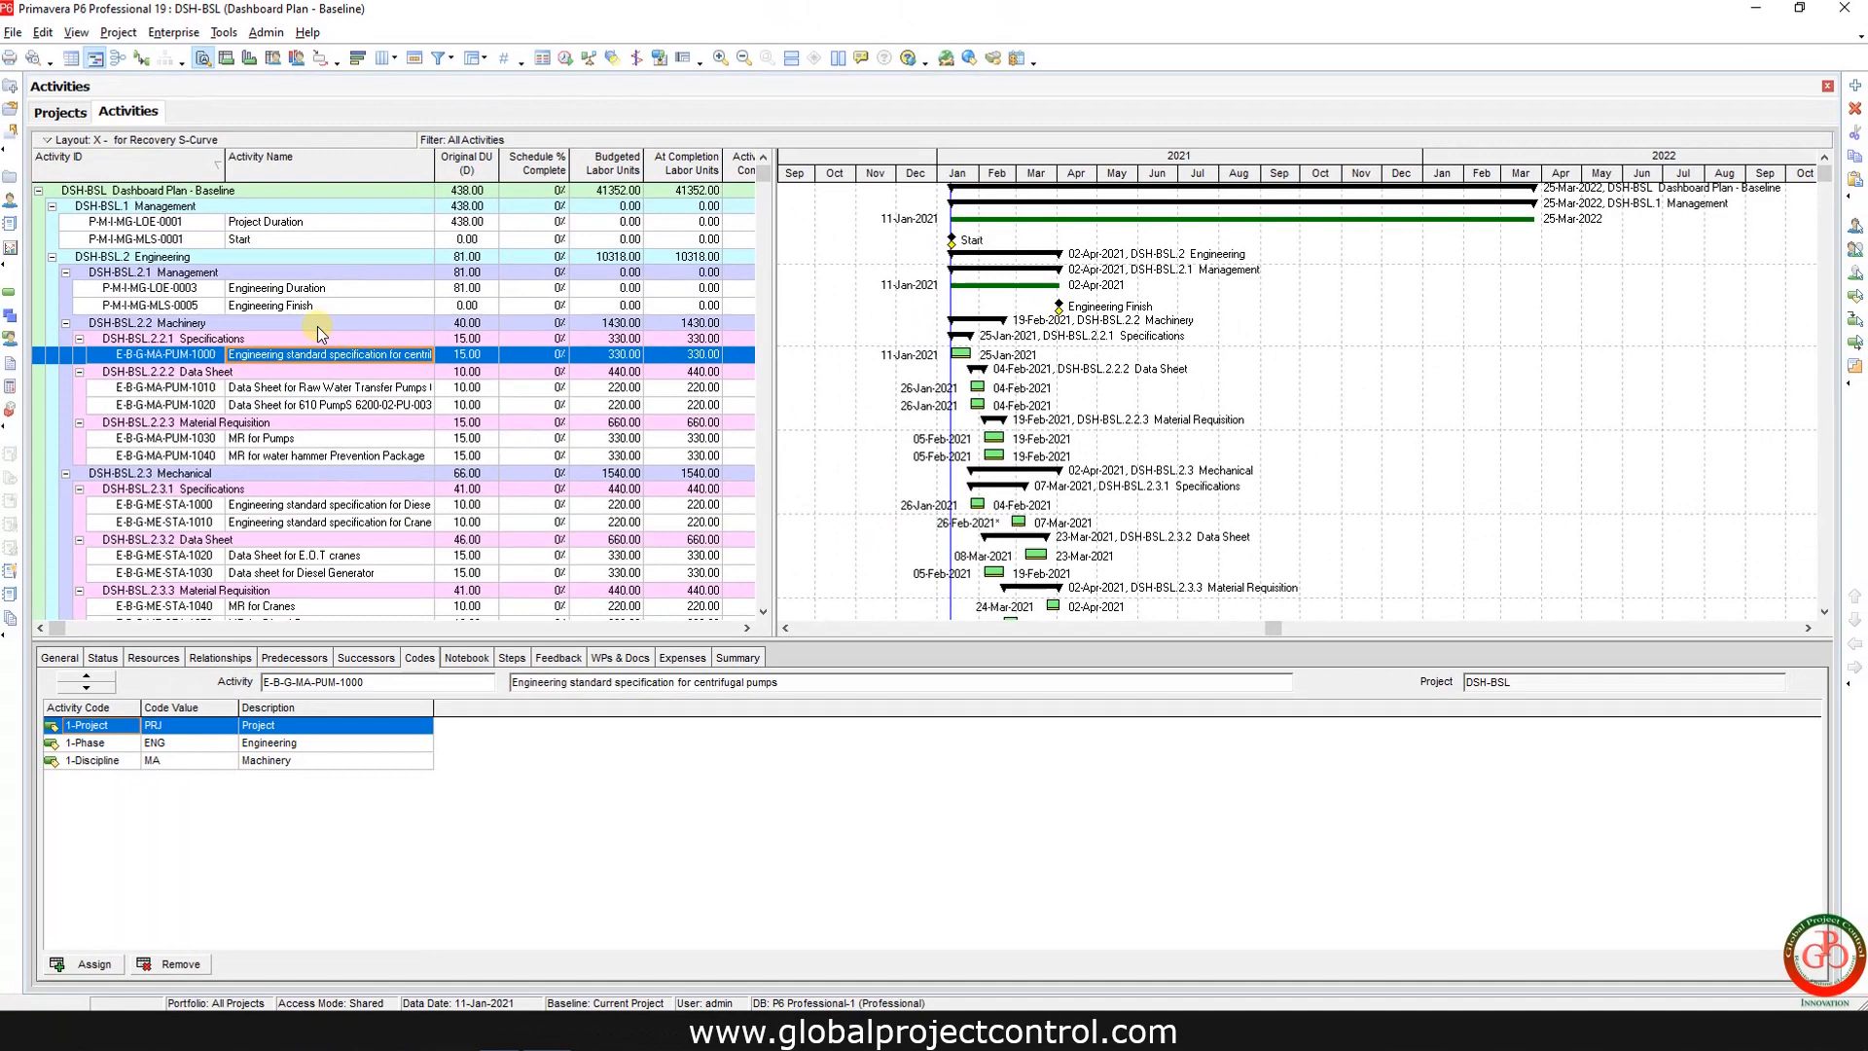
- Select activity E-B-G-MA-PUM-1000 to view its codes: Project PRJ, Phase ENG, Discipline MA
click(146, 322)
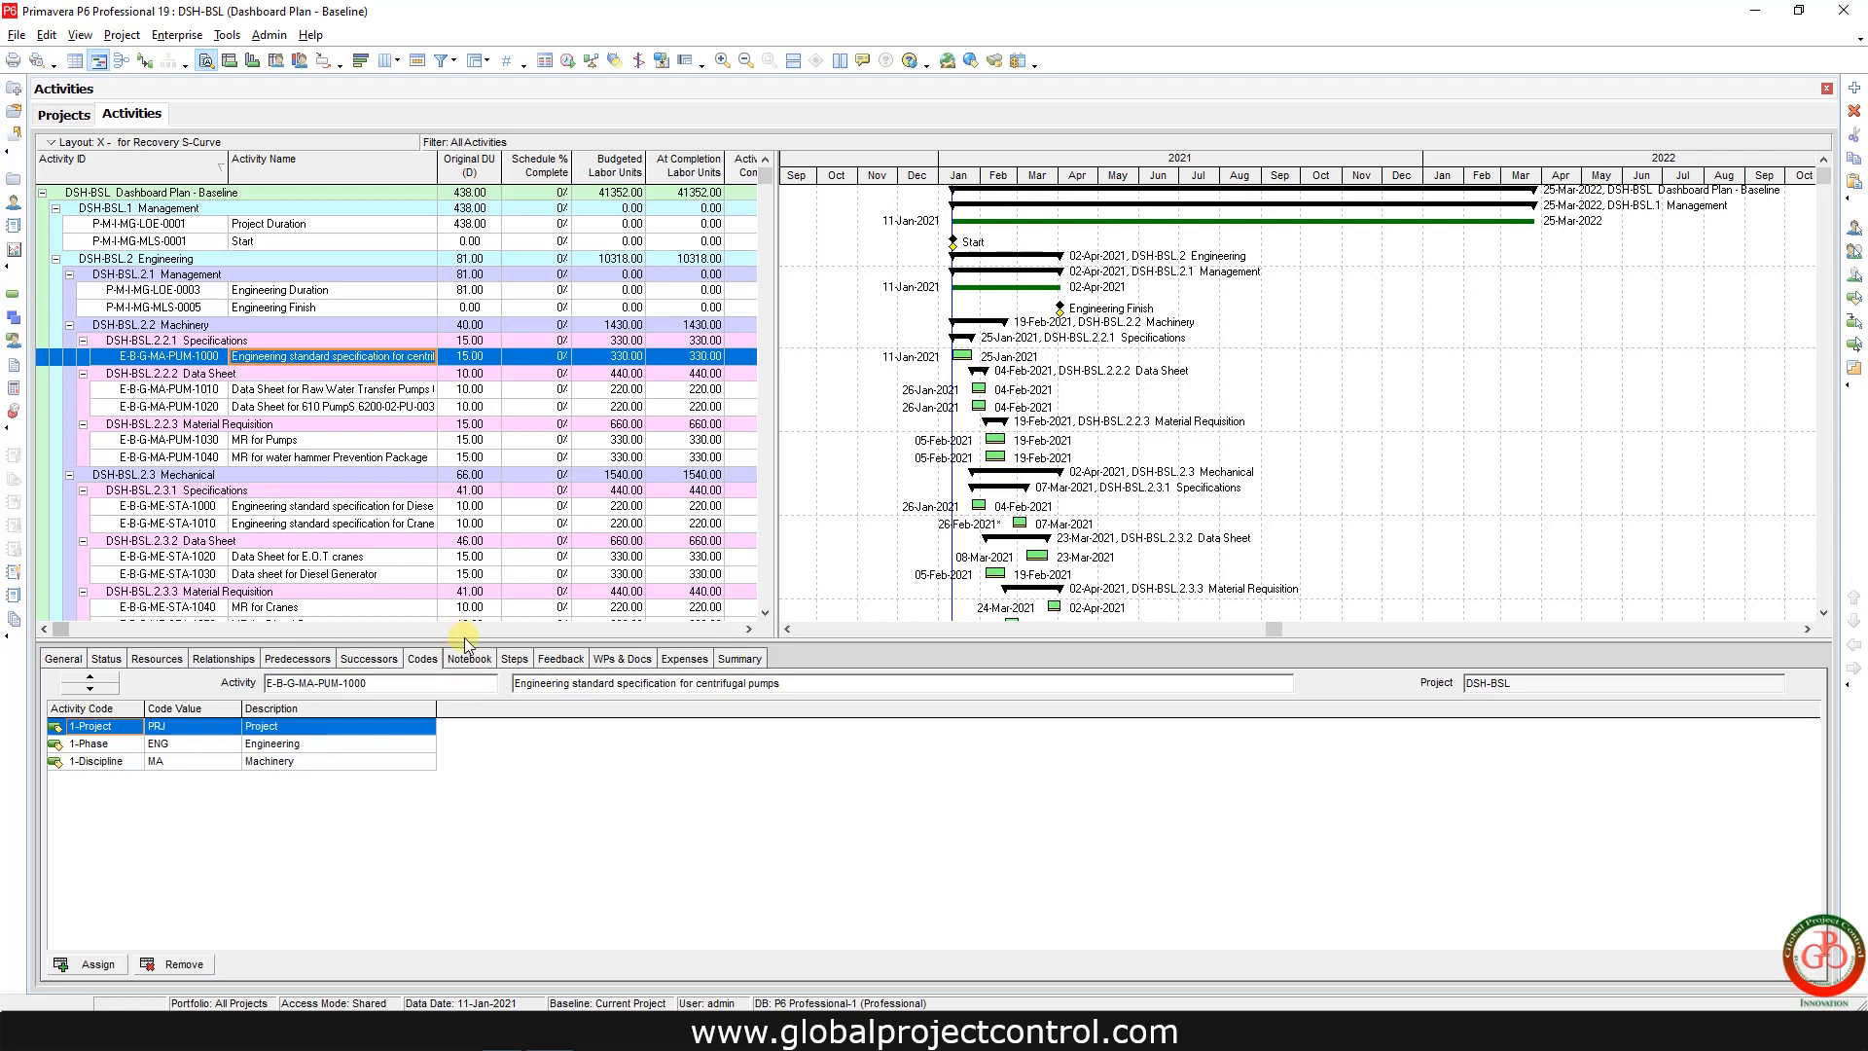
mouse_move(465, 636)
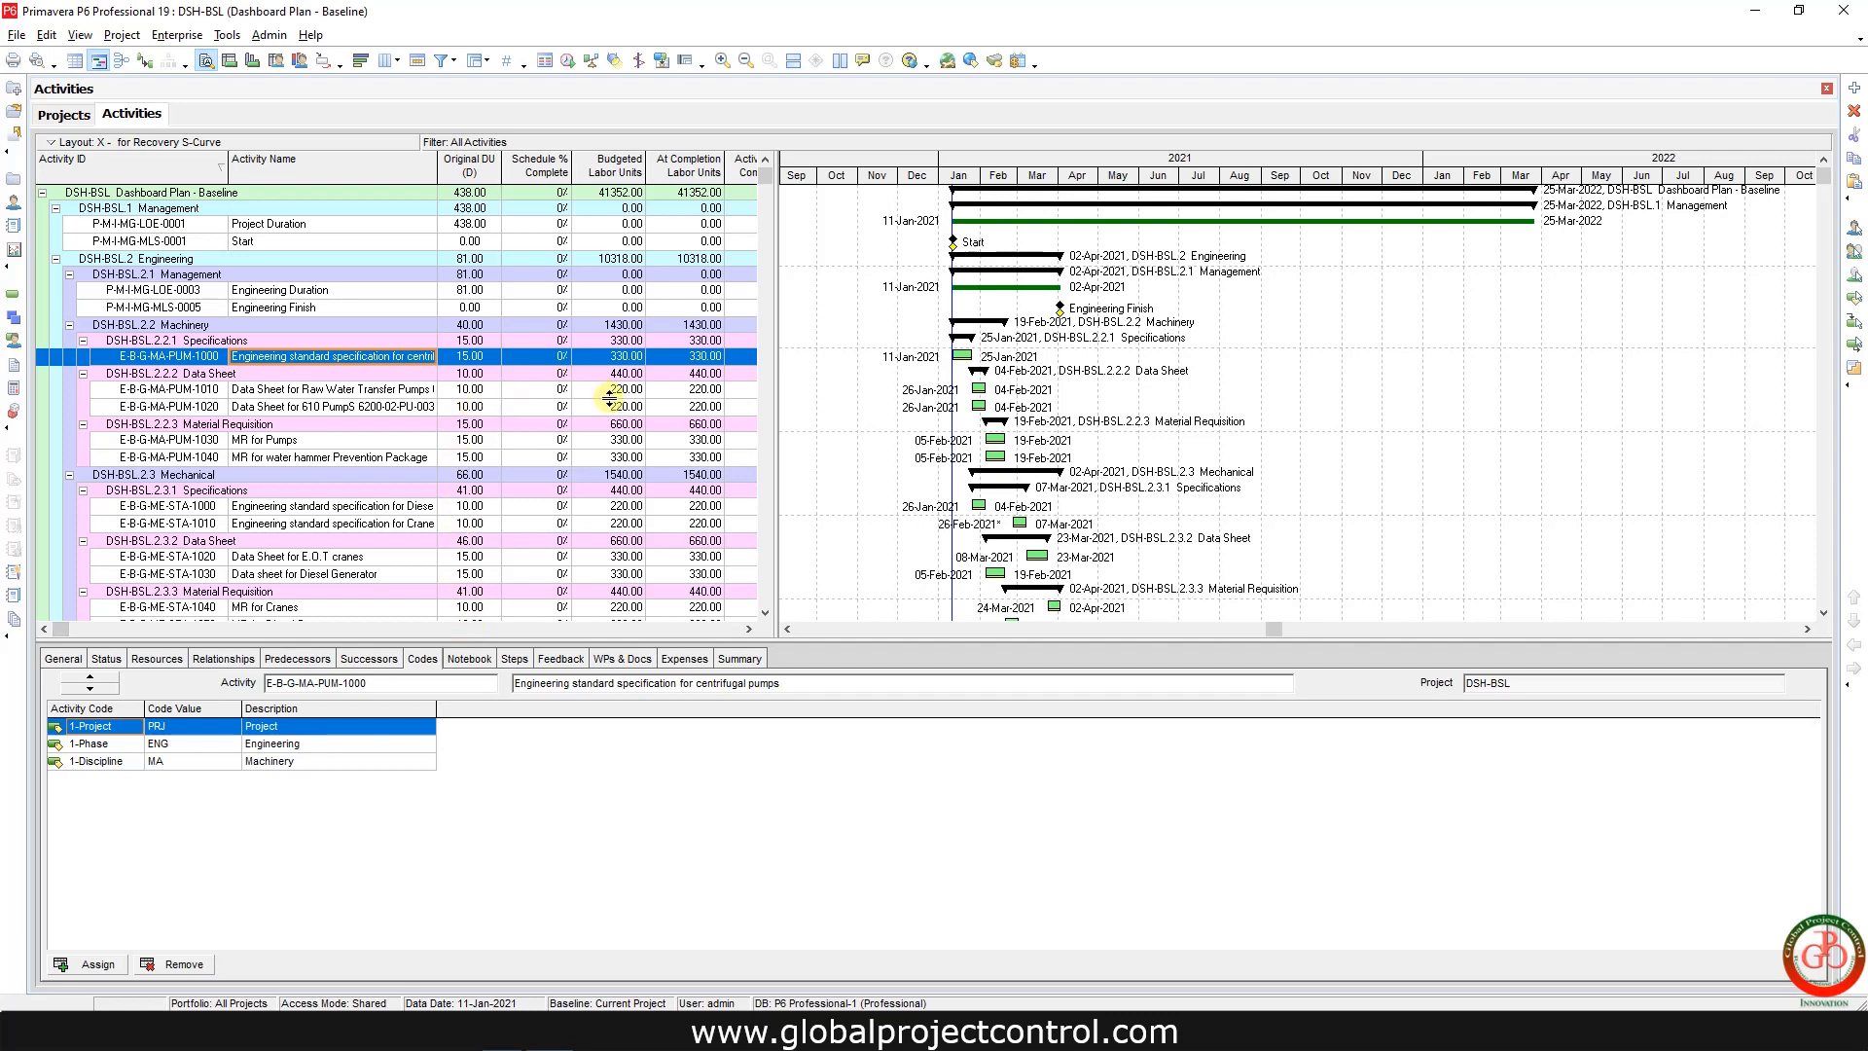
mouse_move(607, 549)
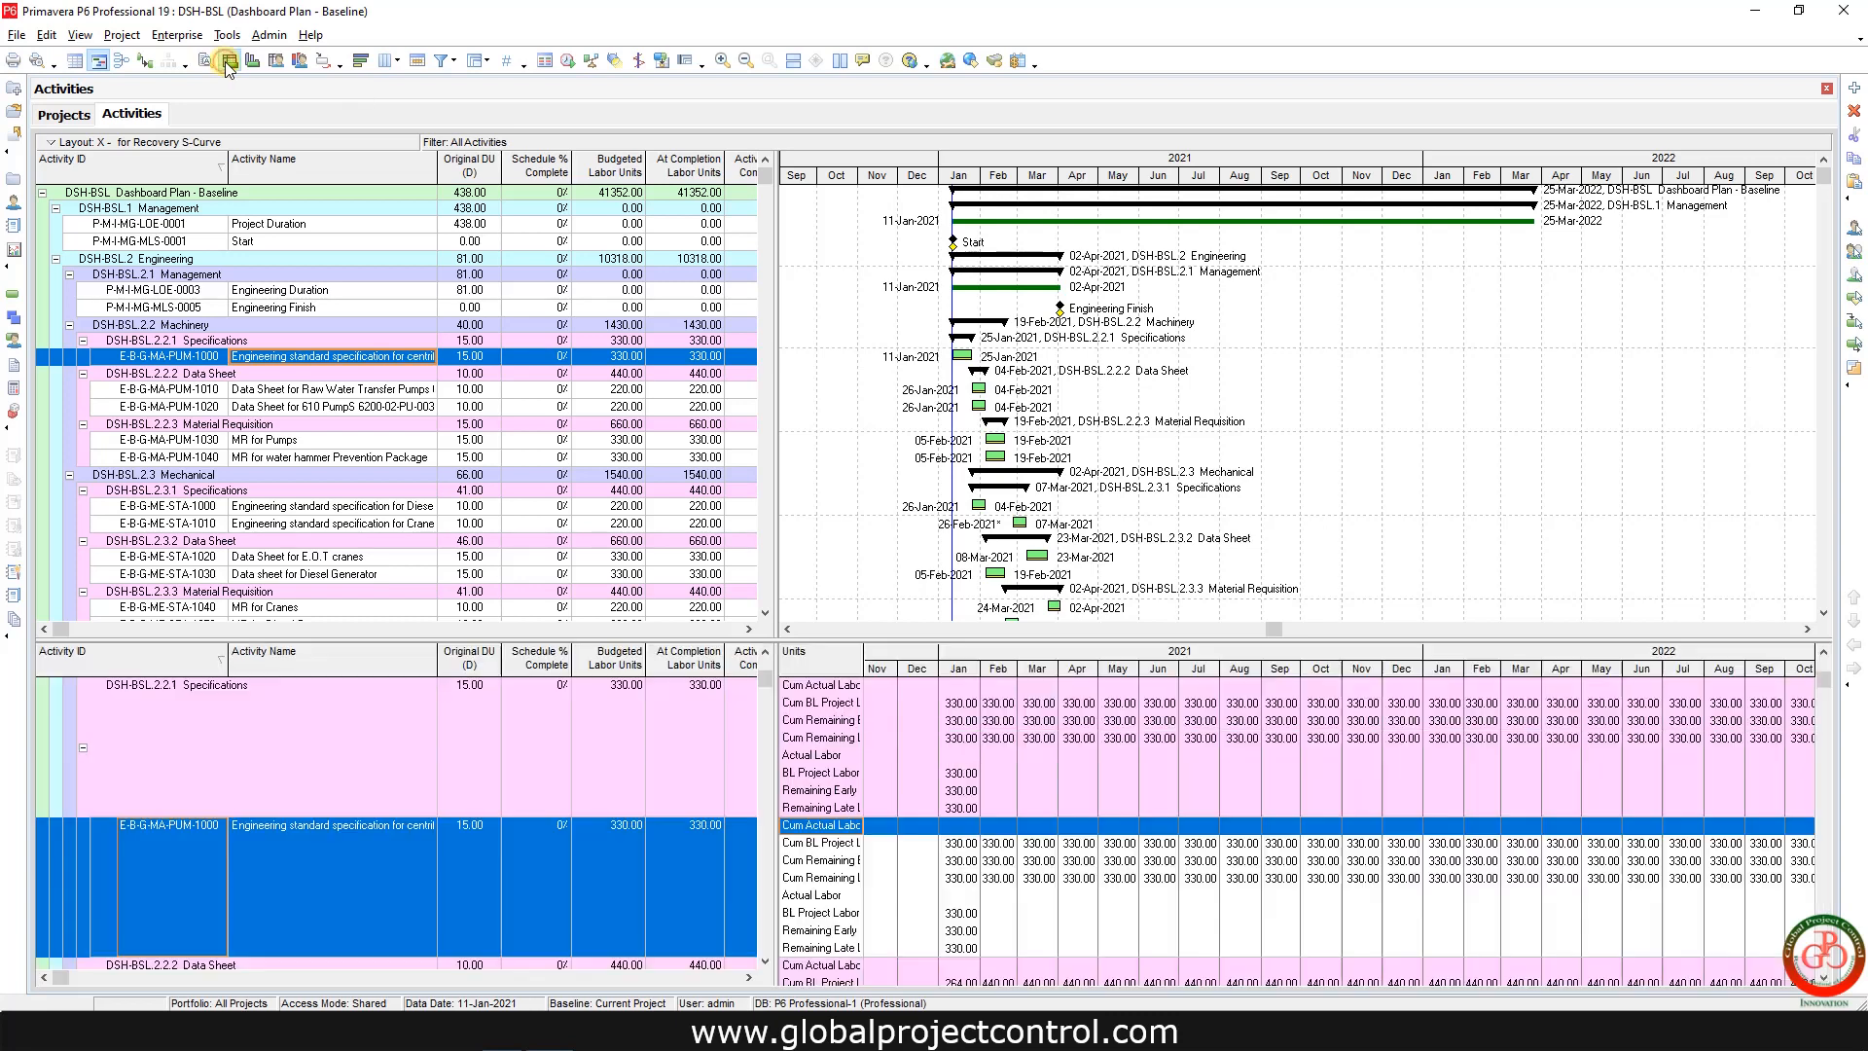
mouse_move(768, 445)
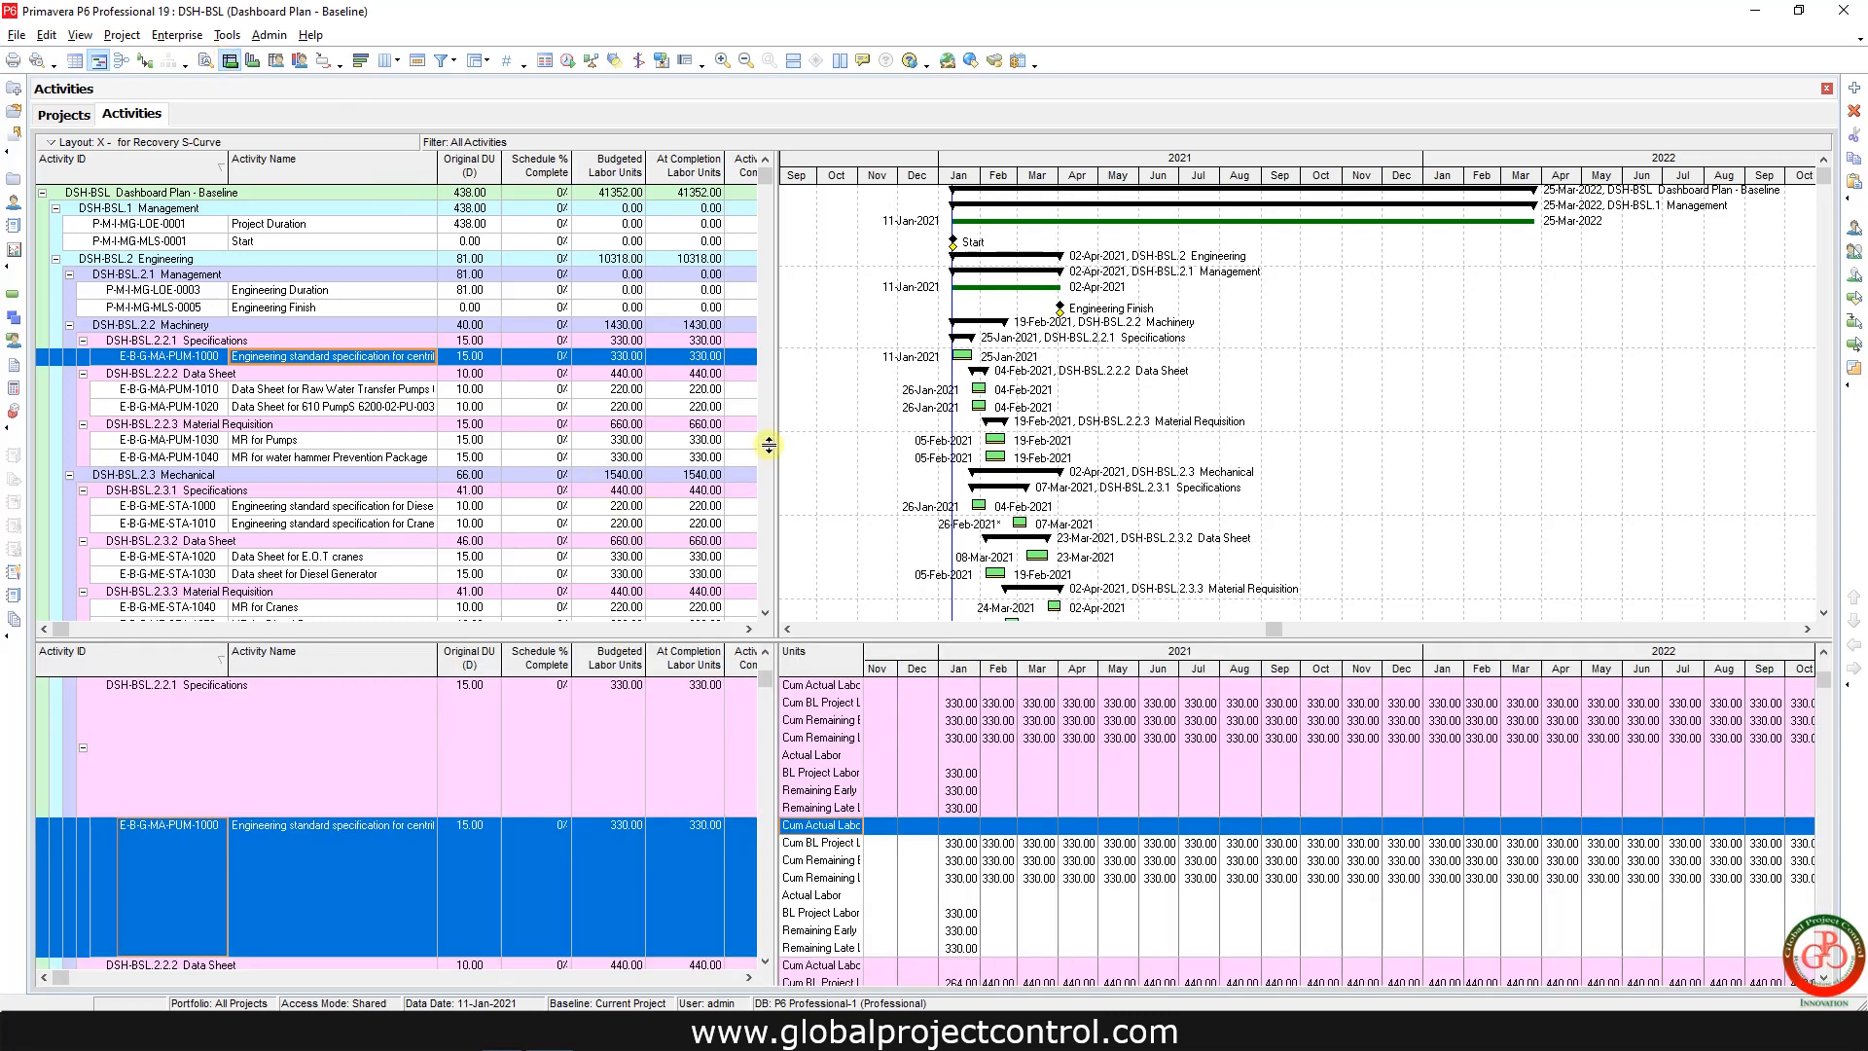
mouse_move(779, 437)
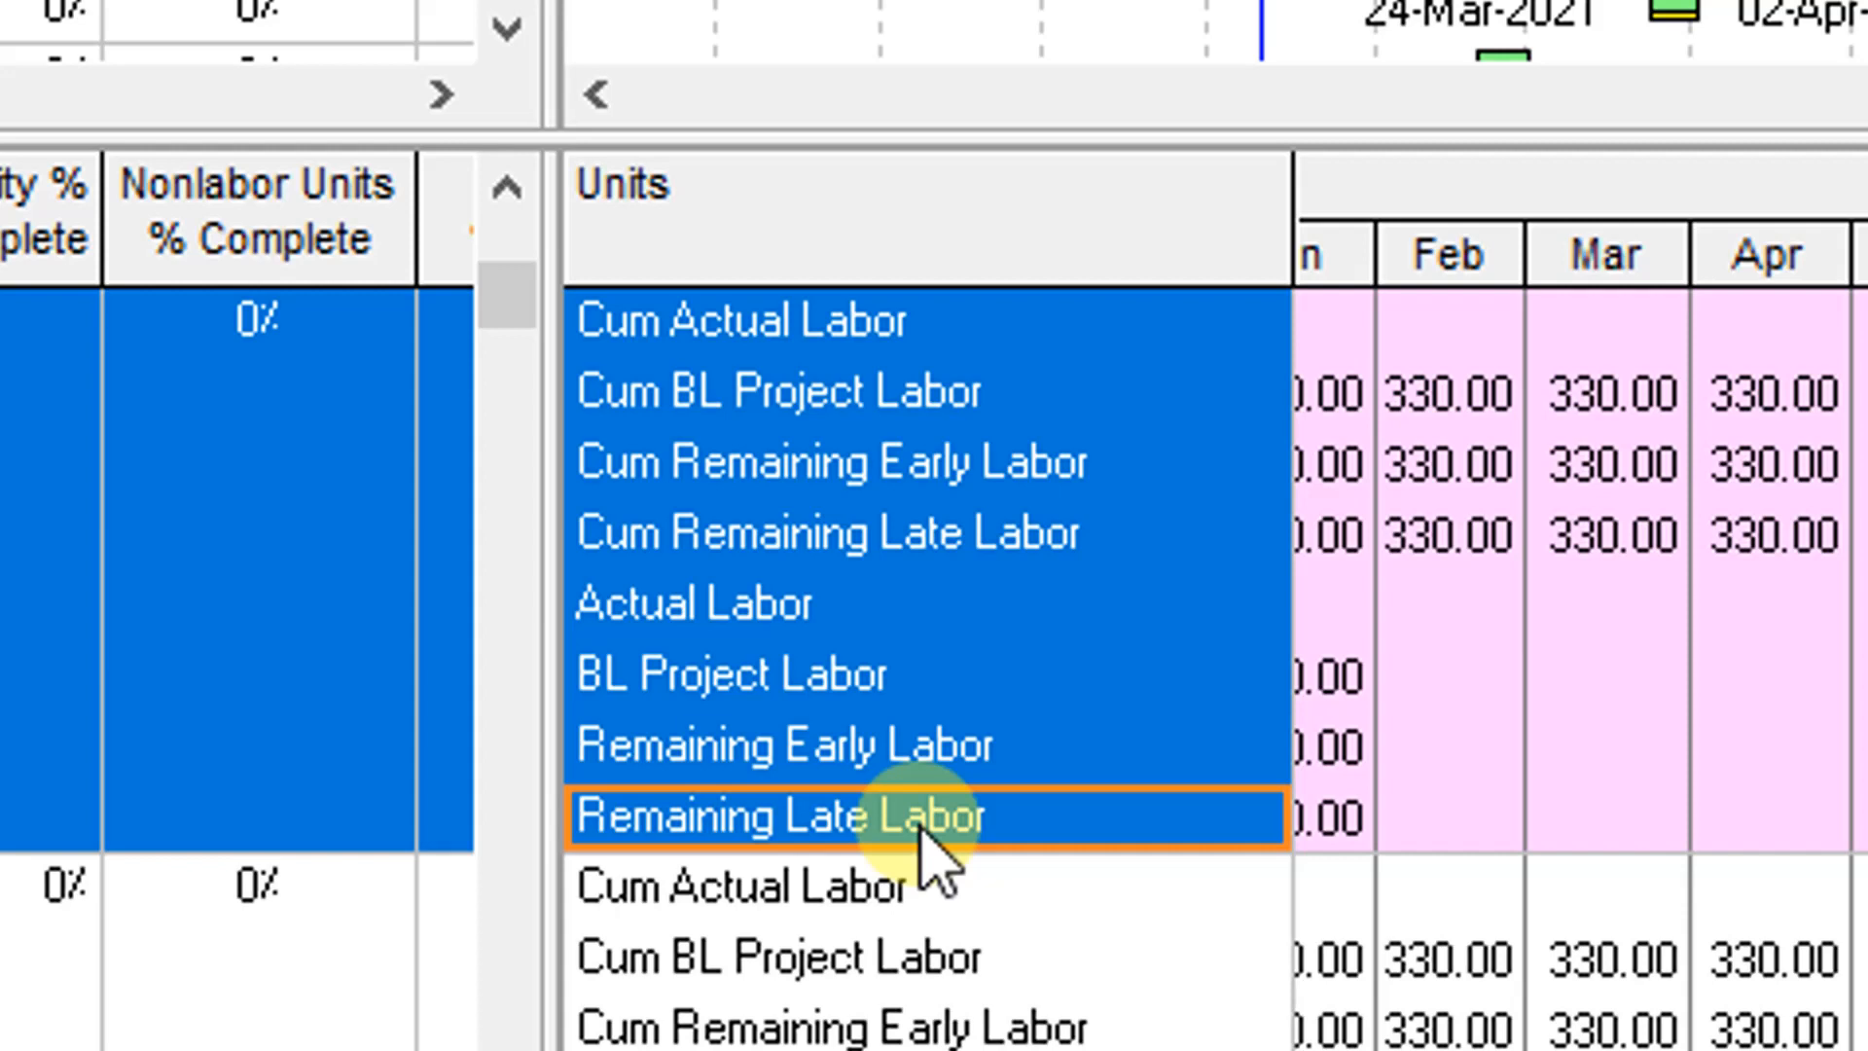
mouse_move(936, 864)
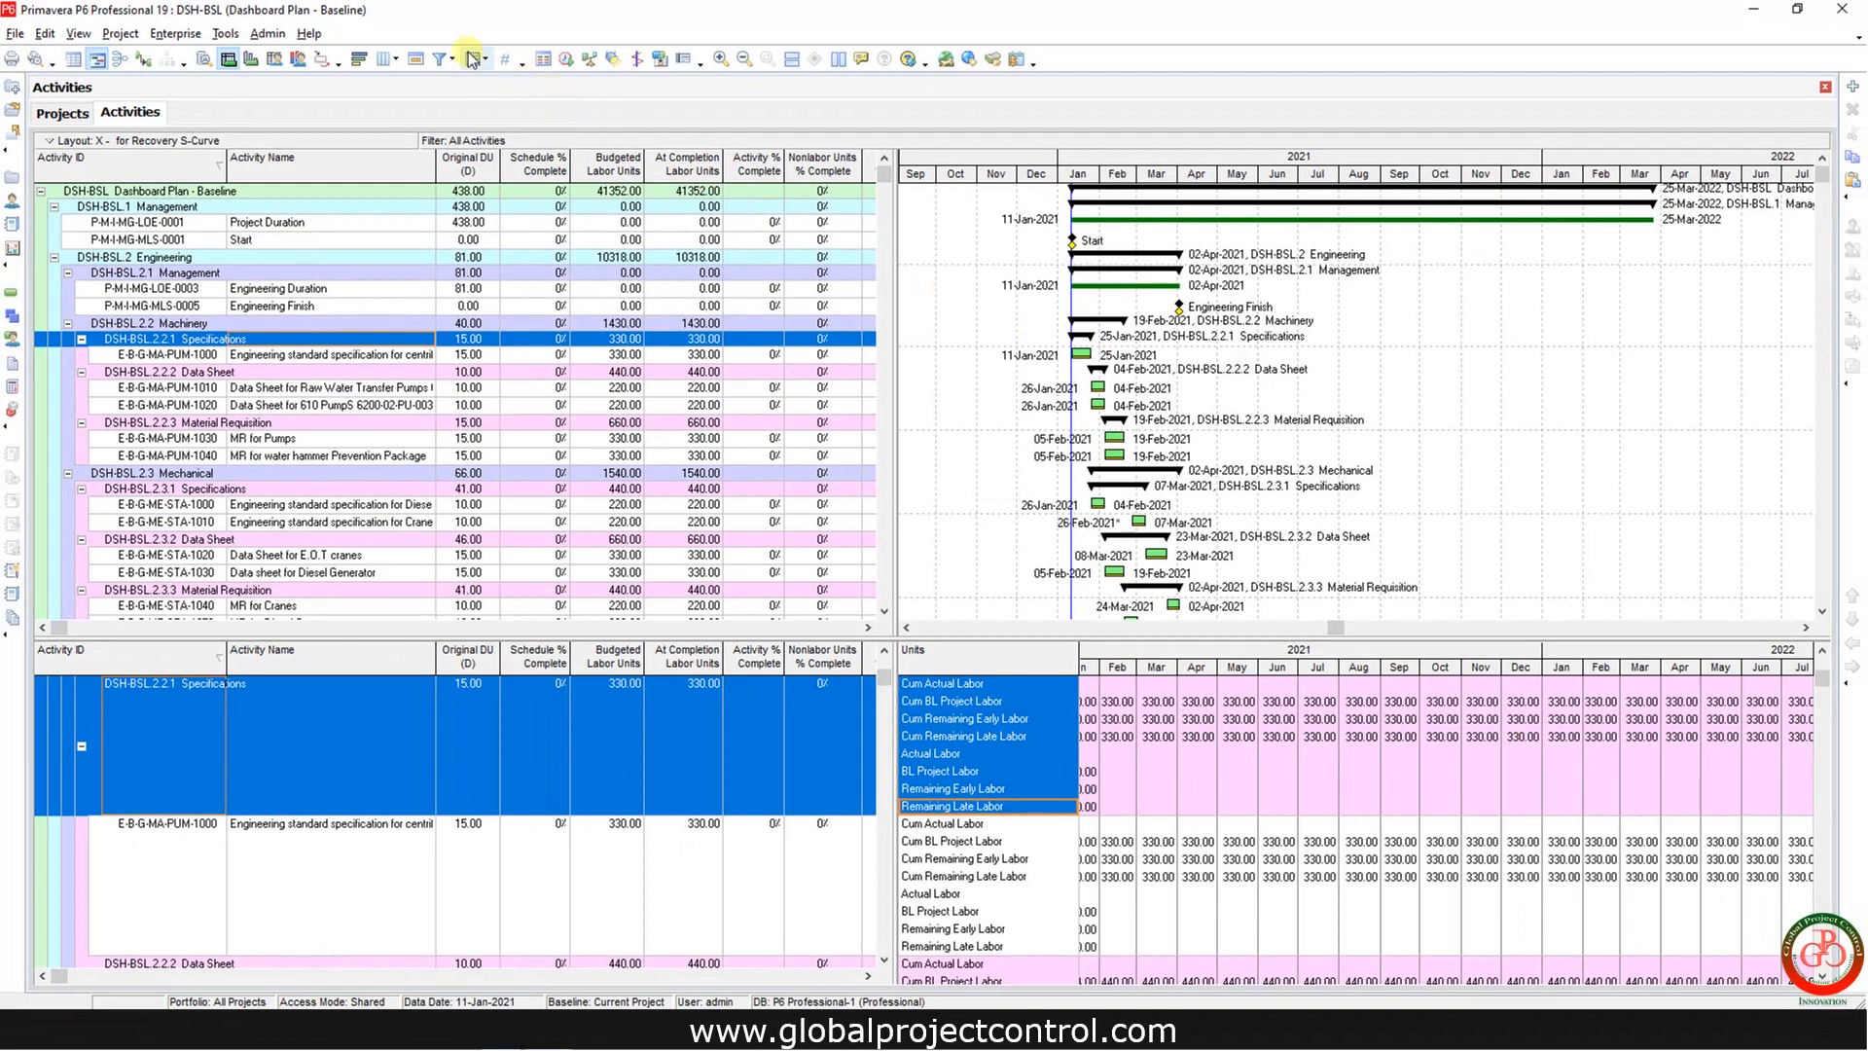
- Remove the WBS grouping and add 1-Project, 1-Phase and 1-Discipline code columns
click(468, 60)
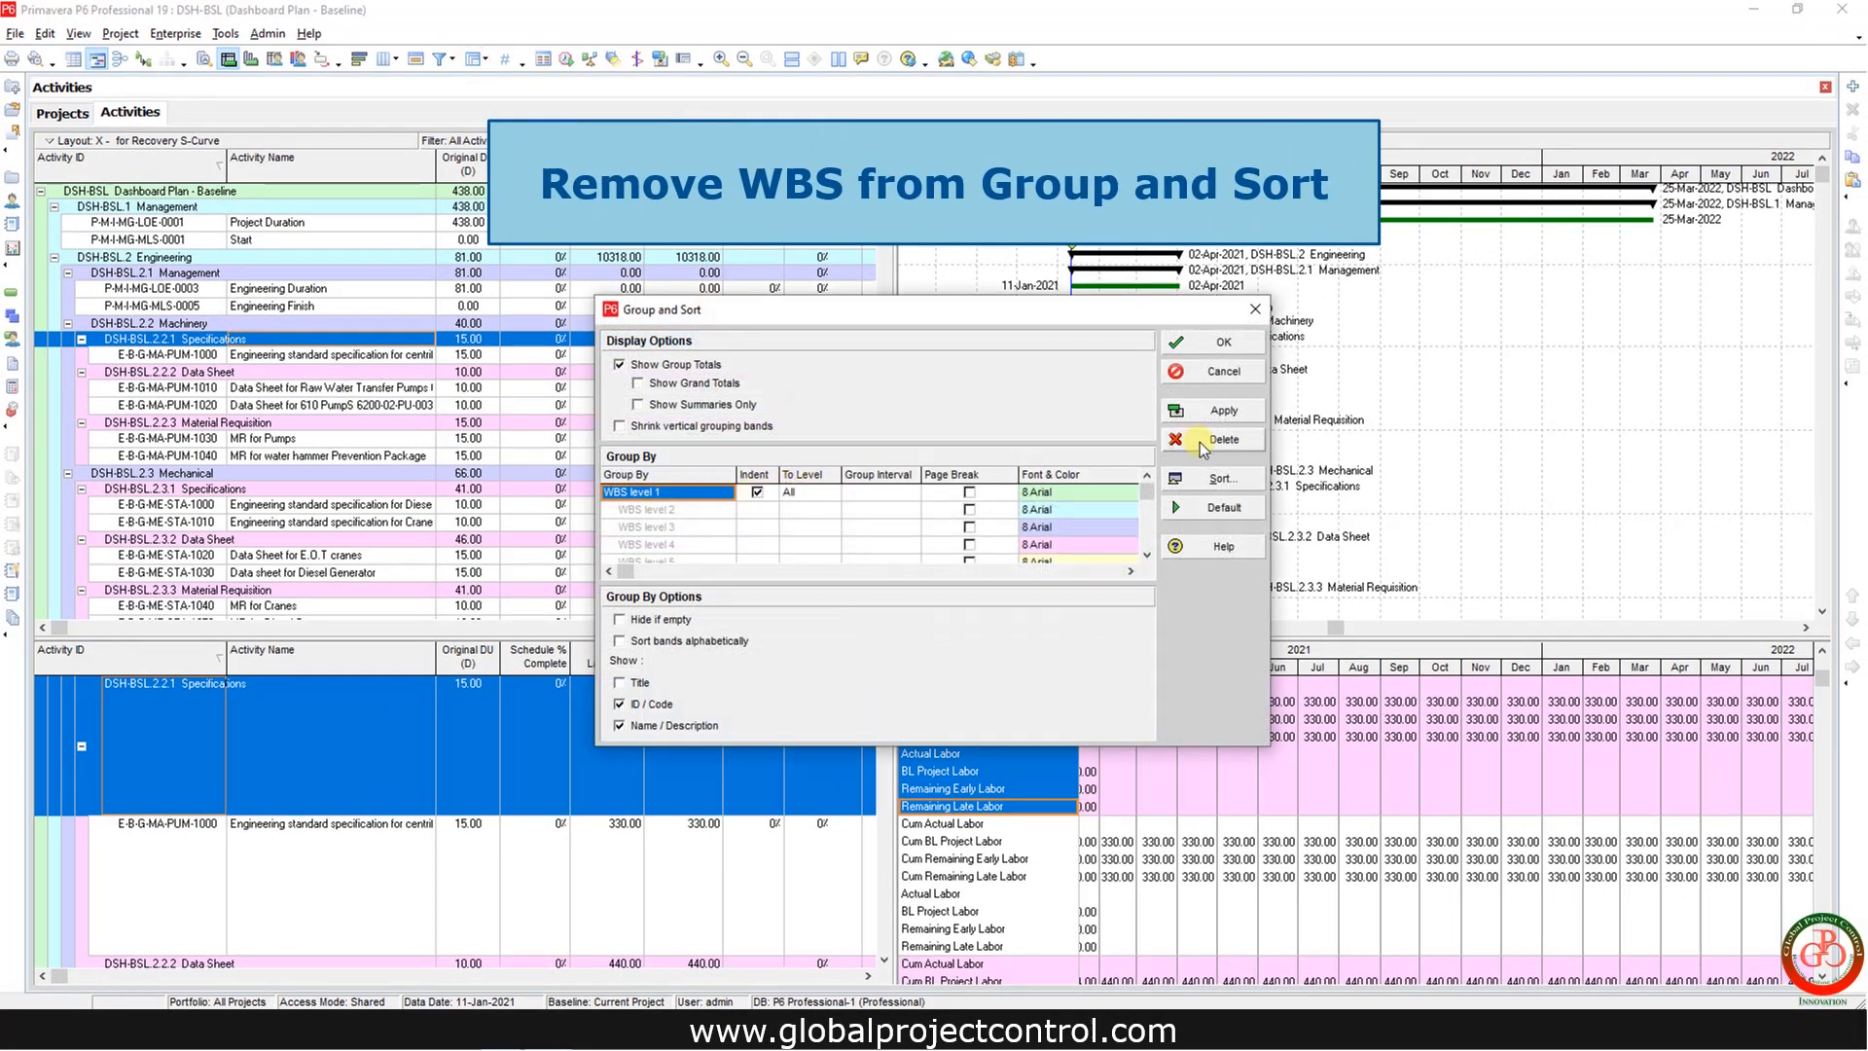
click(1212, 439)
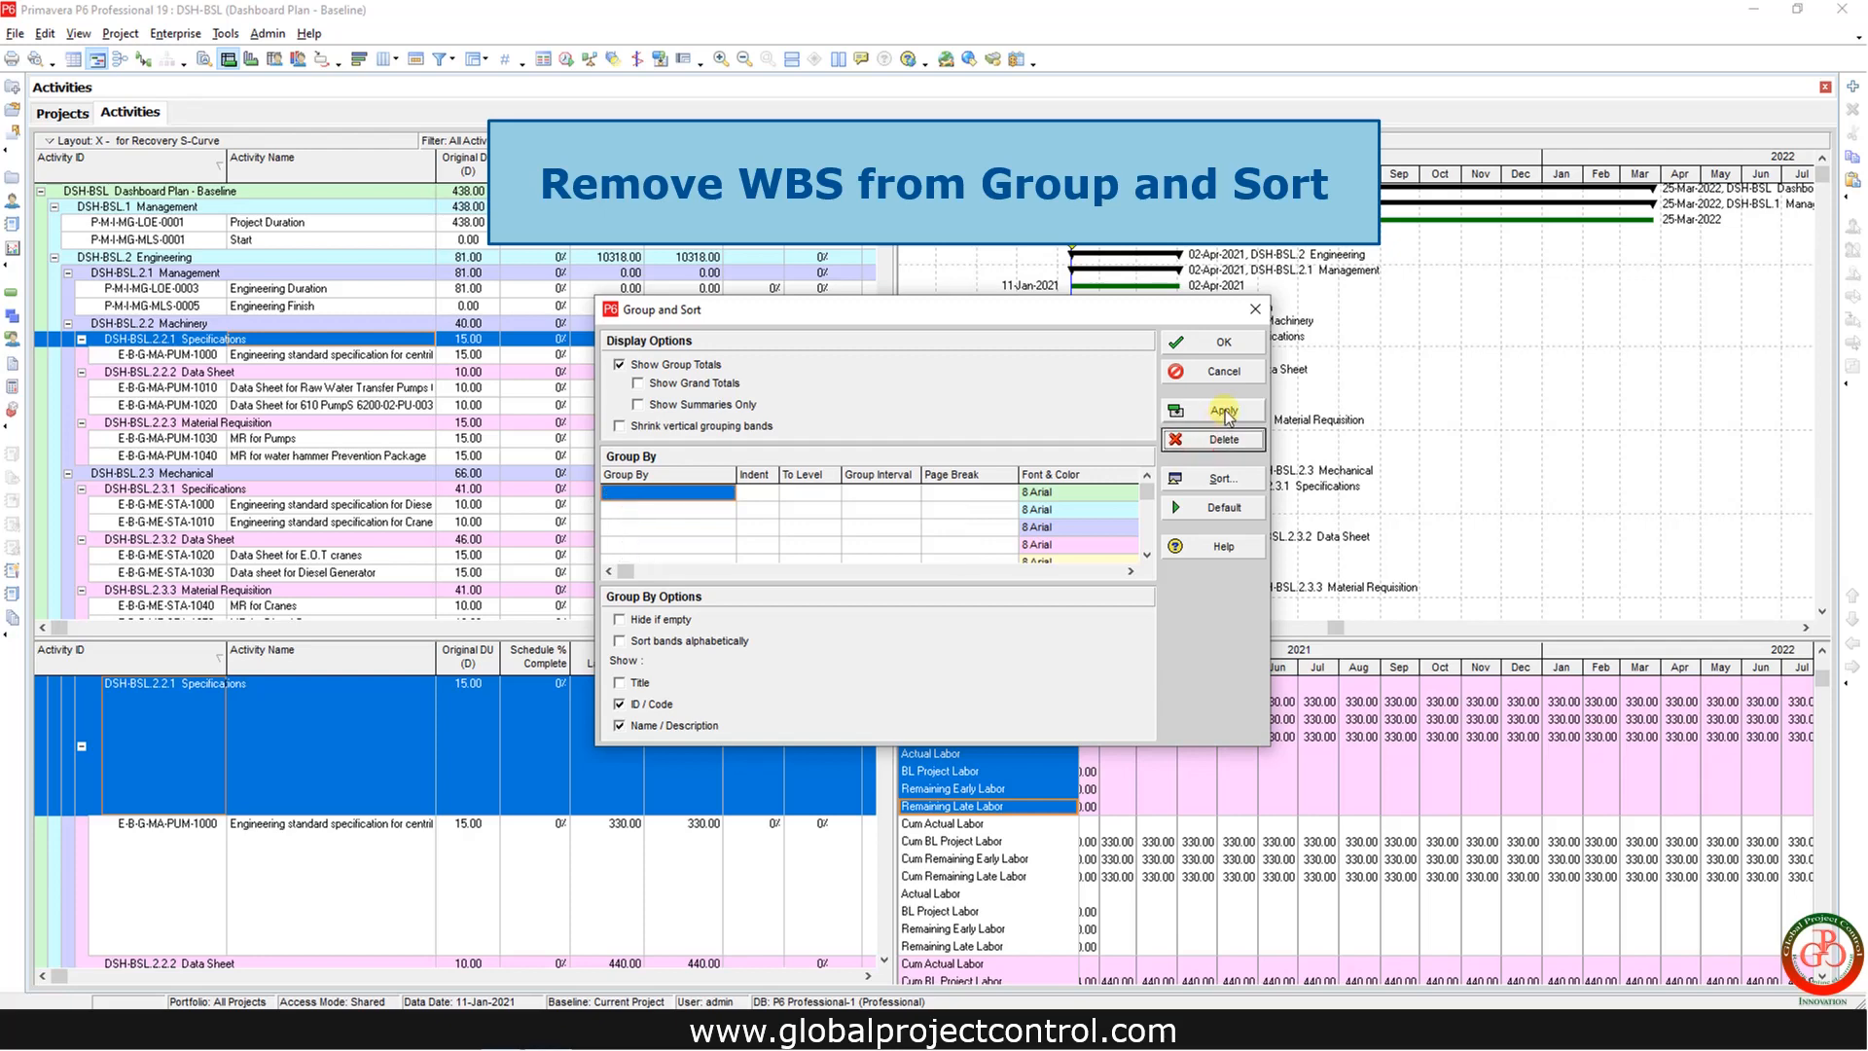
click(1223, 410)
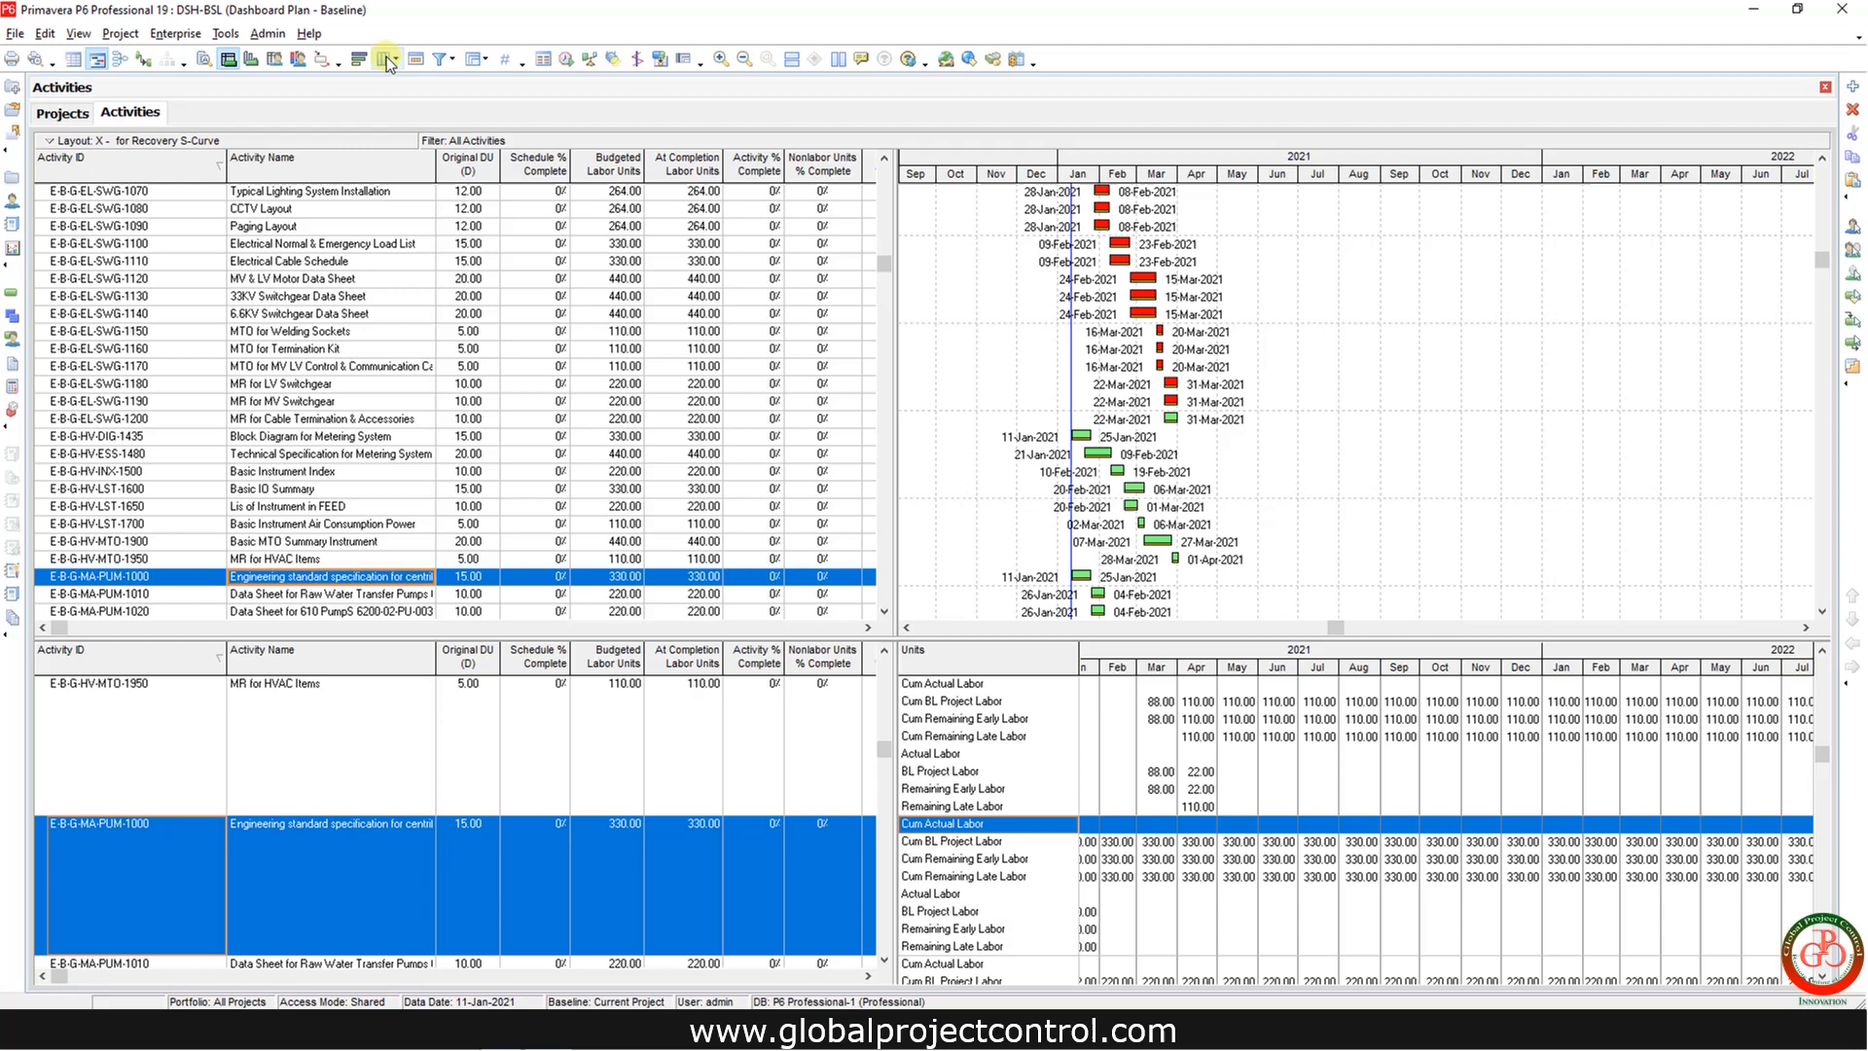
click(384, 60)
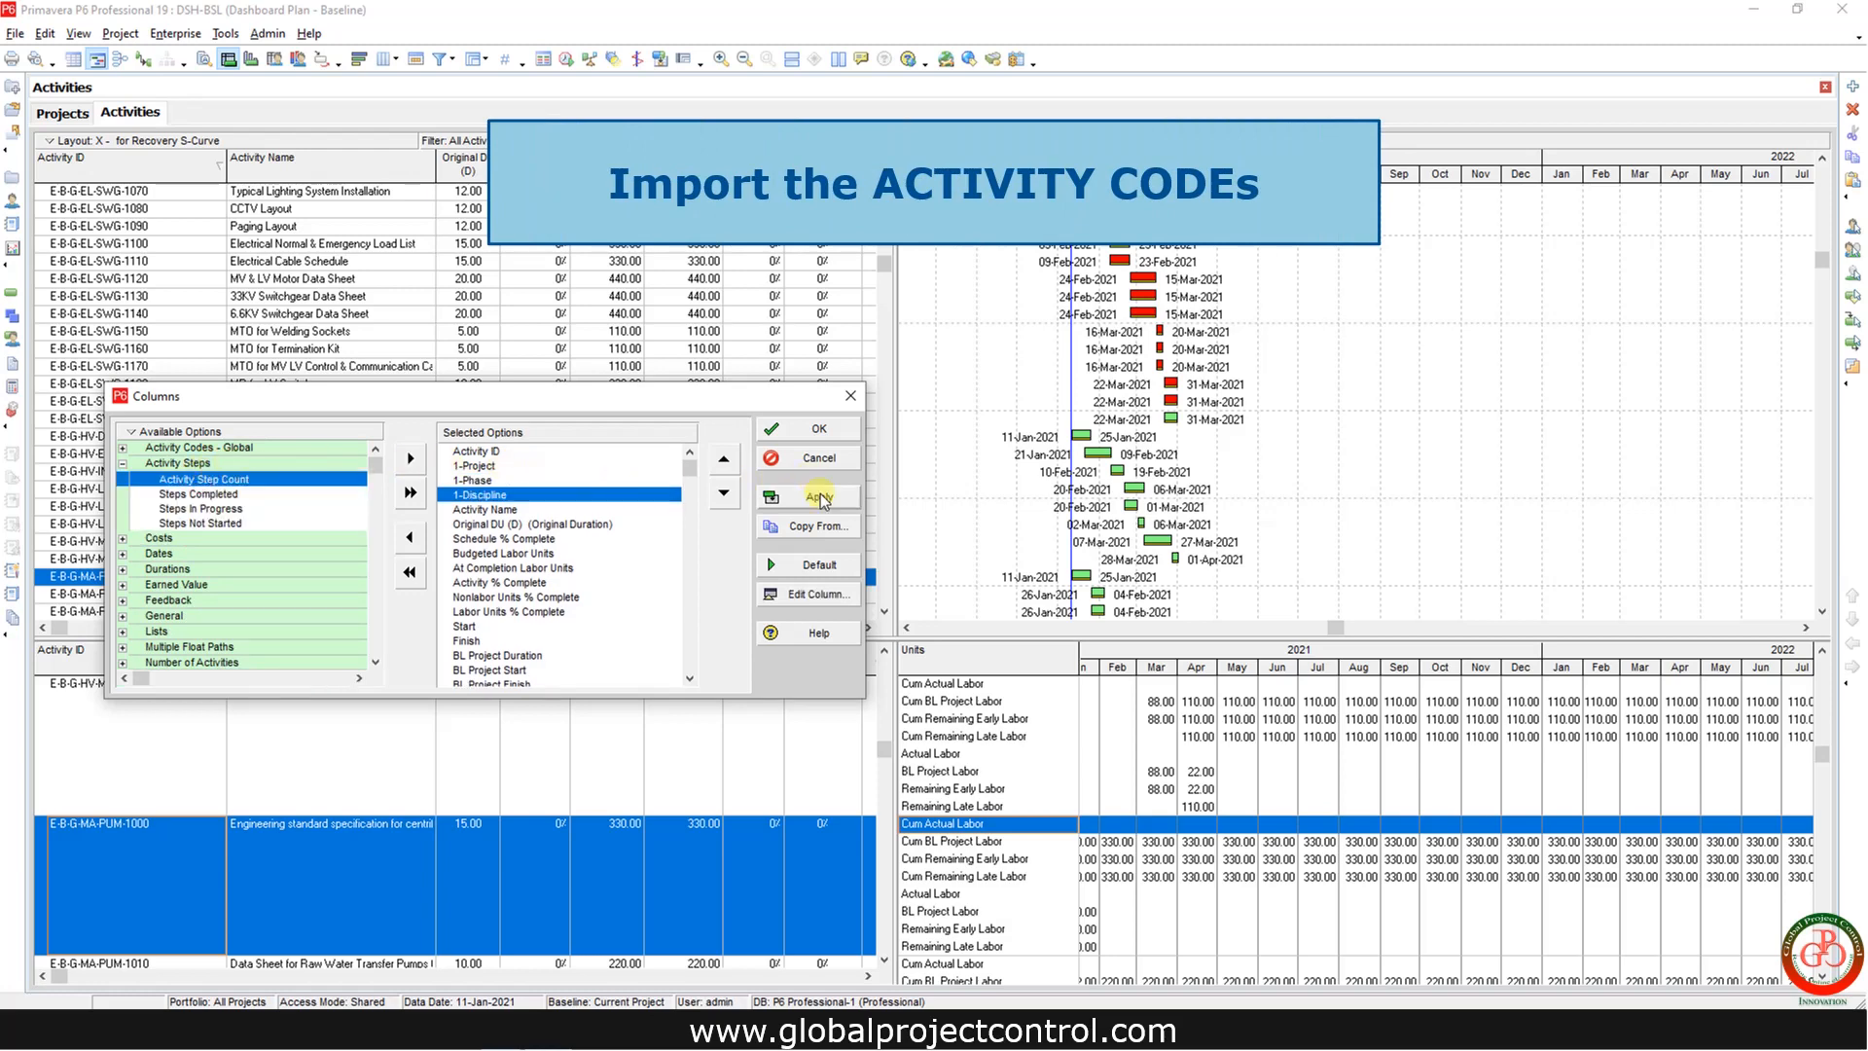
click(808, 495)
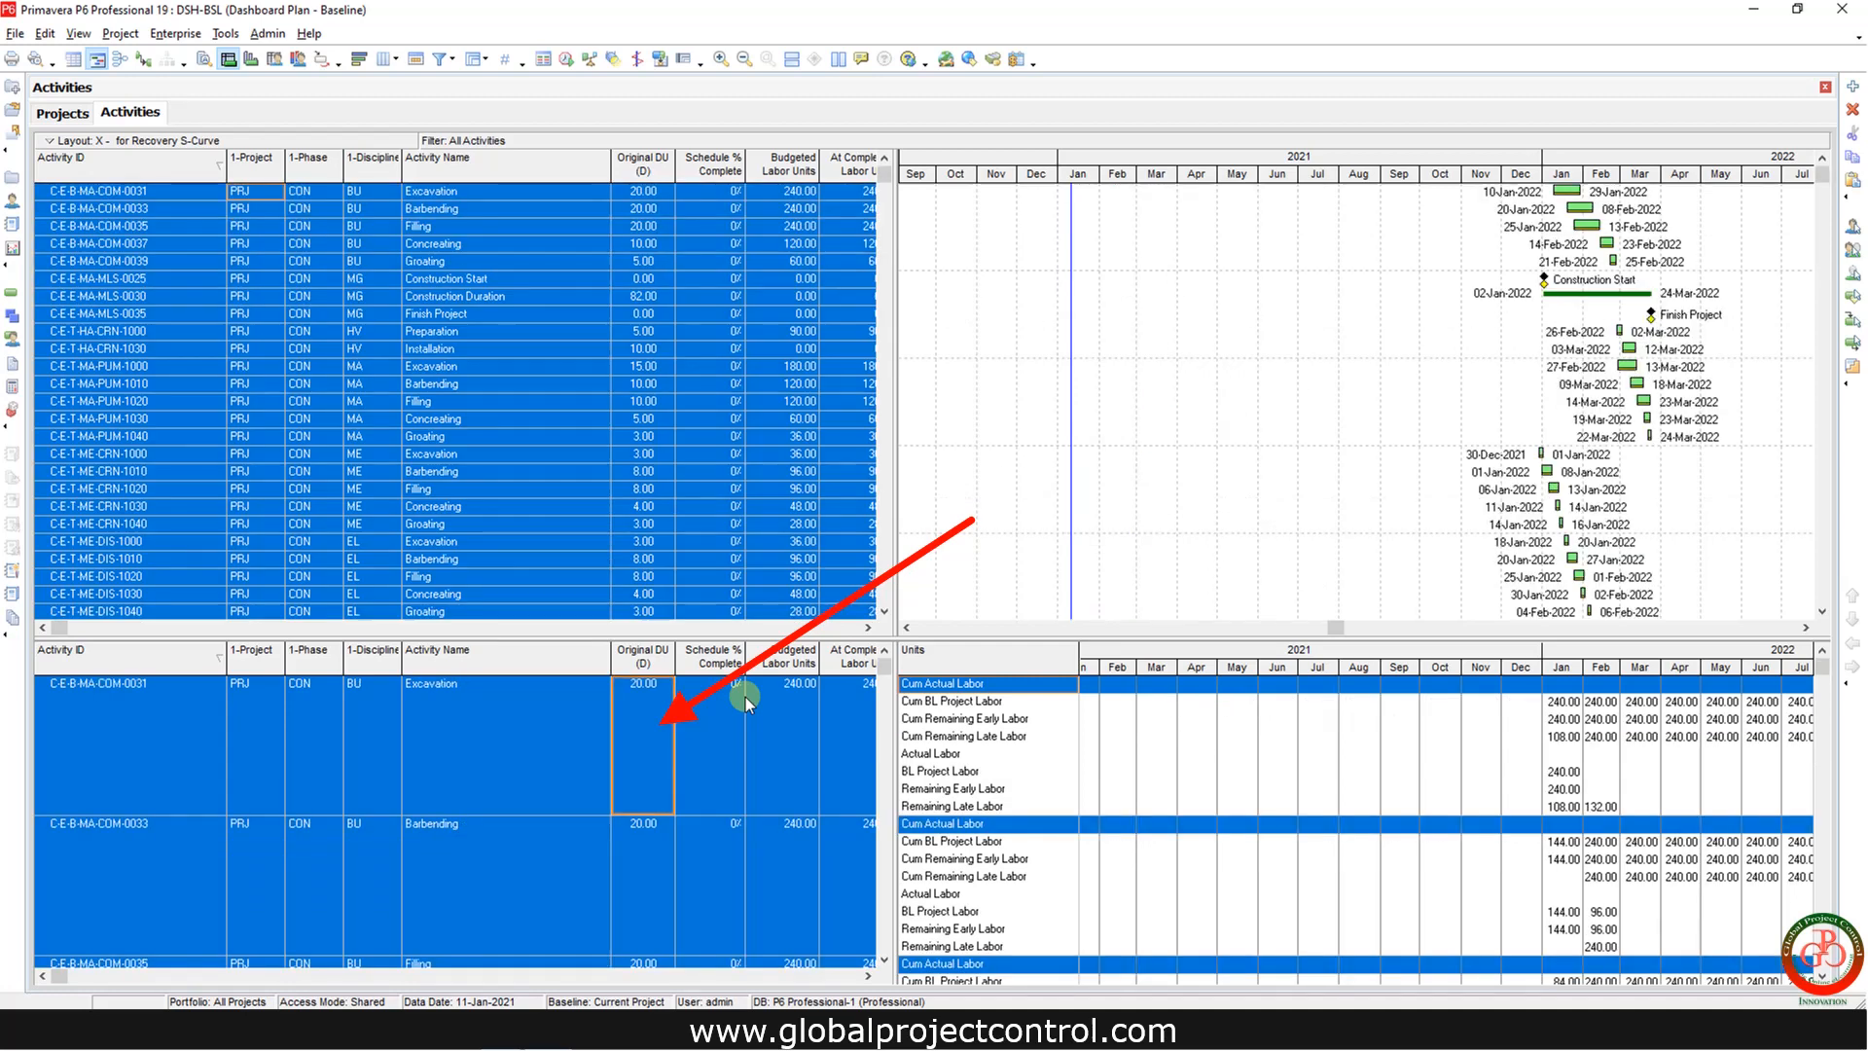
- Copy the selected usage spreadsheet rows from the P6 activity list
right_click(699, 730)
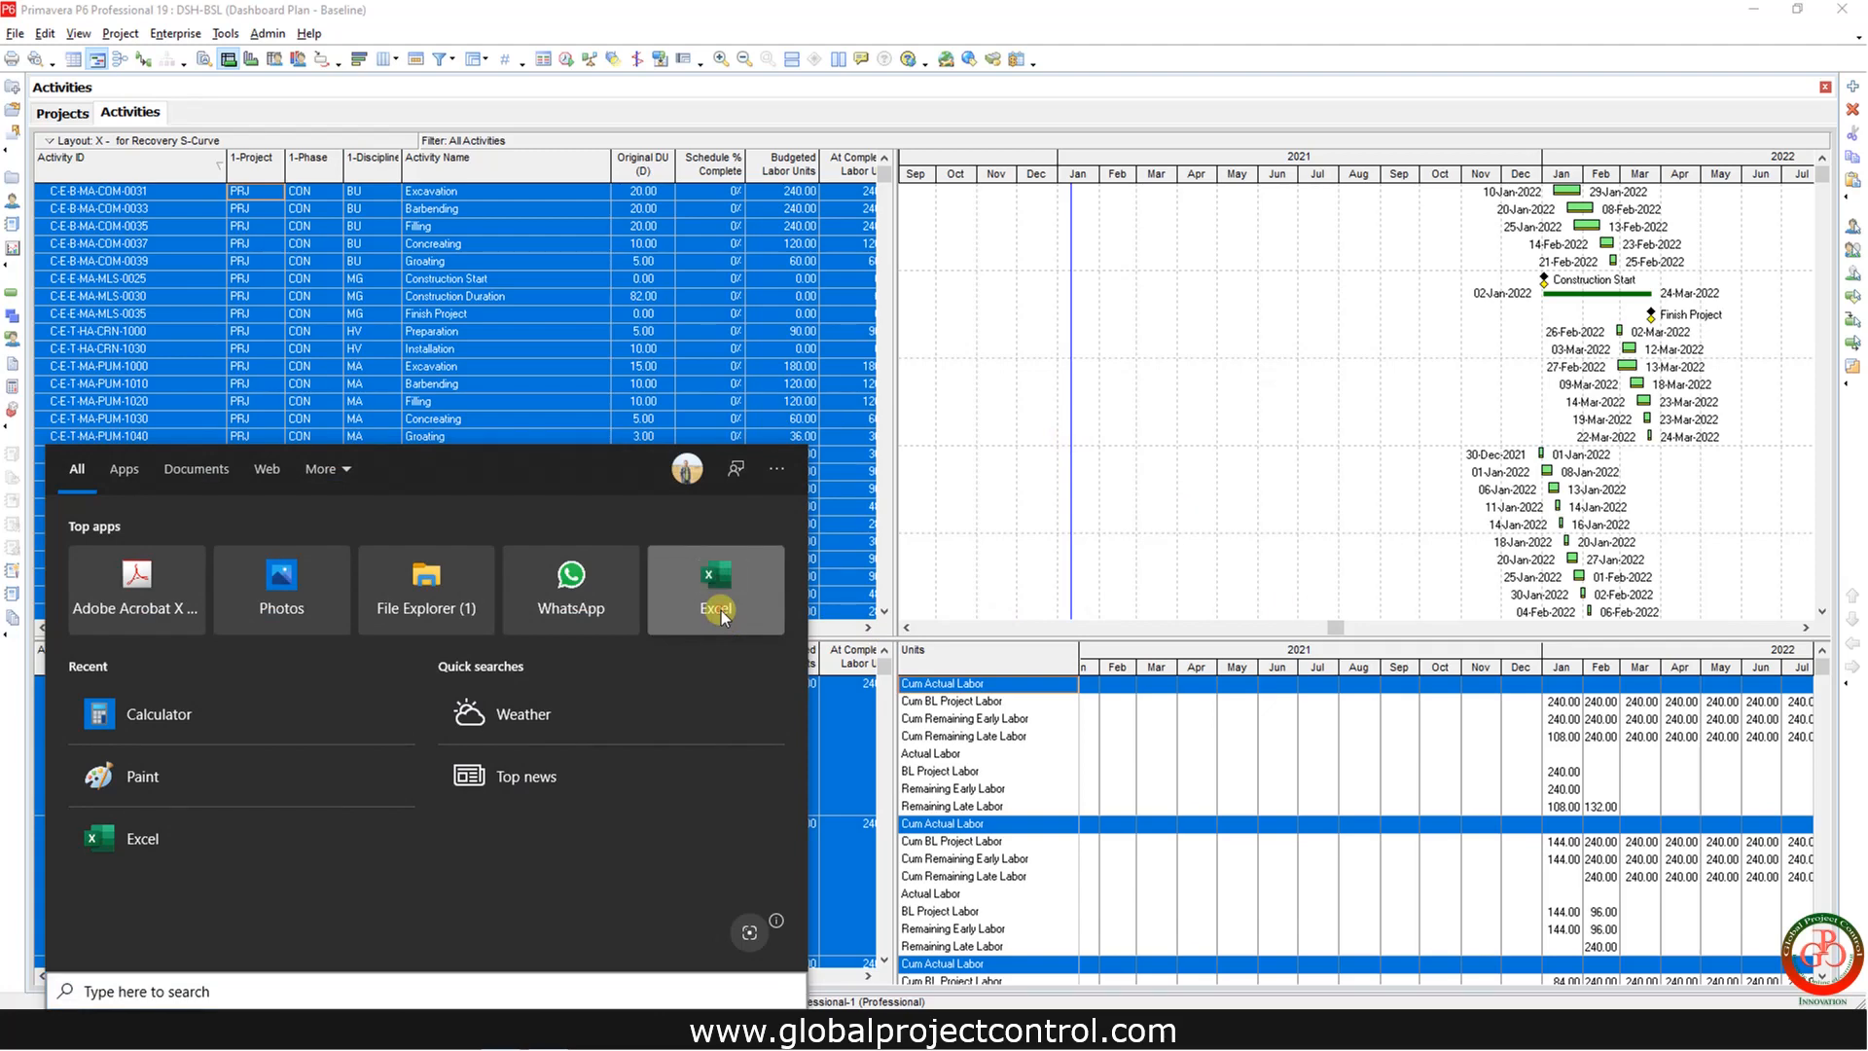
- Launch Excel, start a blank workbook and paste the copied P6 labor-unit data
click(715, 589)
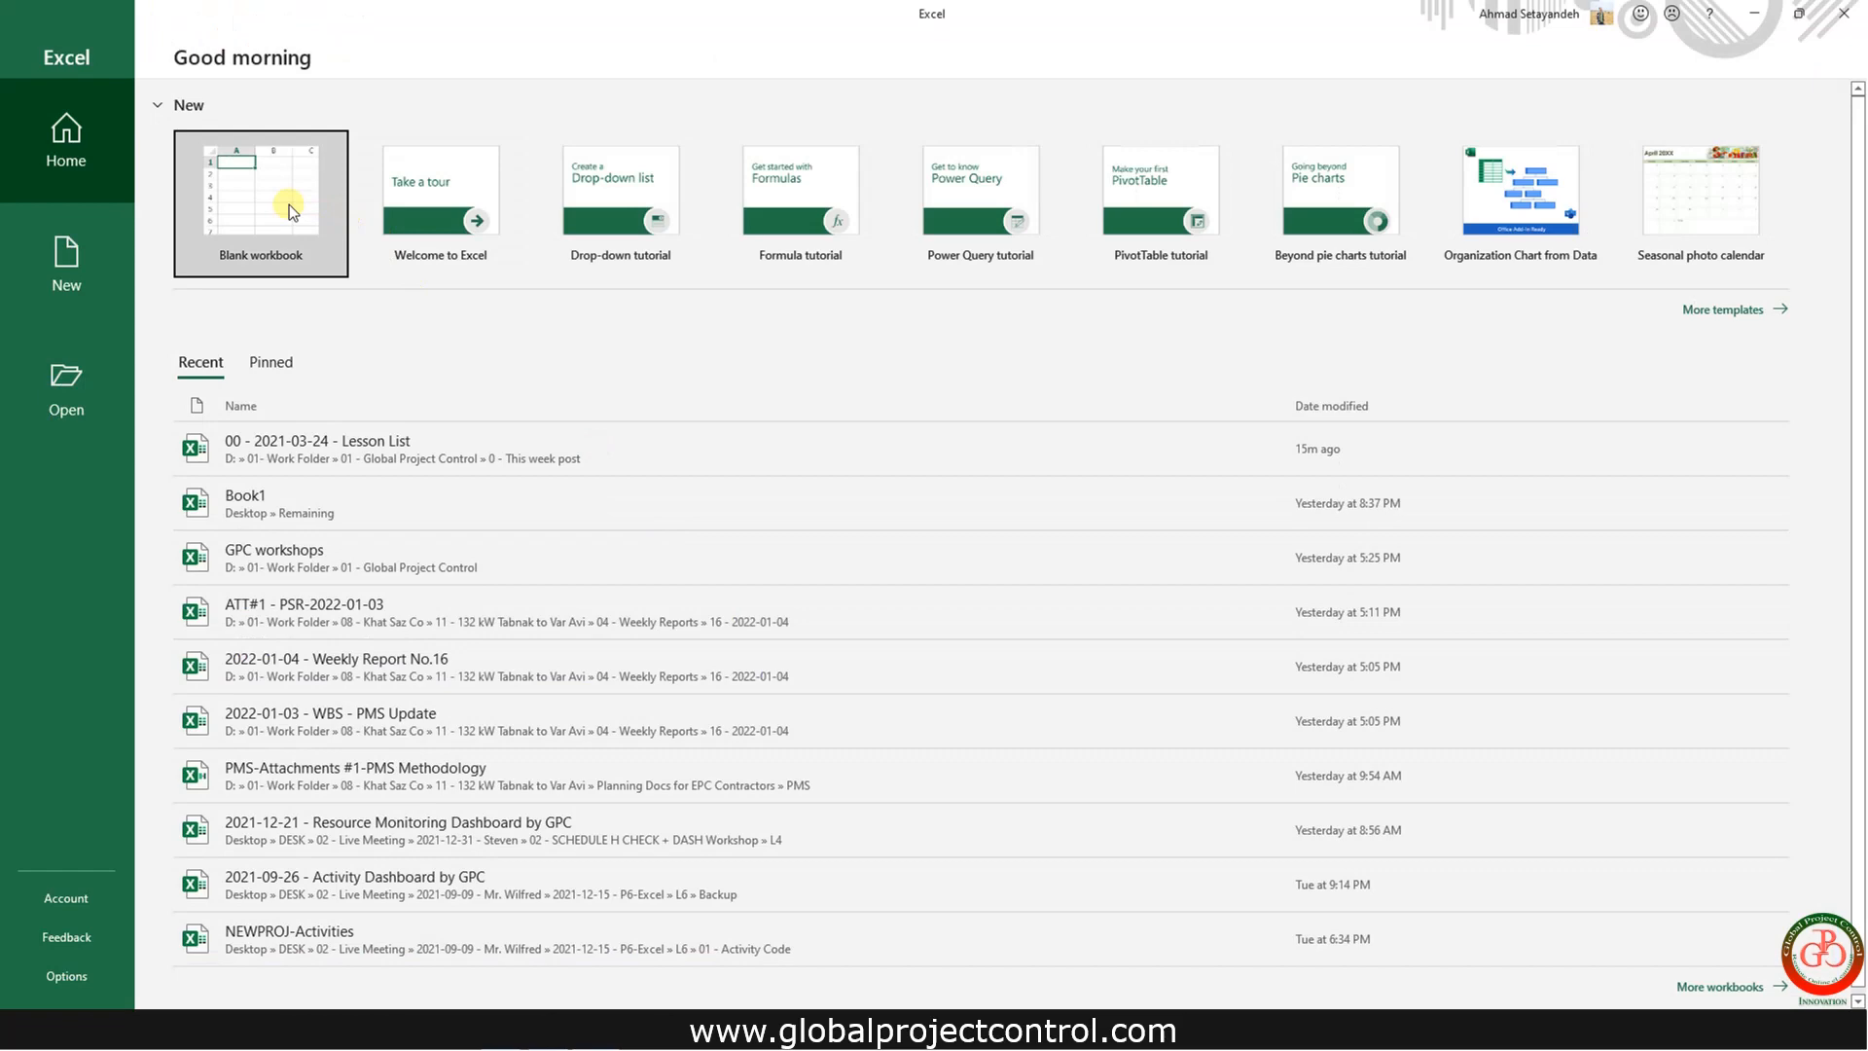
click(260, 203)
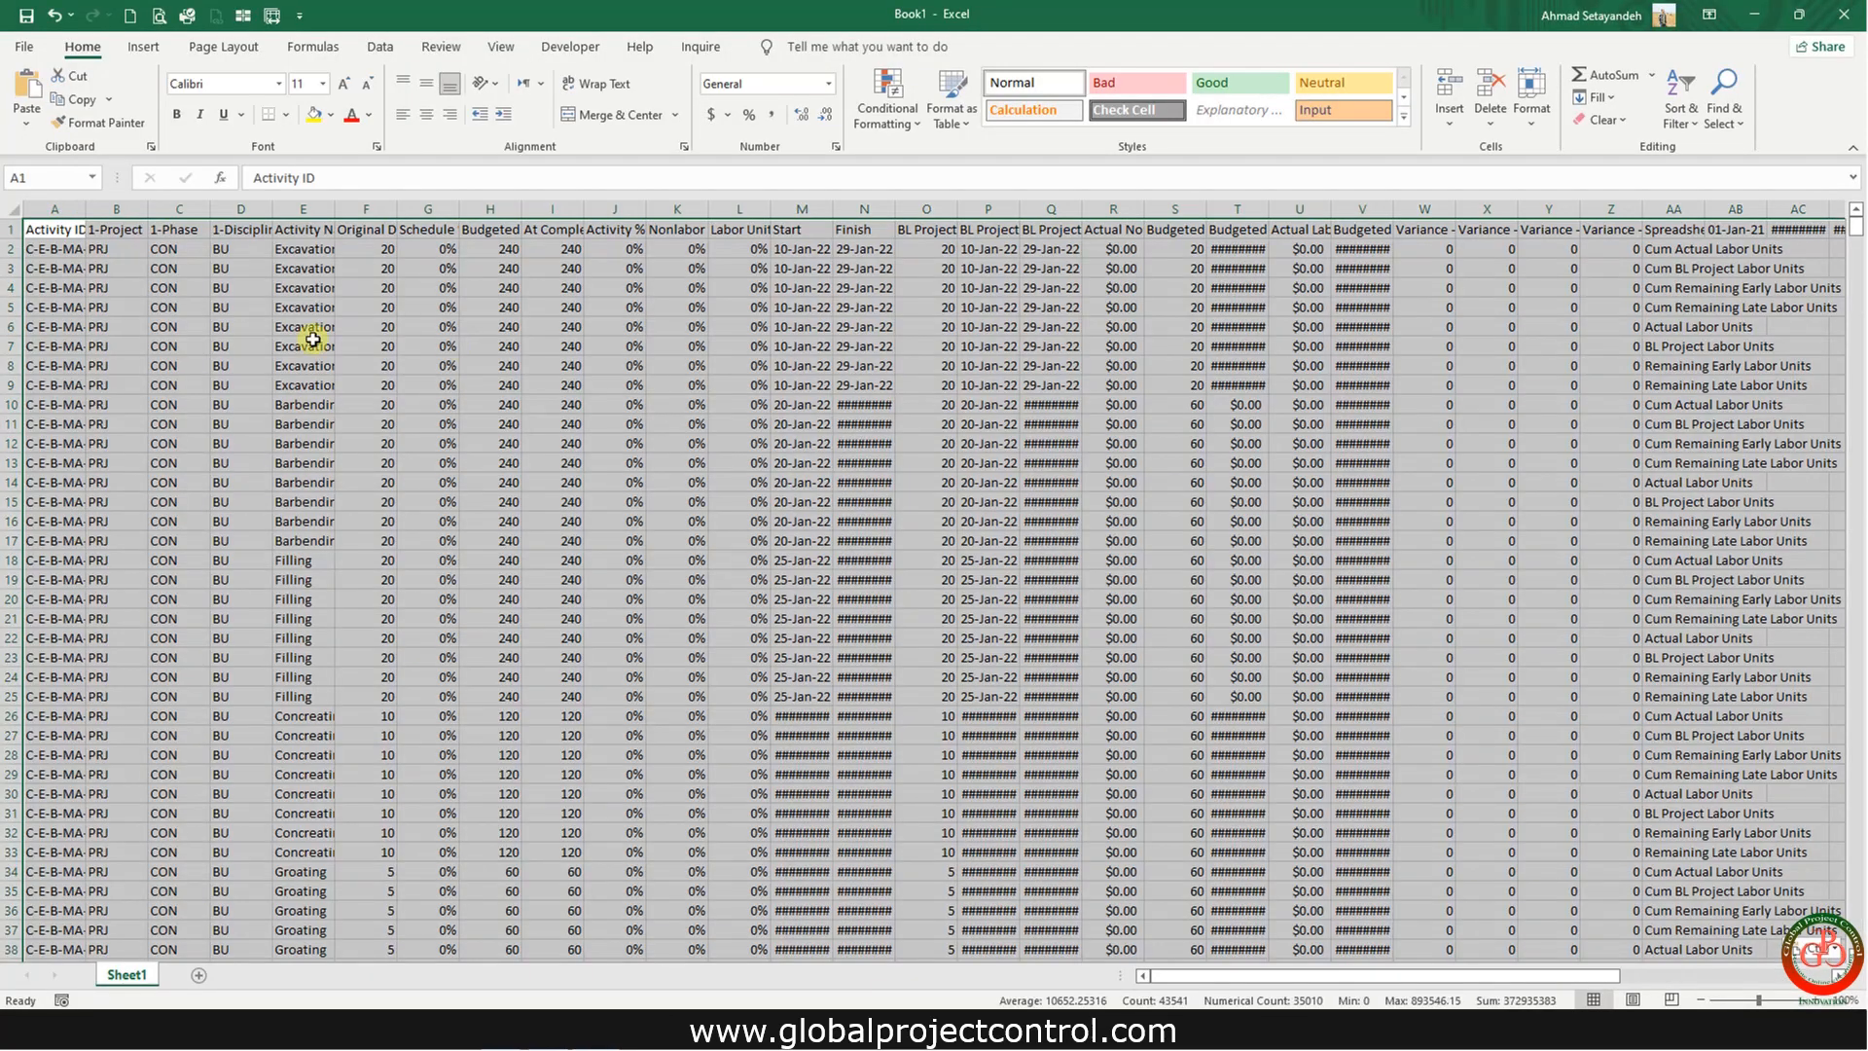
click(1175, 325)
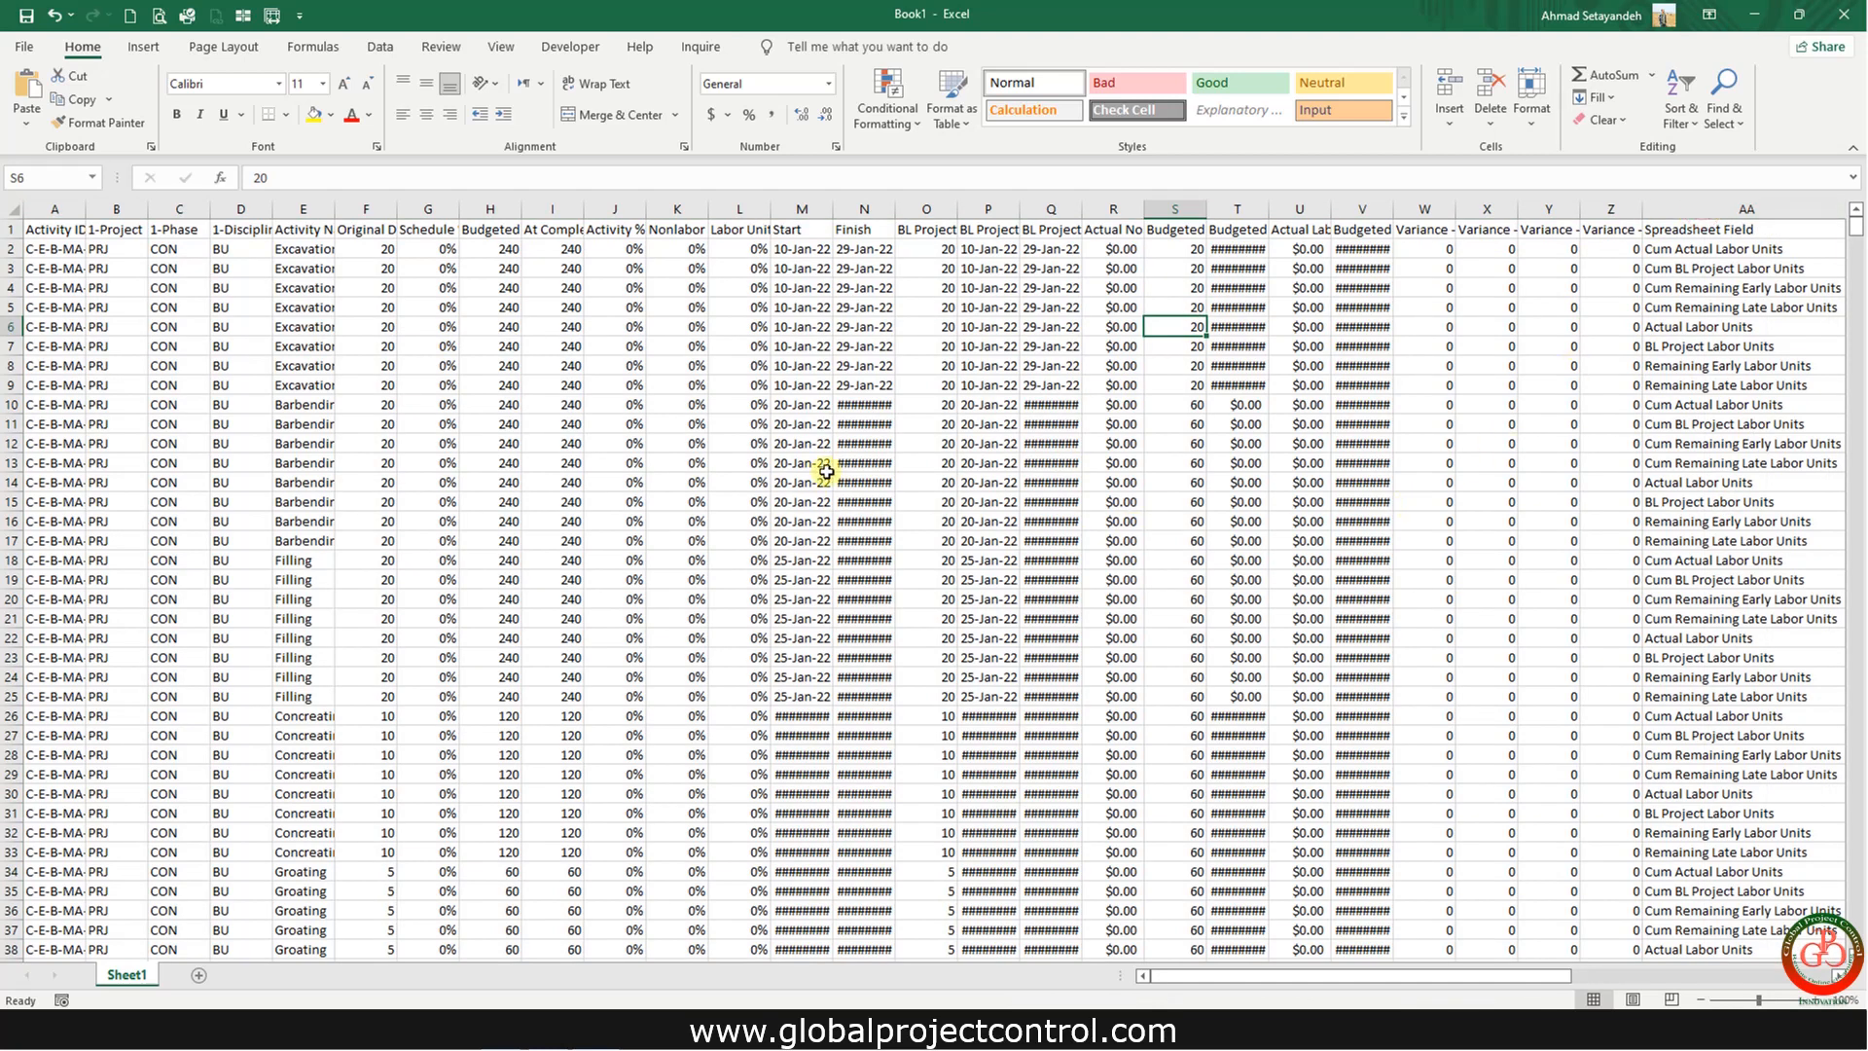
scroll(right, 3)
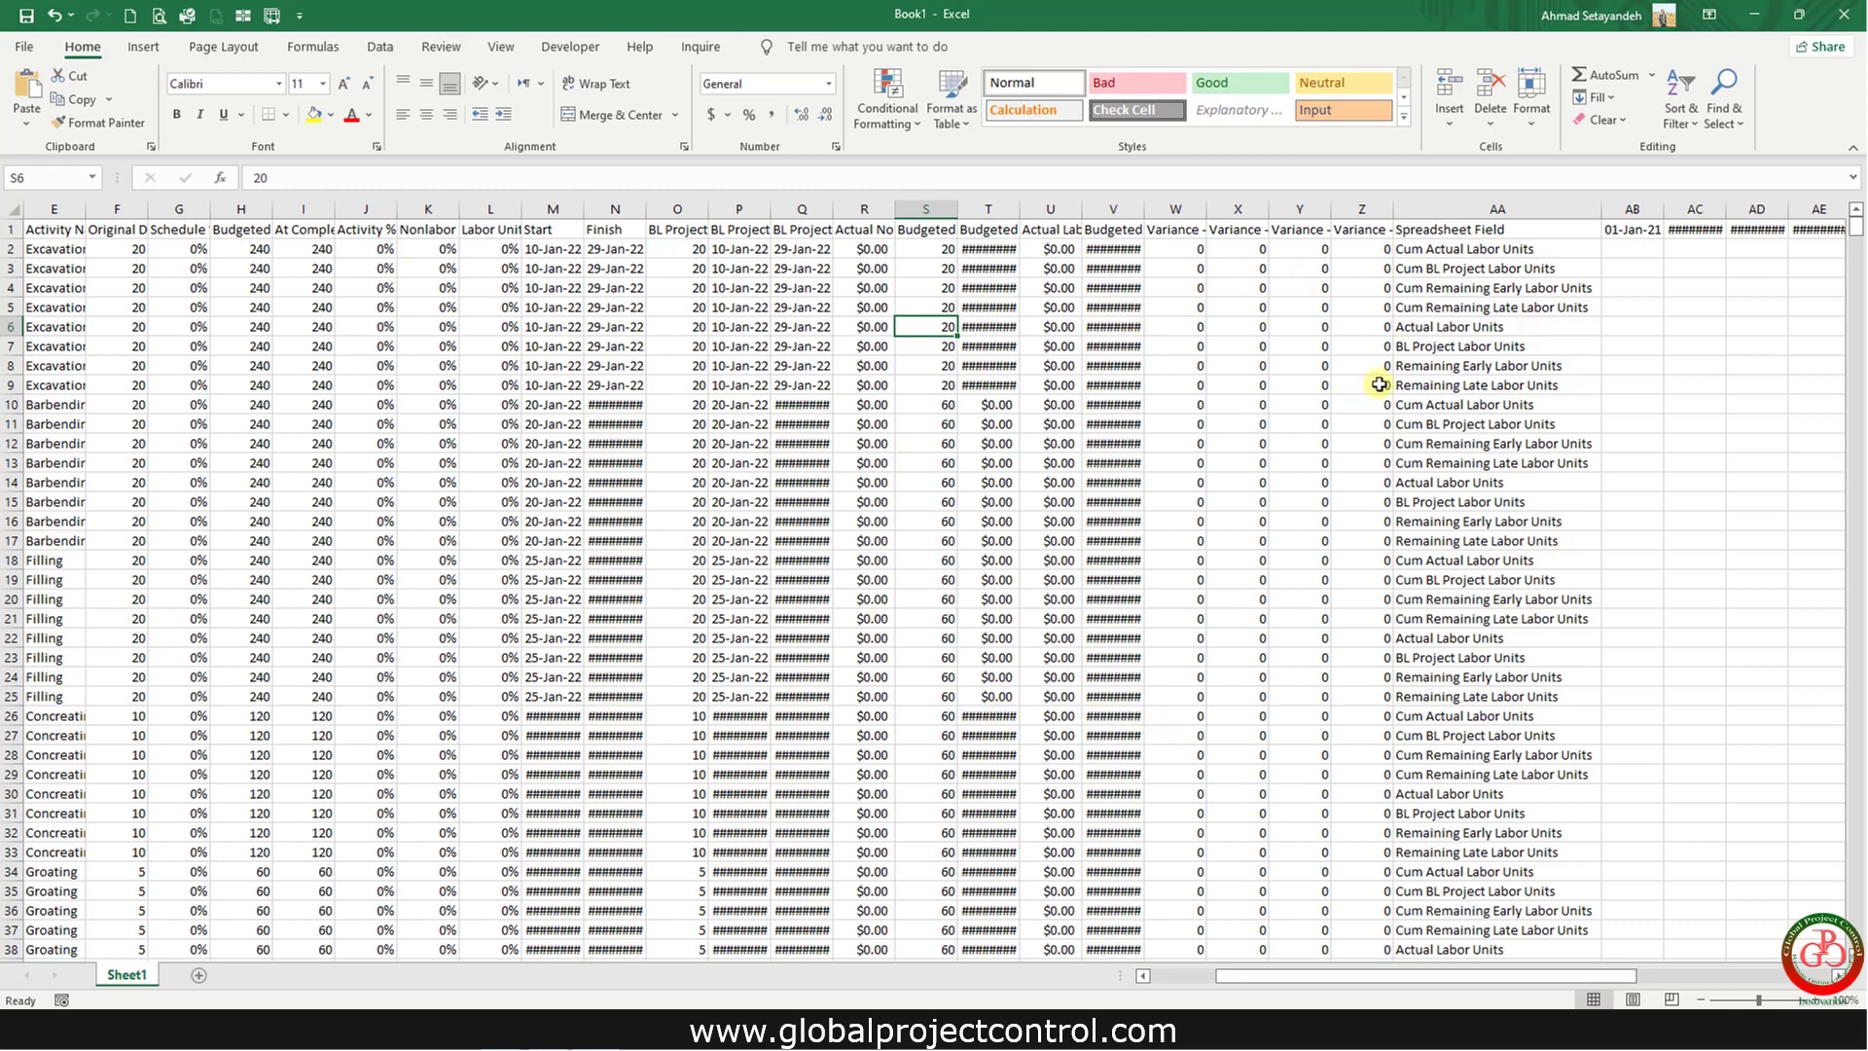
scroll(left, 3)
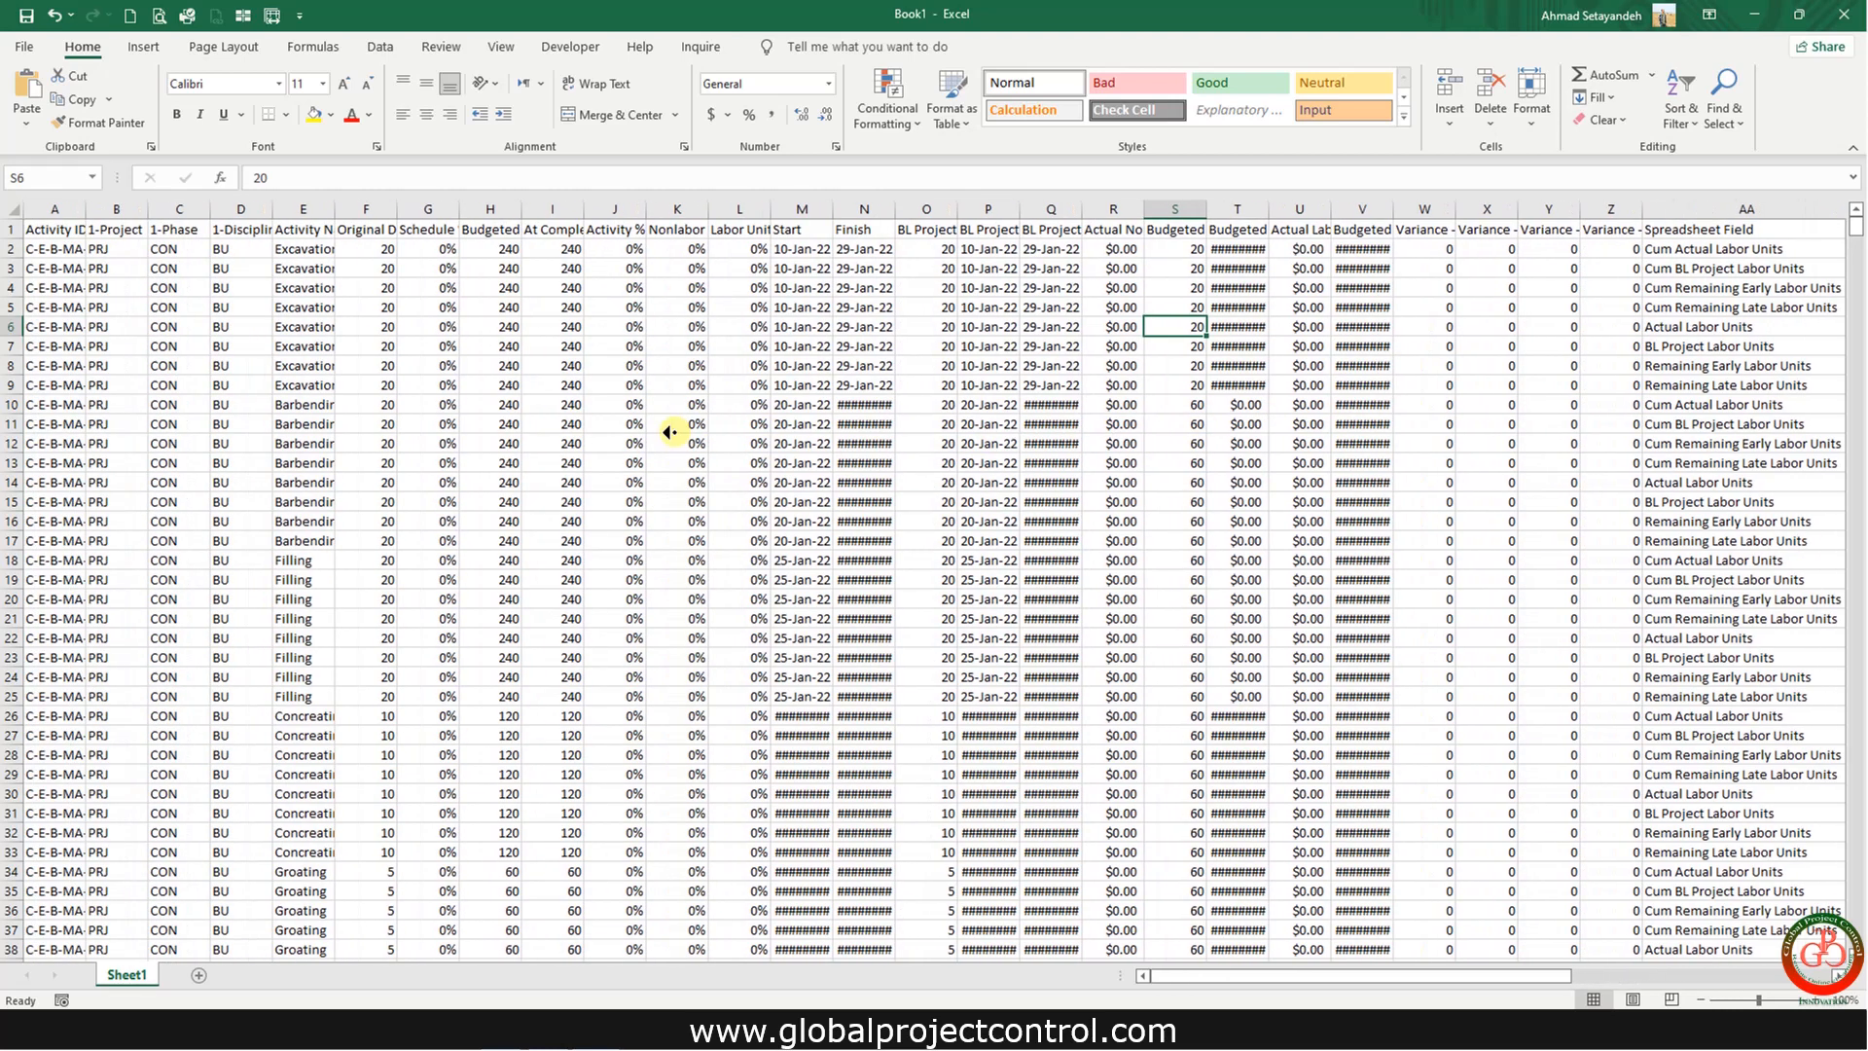
mouse_move(145, 105)
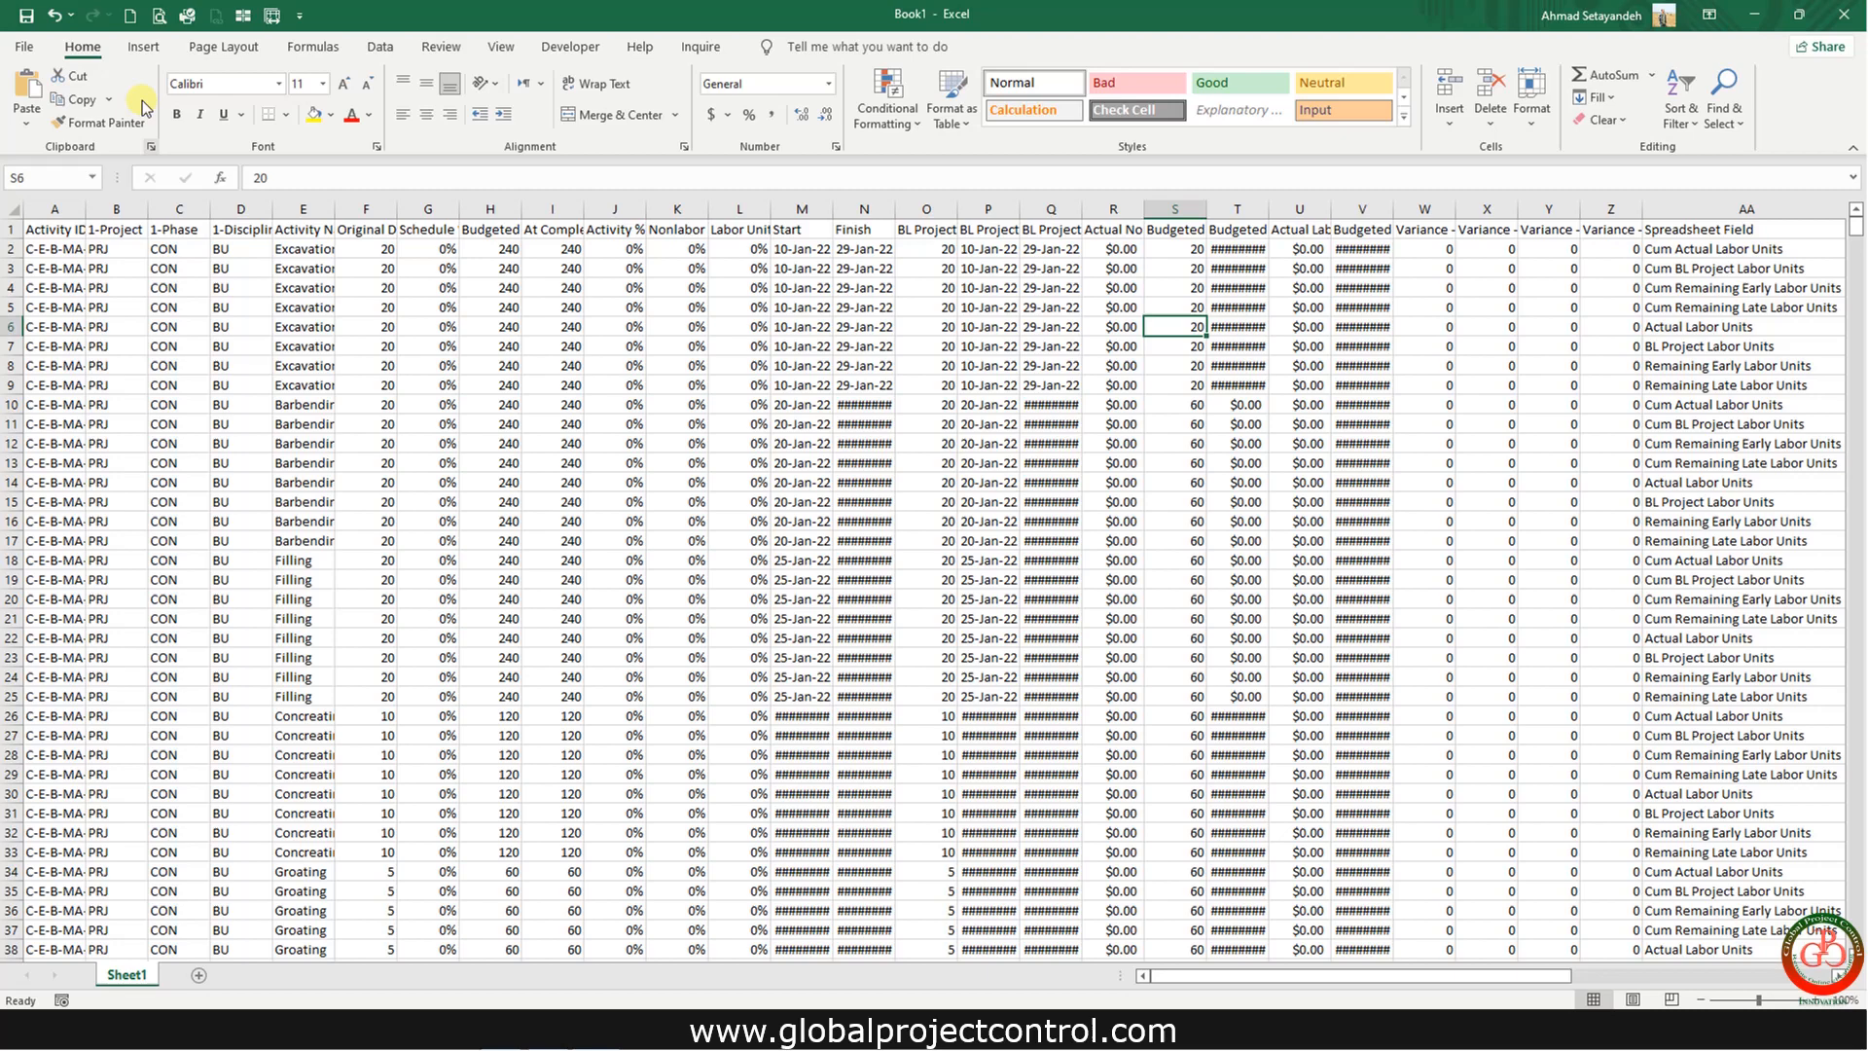
click(143, 45)
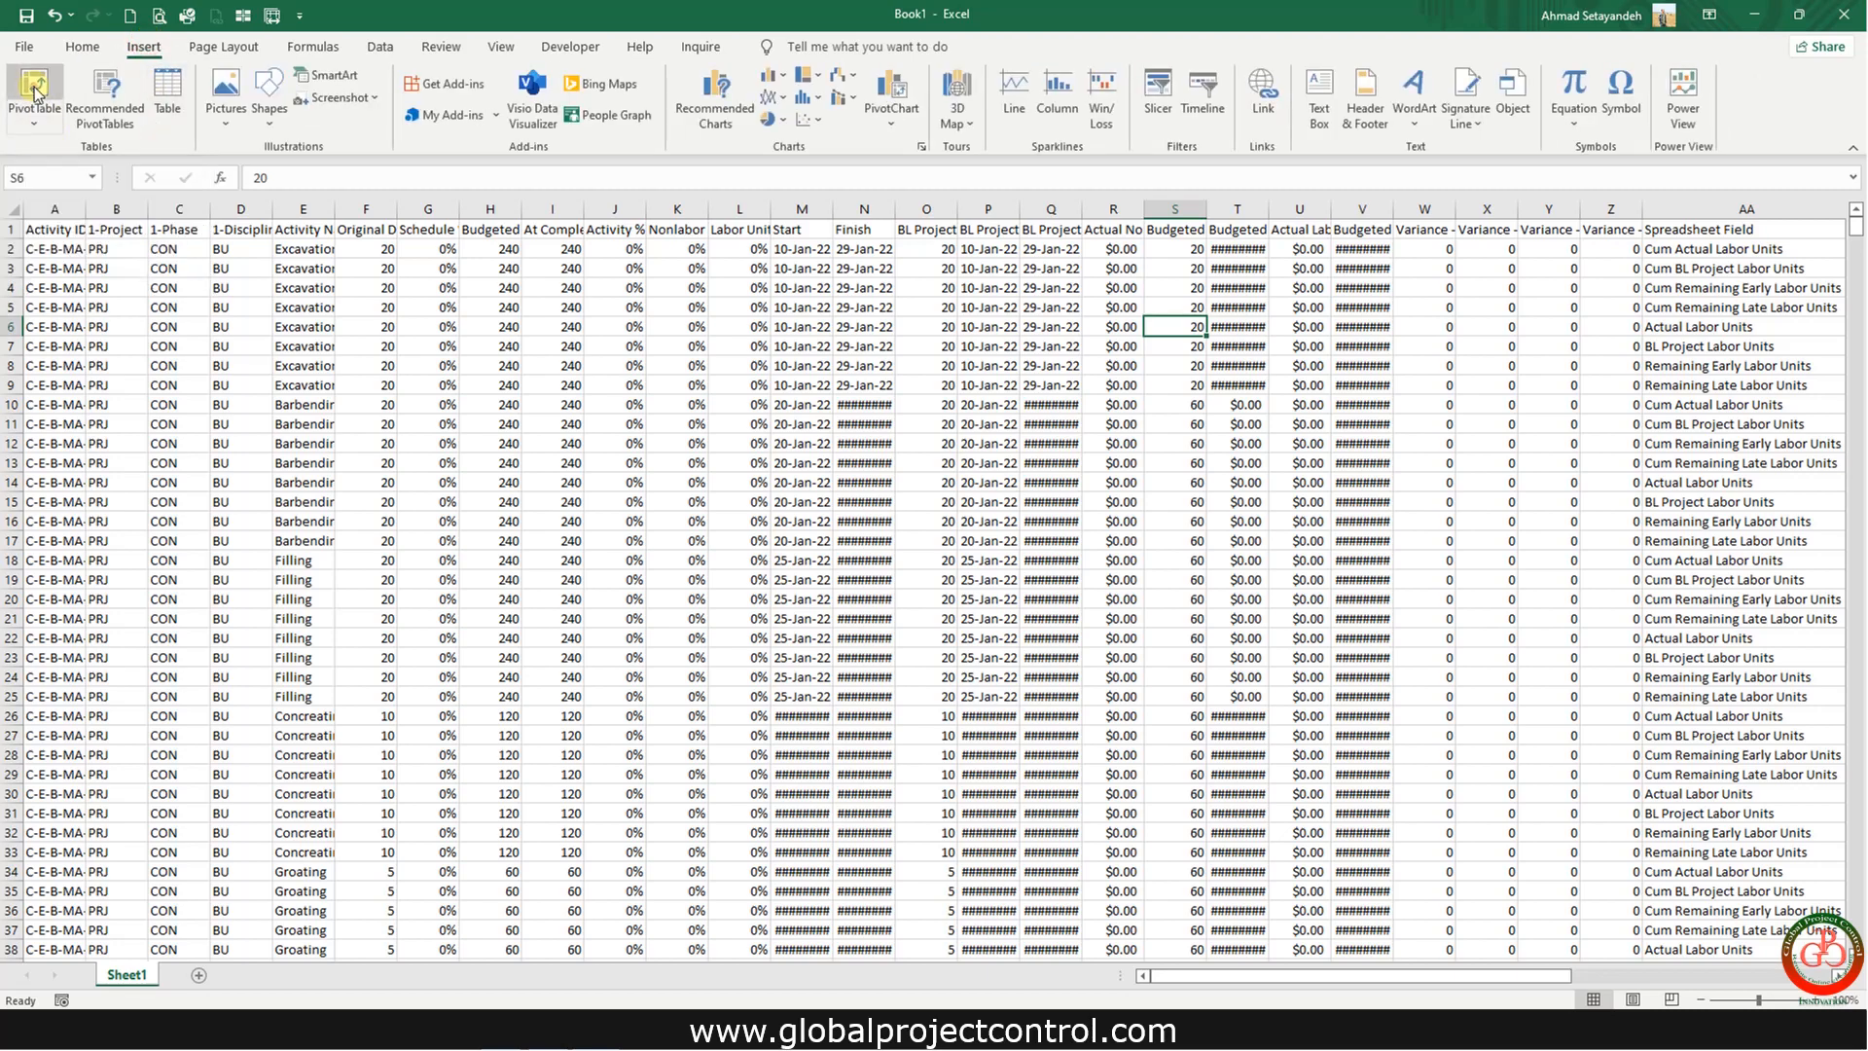
- Create a pivot table from the pasted data on a new sheet
click(36, 82)
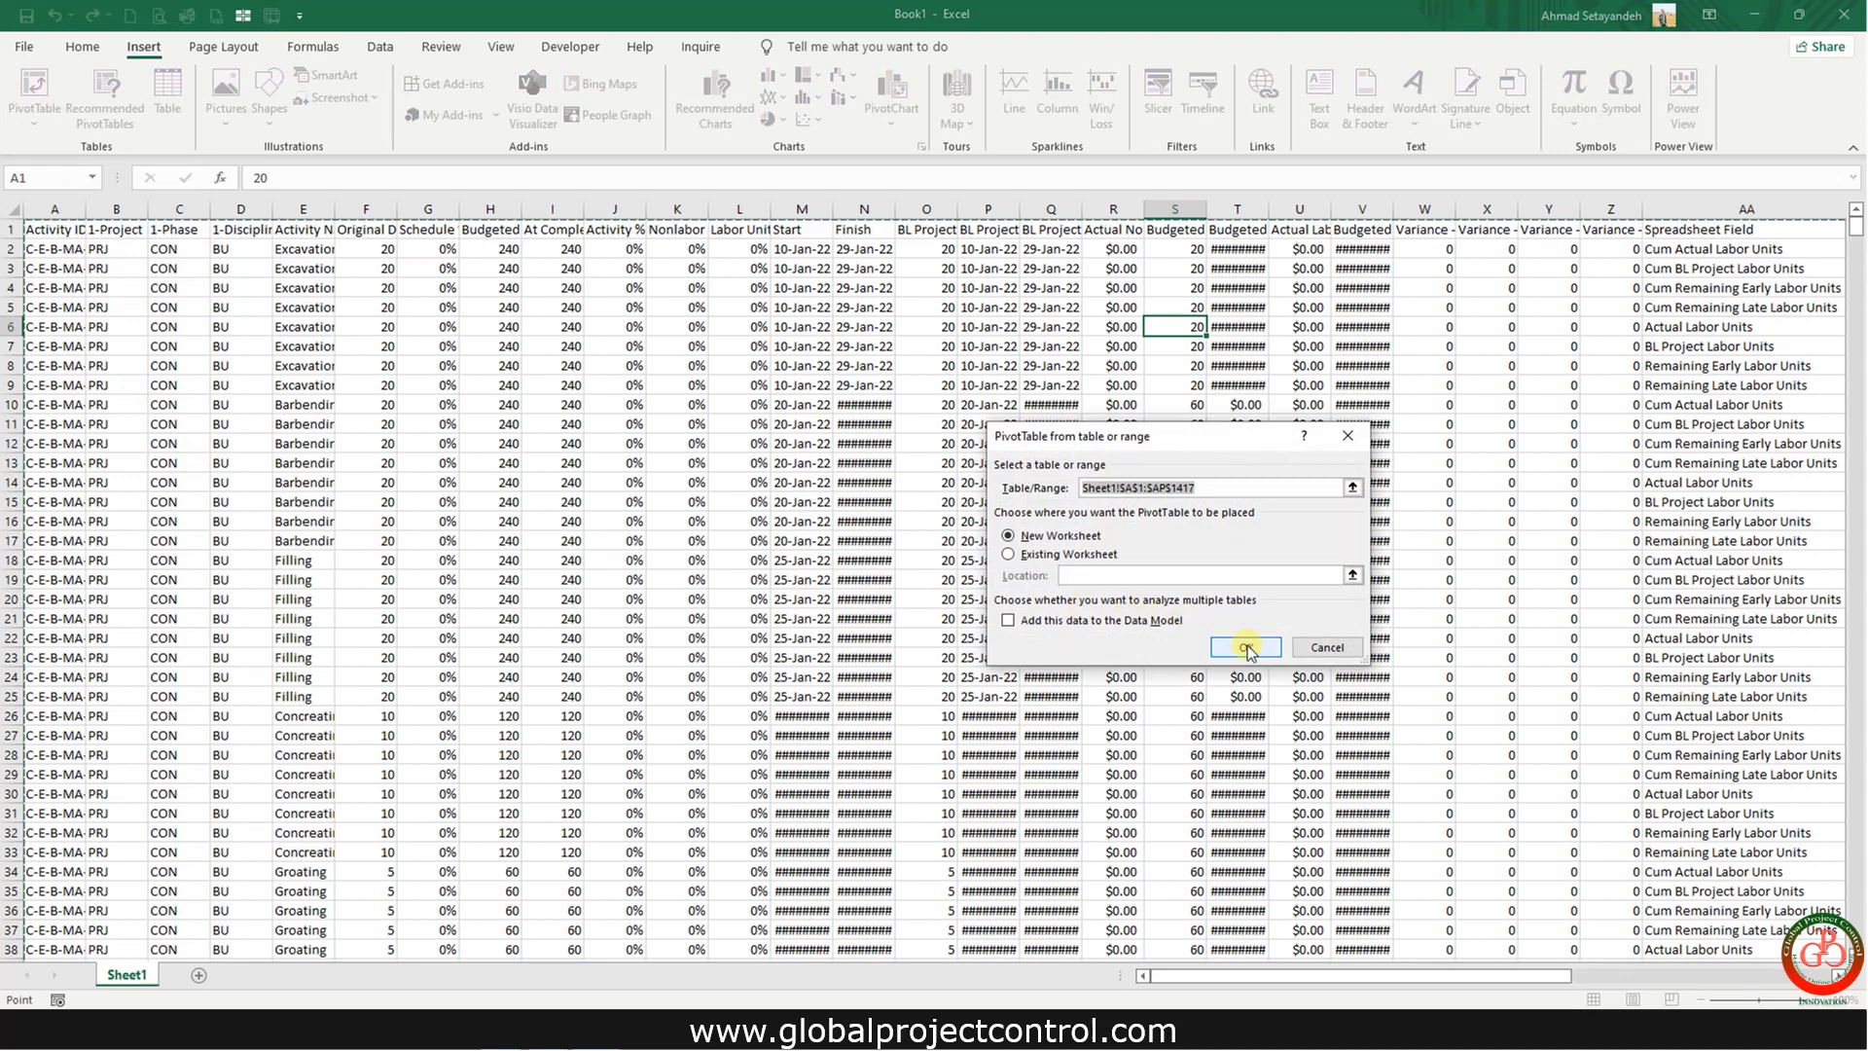
click(1245, 646)
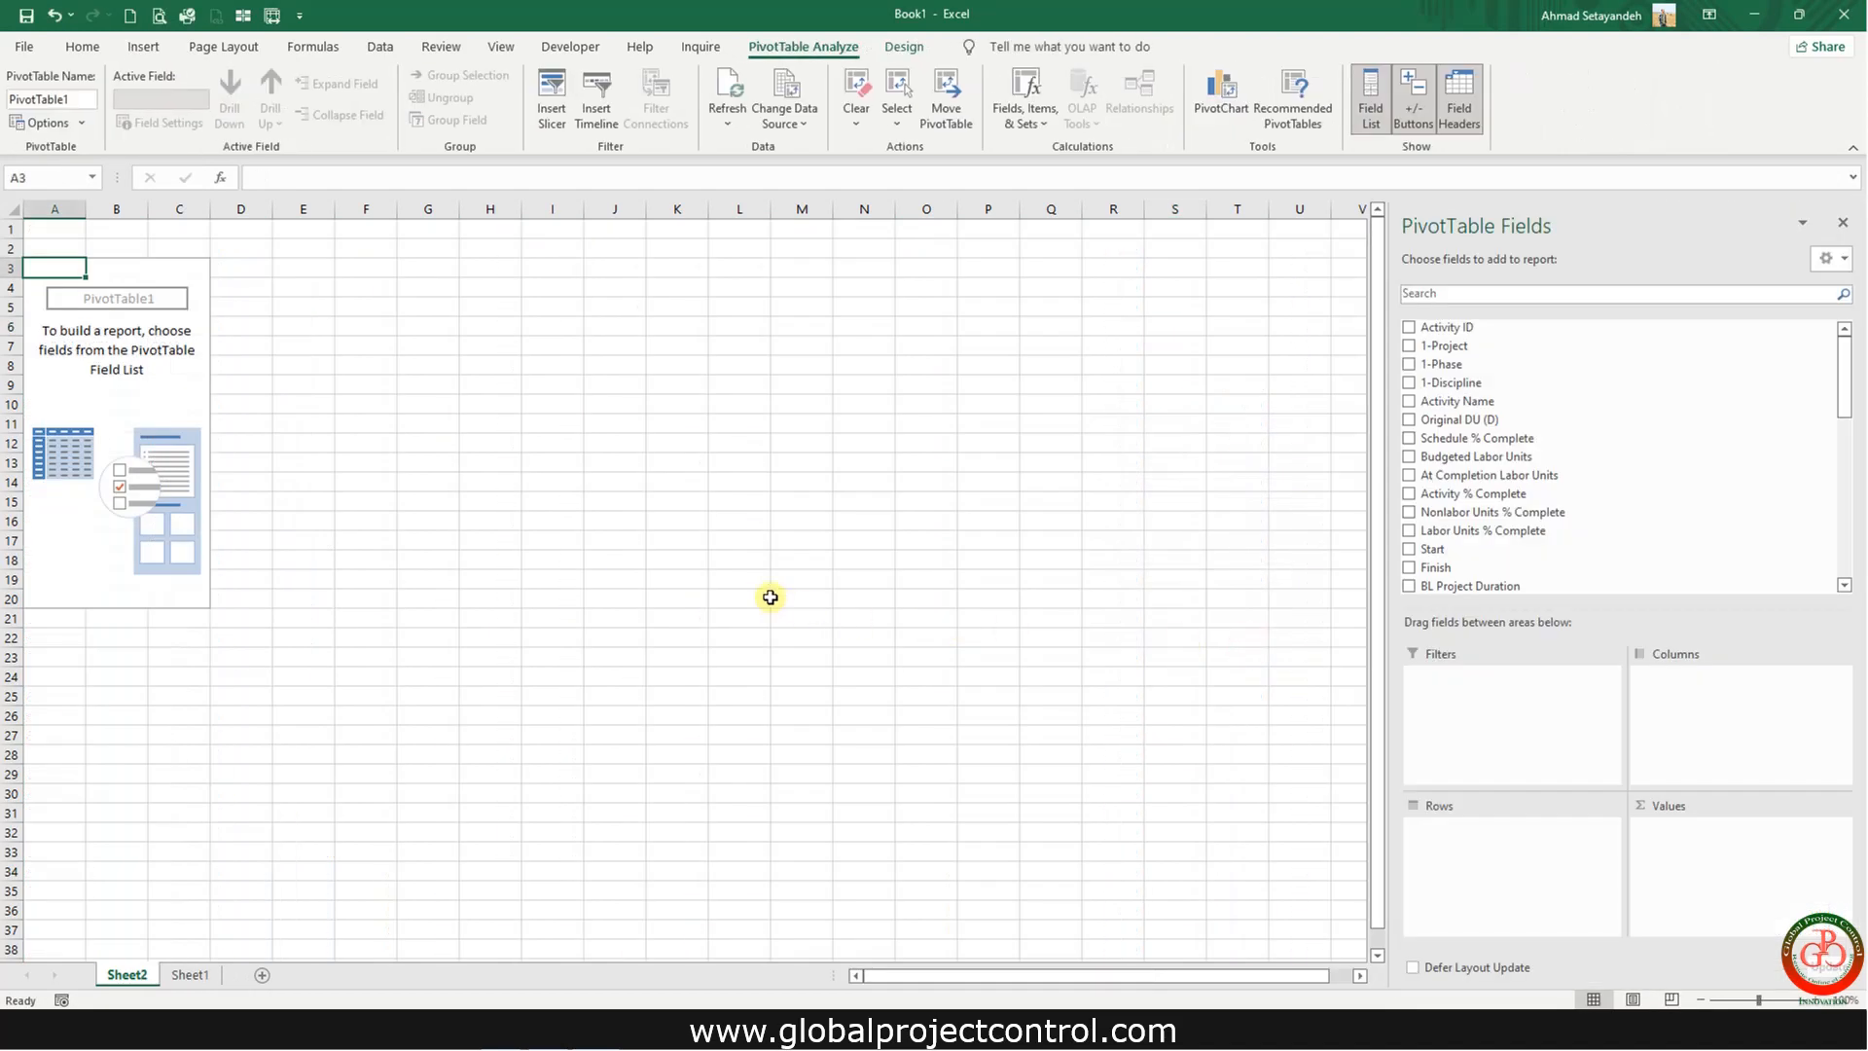
mouse_move(1347, 539)
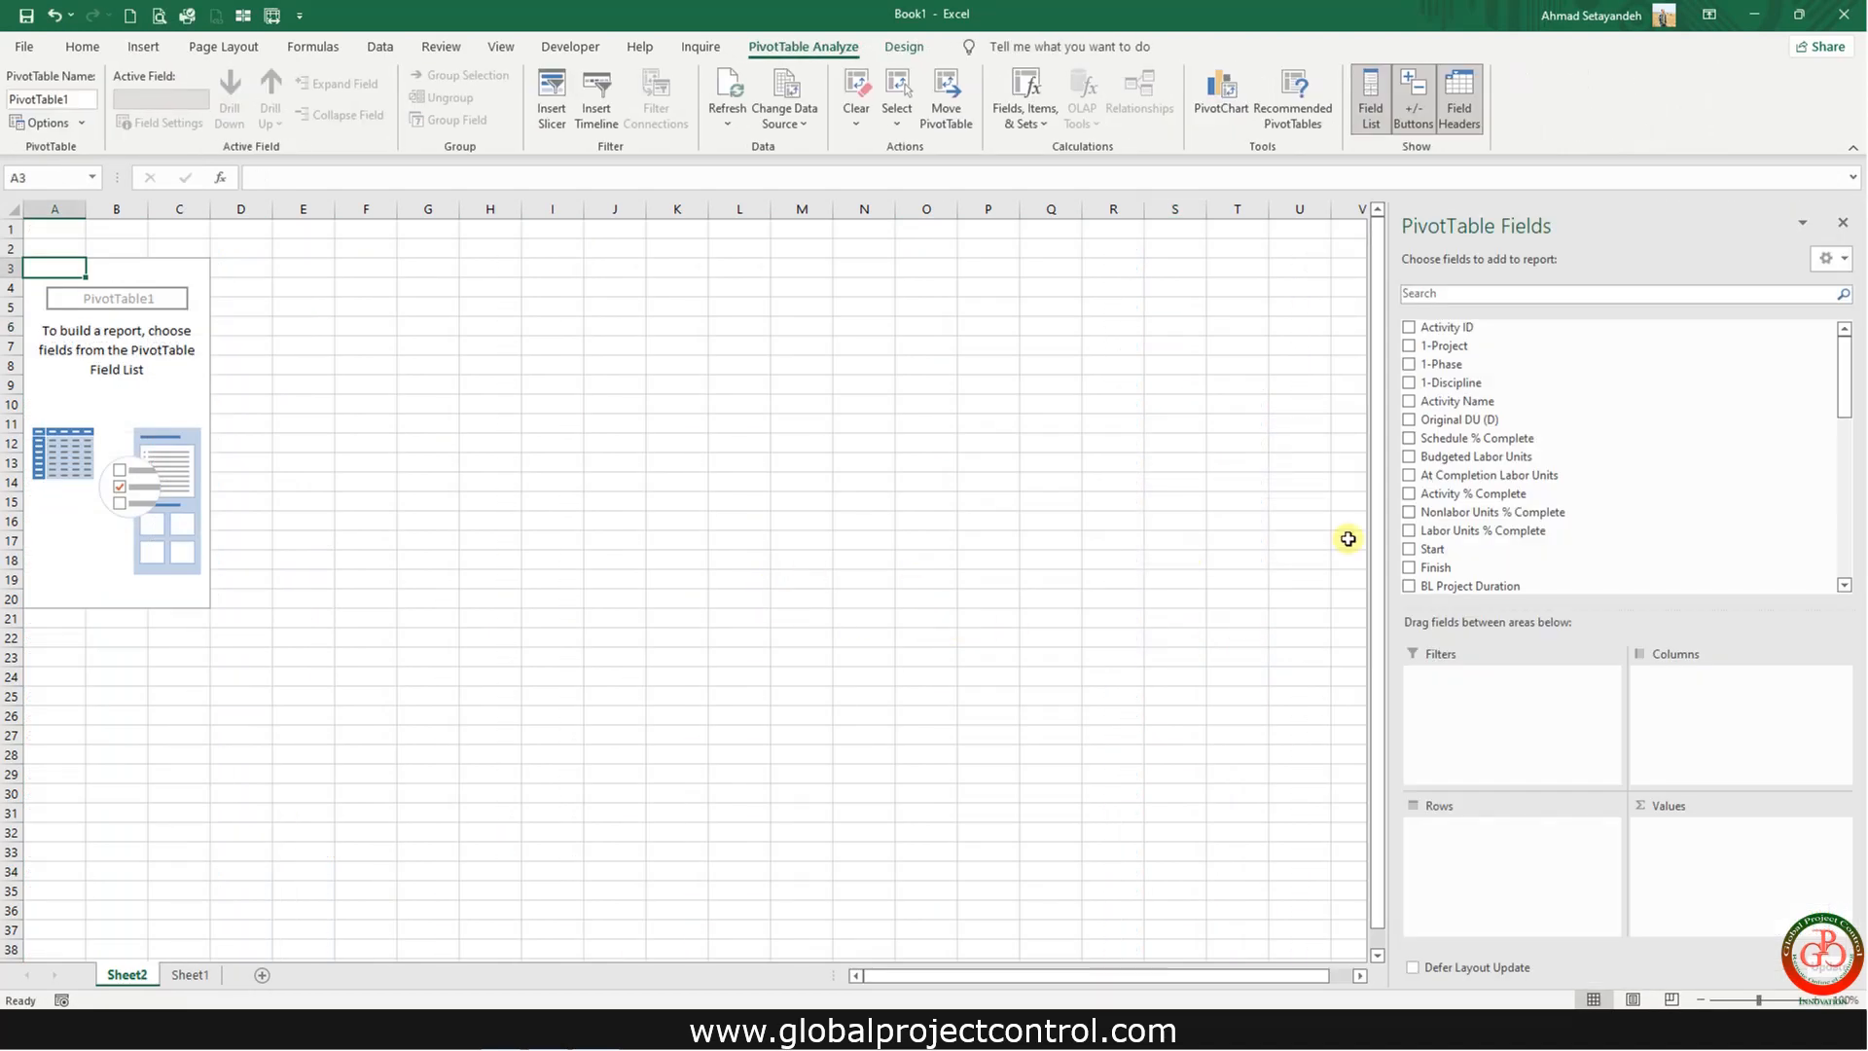
scroll(down, 3)
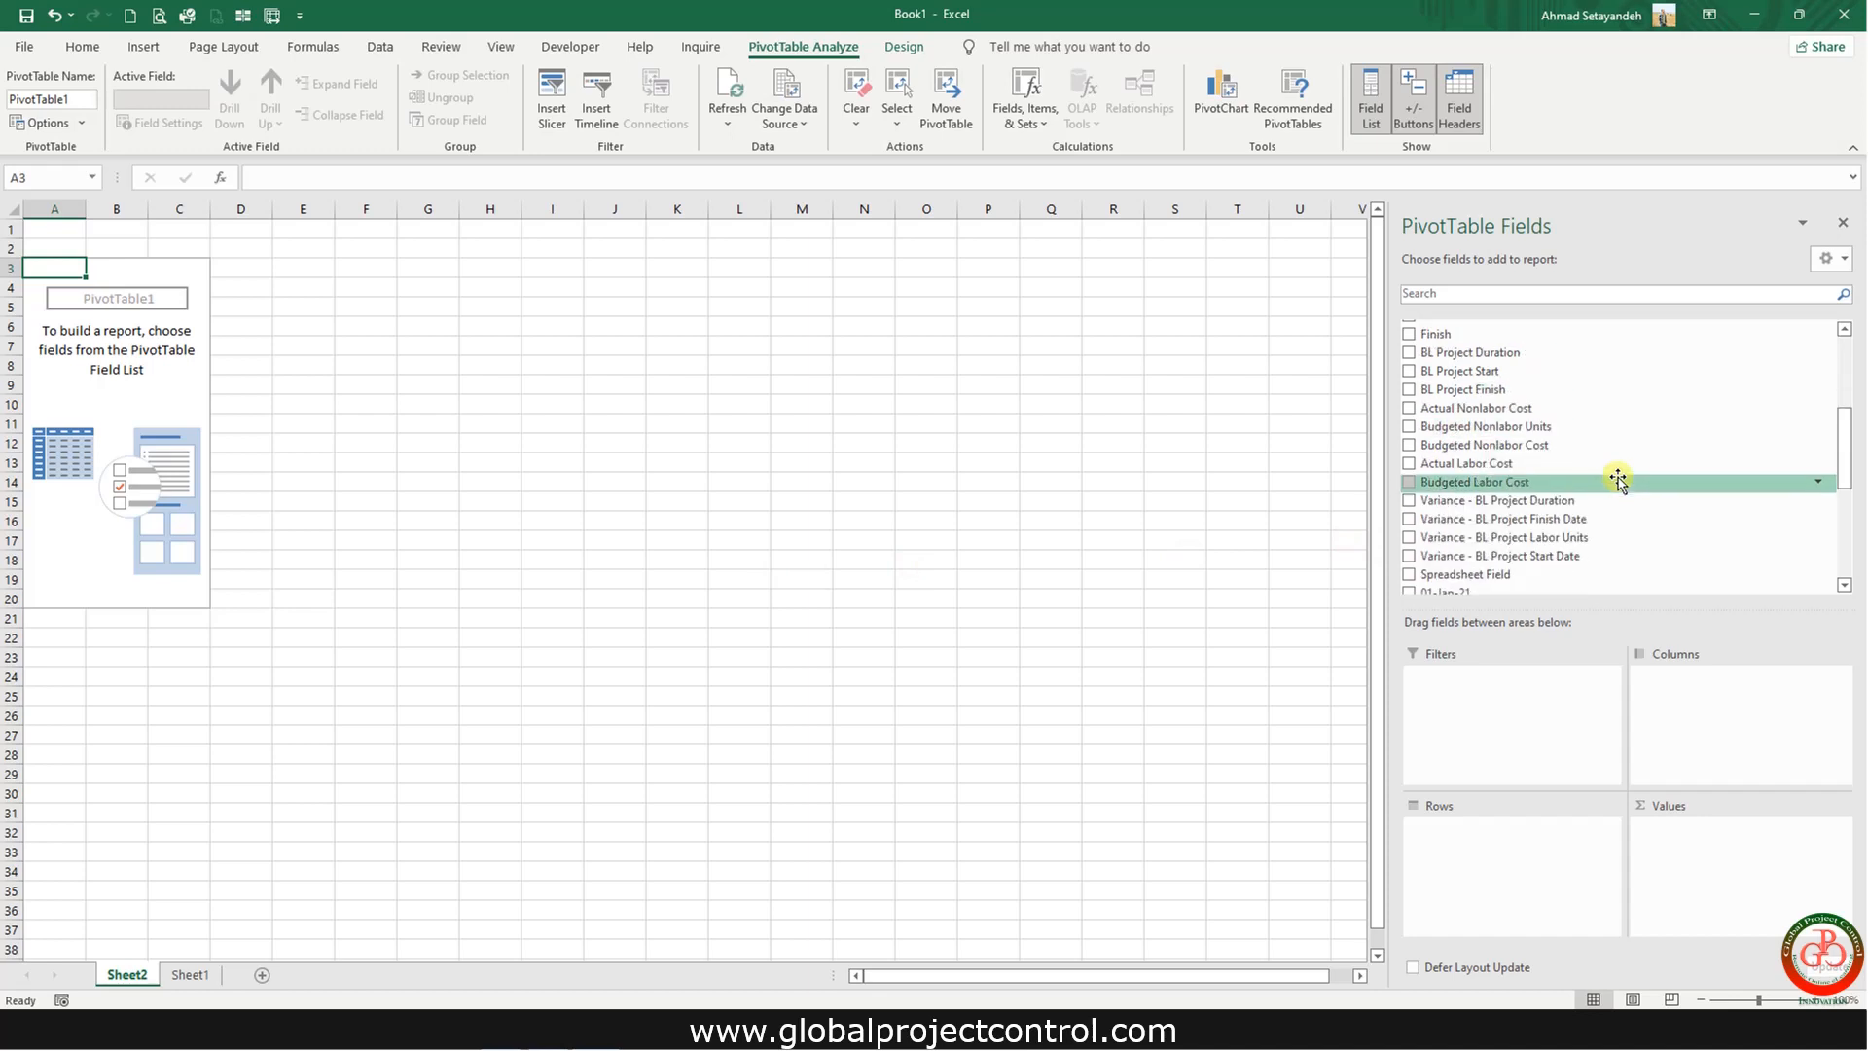
scroll(down, 3)
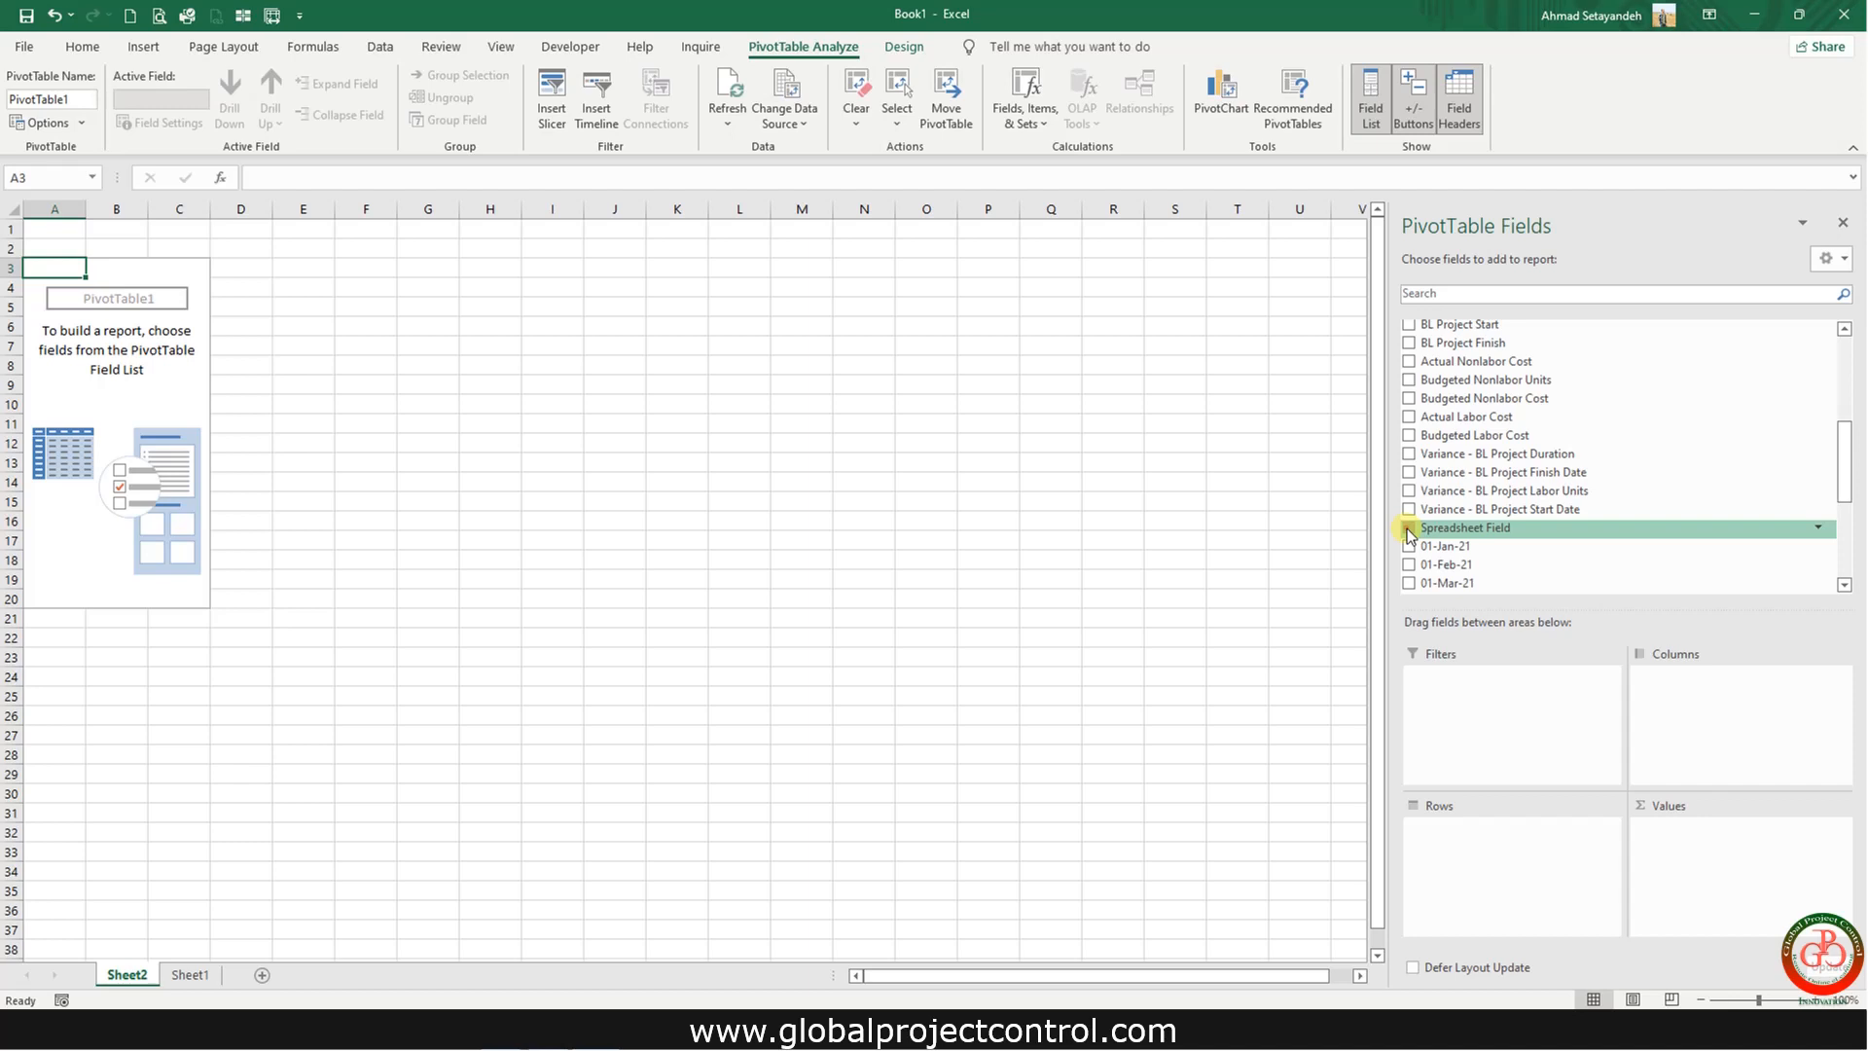
- Add Spreadsheet Field and the month fields through 01-Mar-22, with months as rows
click(1408, 527)
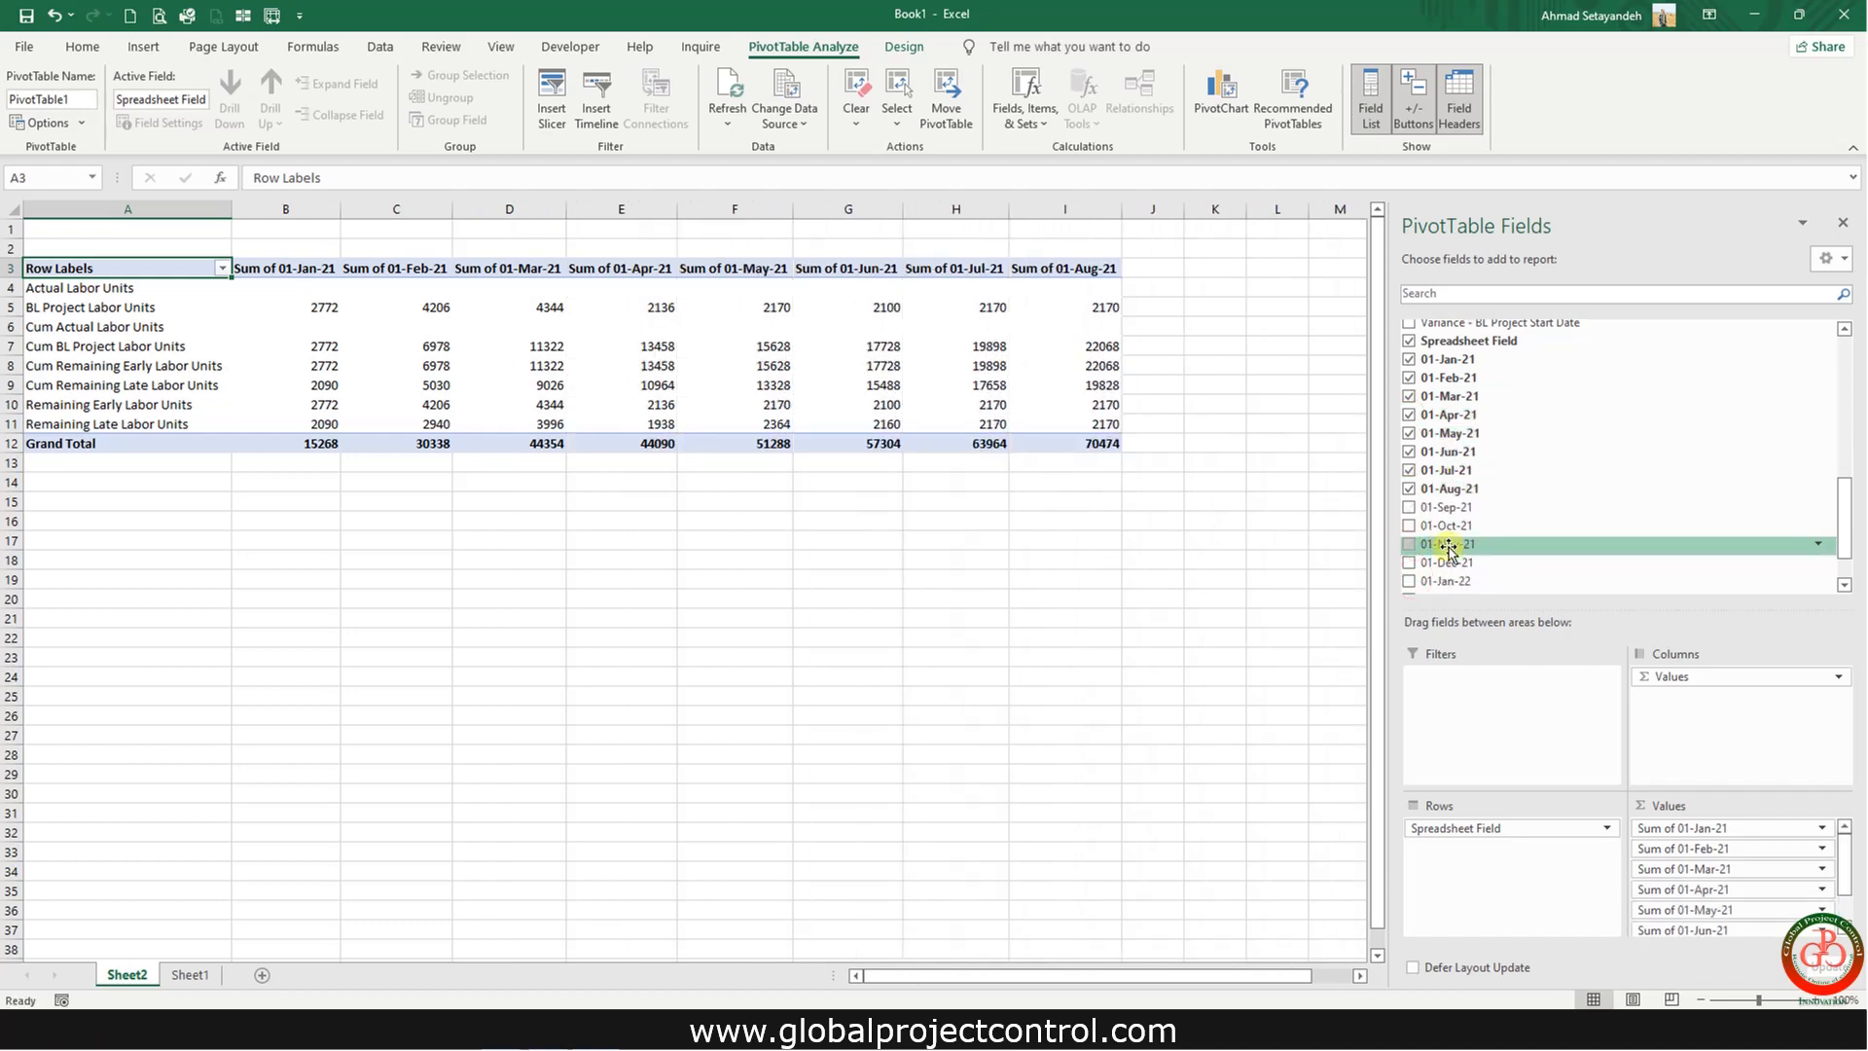
click(1409, 507)
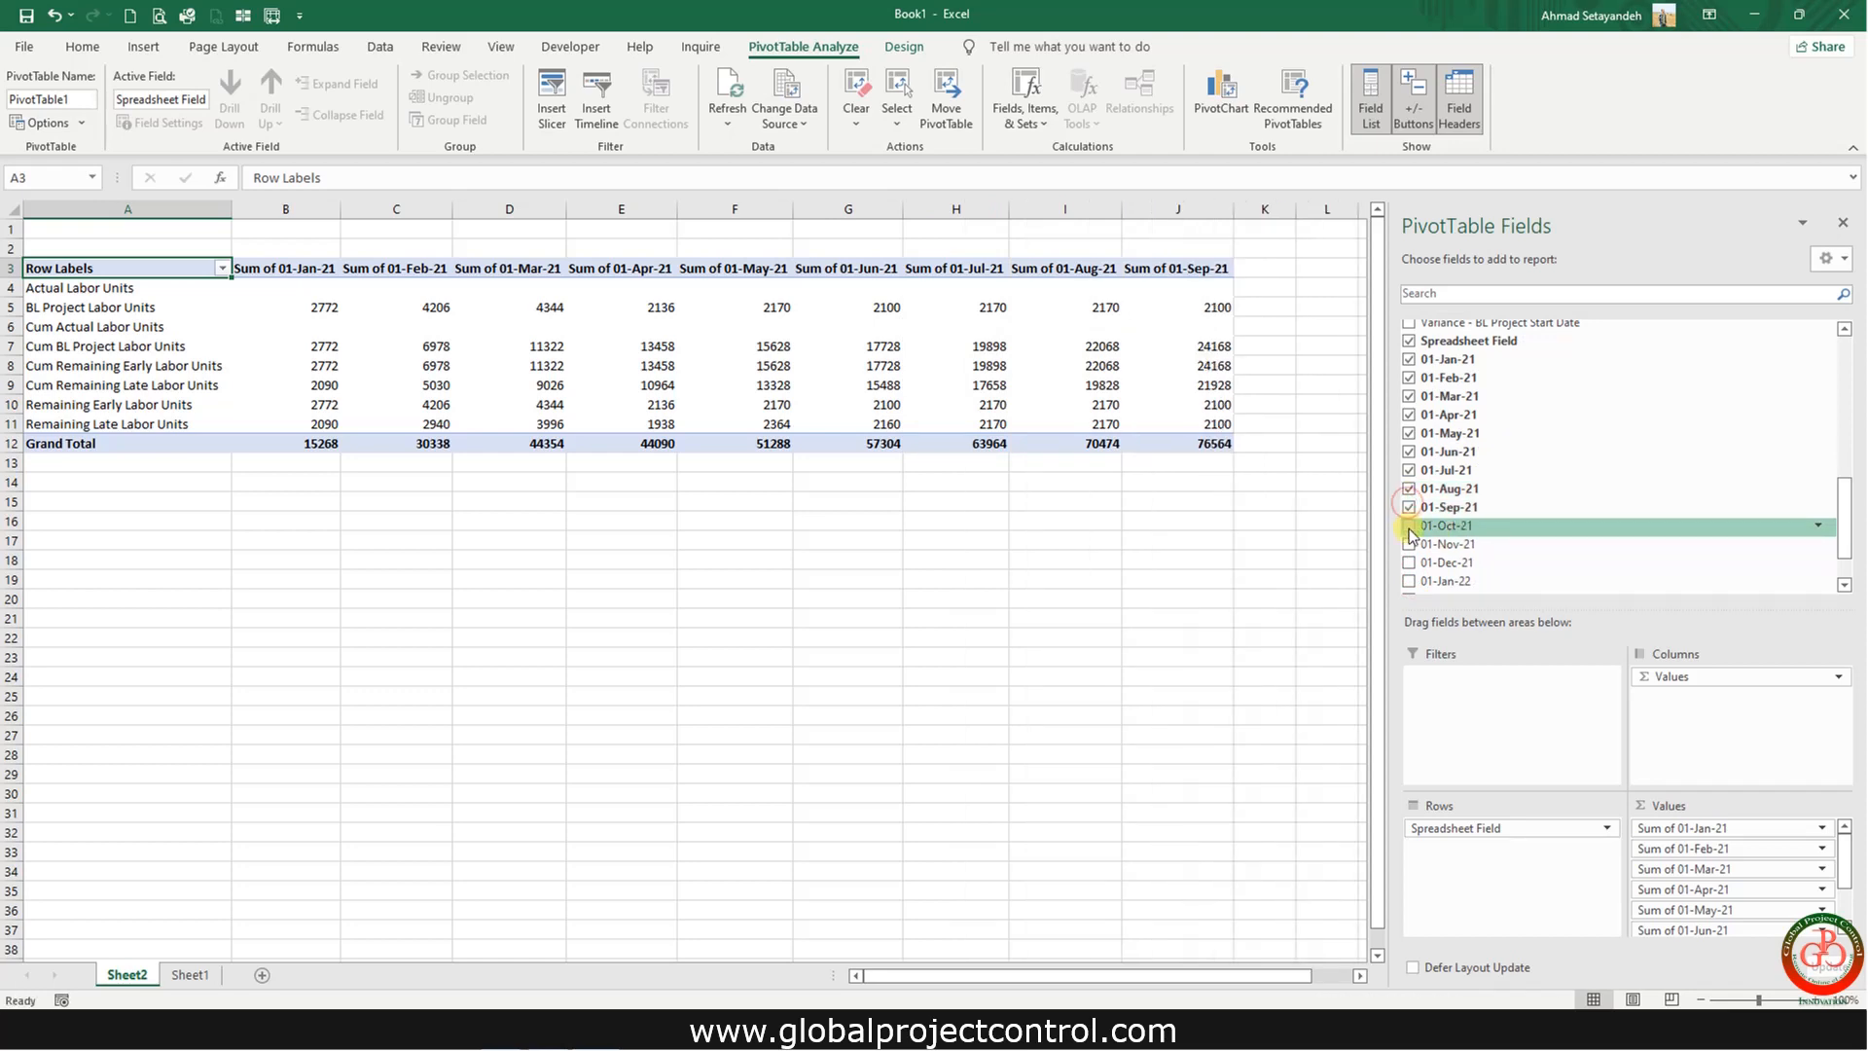
click(1408, 525)
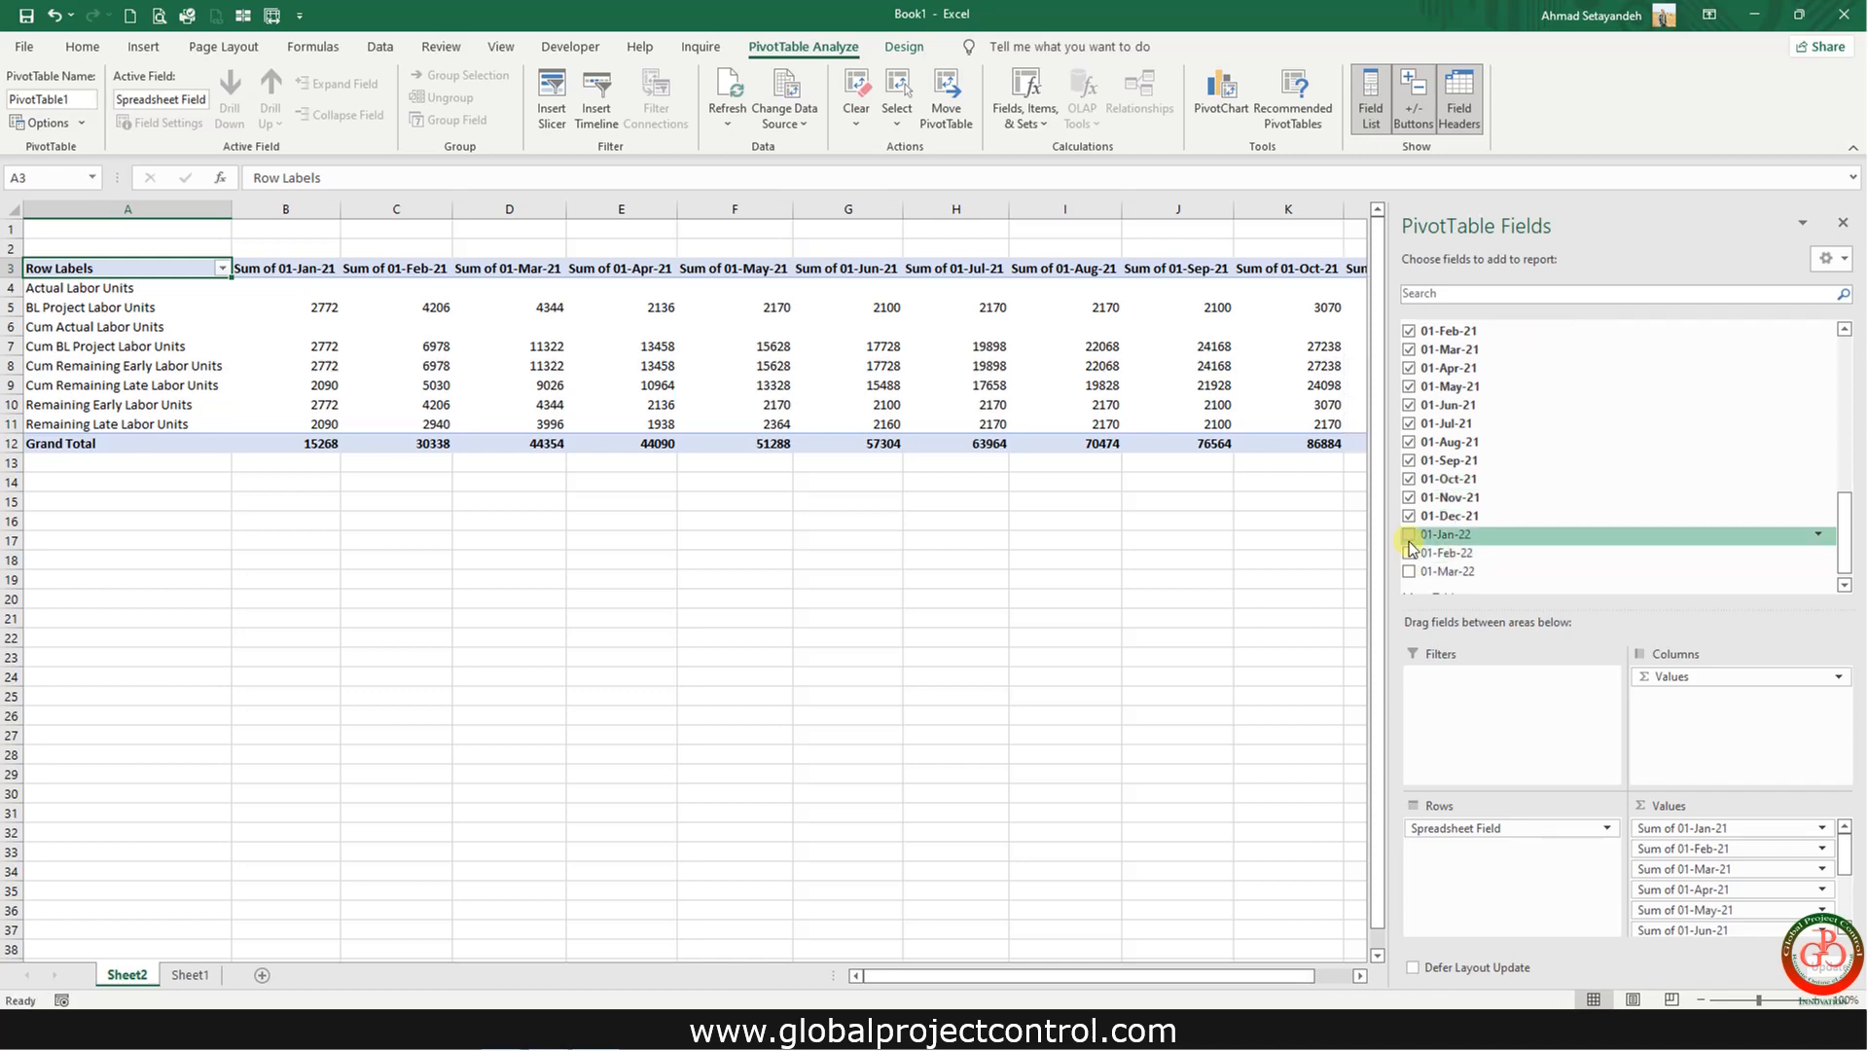
click(1408, 534)
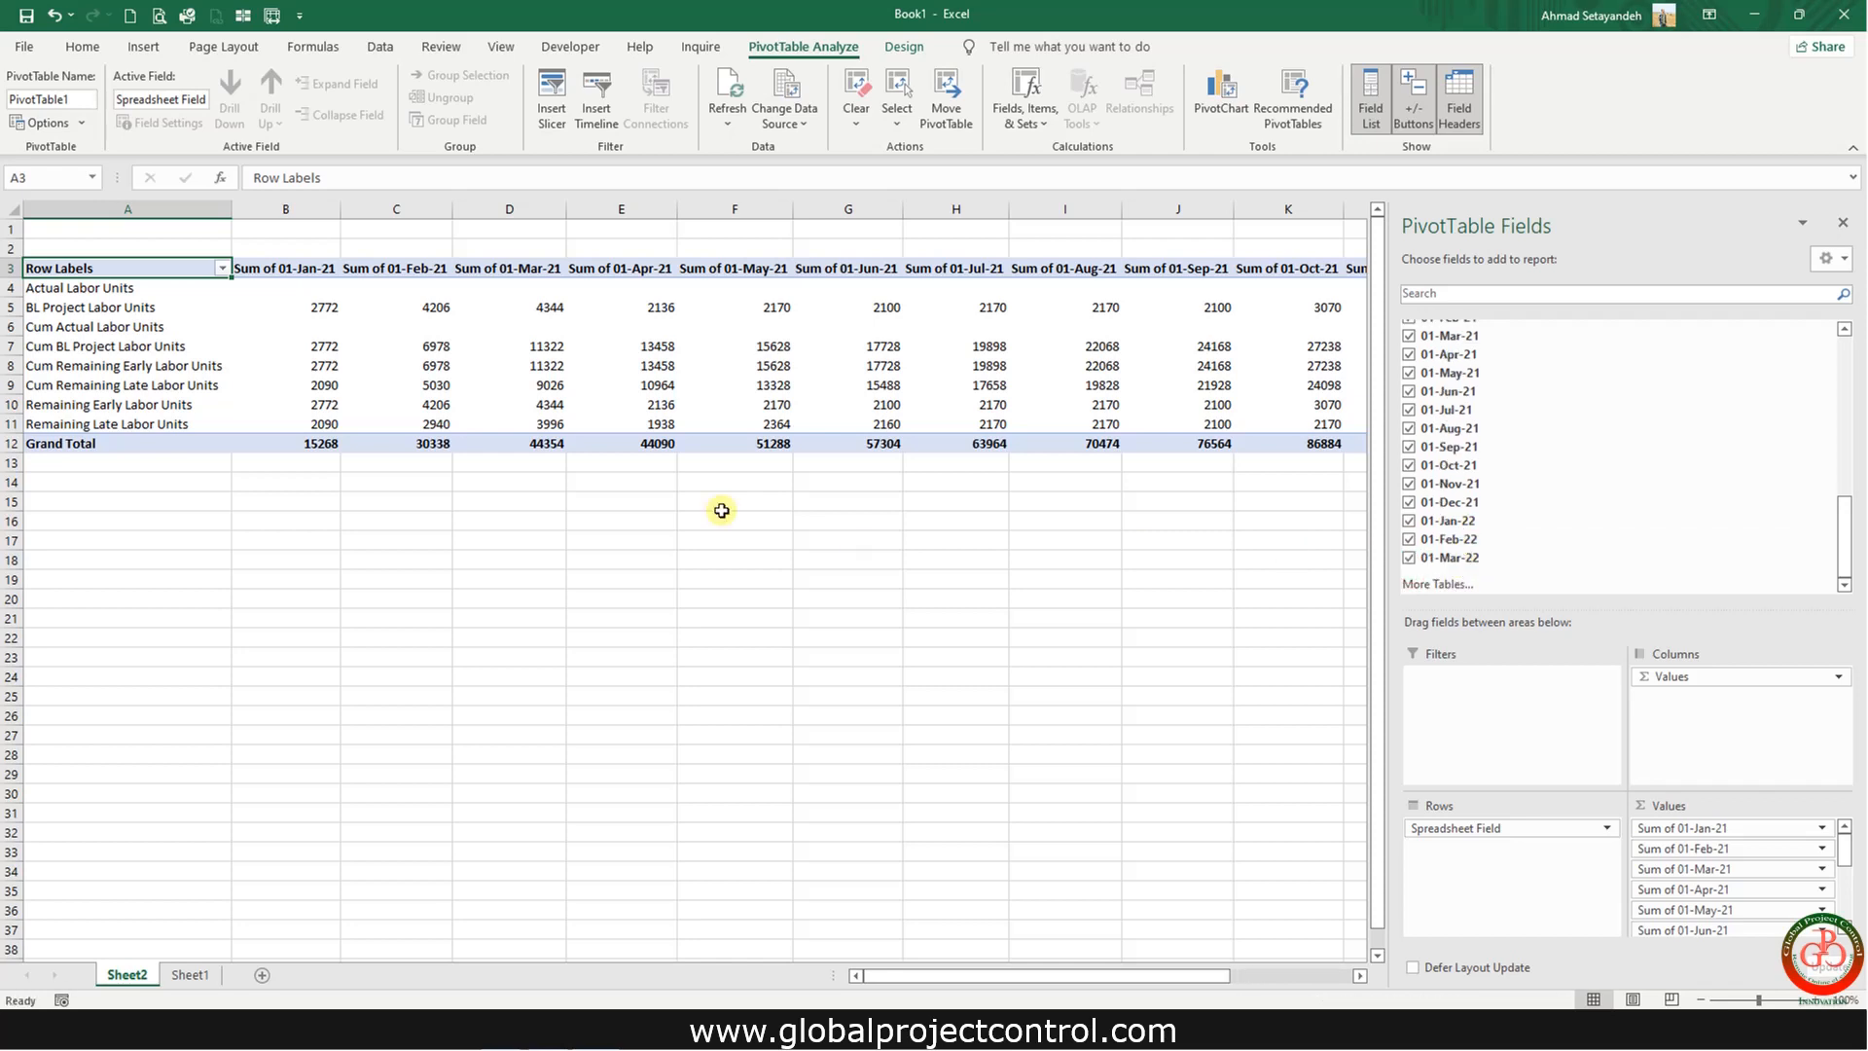
mouse_move(455, 411)
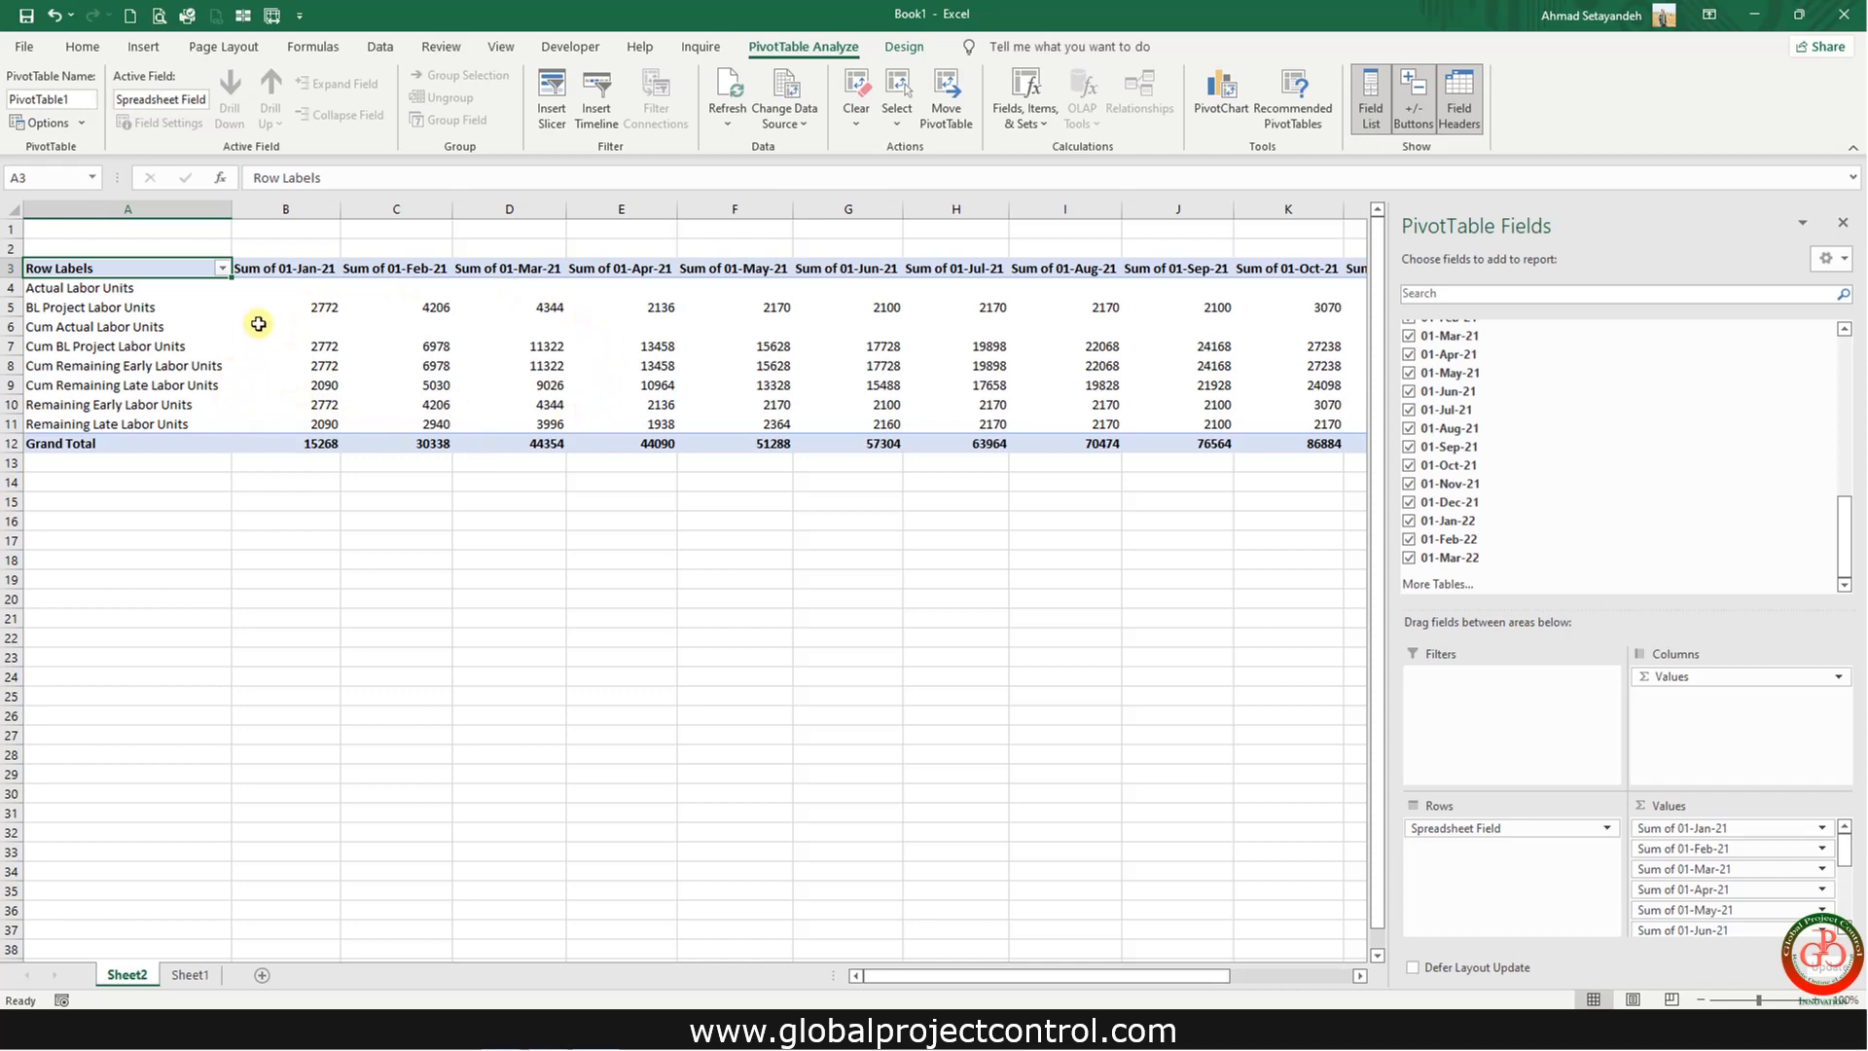
mouse_move(438, 420)
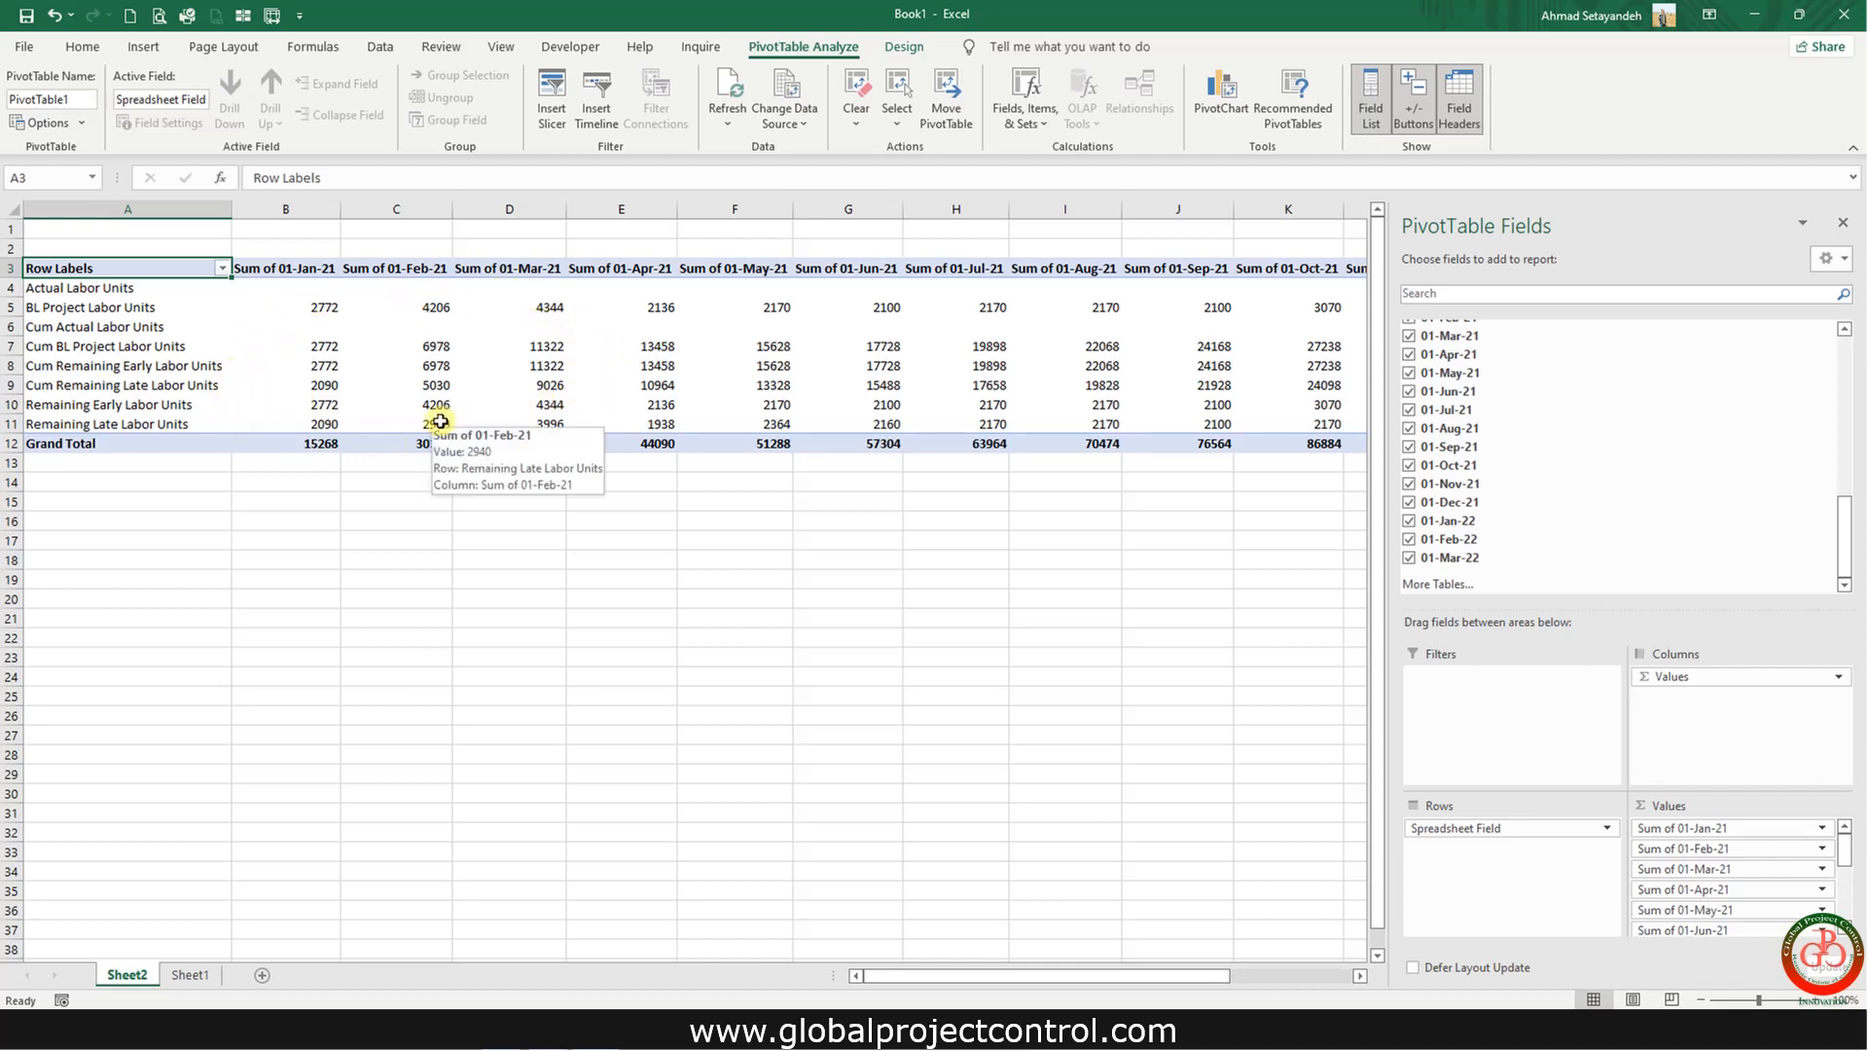
click(509, 384)
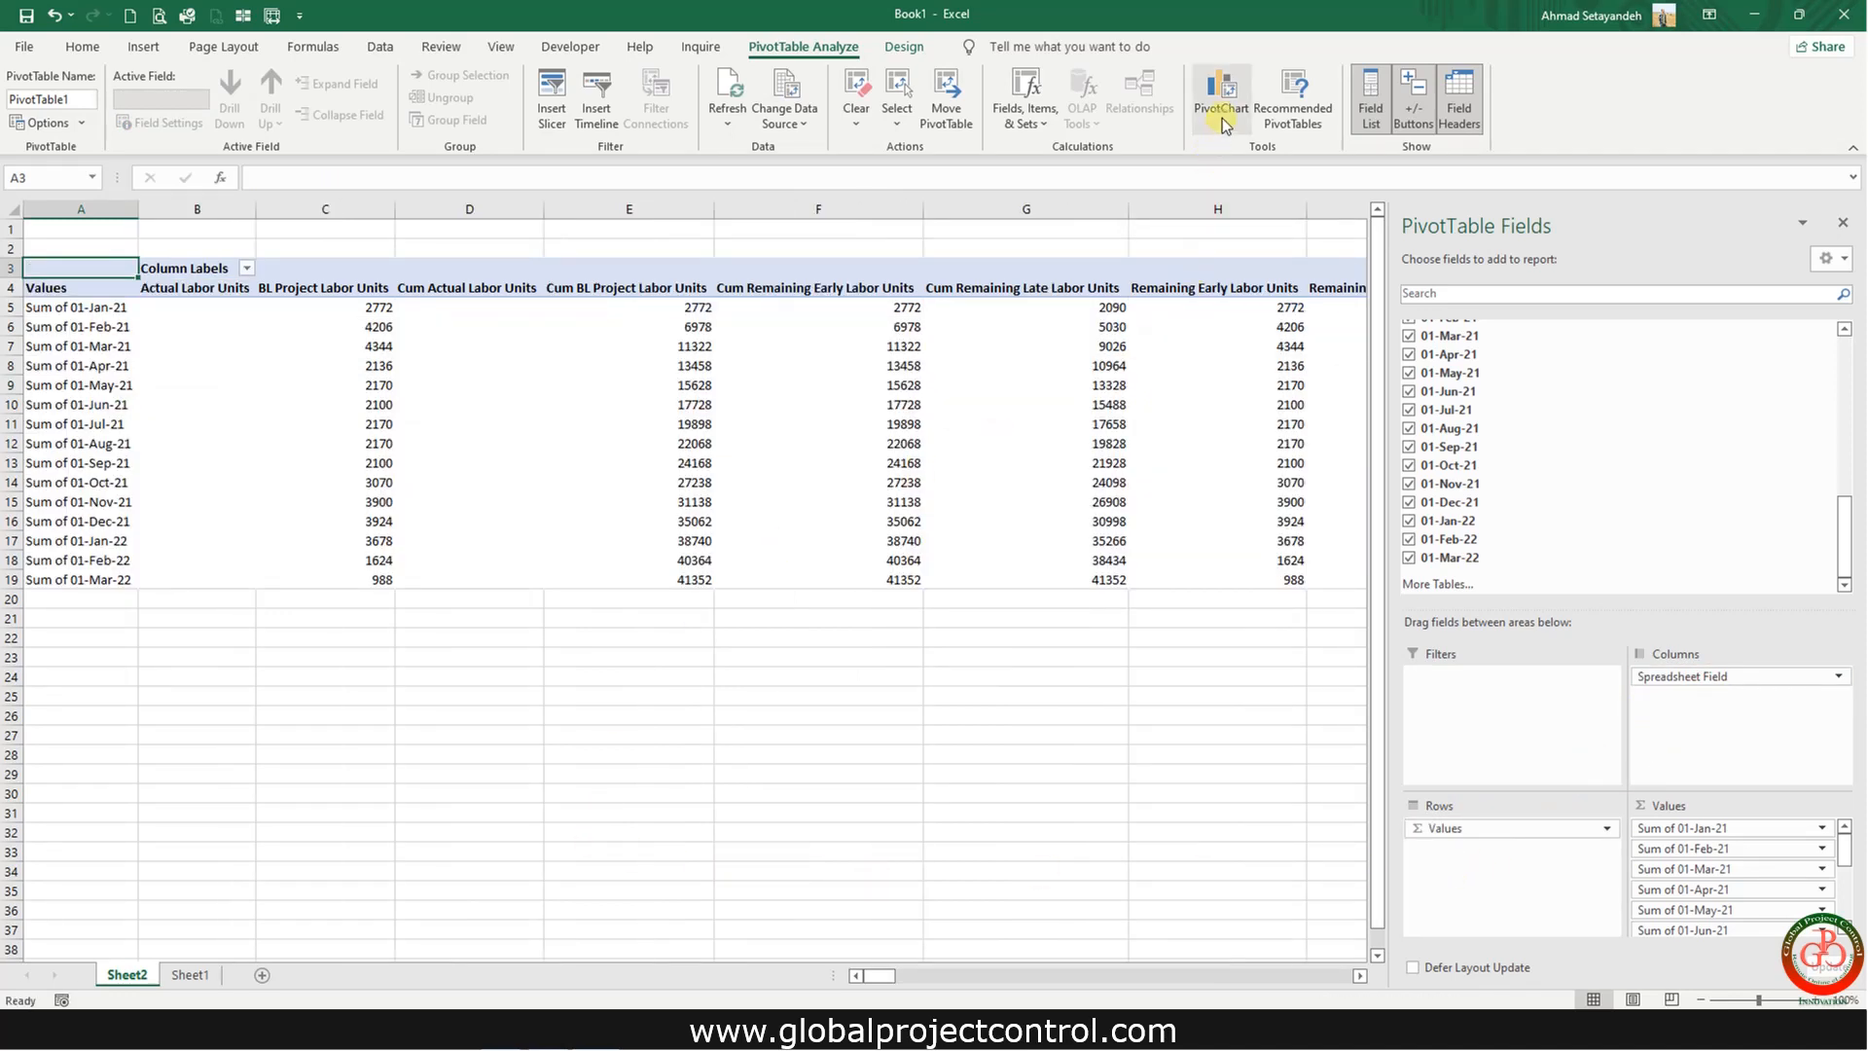
- Insert a combo PivotChart: labor units as clustered columns, Cum series as secondary-axis lines
click(1219, 94)
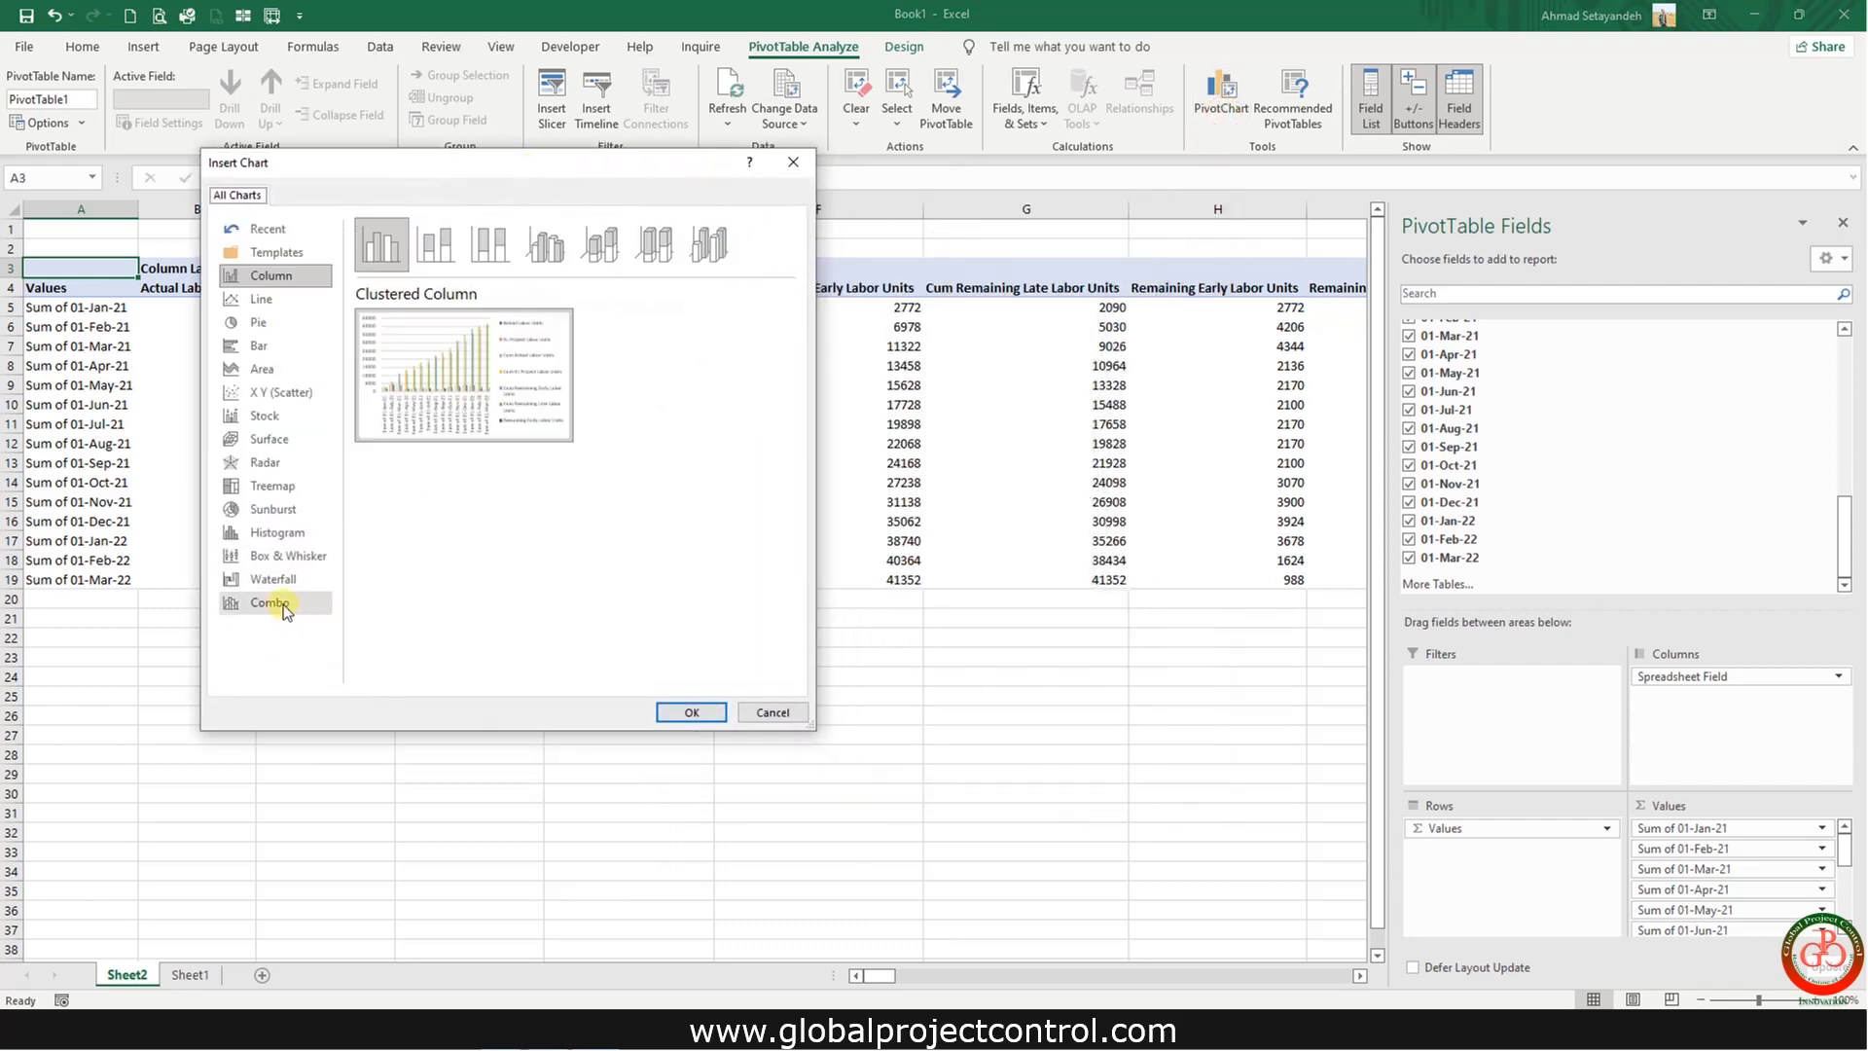
click(270, 602)
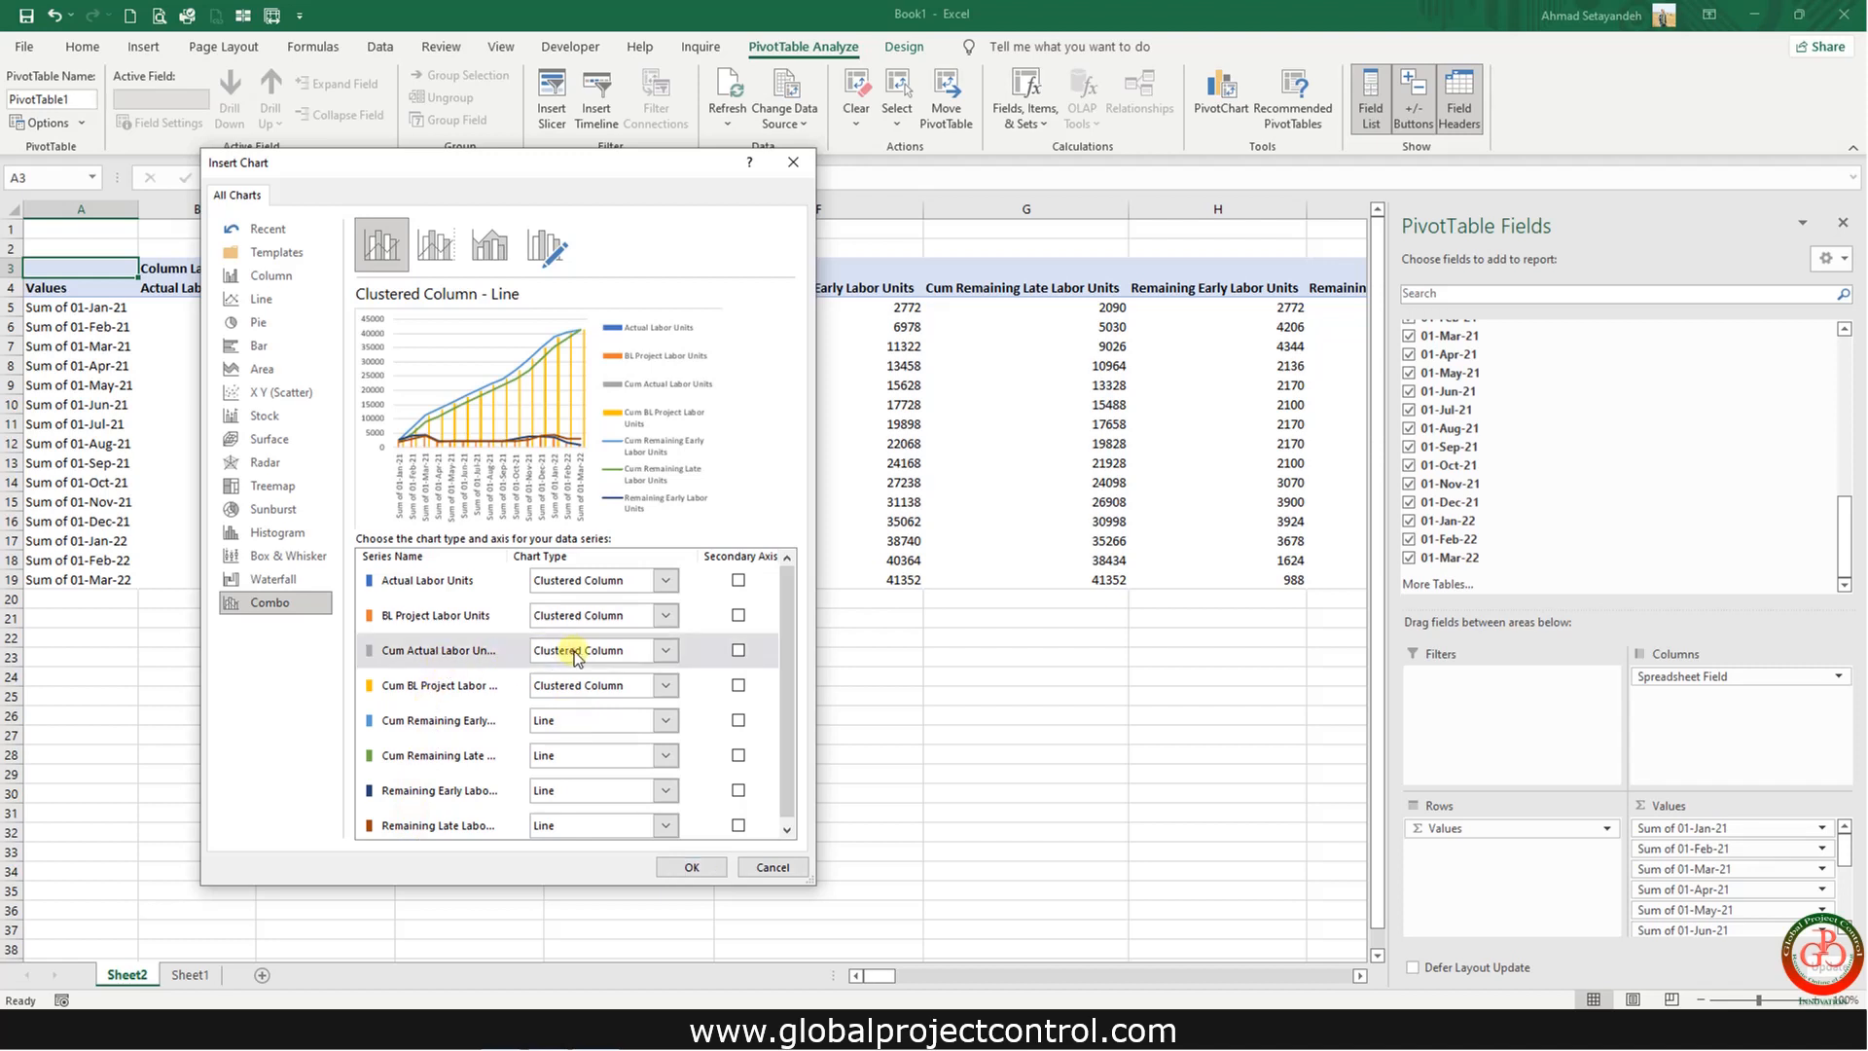
click(664, 650)
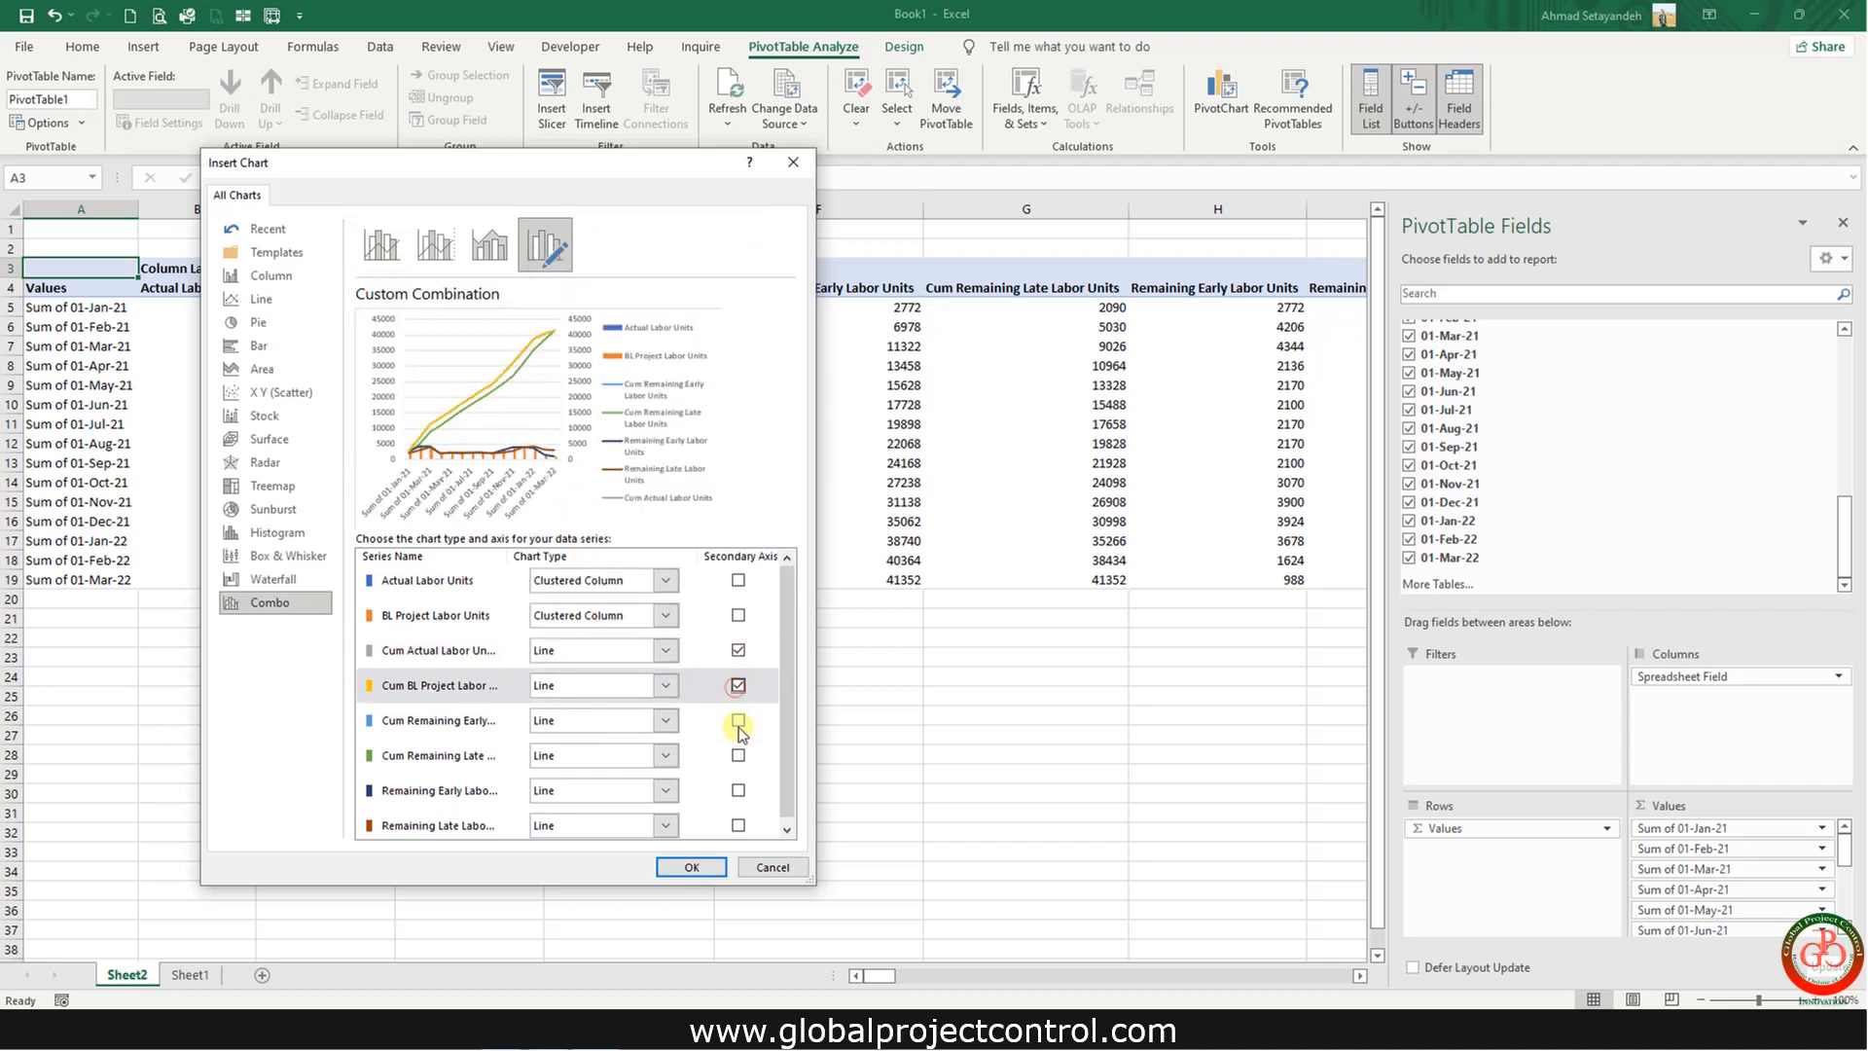
click(738, 720)
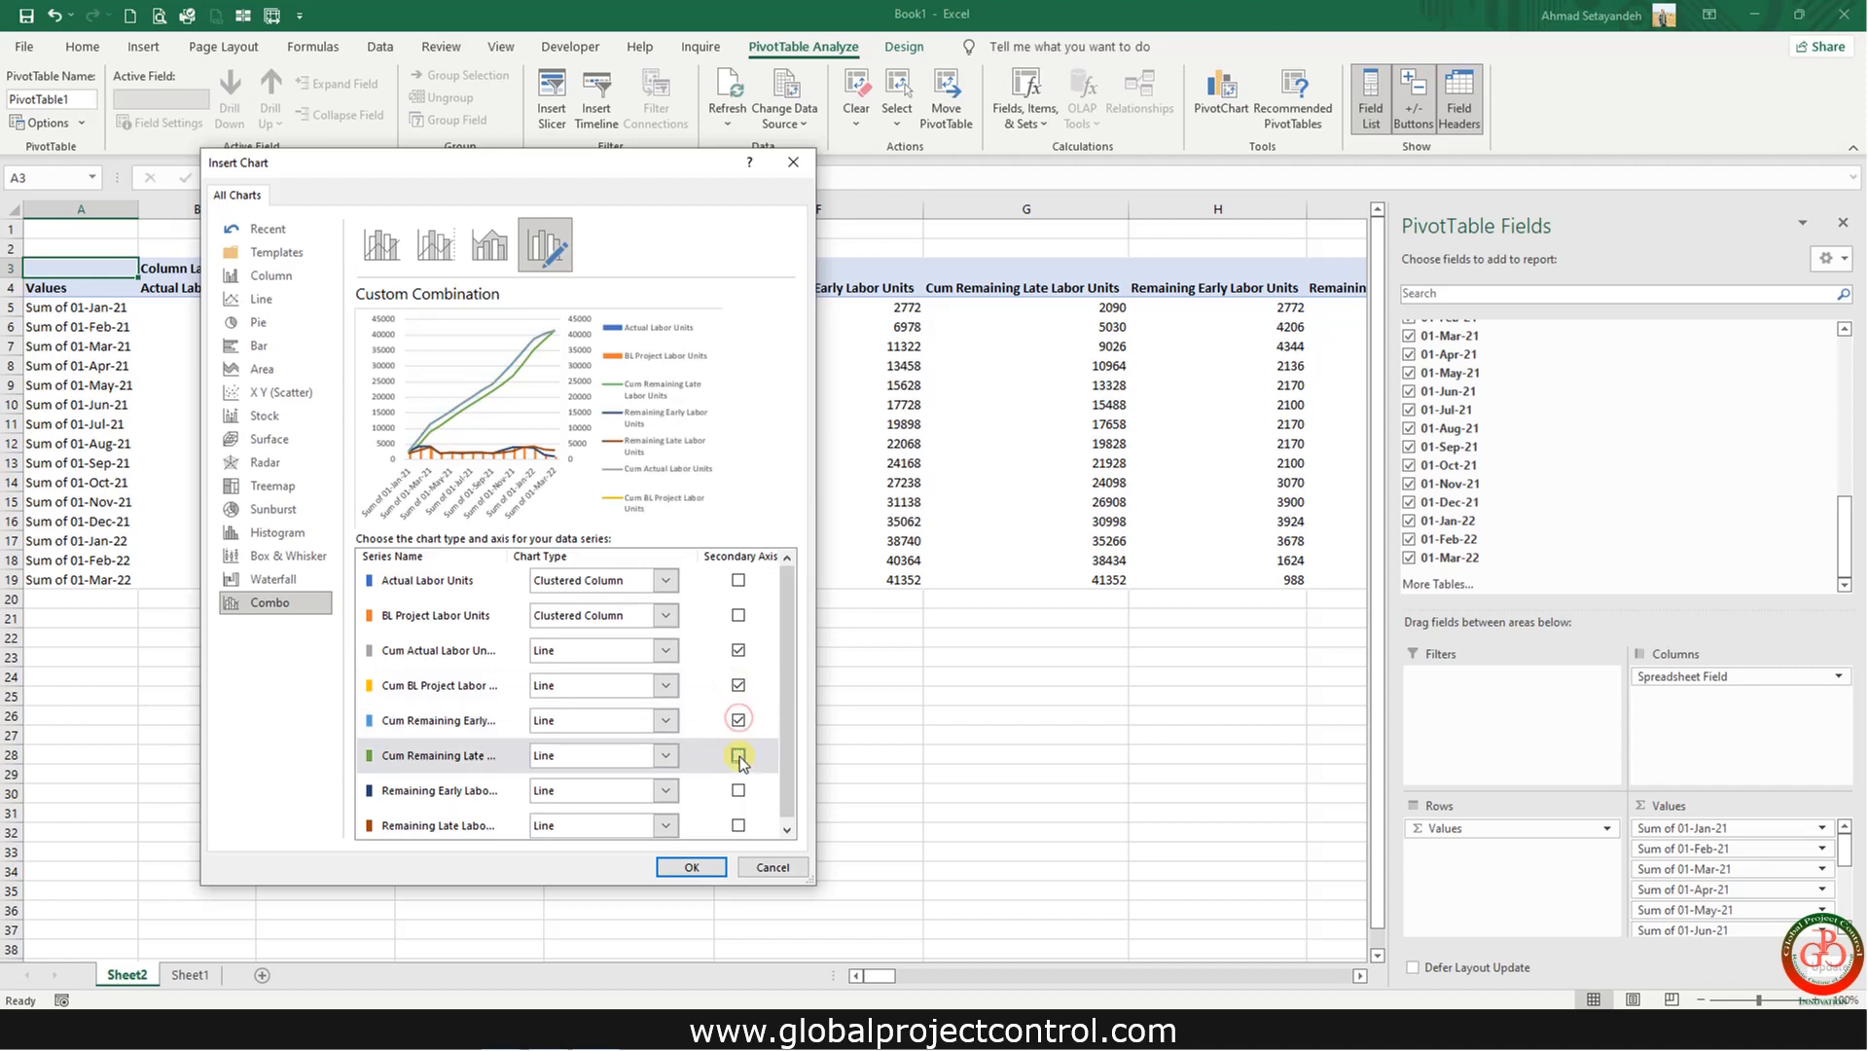
click(738, 755)
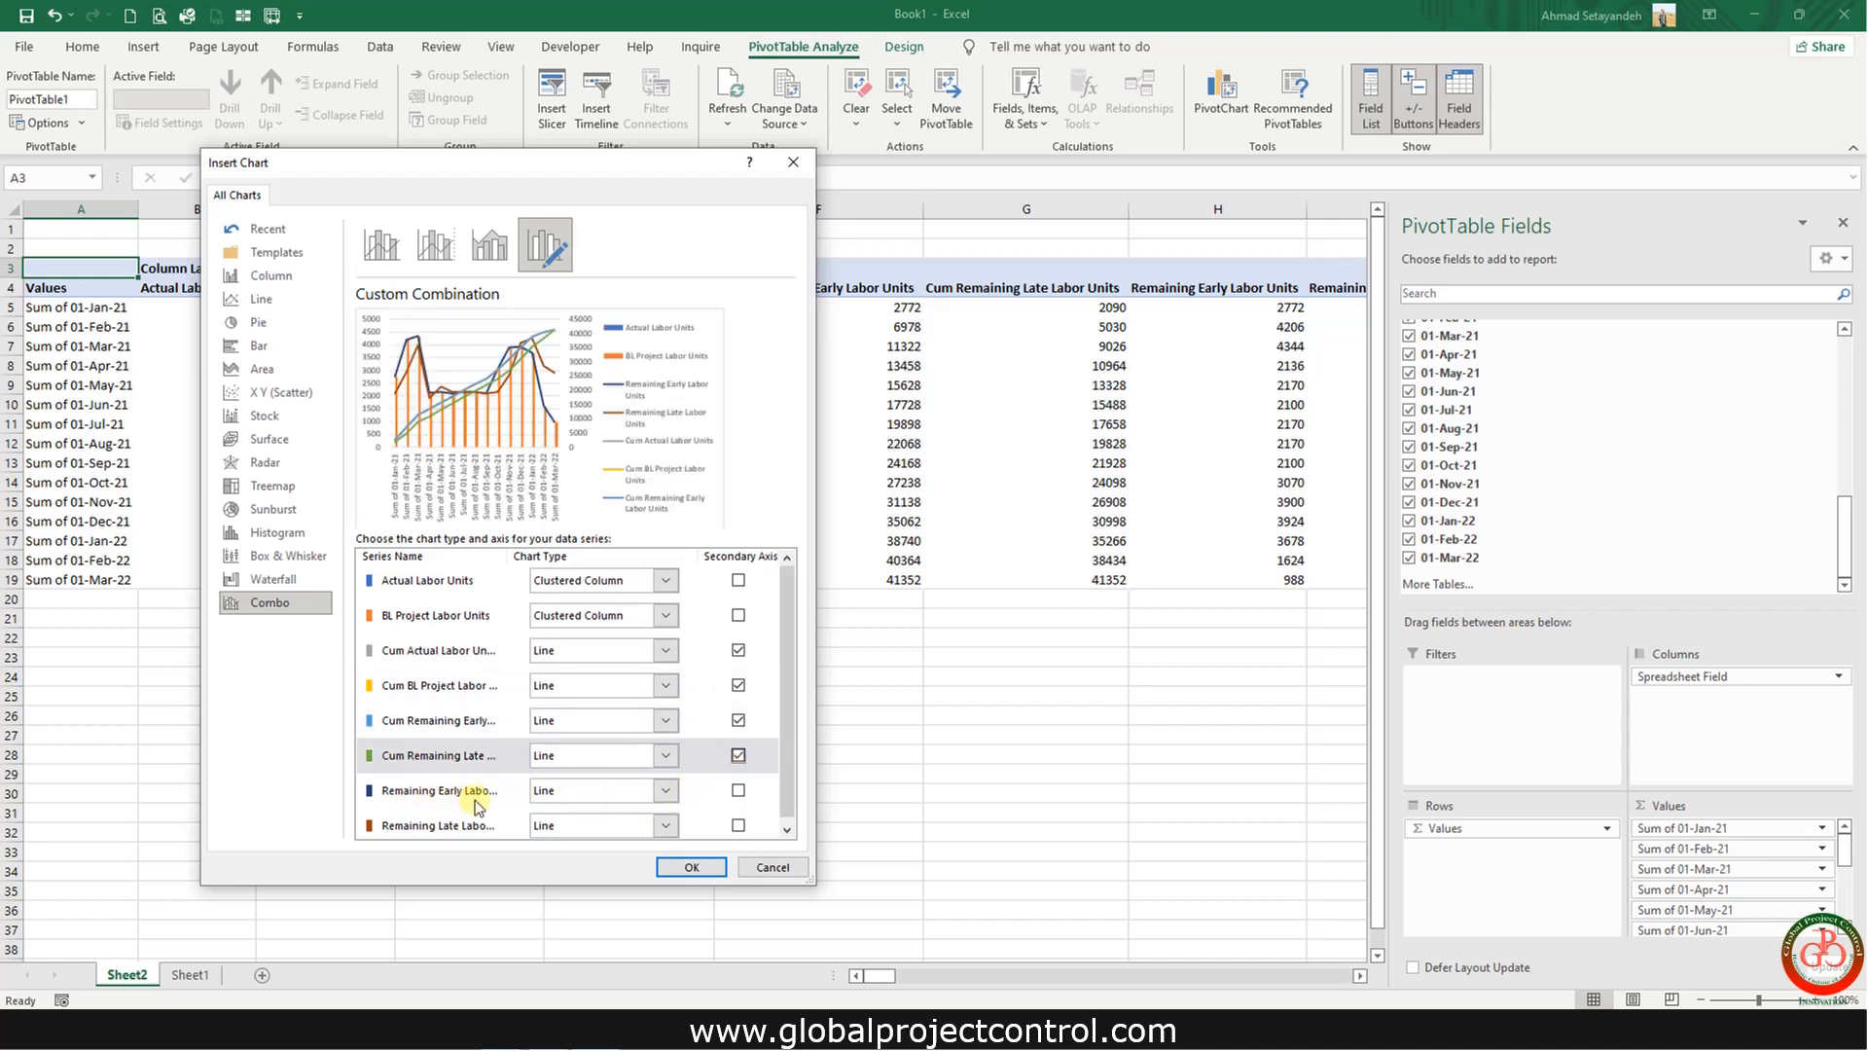
click(665, 789)
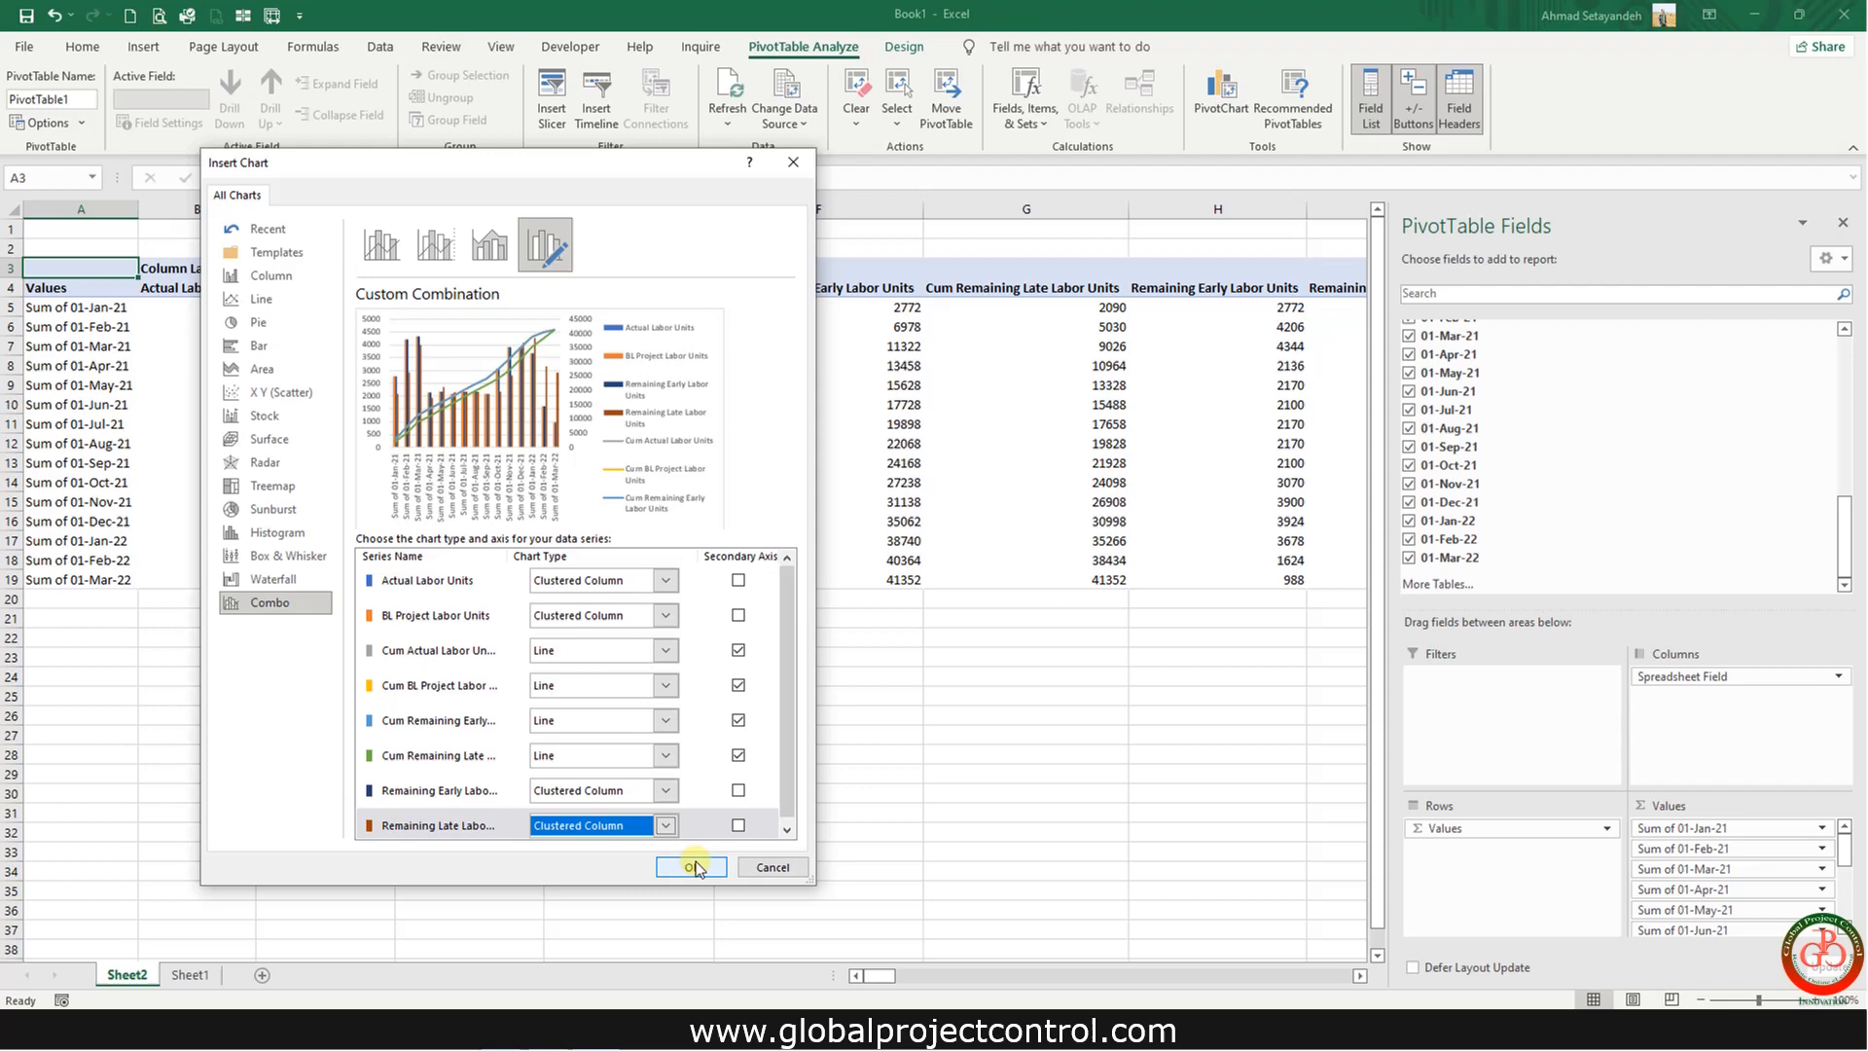
click(690, 866)
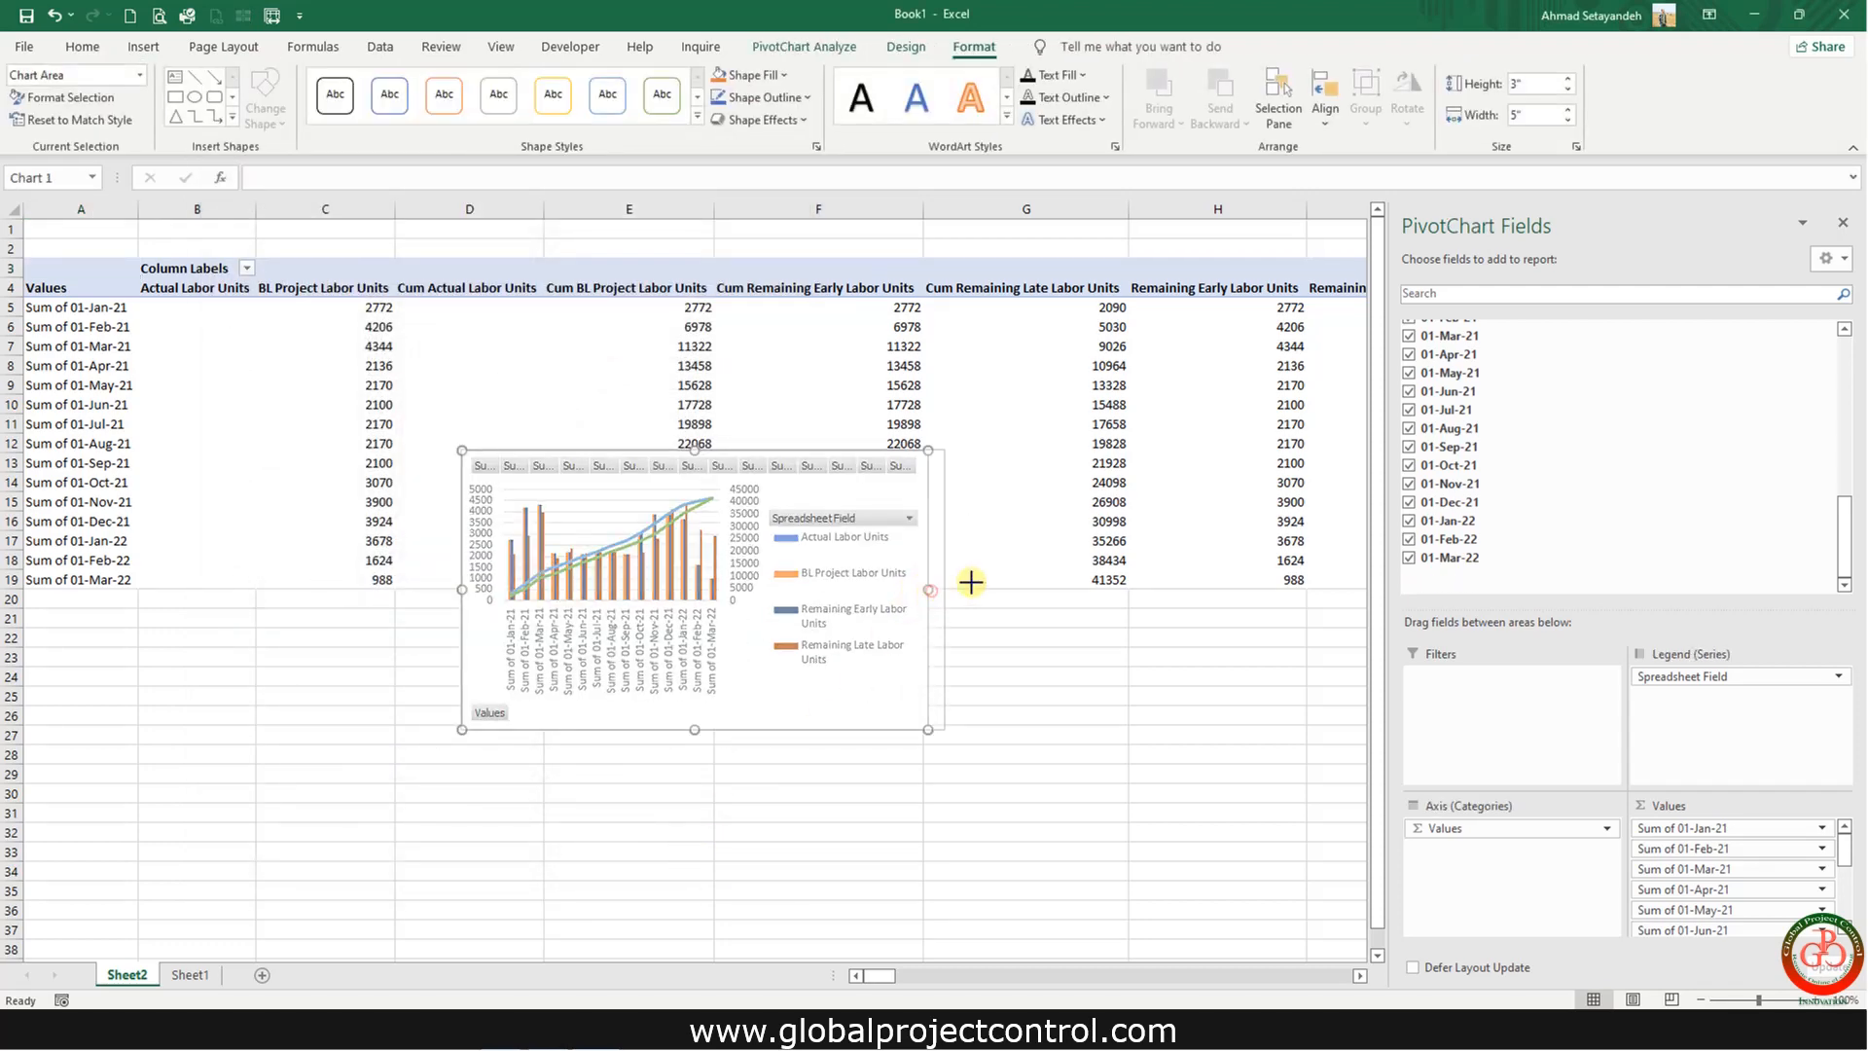
- Enlarge the chart below the table, hide all field buttons, and place the legend at bottom
drag(929, 590, 1167, 588)
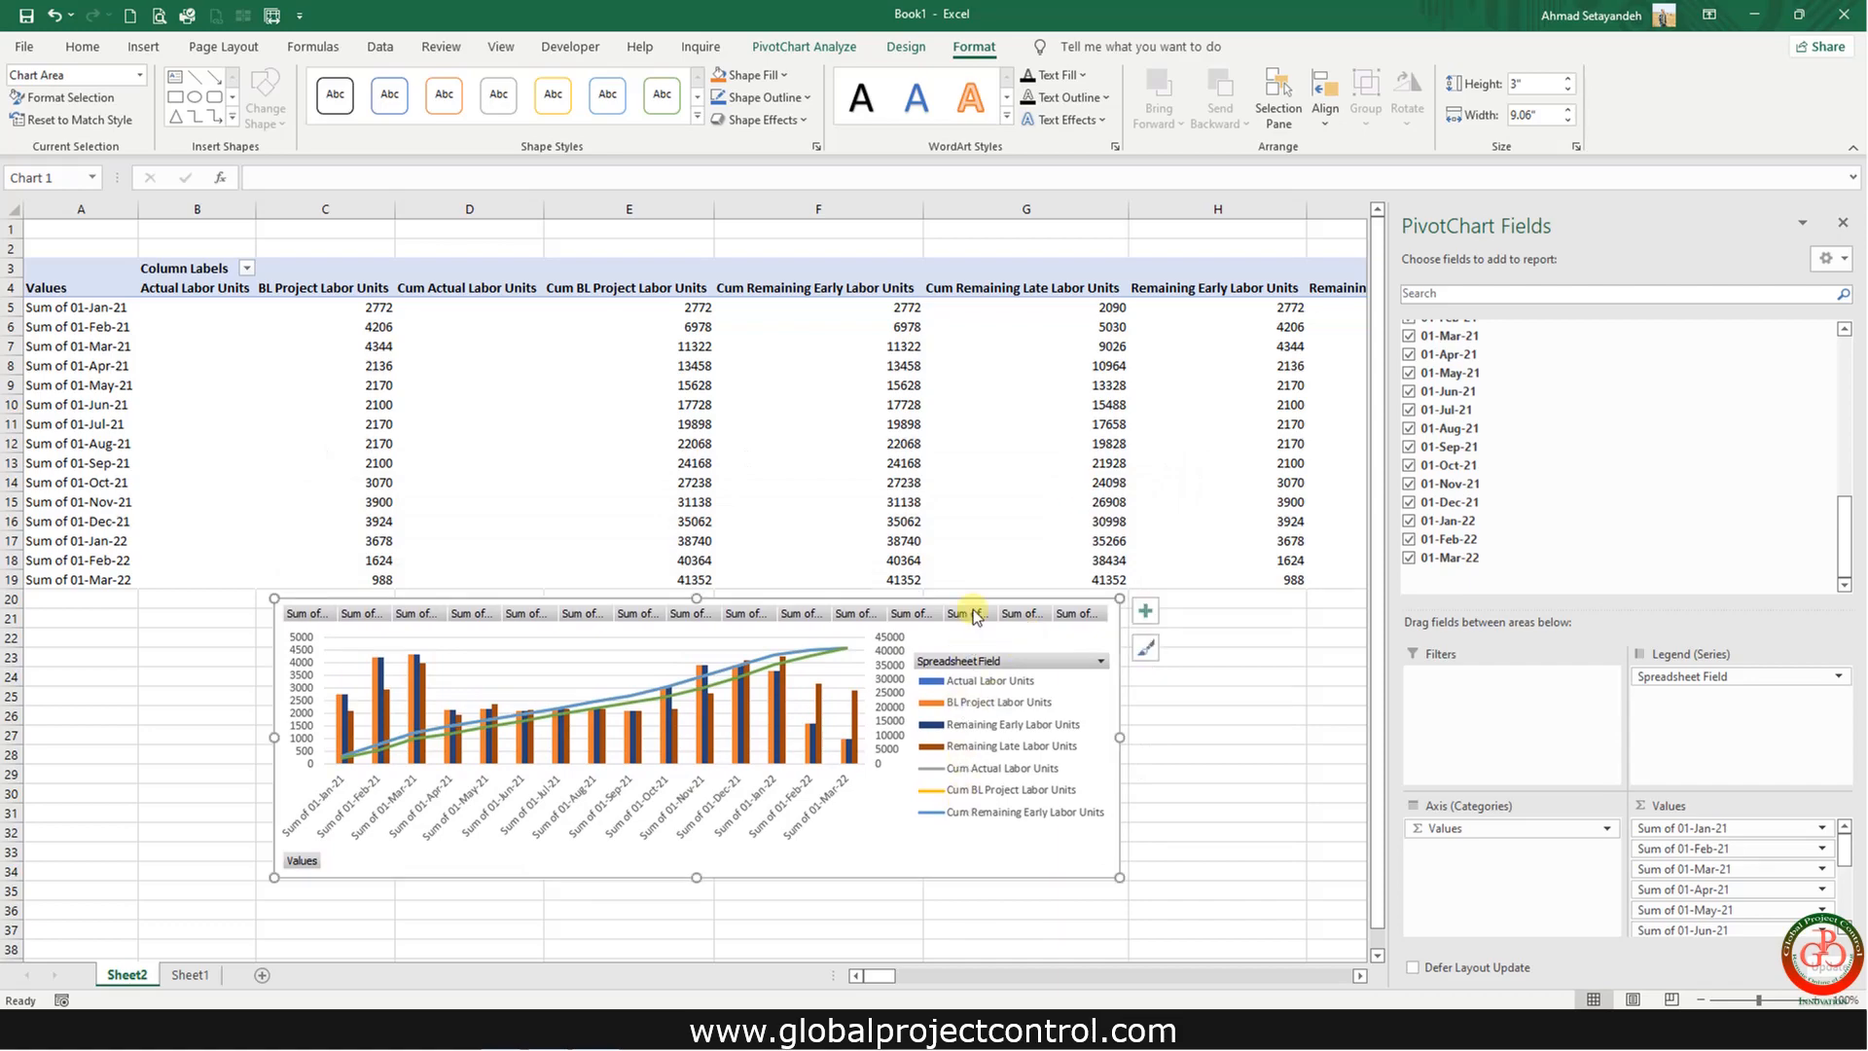
right_click(965, 613)
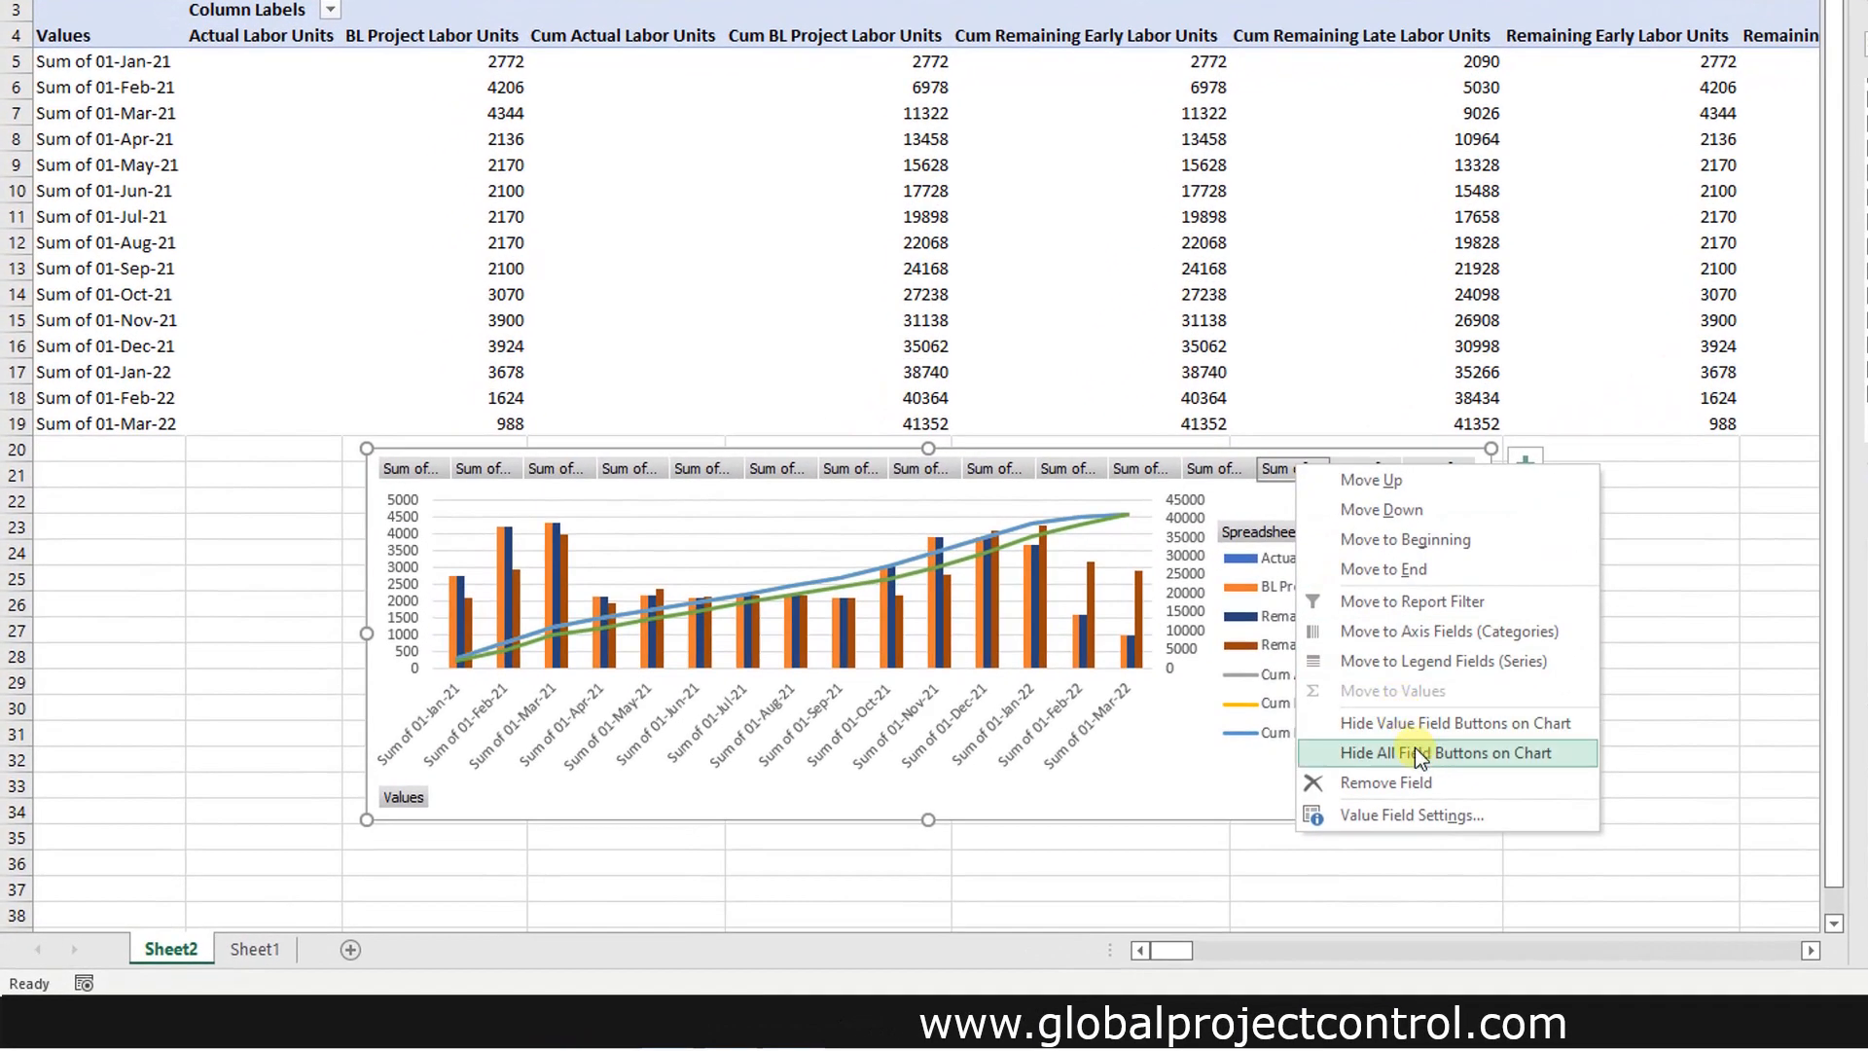
mouse_move(1512, 760)
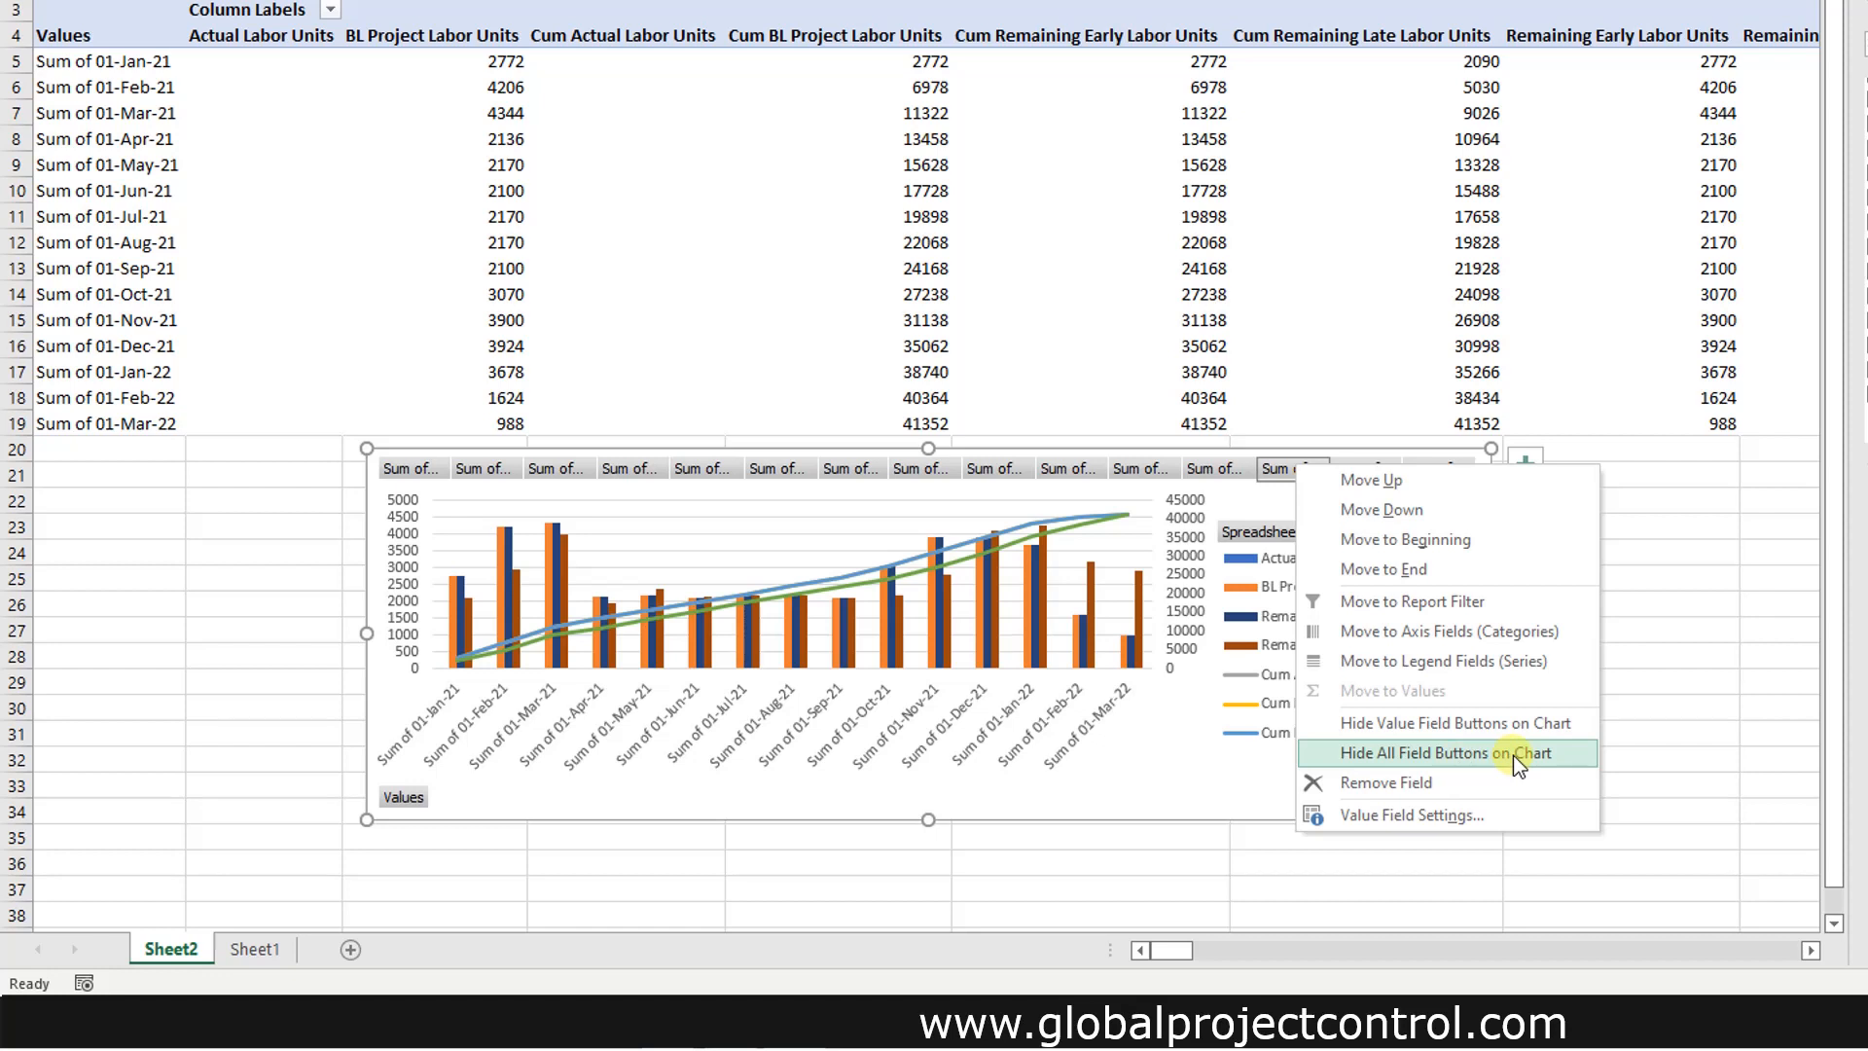
click(1448, 753)
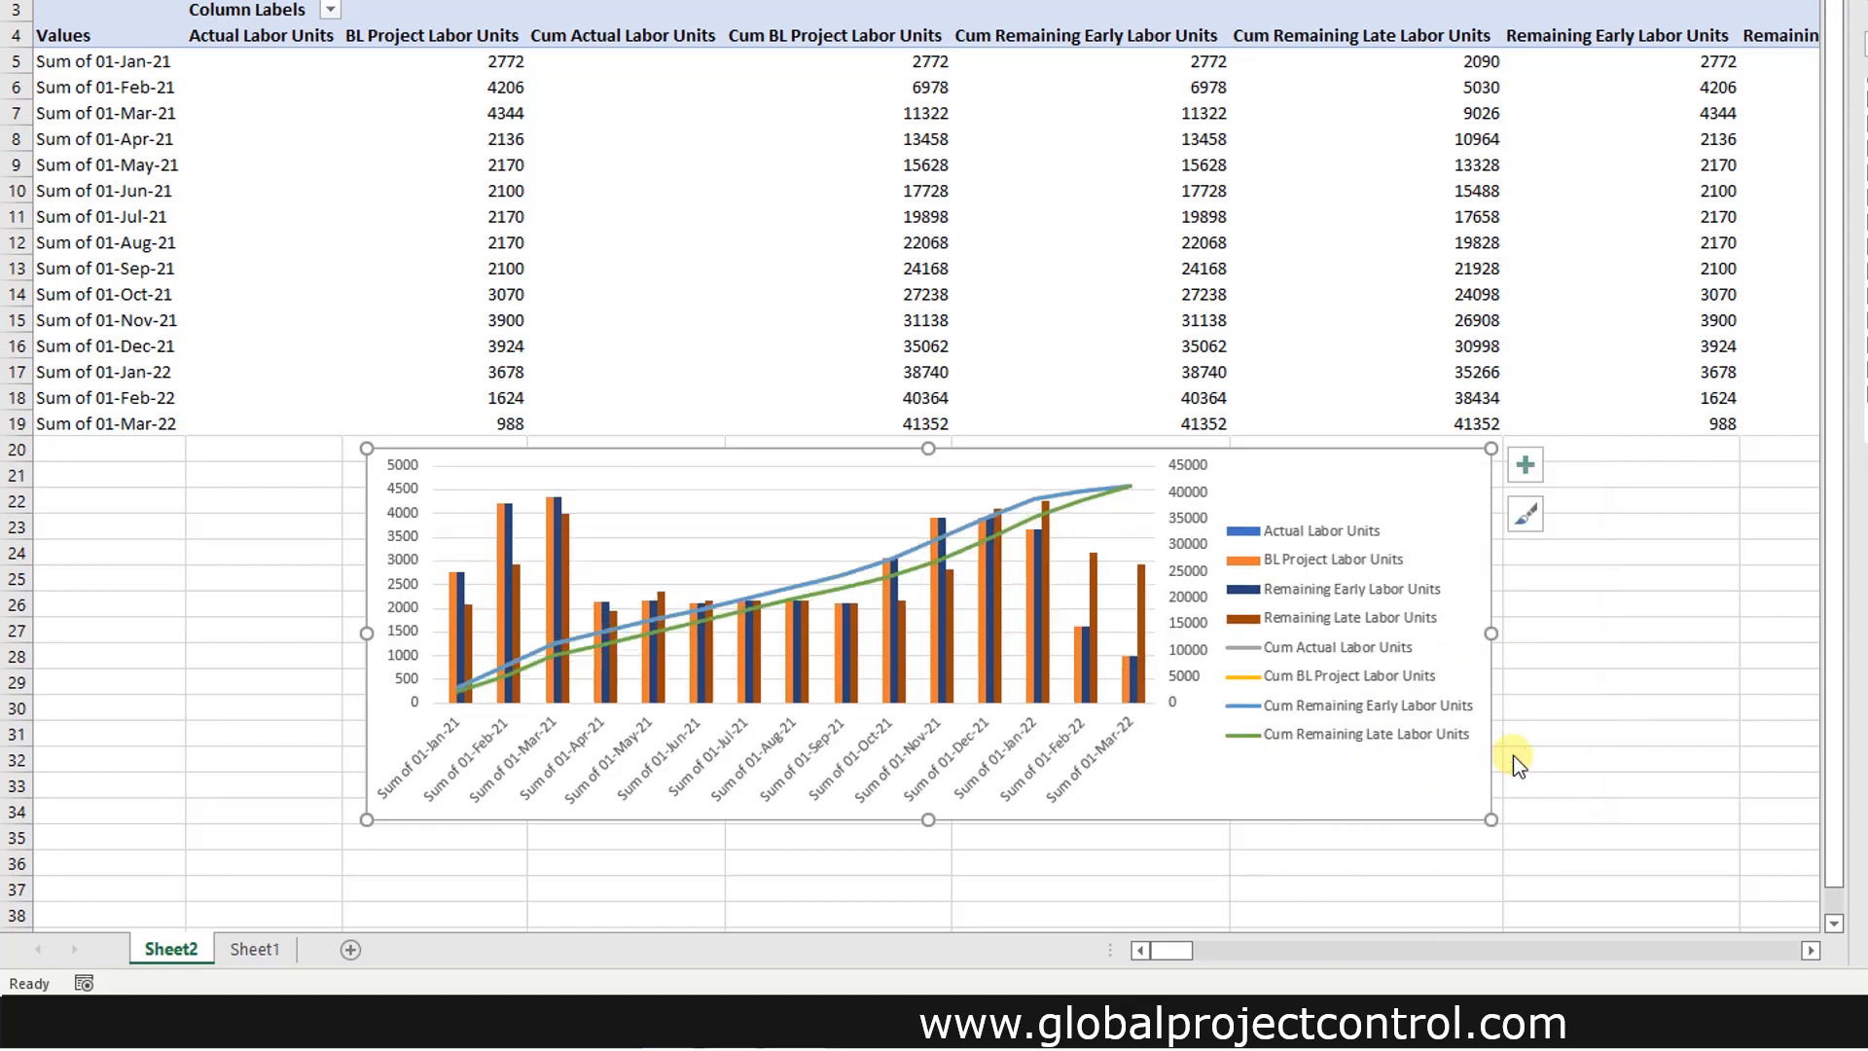
click(1525, 464)
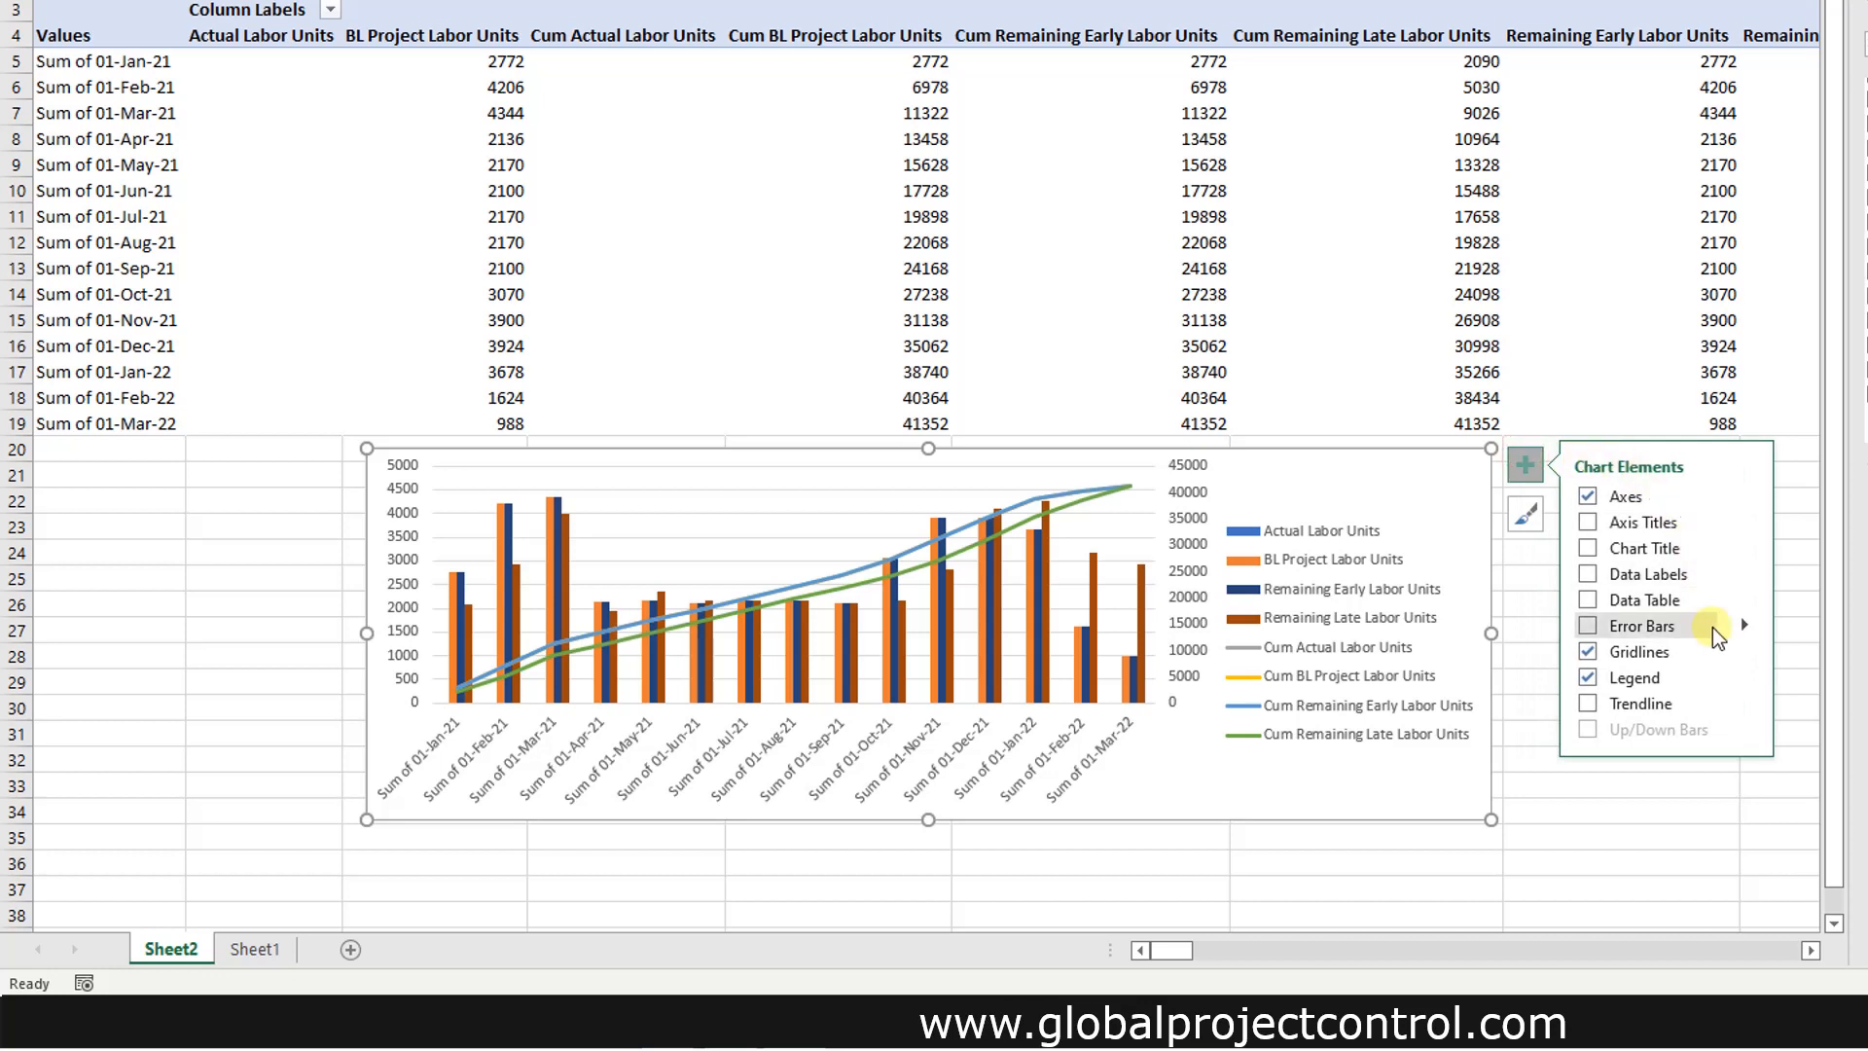
click(1745, 677)
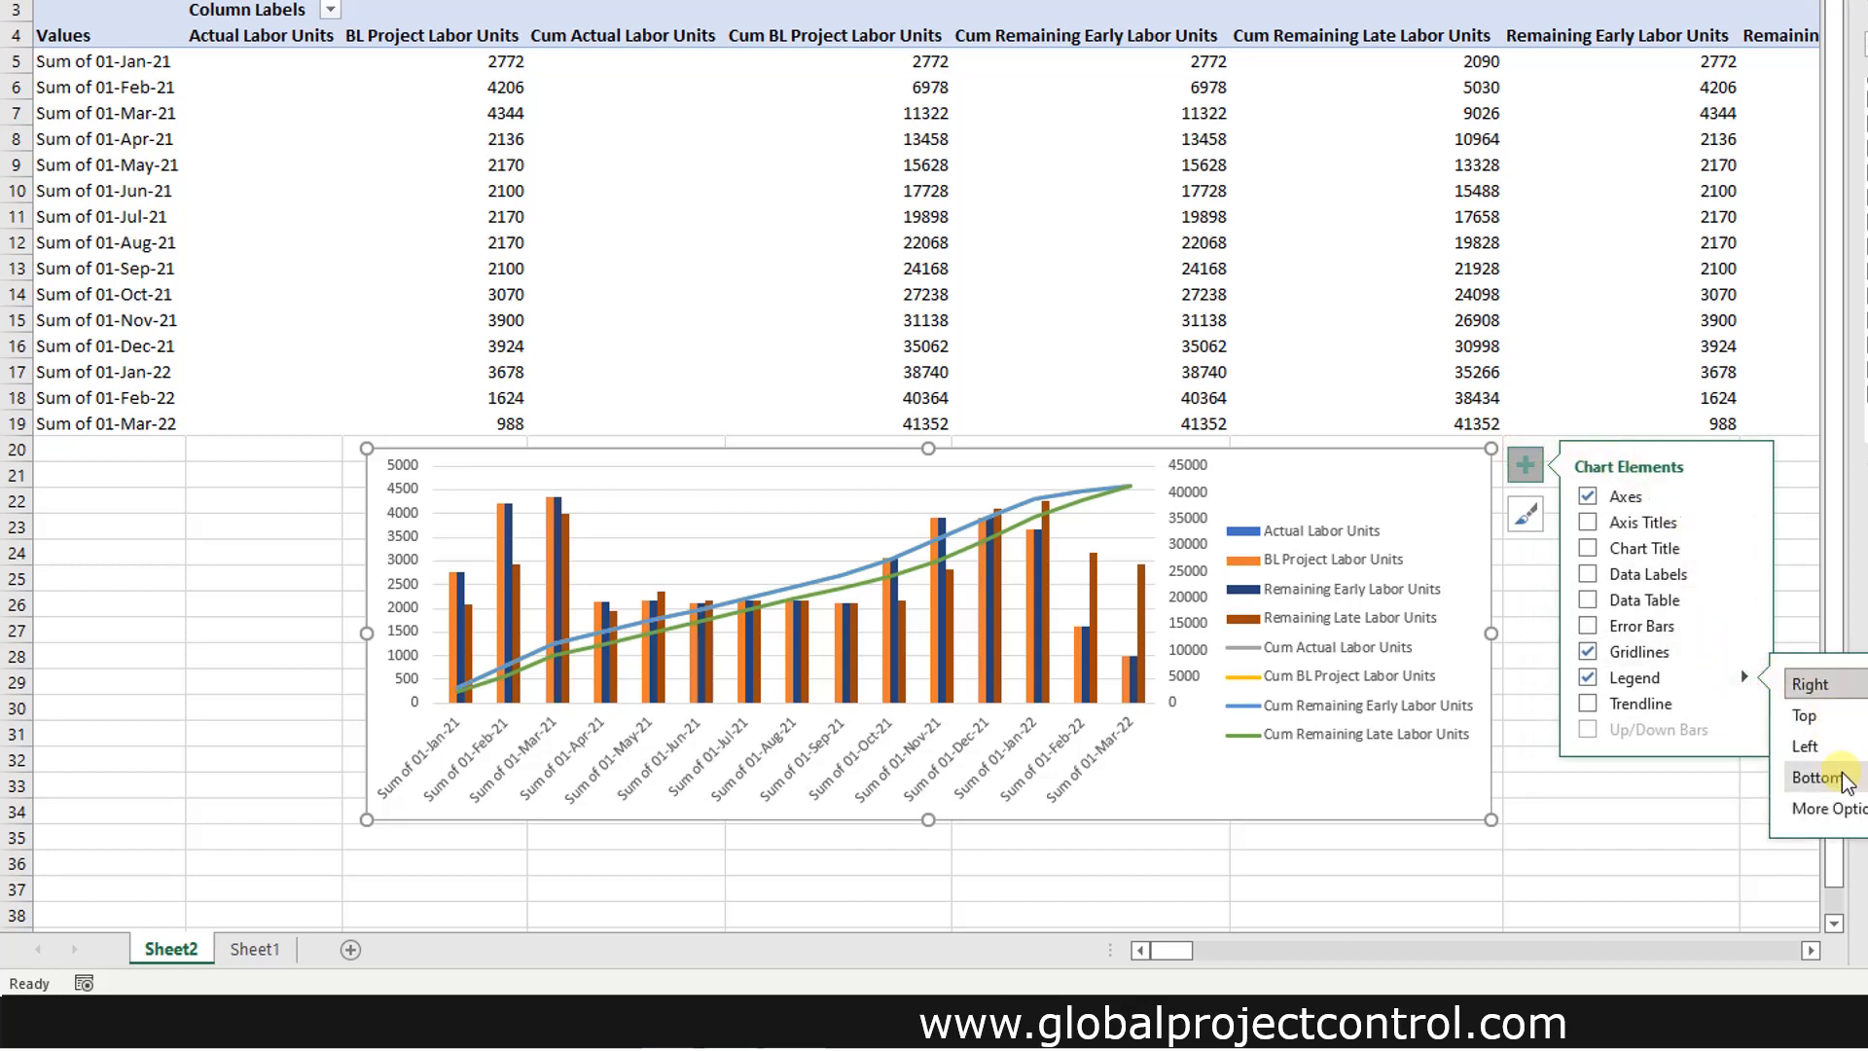
click(1820, 776)
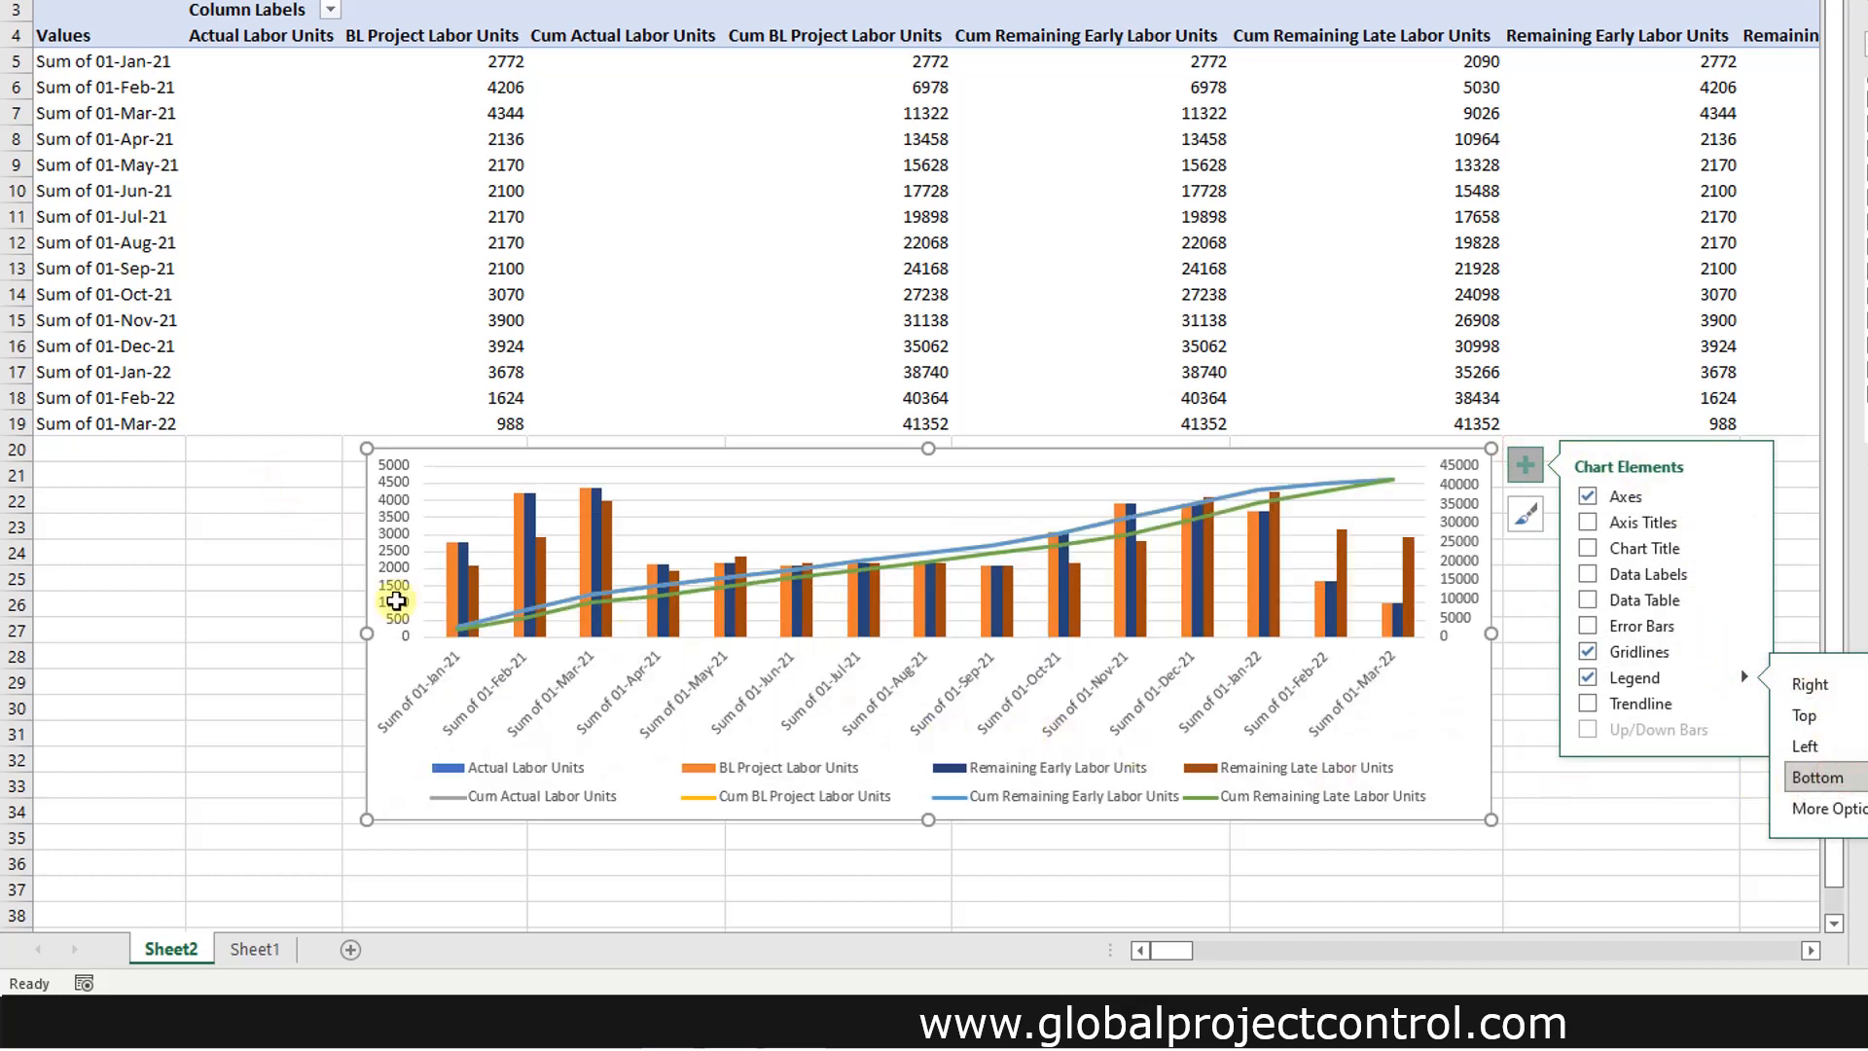
mouse_move(468, 680)
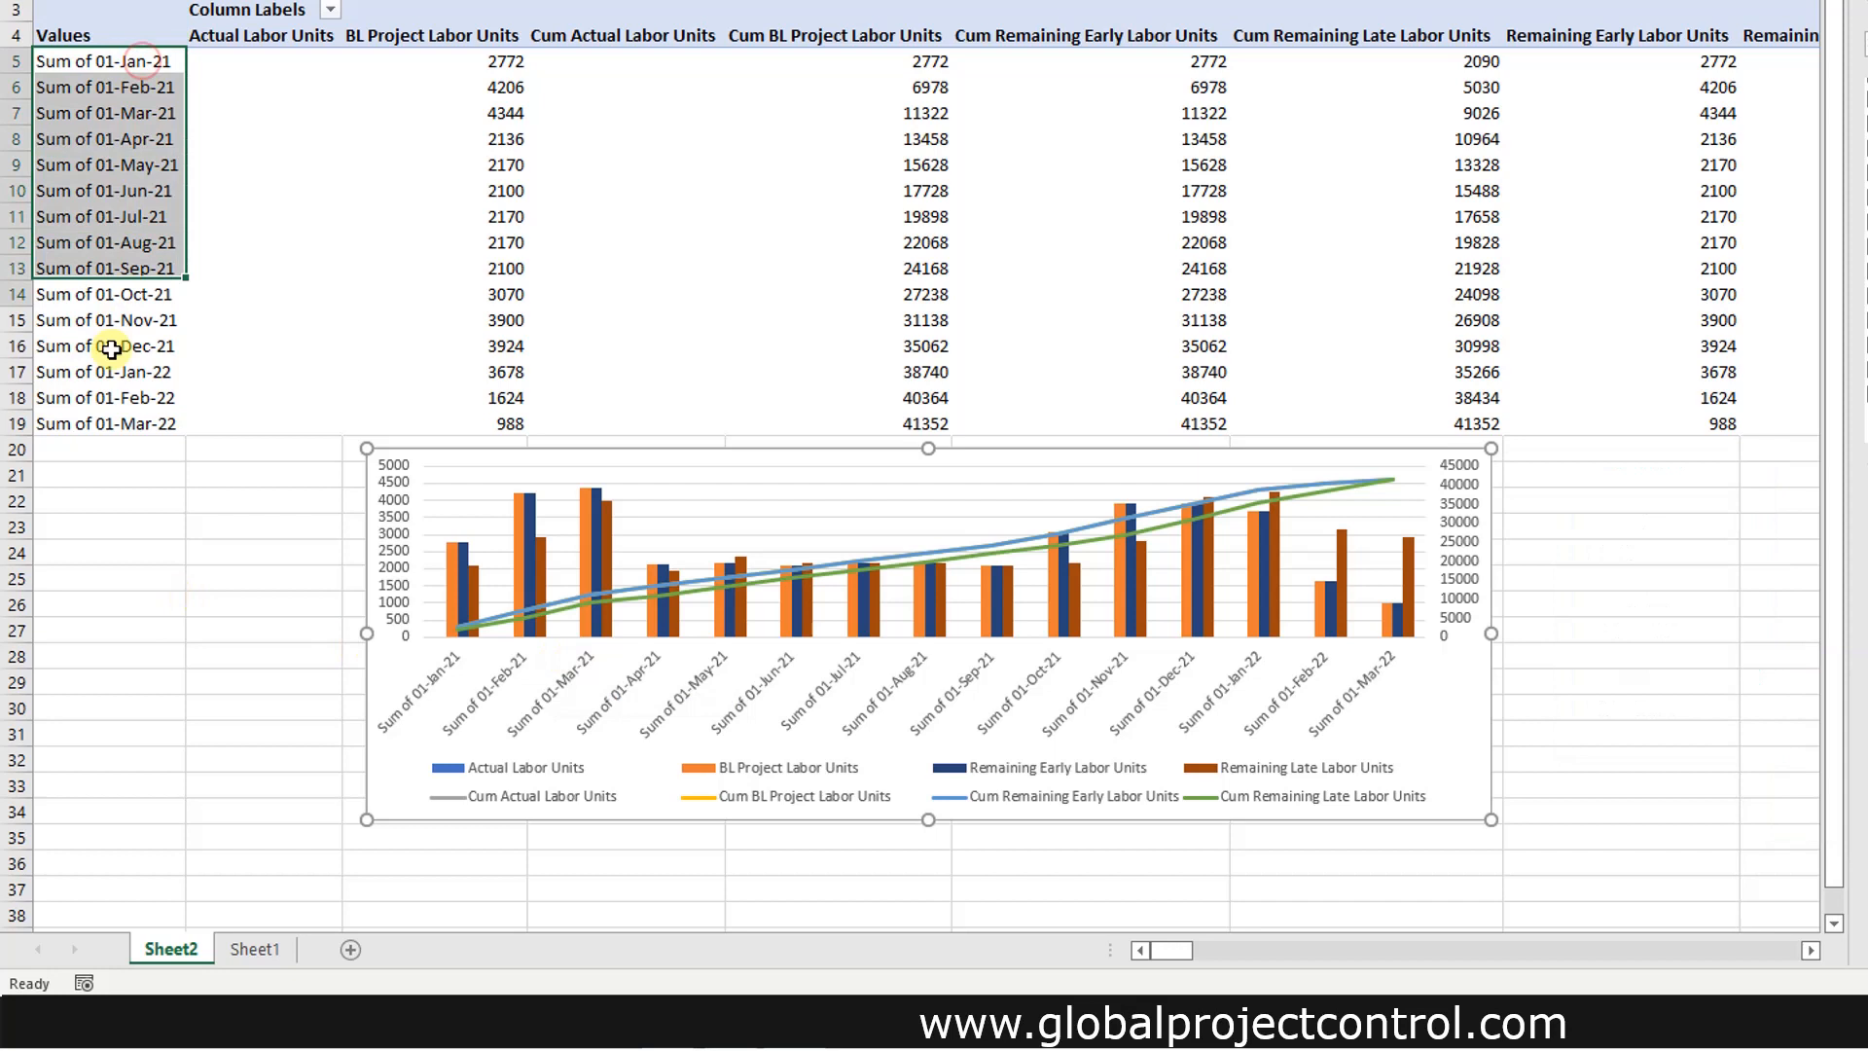
- Replace 'sum of 01-' with '.' across the pivot table's month labels
key(Ctrl+f)
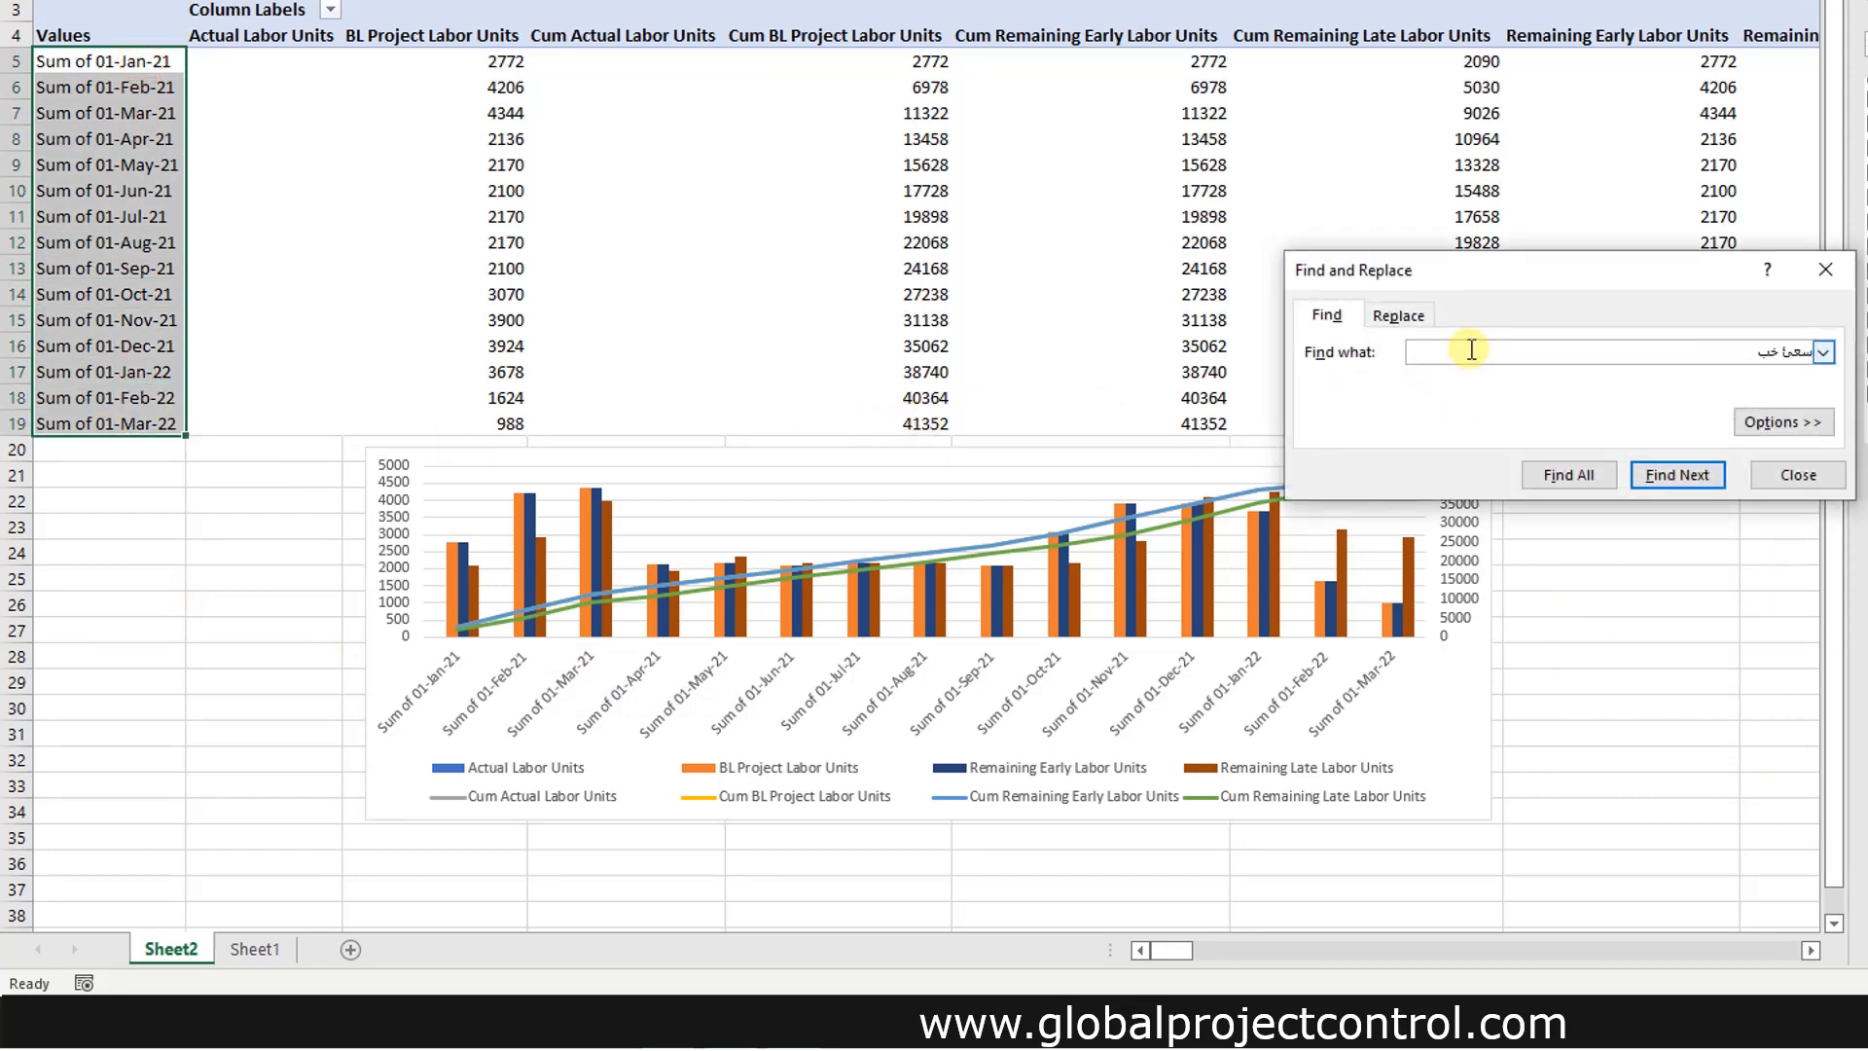
text(s)
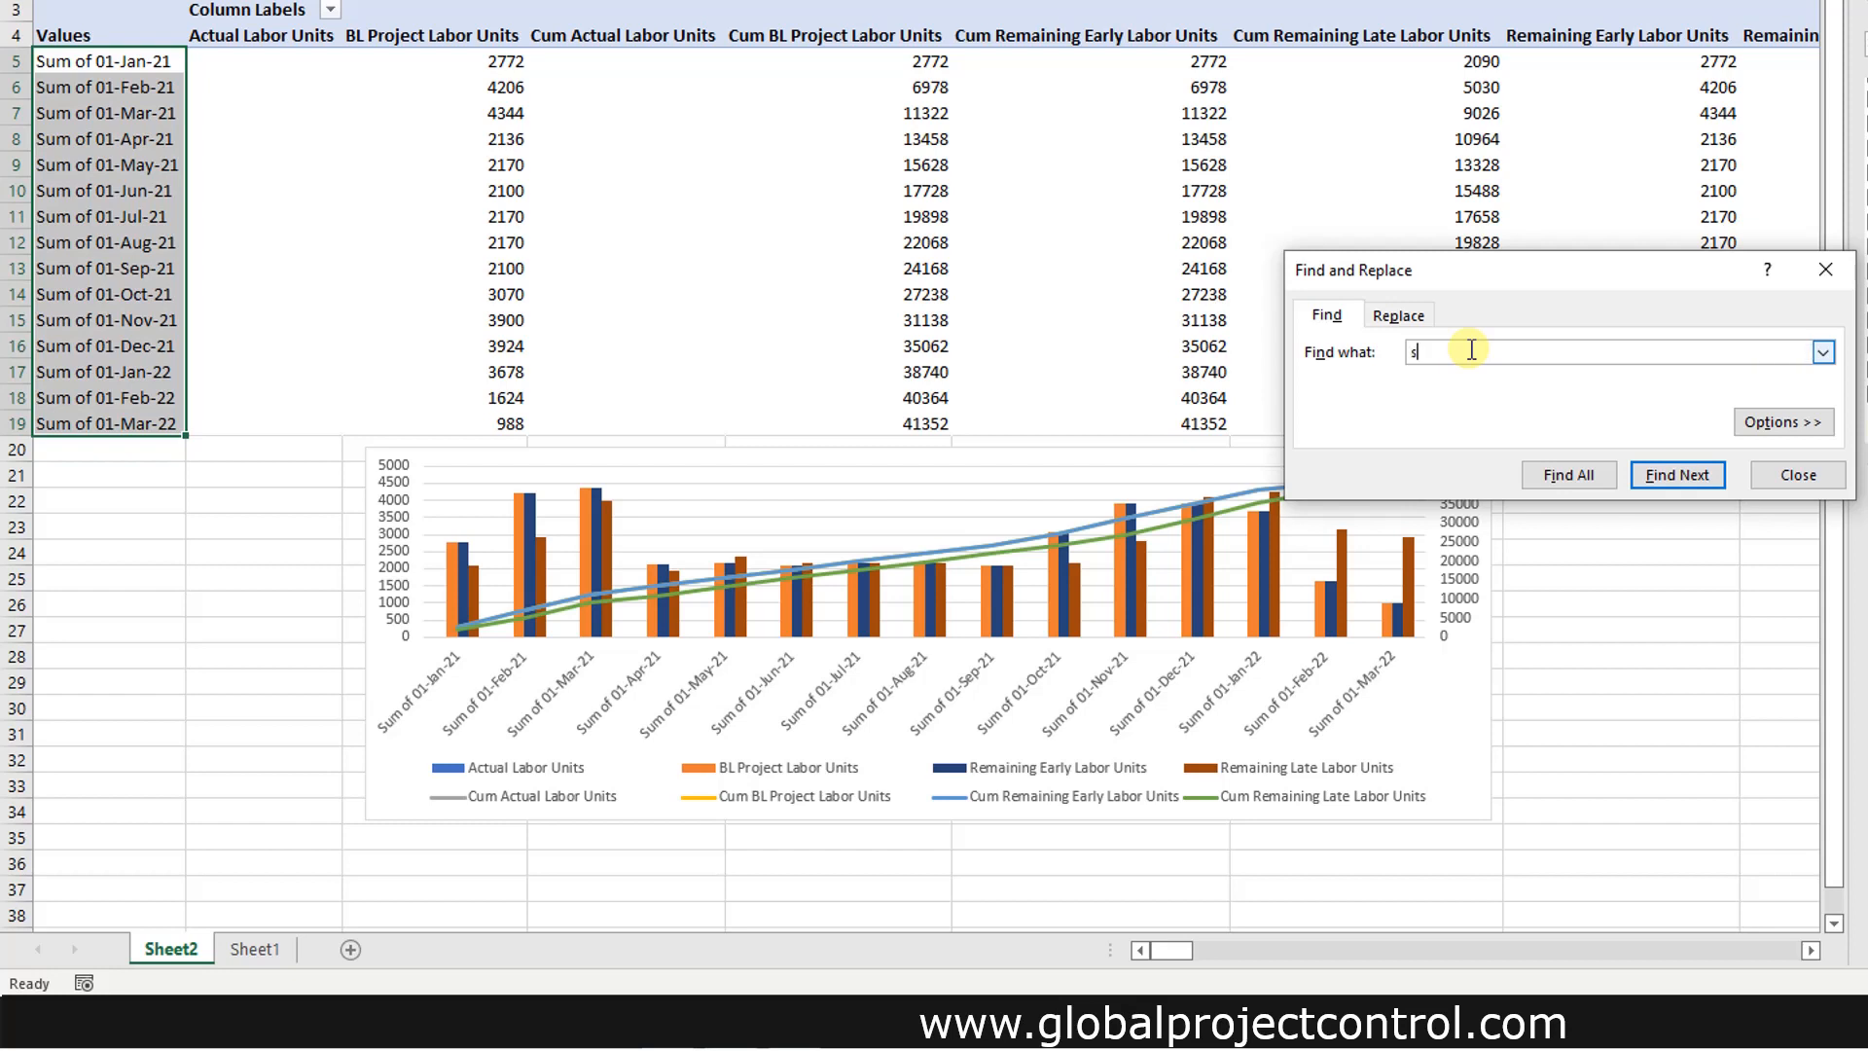
text(um of)
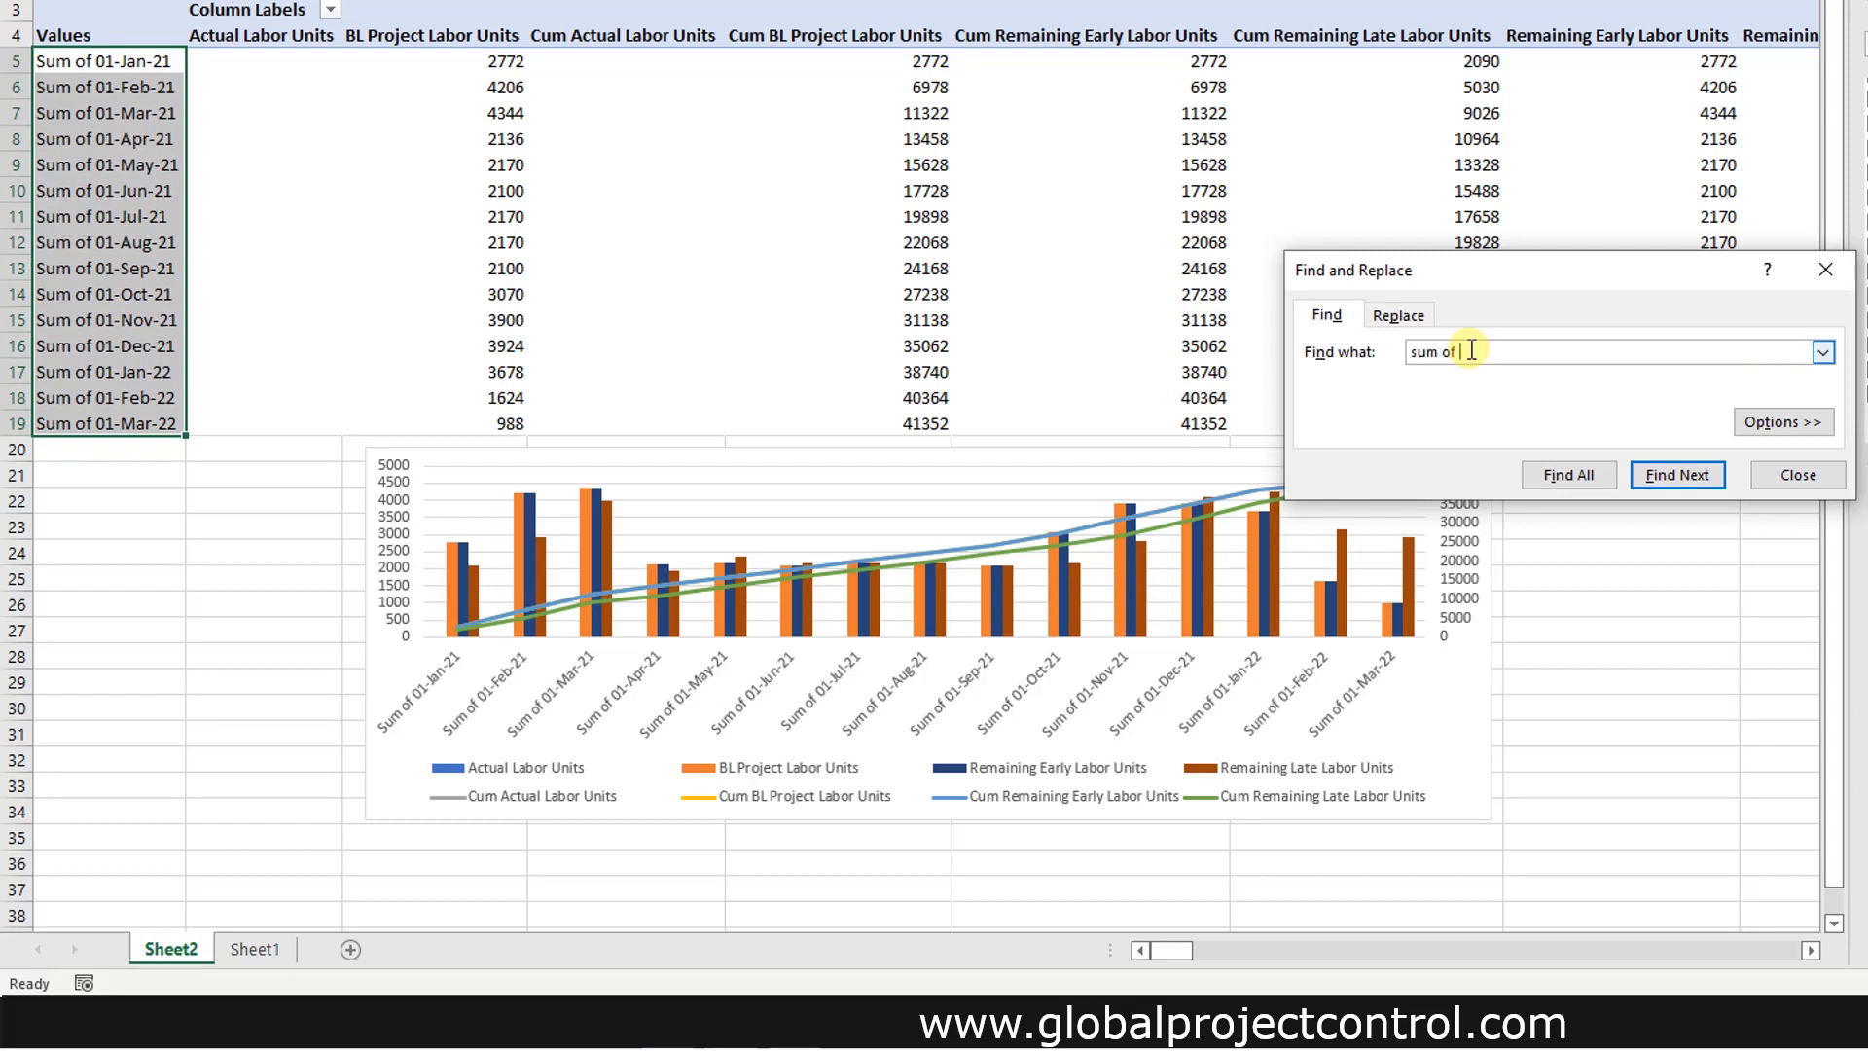
text(0)
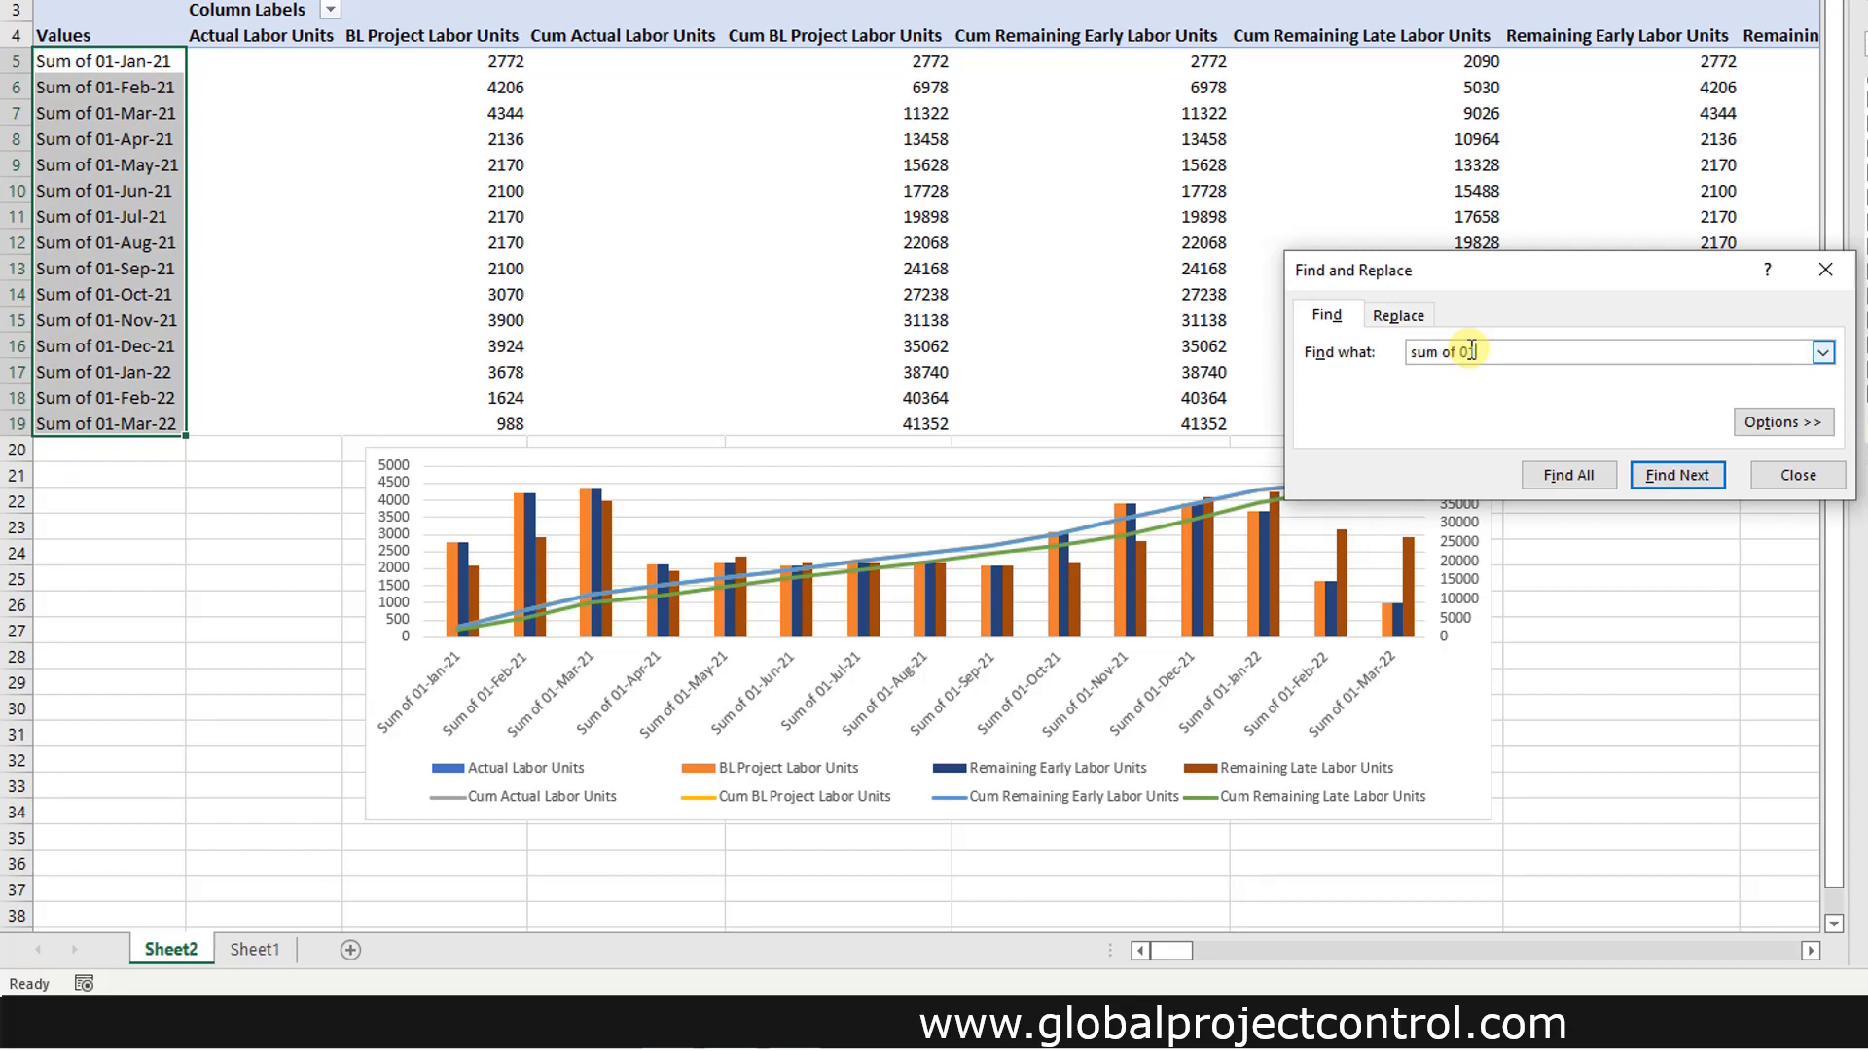
click(1398, 314)
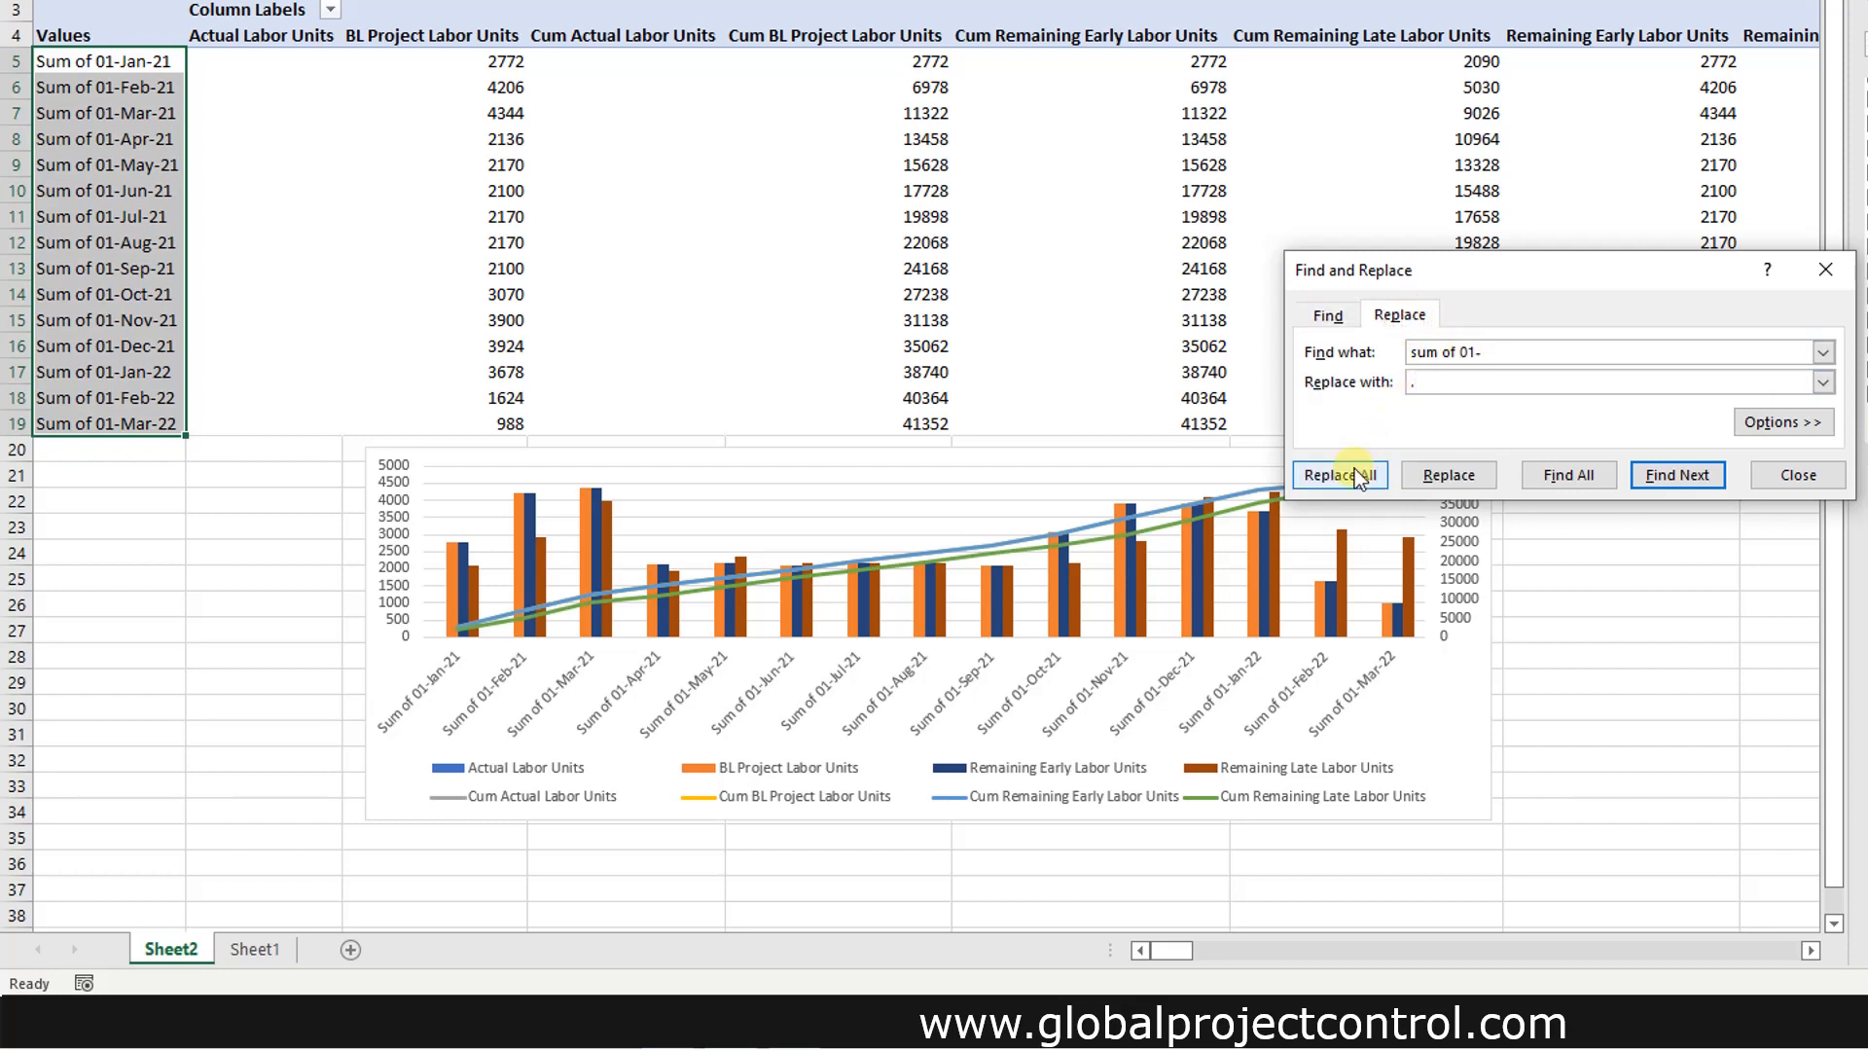
click(1339, 474)
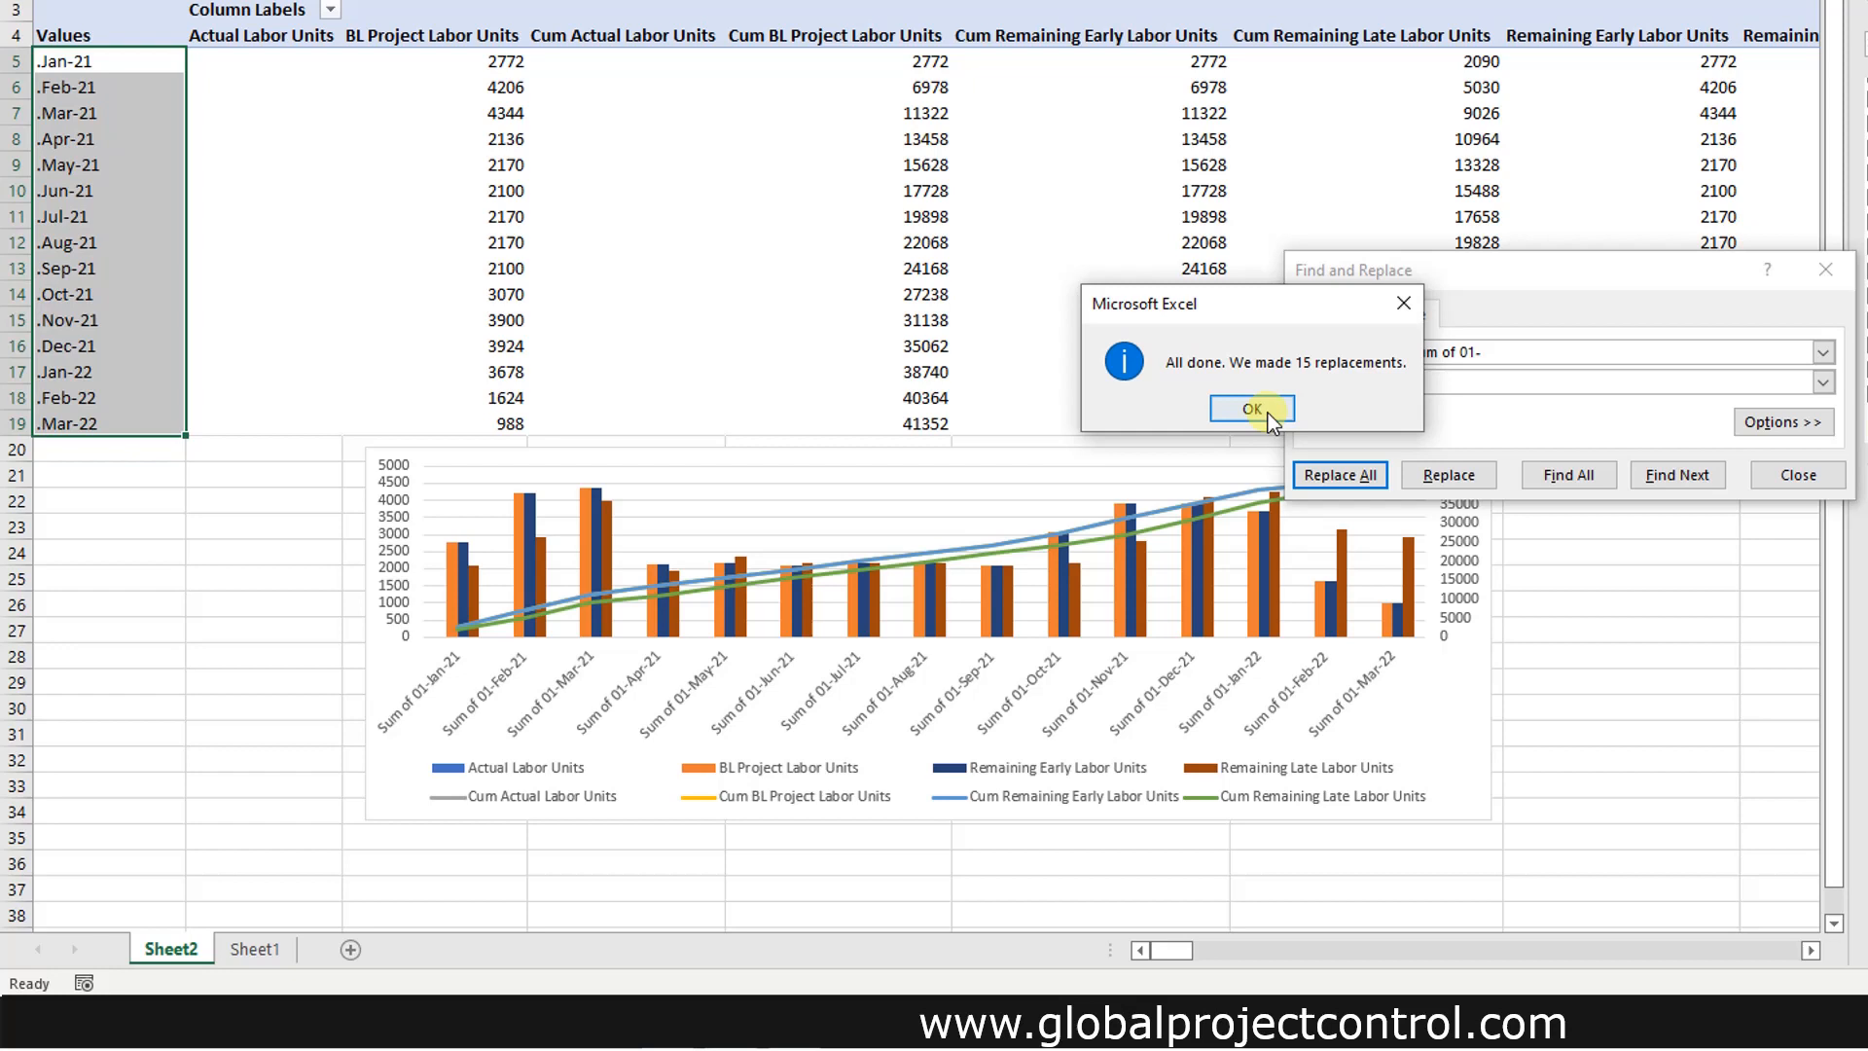
click(1250, 408)
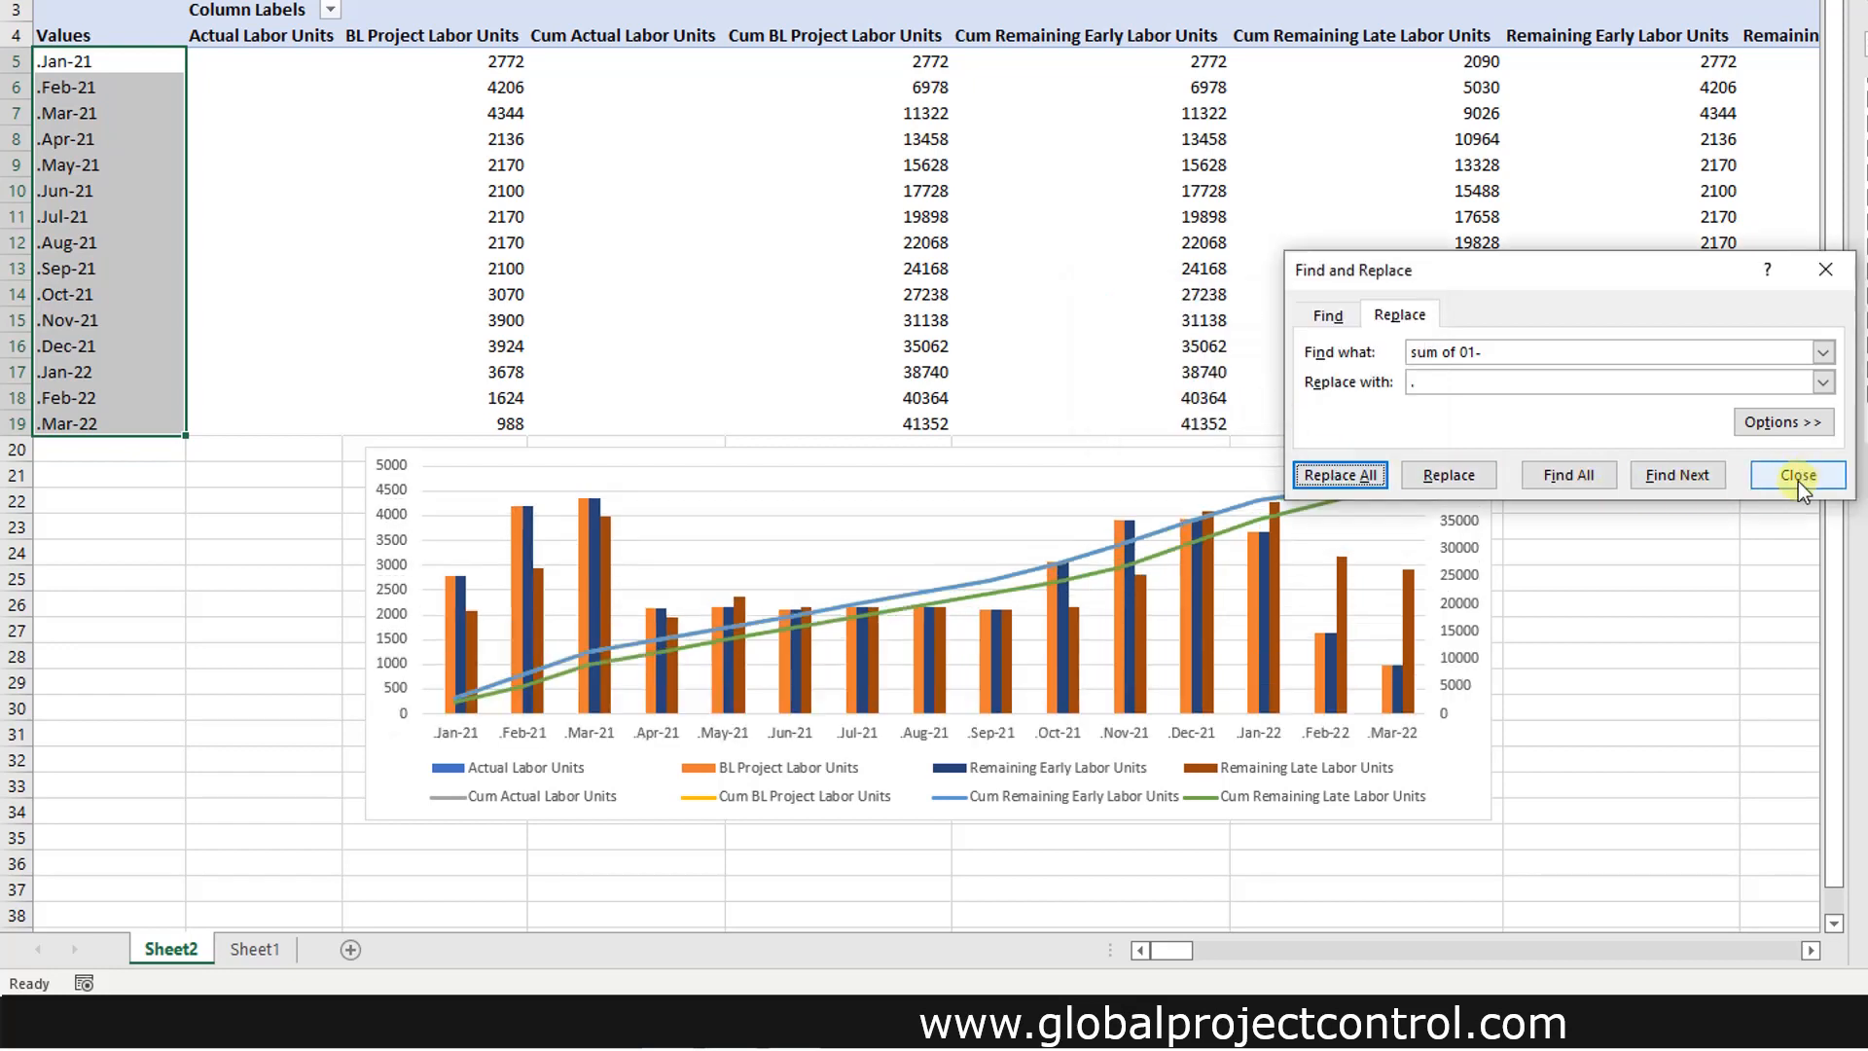
click(1796, 474)
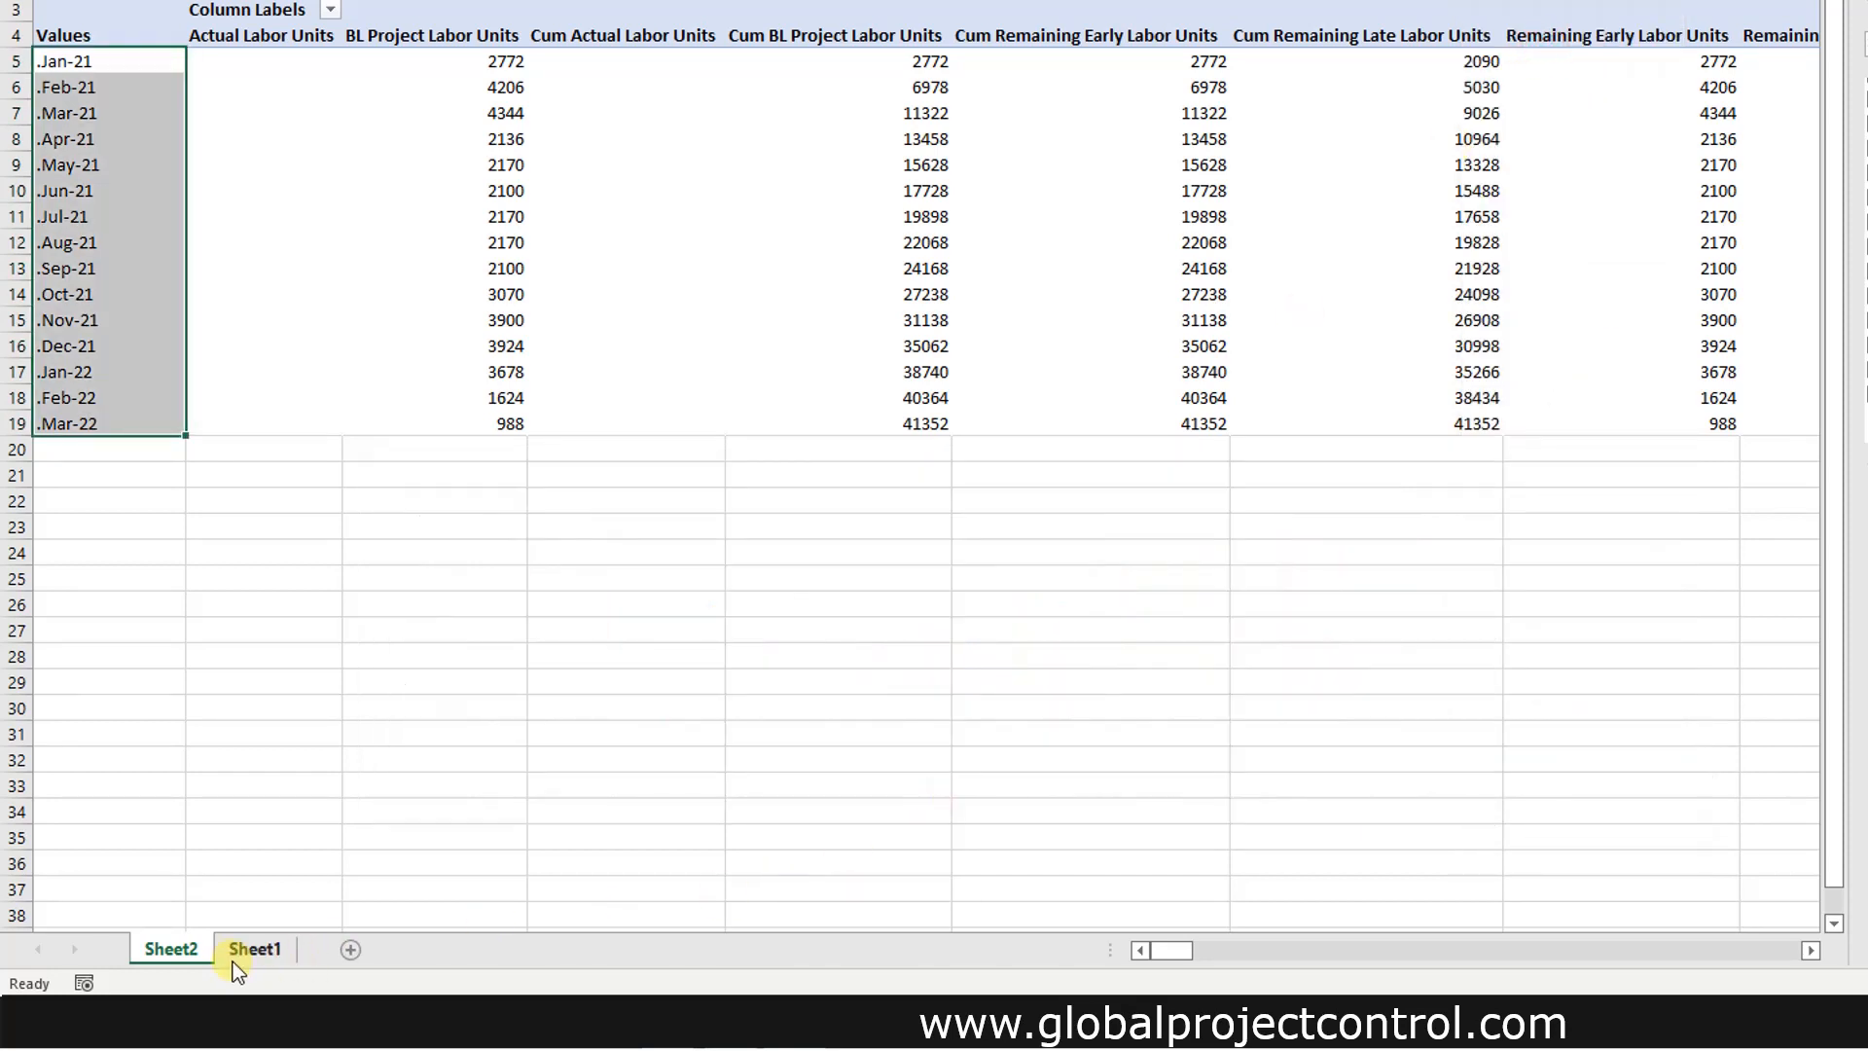
- Paste the chart onto Sheet3 and position it over cells A6:M34
click(170, 948)
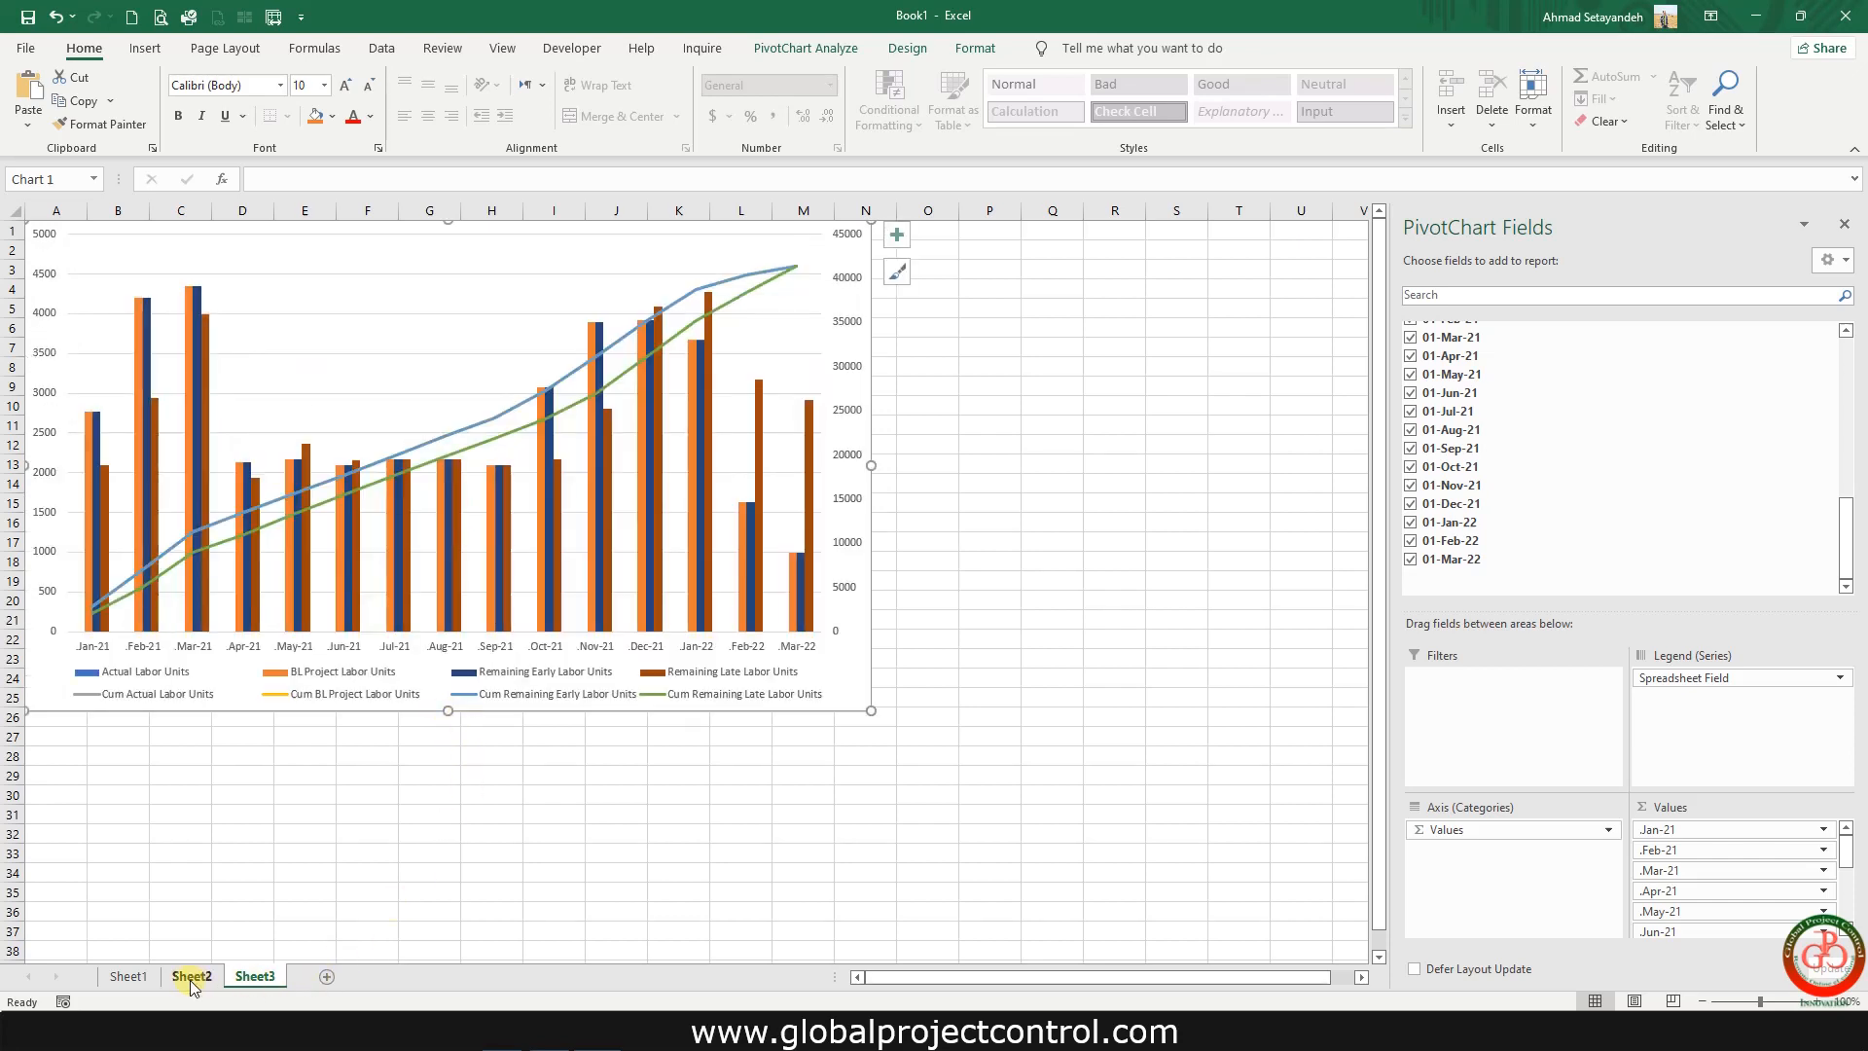
click(254, 975)
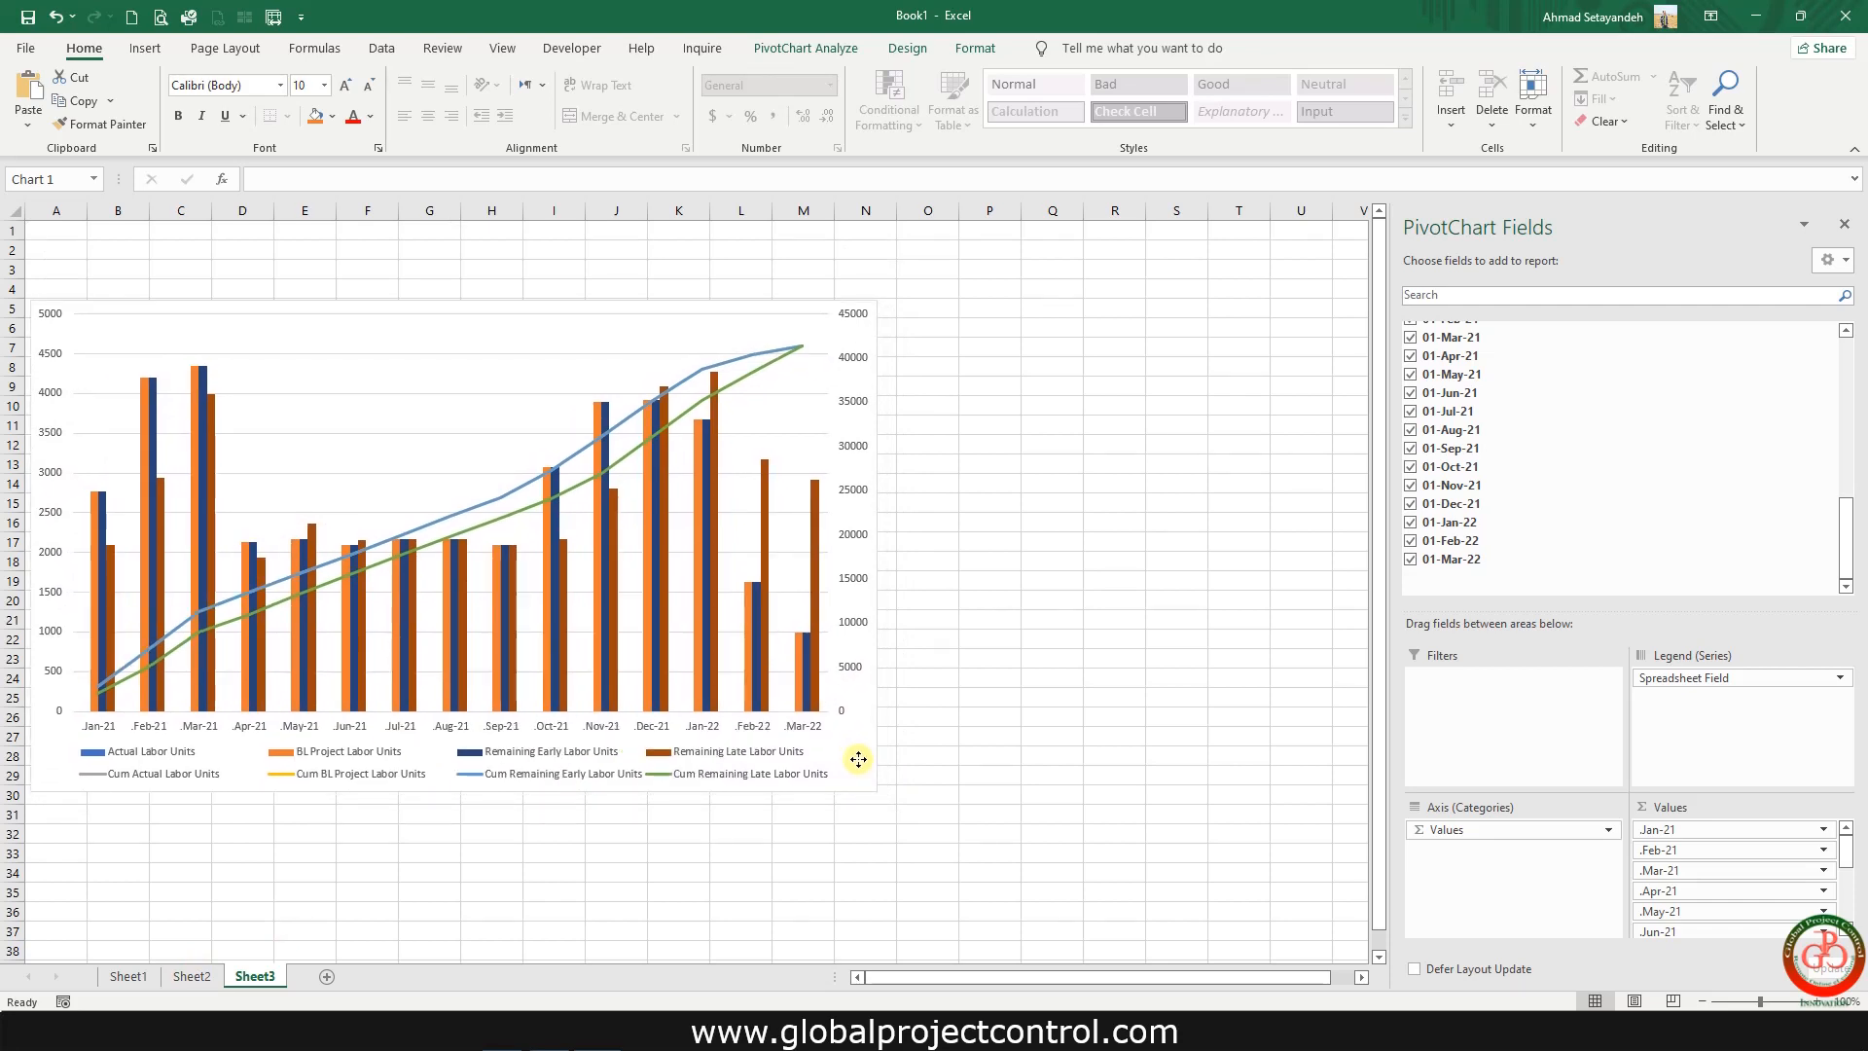
click(988, 463)
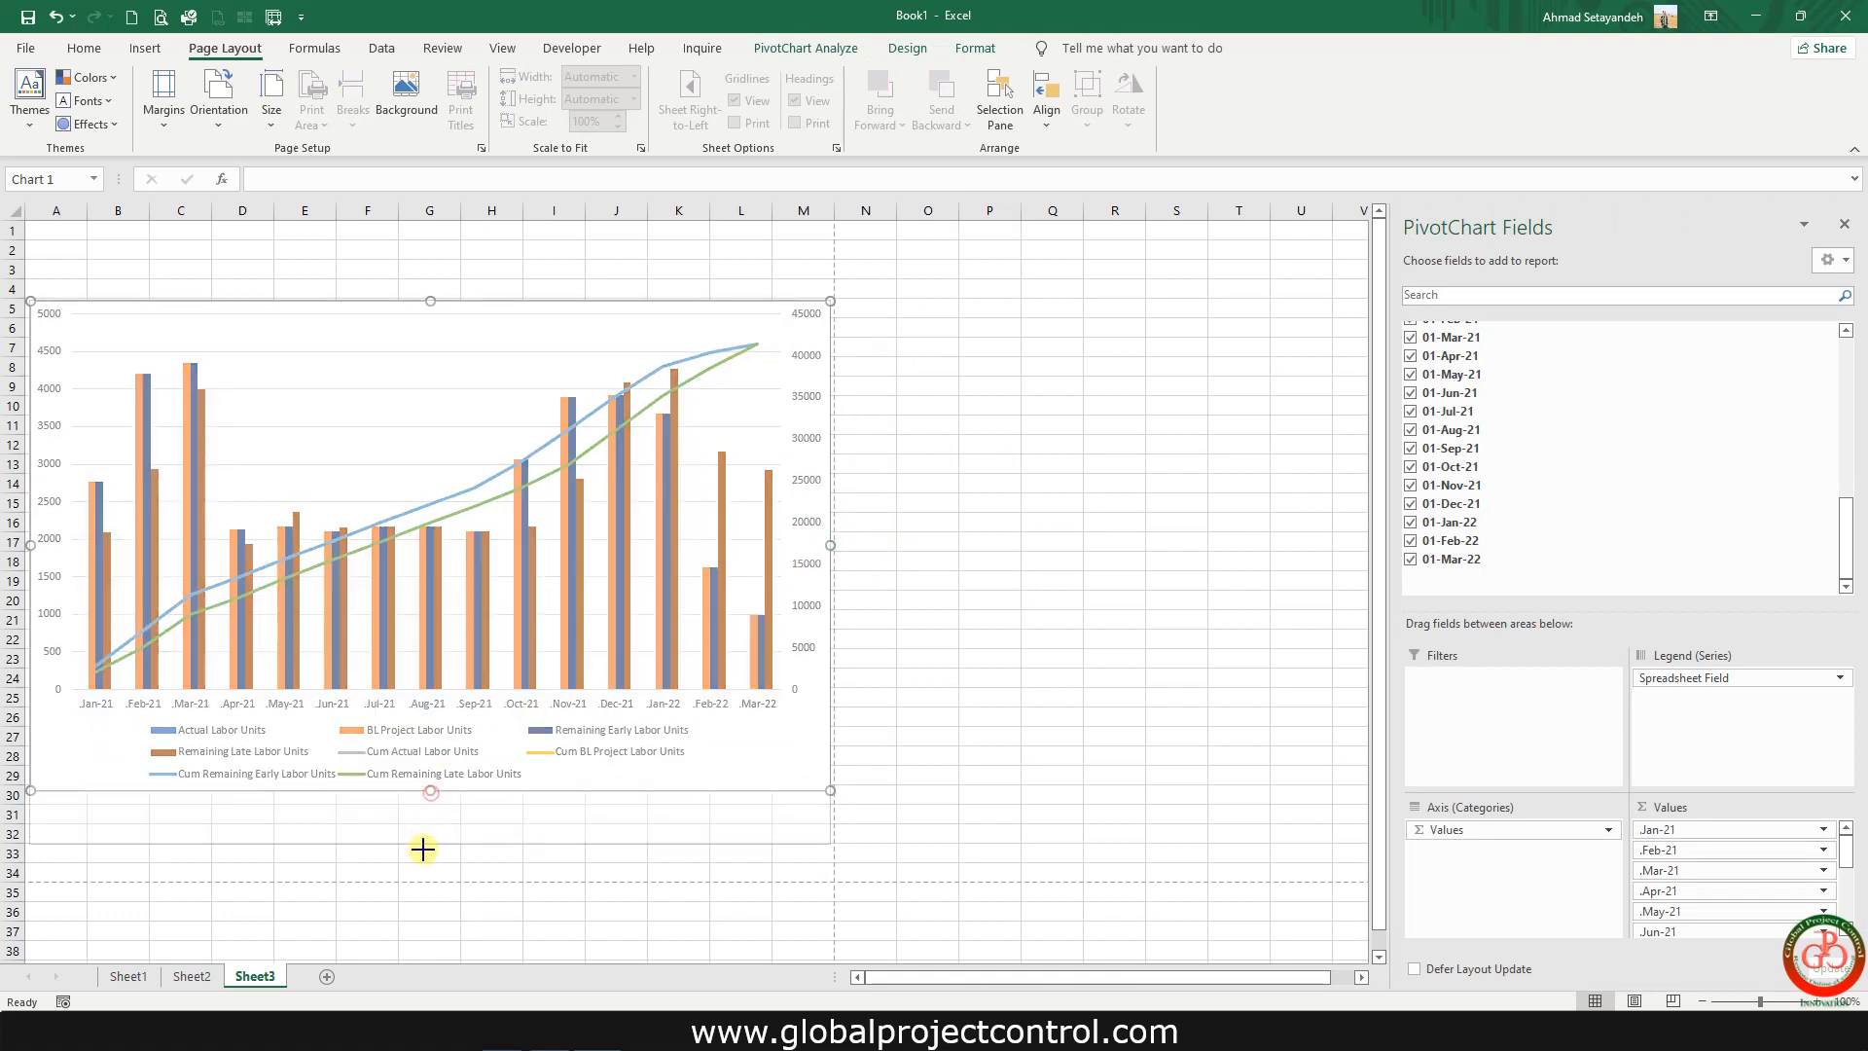
mouse_move(420, 876)
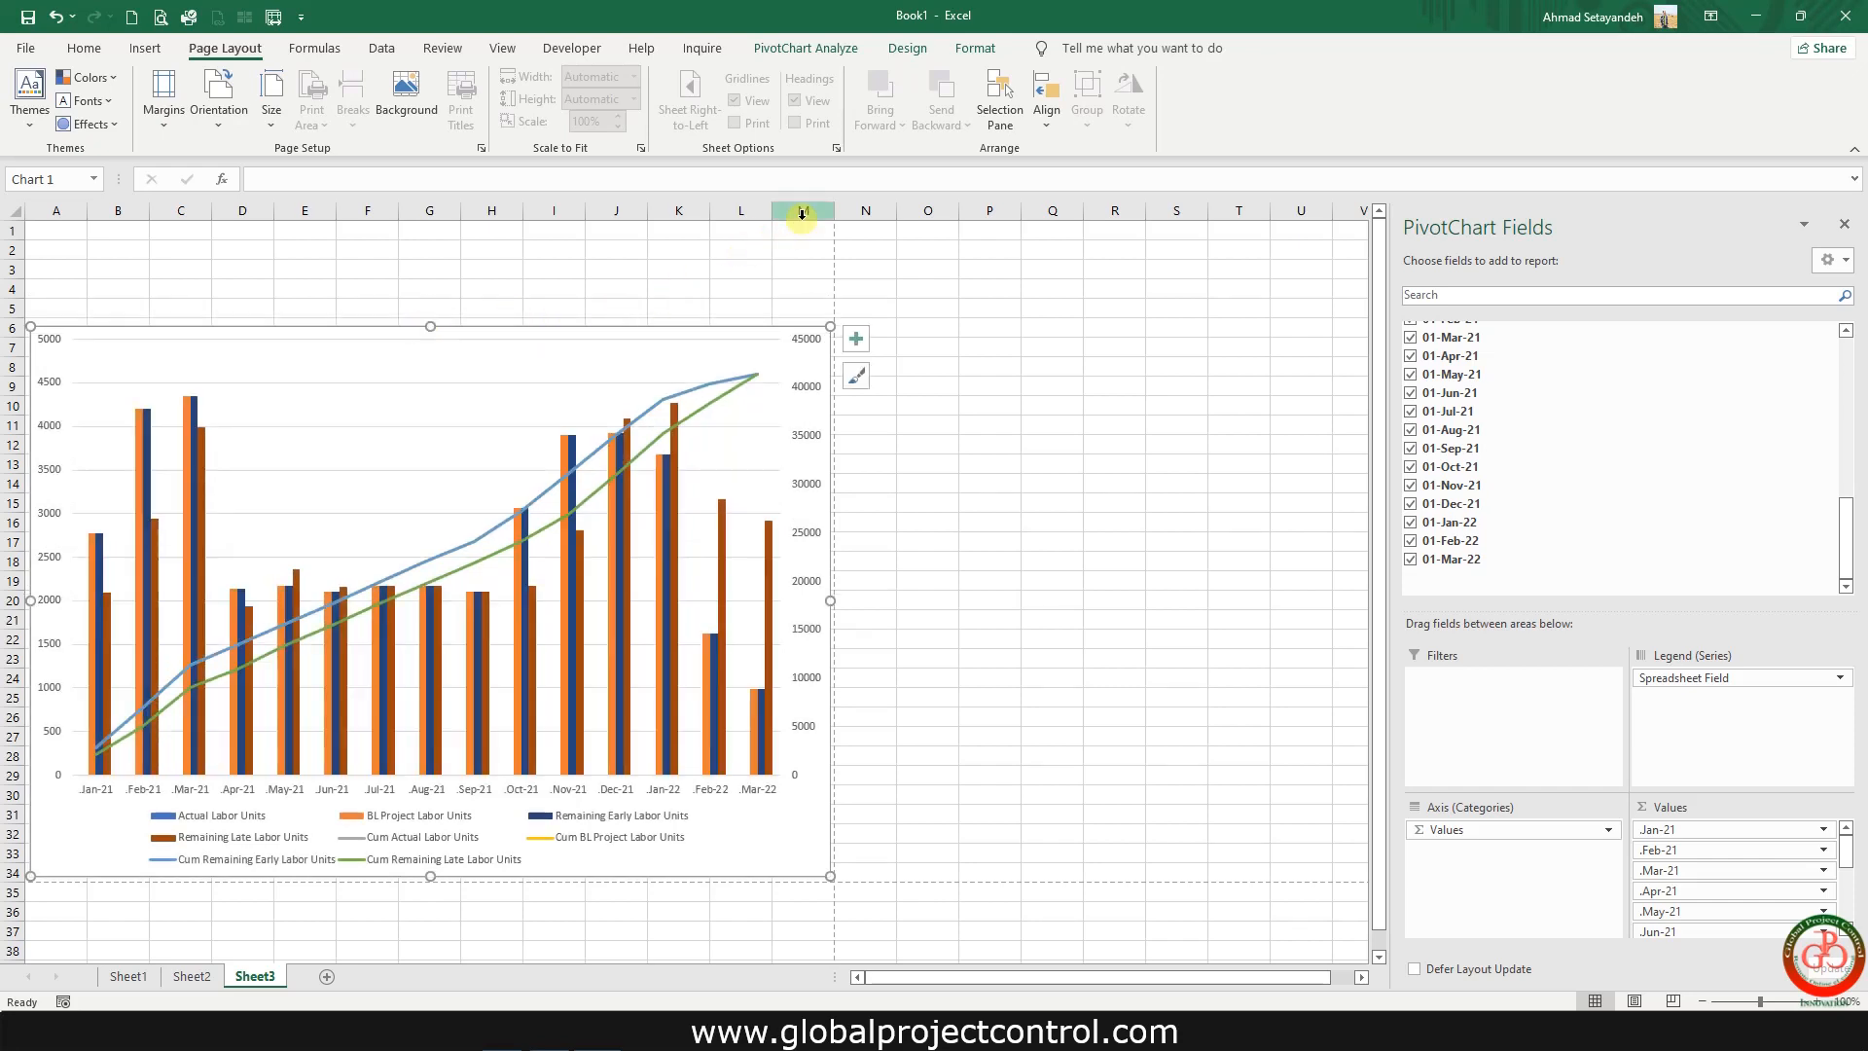
- Select the PivotChart on Sheet3 and show its Chart Elements list
drag(801, 211, 36, 874)
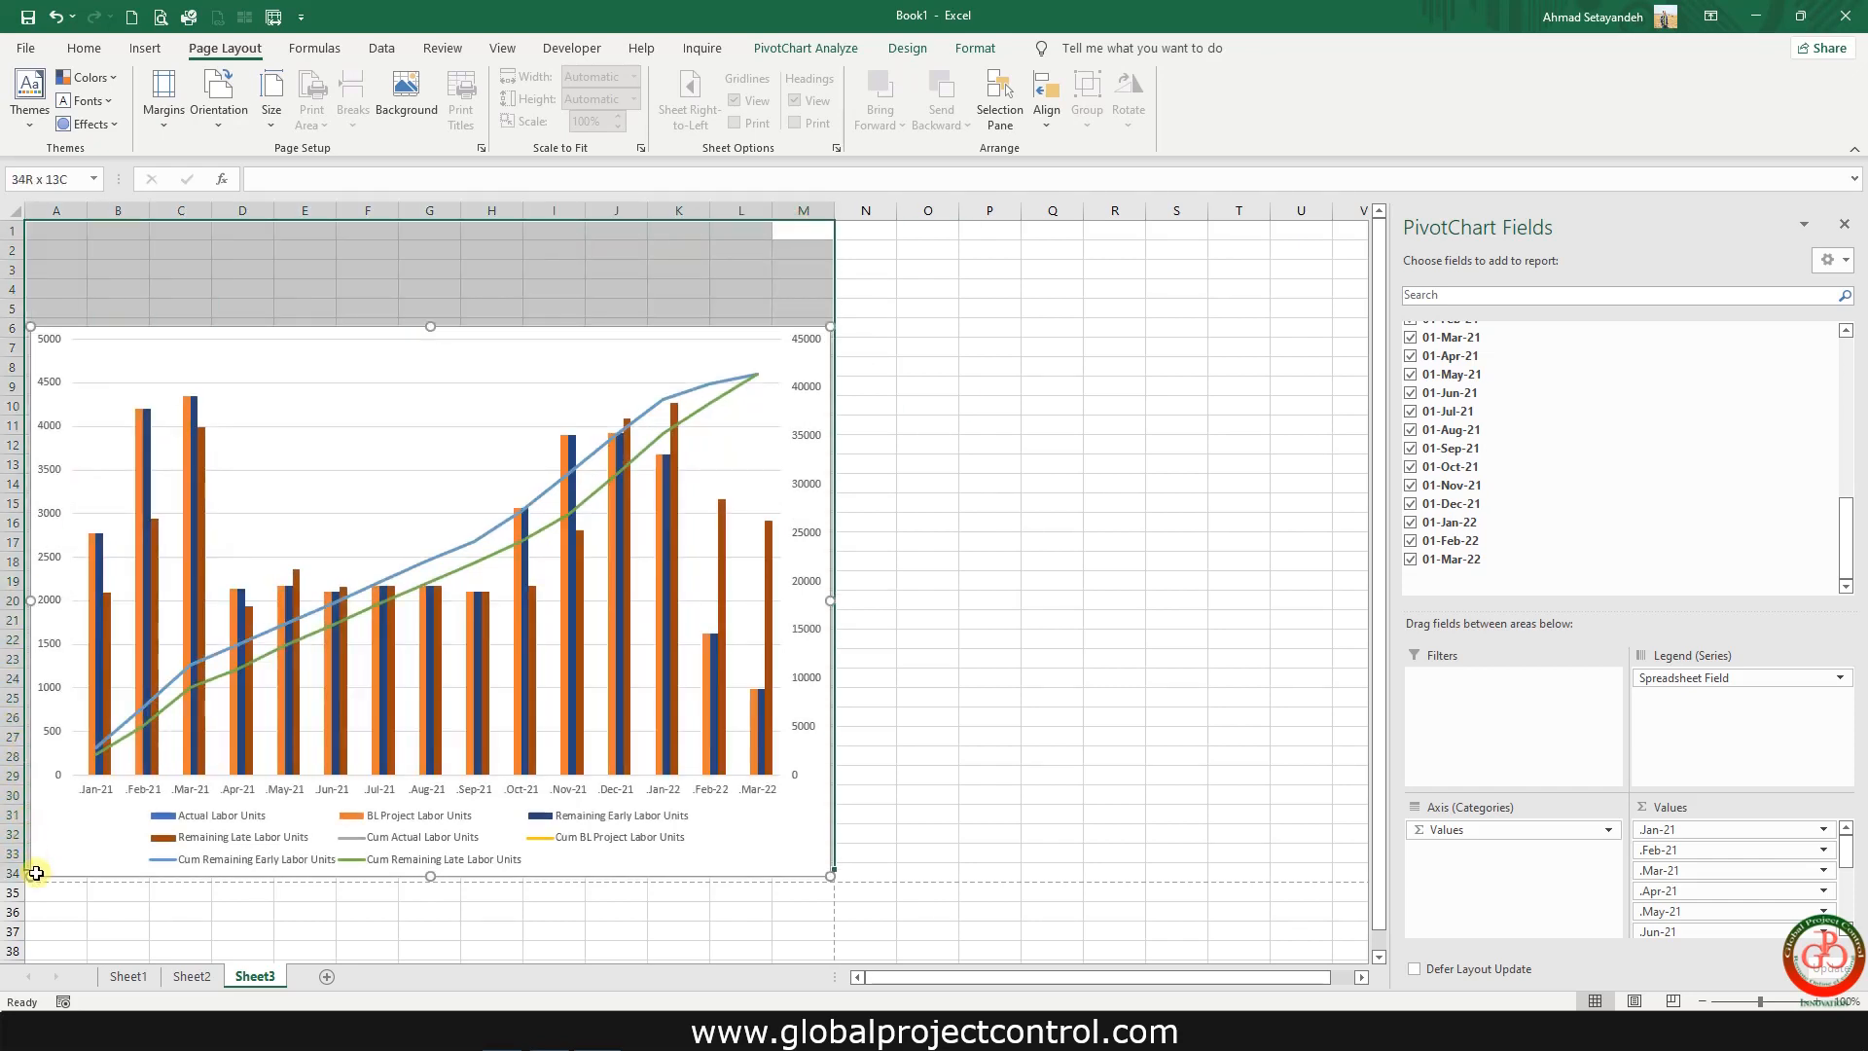
click(83, 47)
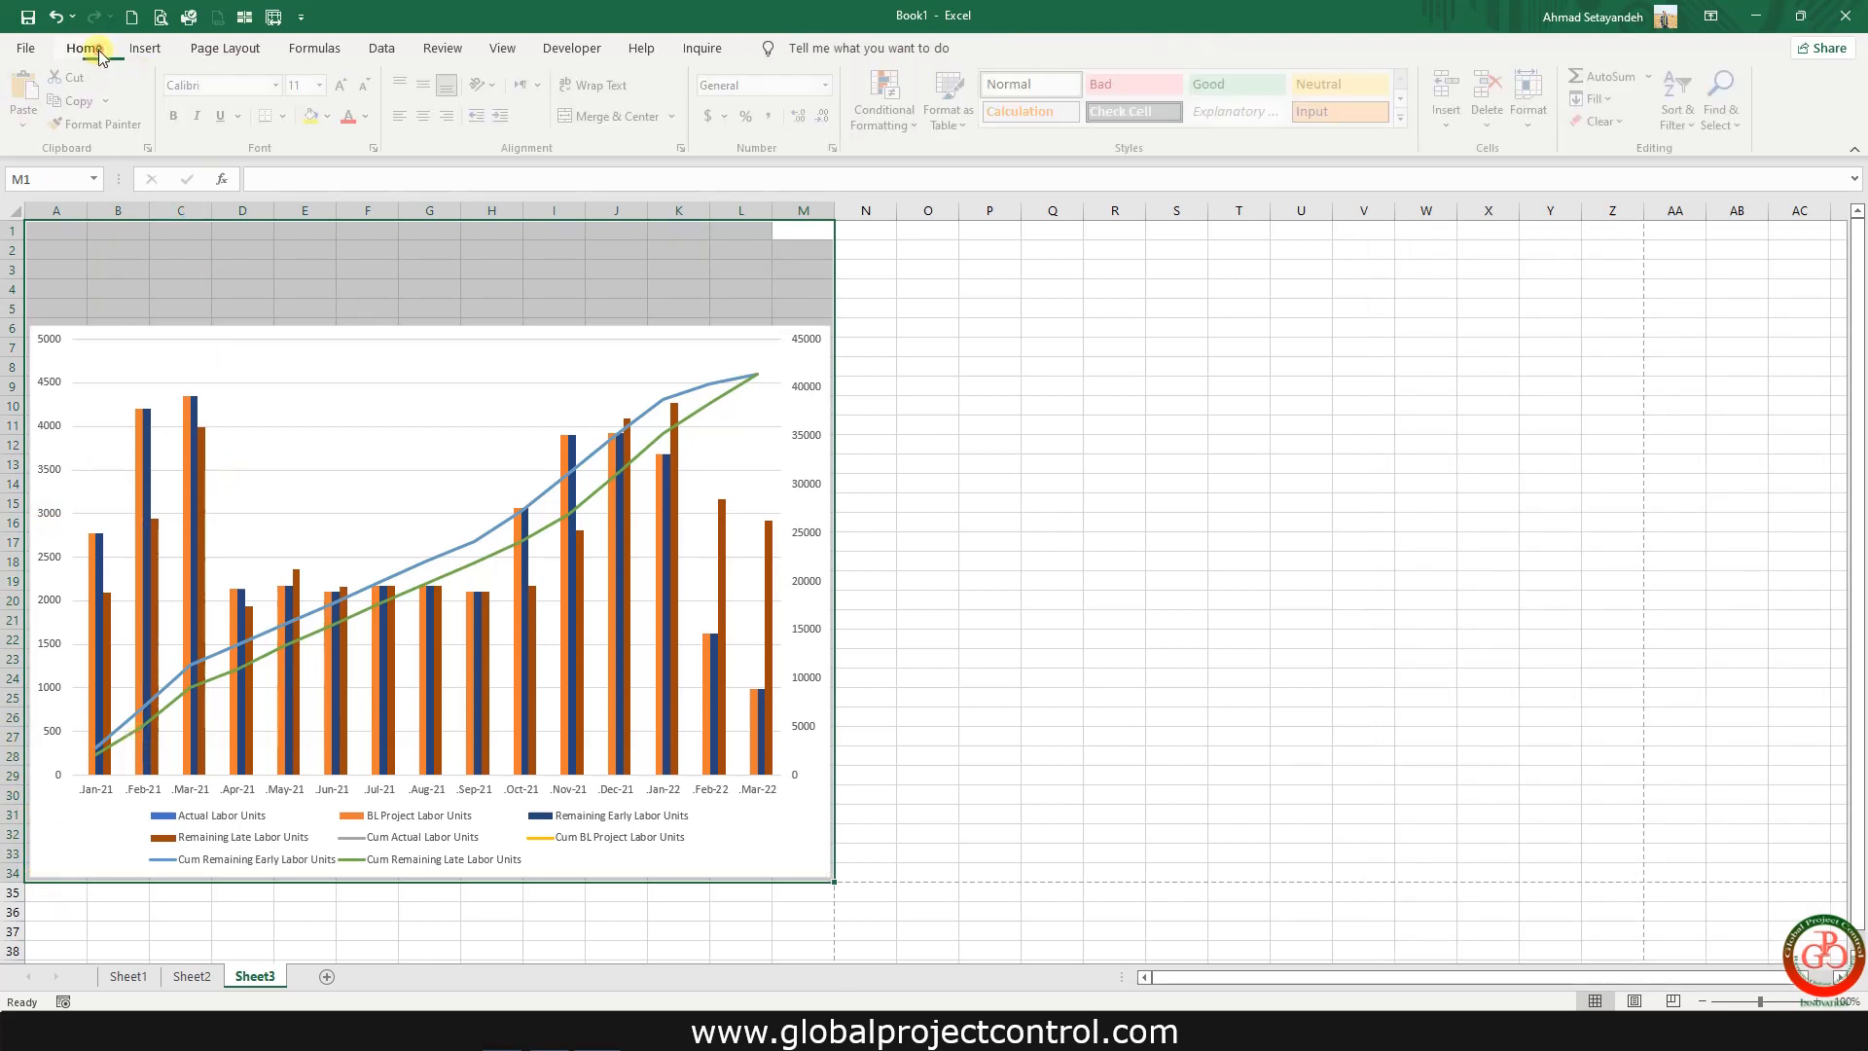
click(282, 116)
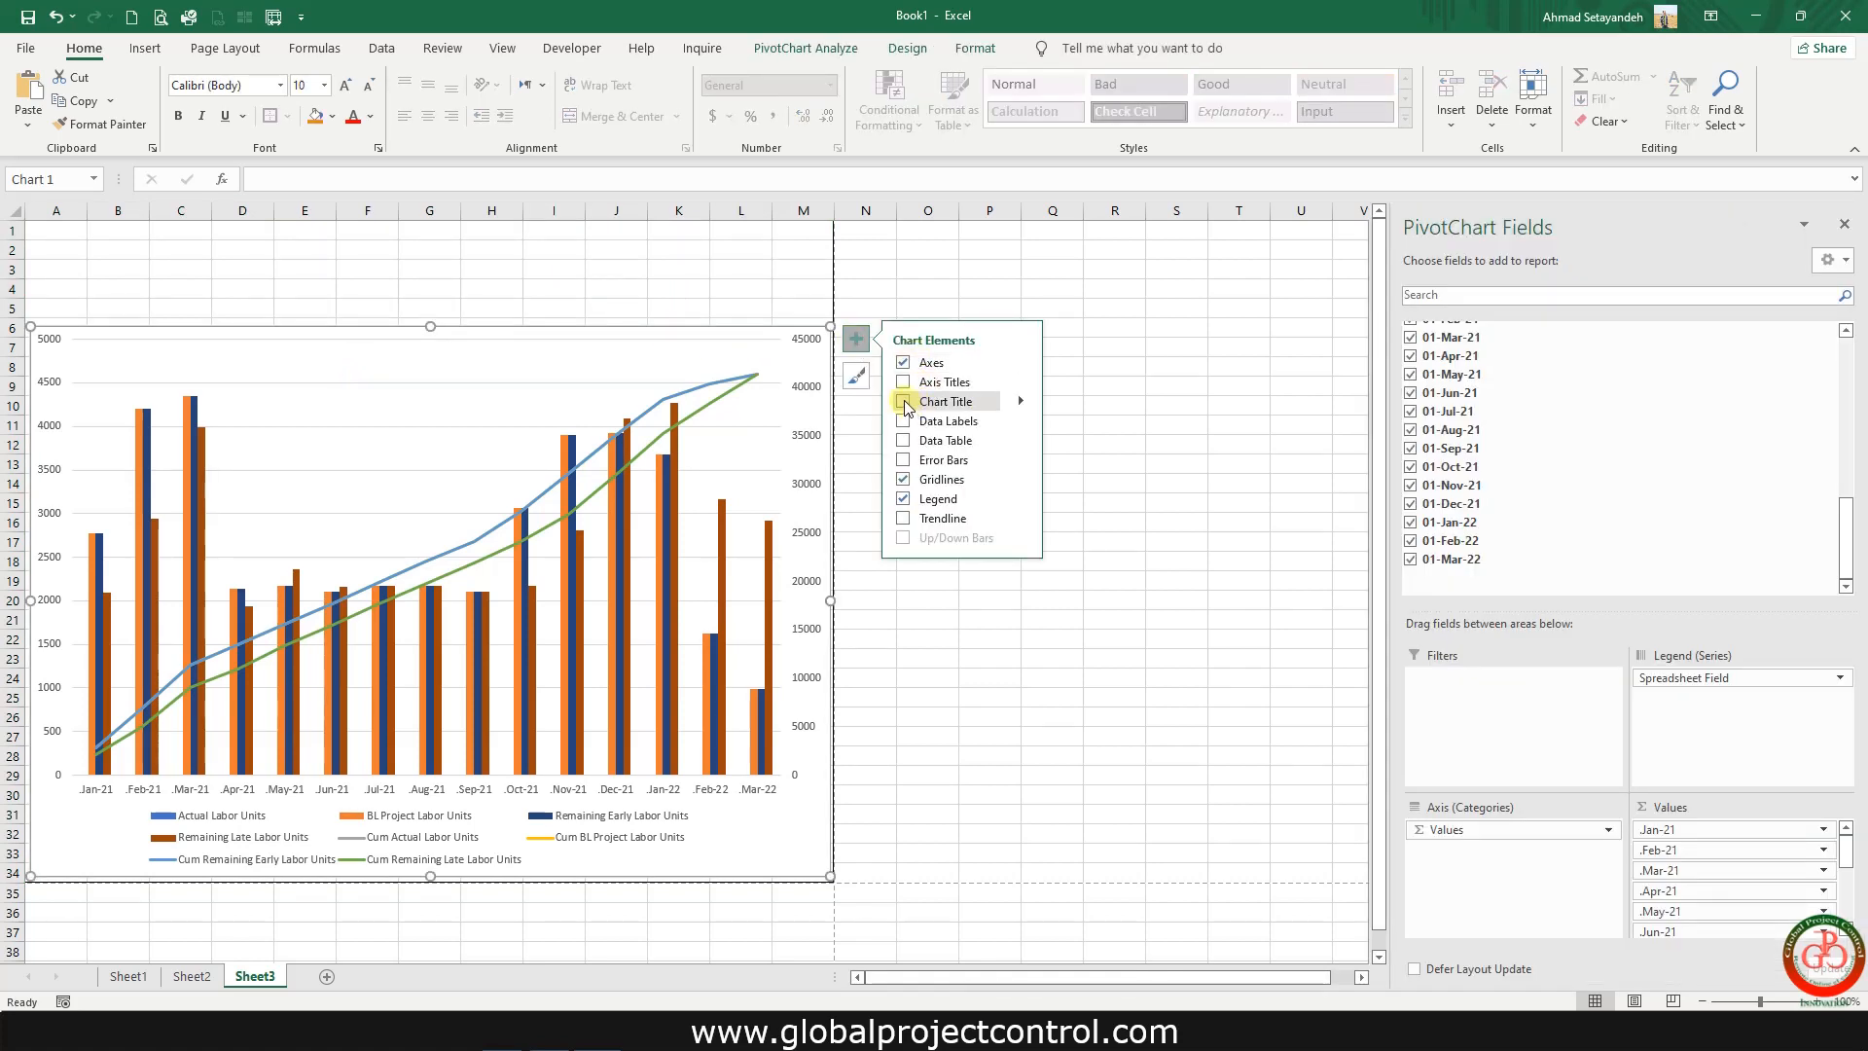
- Turn on the chart title and replace the placeholder with 'Labor Unit S-Curve'
click(902, 400)
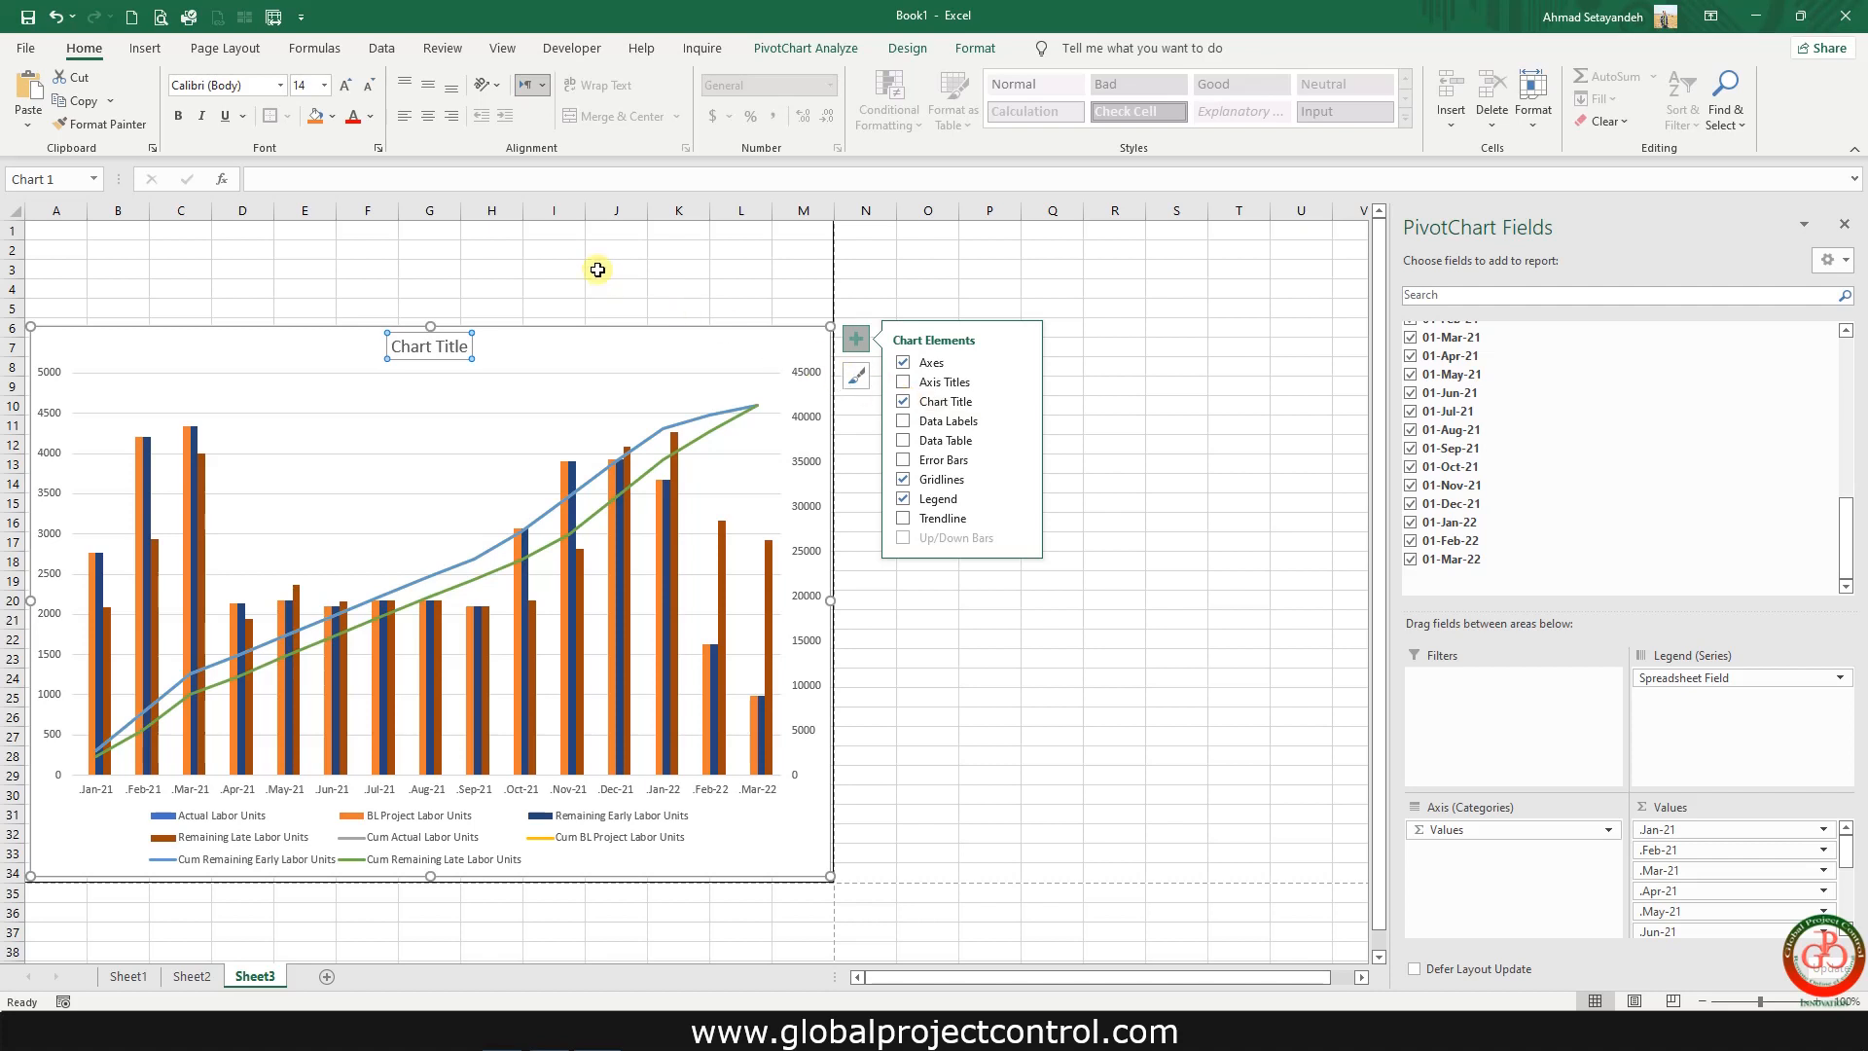
double_click(430, 345)
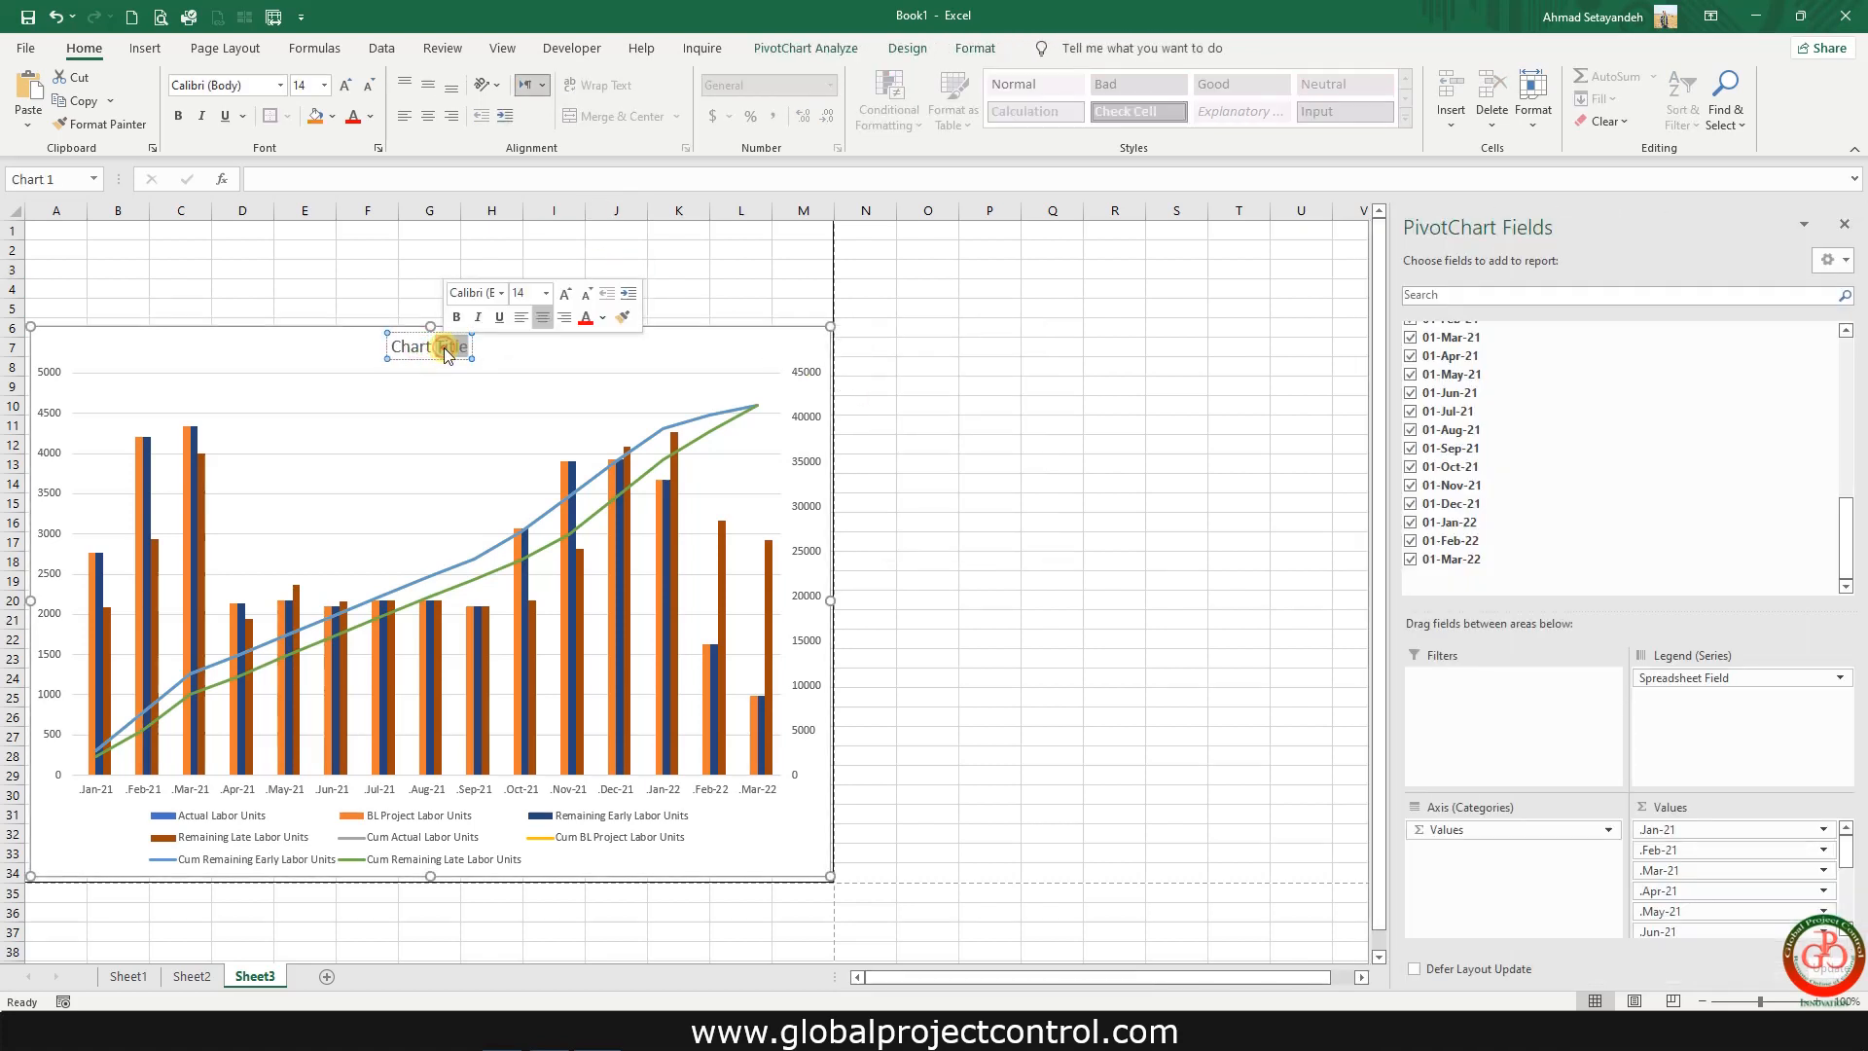
double_click(445, 347)
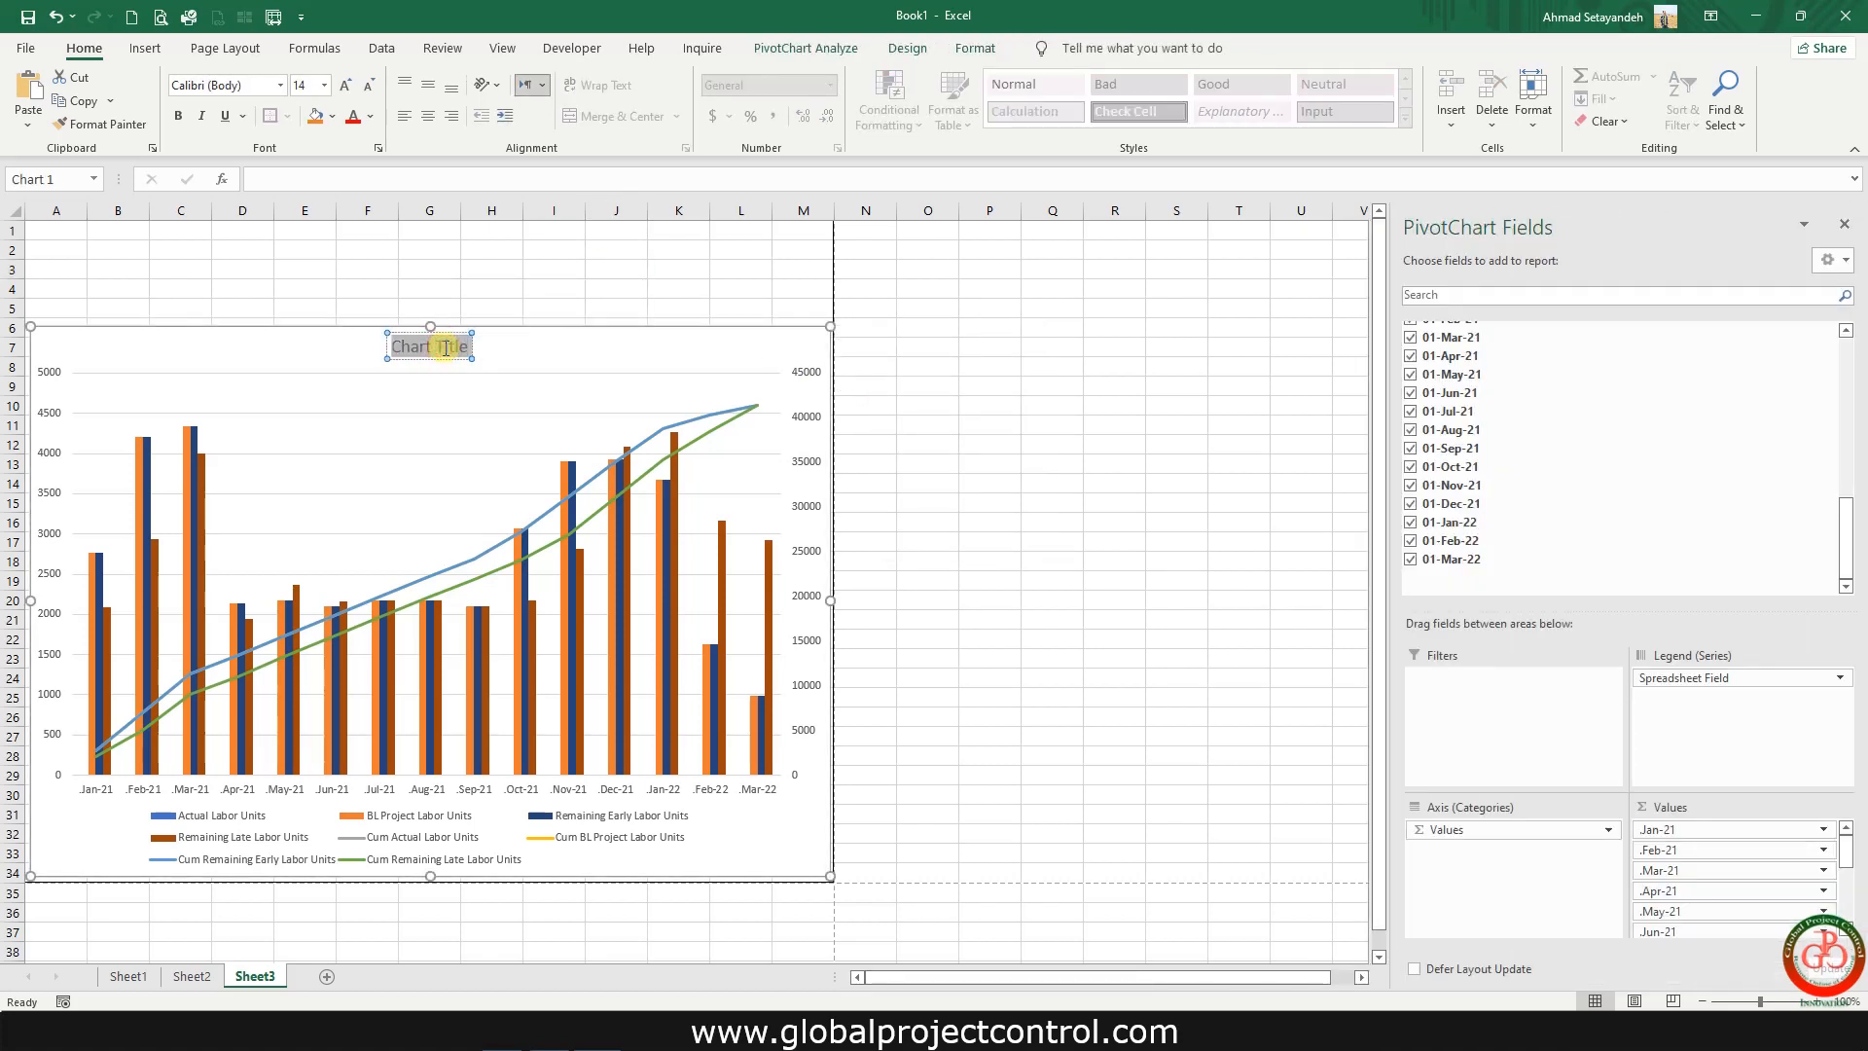
text(Budget)
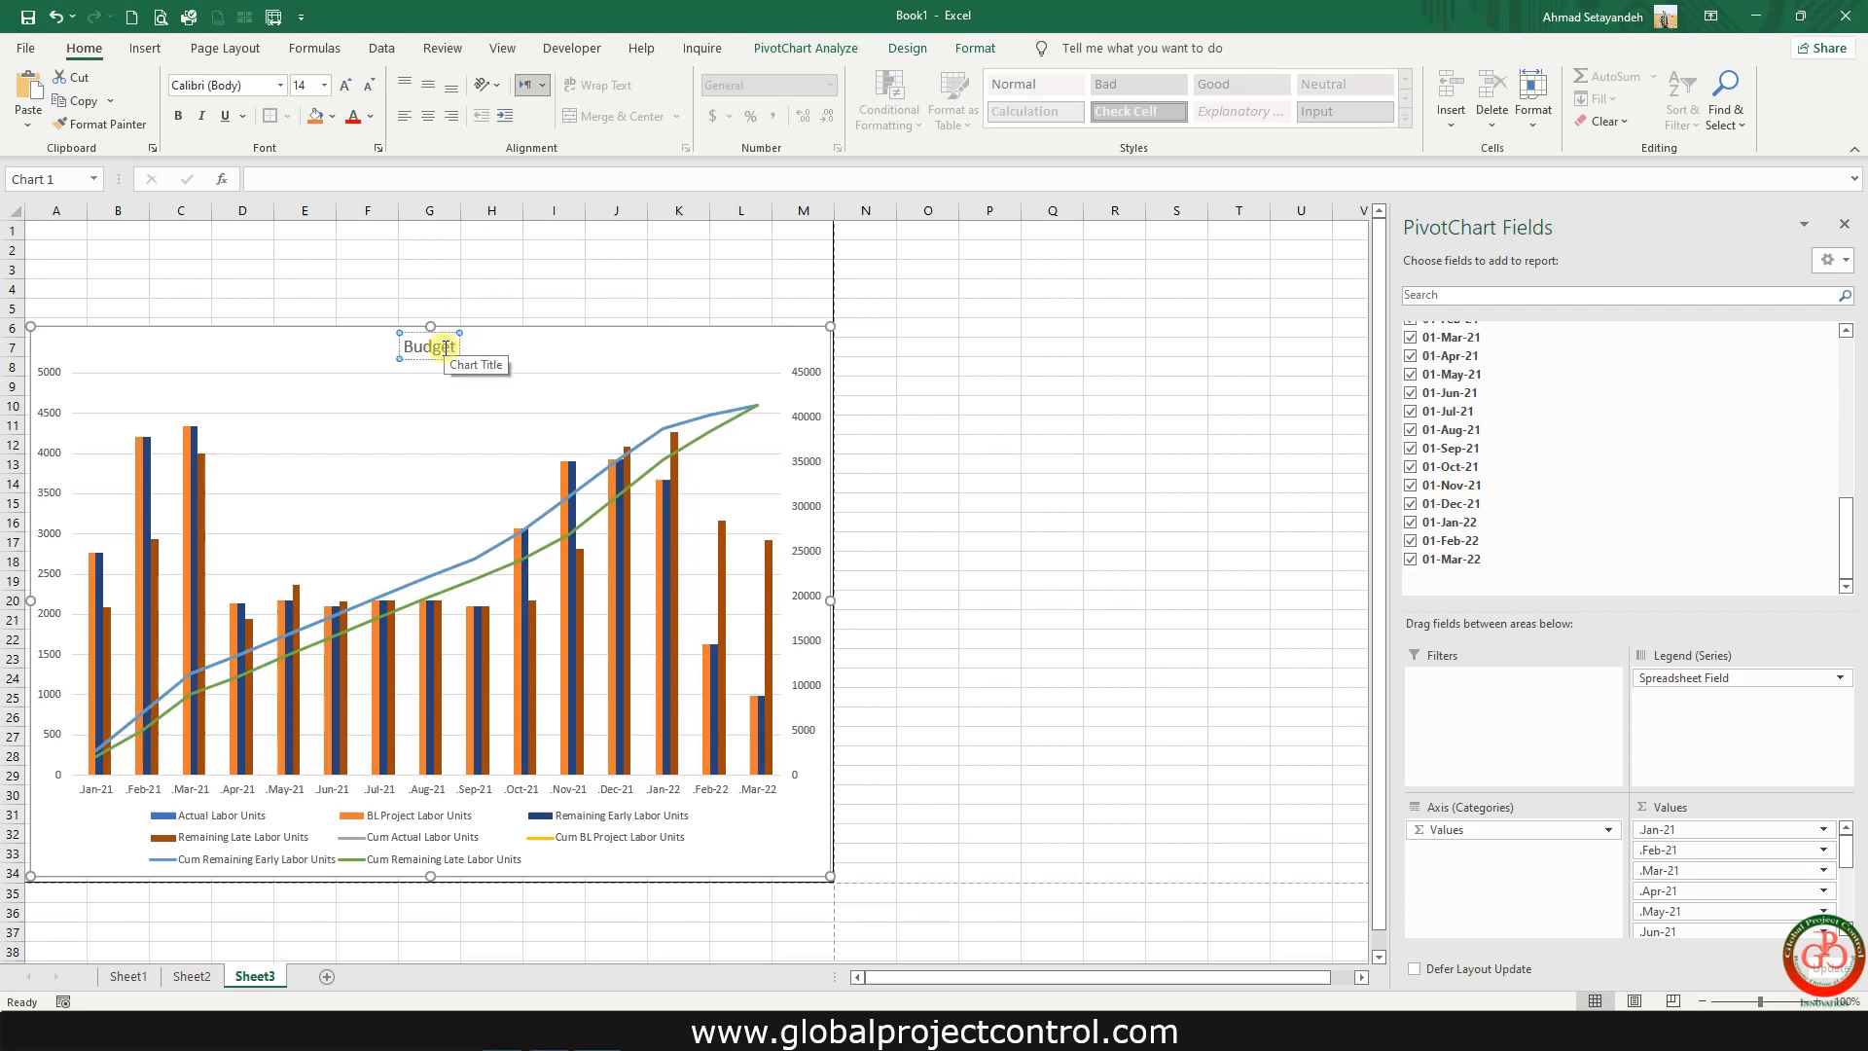
text(Labor Unit S)
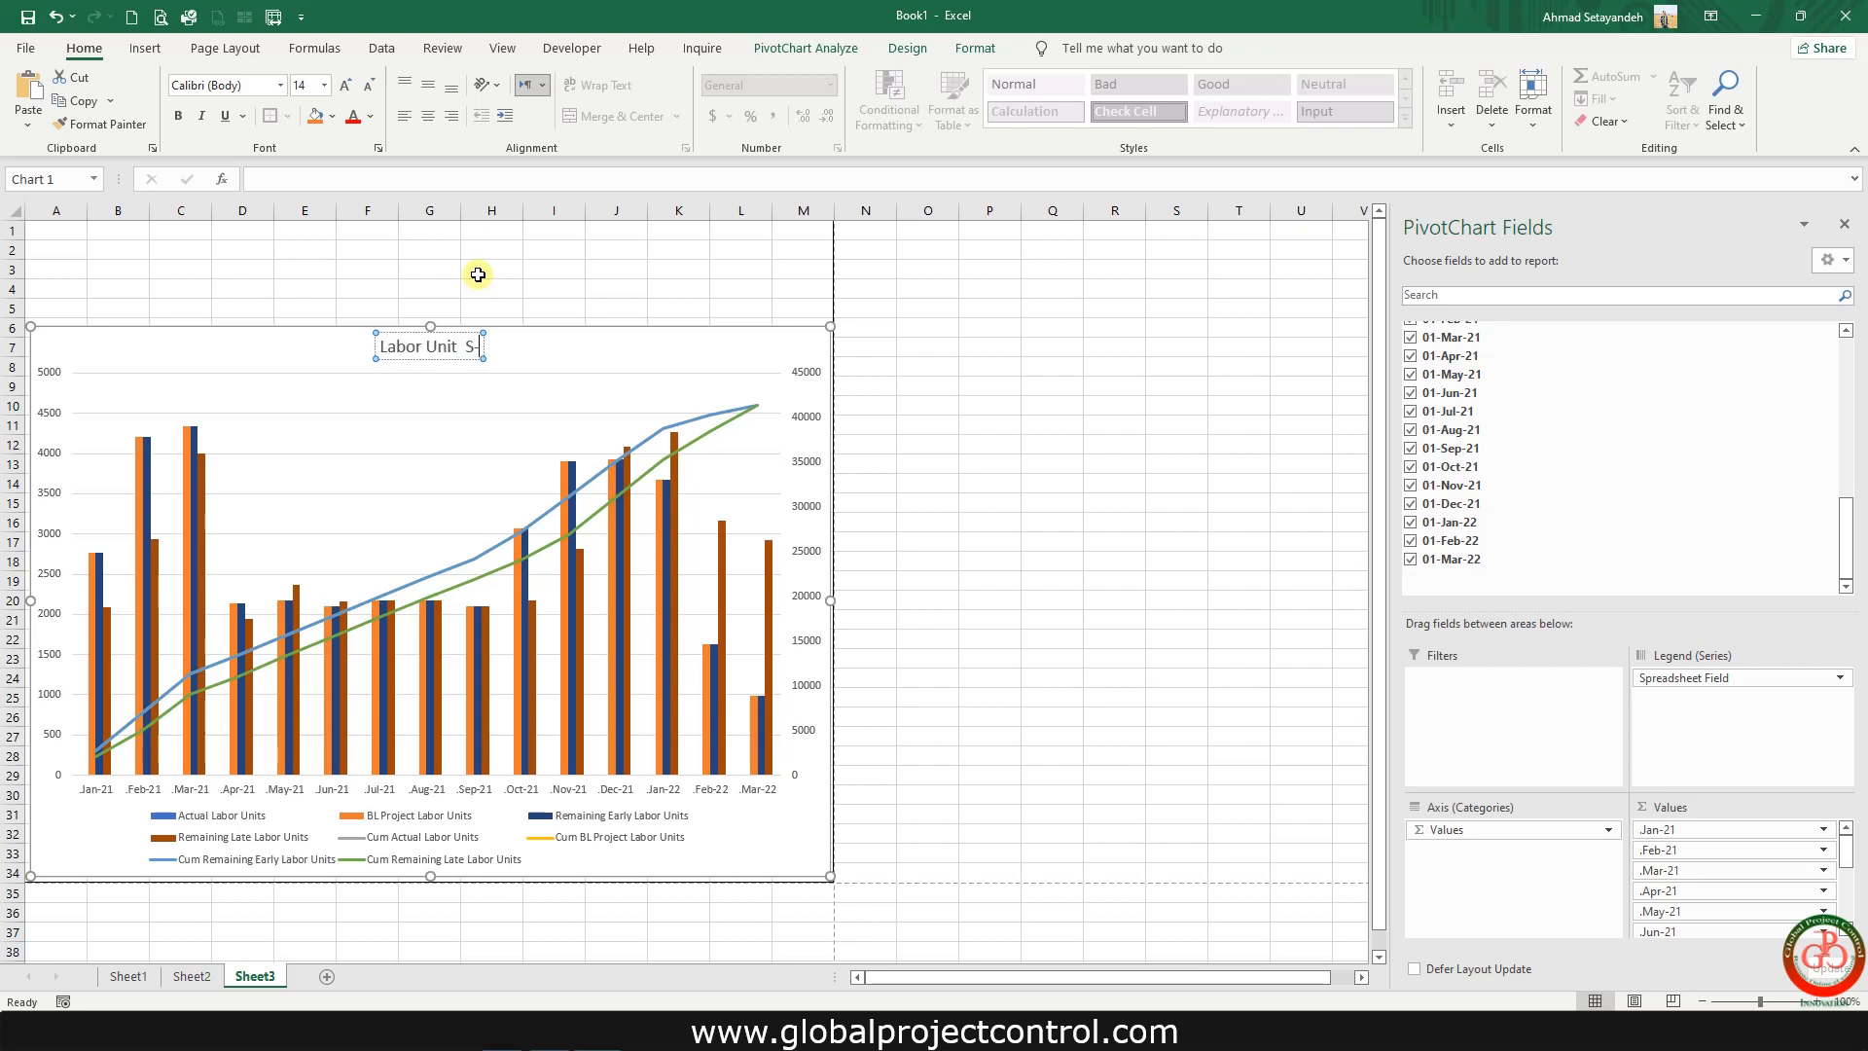
click(478, 275)
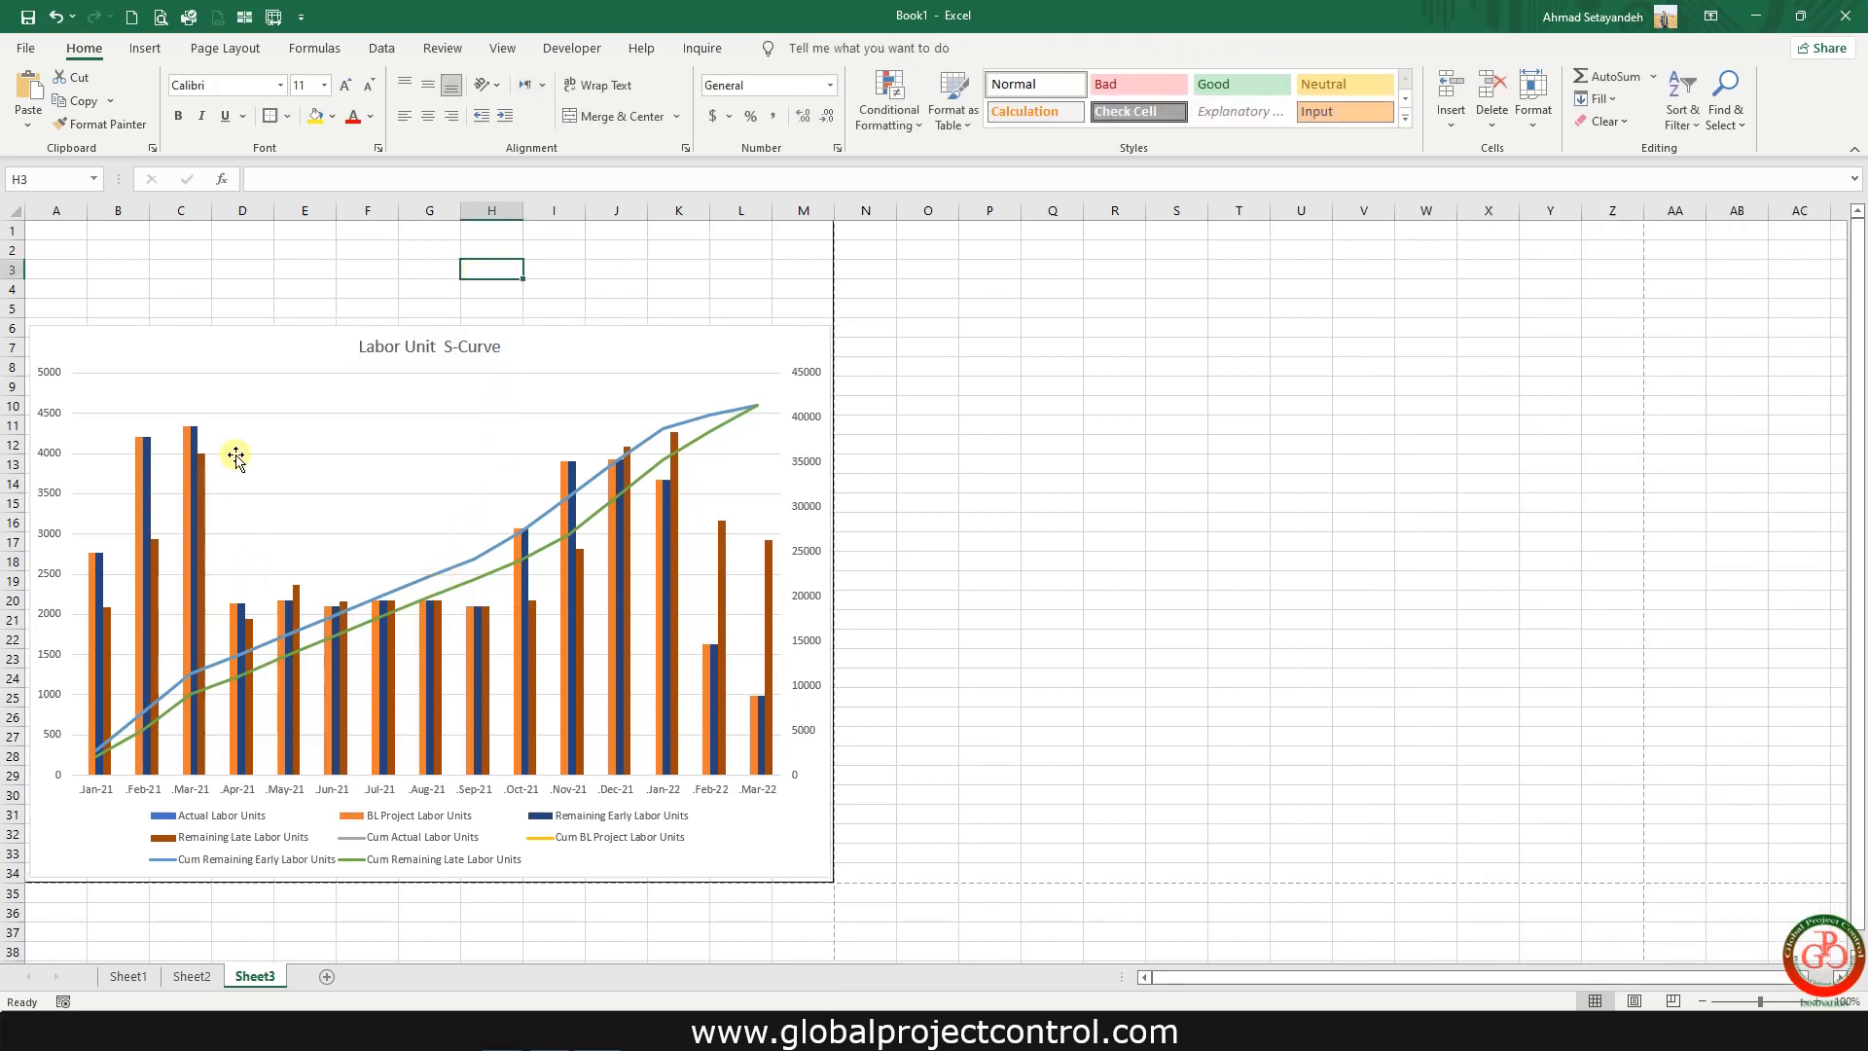
mouse_move(481, 713)
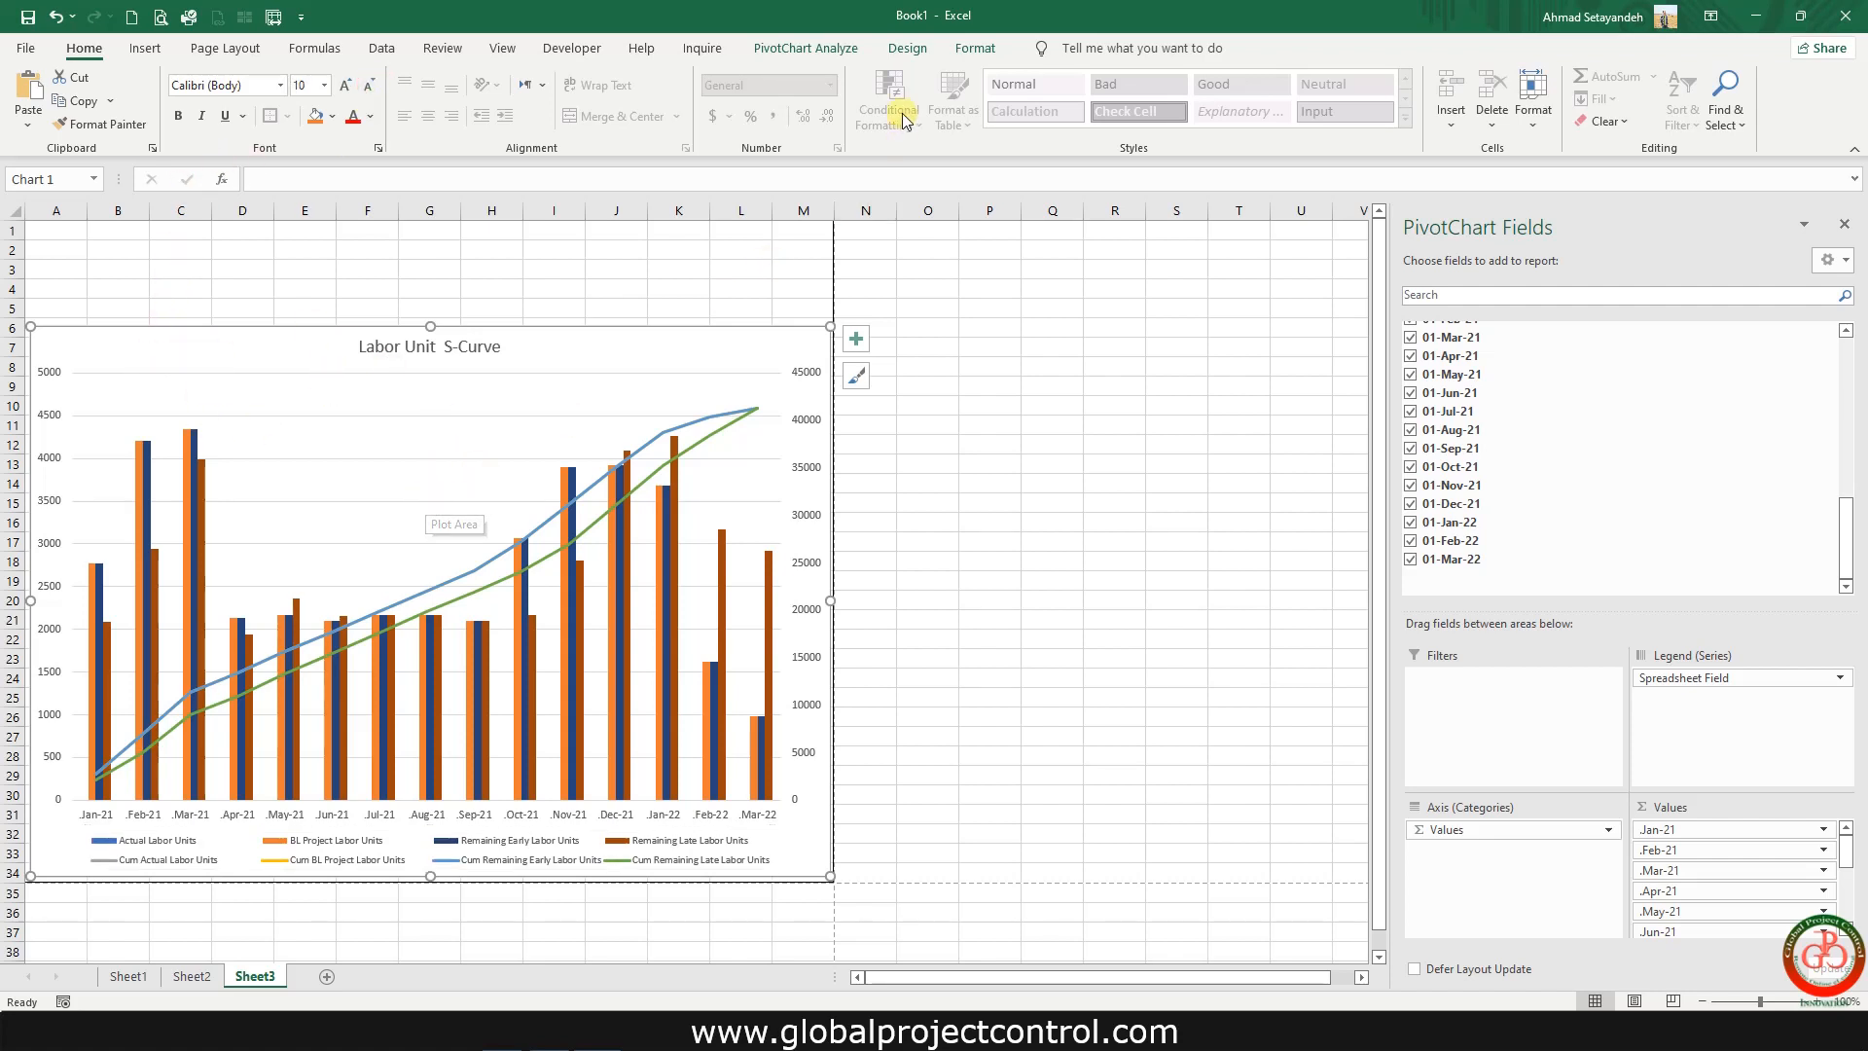
- Insert slicers for the 1-Phase and 1-Discipline fields from PivotChart Analyze
click(805, 48)
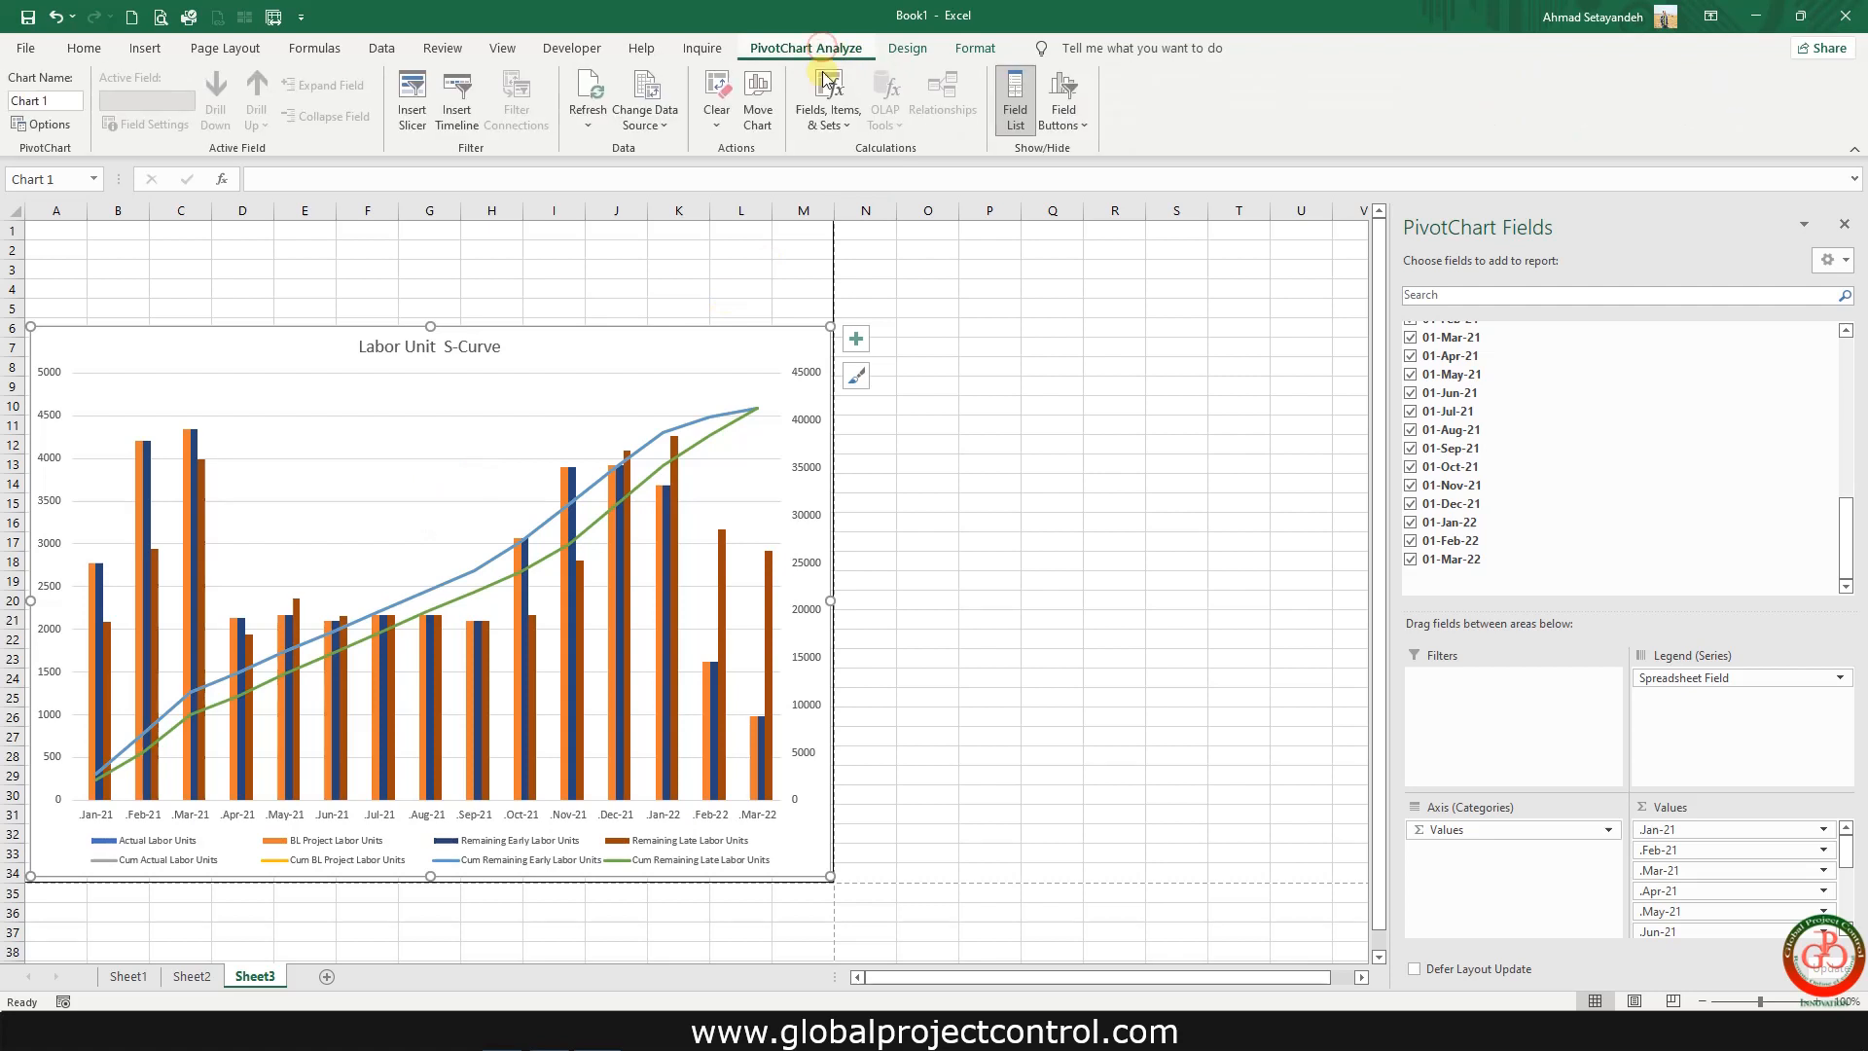
click(413, 97)
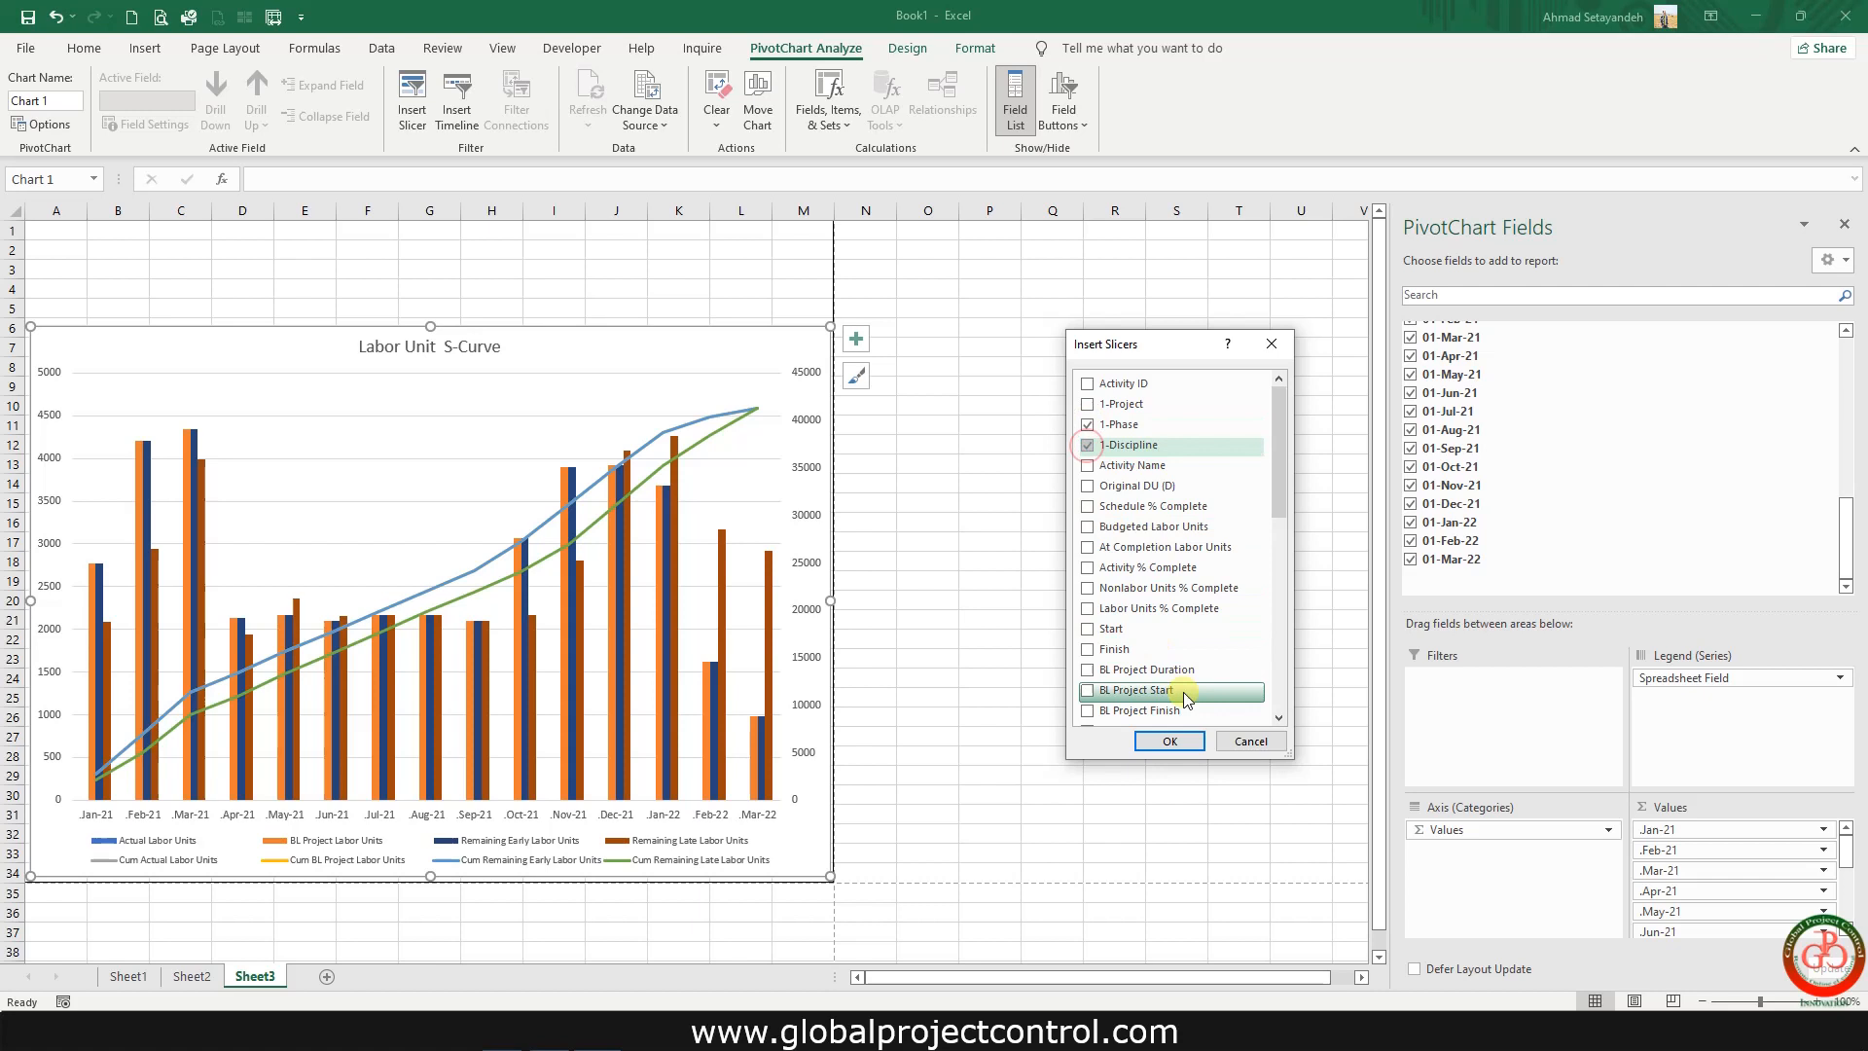
click(1169, 740)
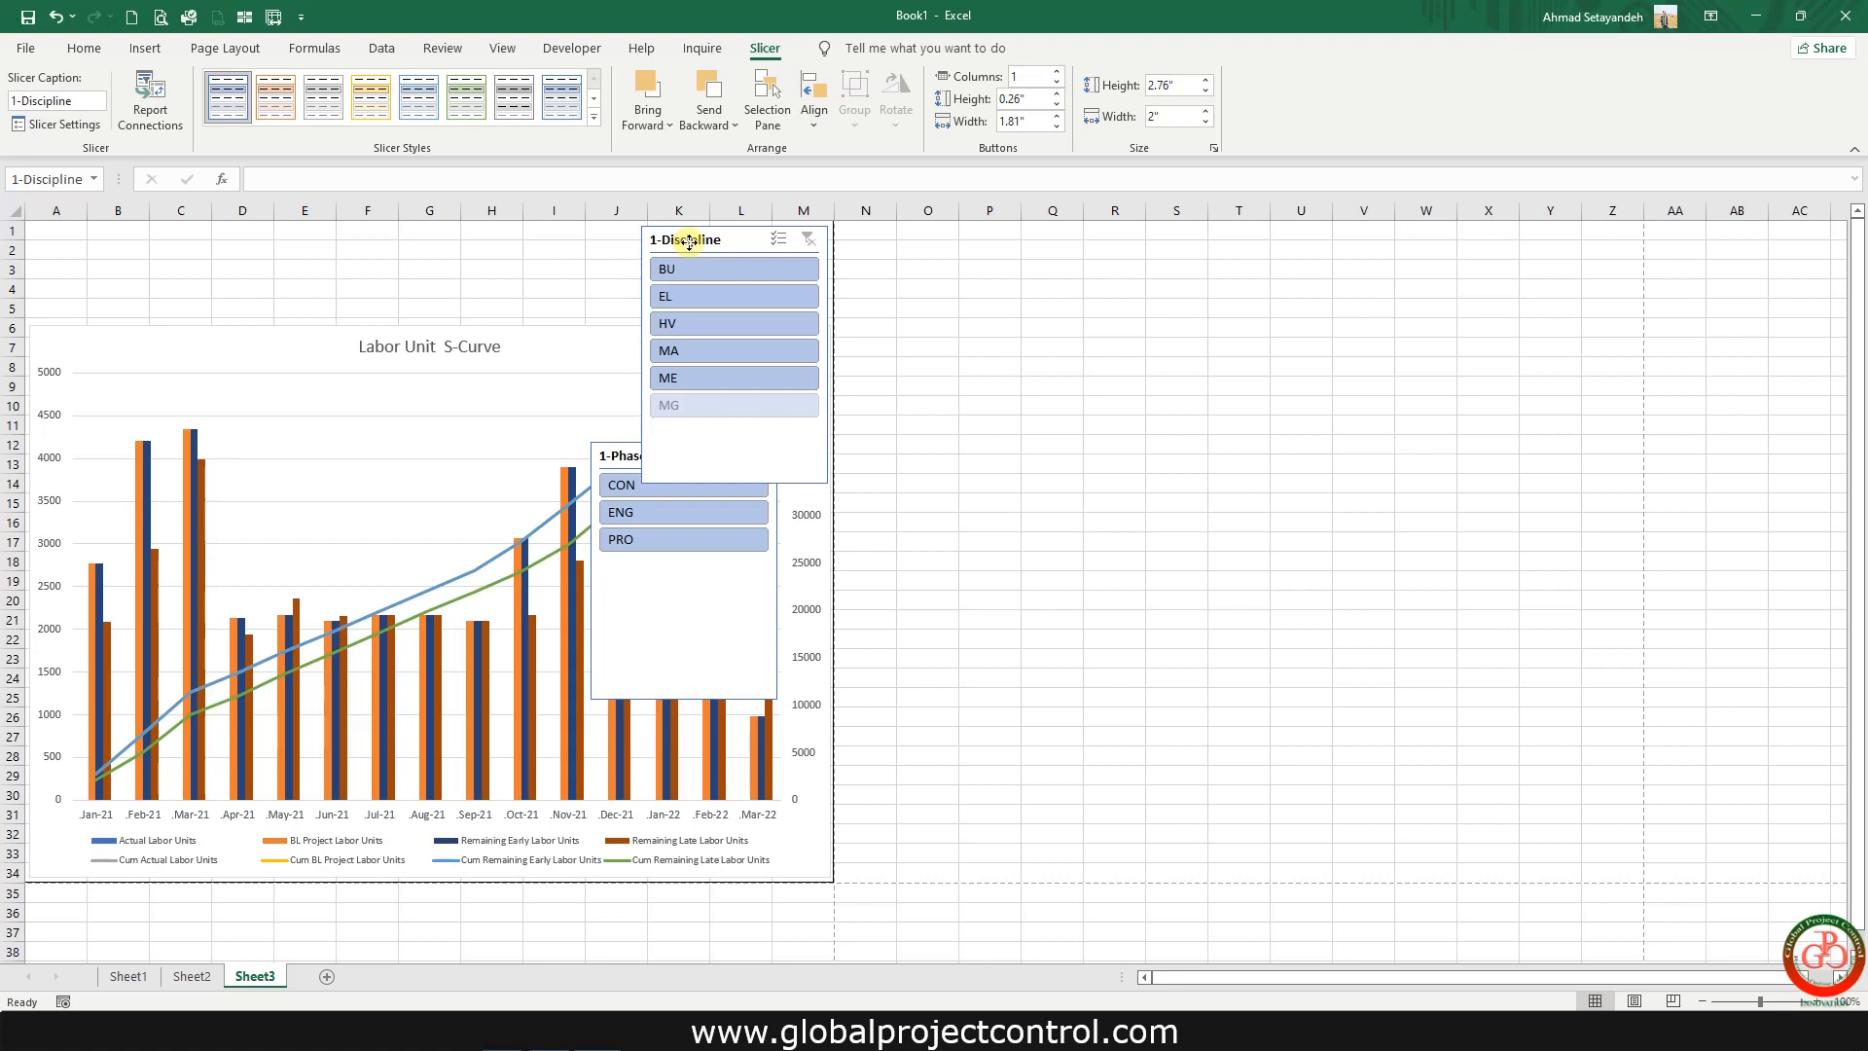
- Reshape the Discipline slicer into a wide top strip and shrink Phase beside it top-left
click(686, 240)
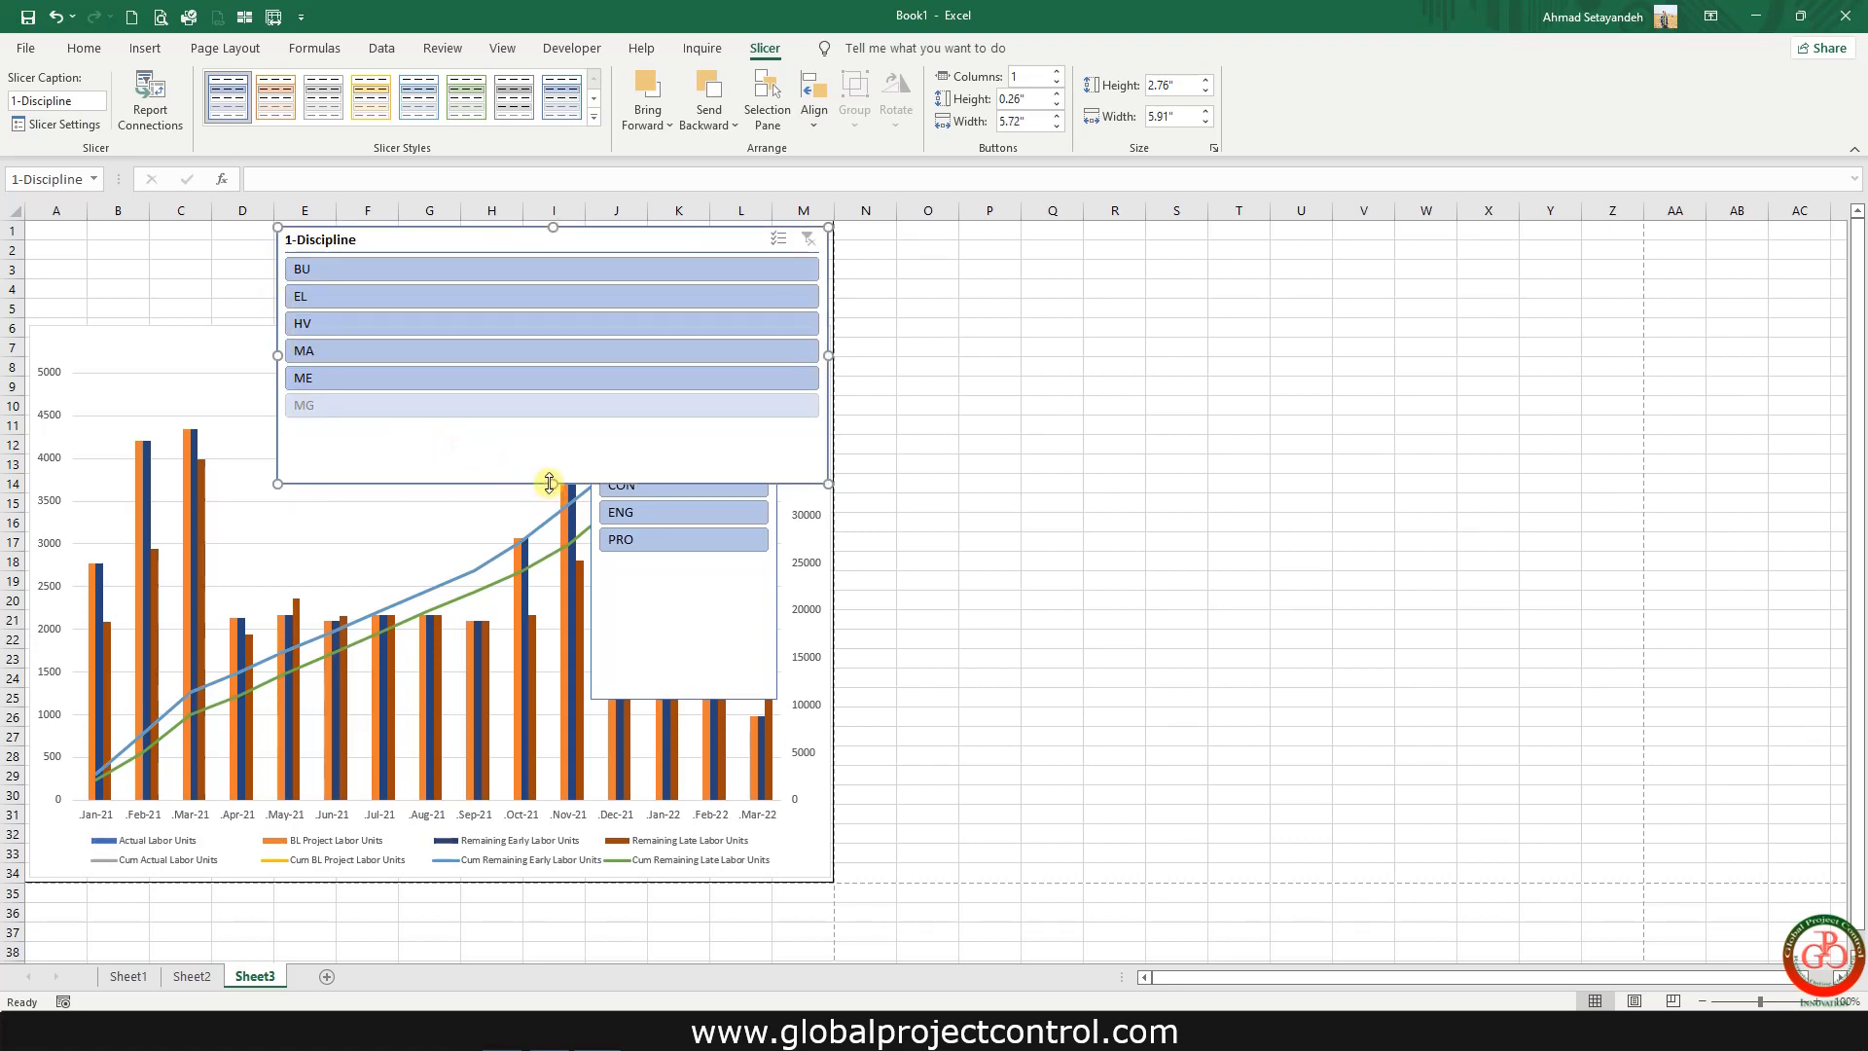
drag(551, 482, 551, 322)
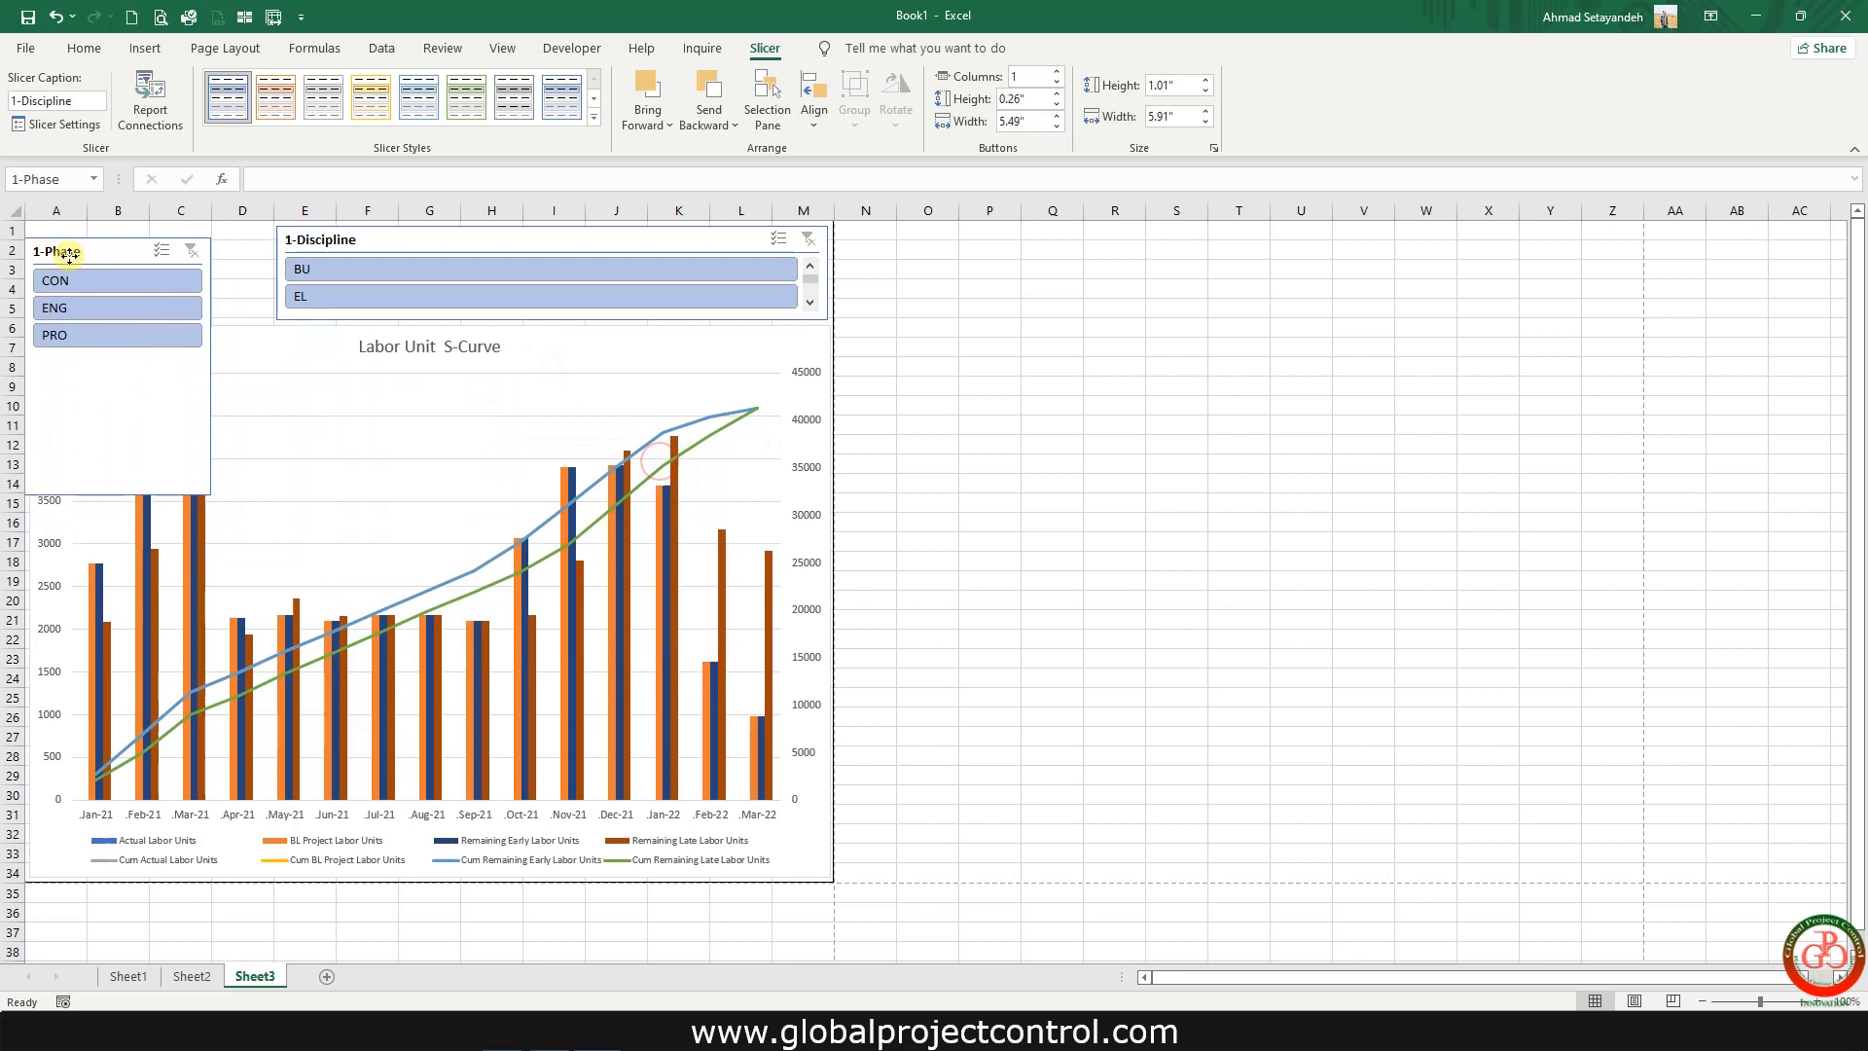
drag(60, 250, 154, 244)
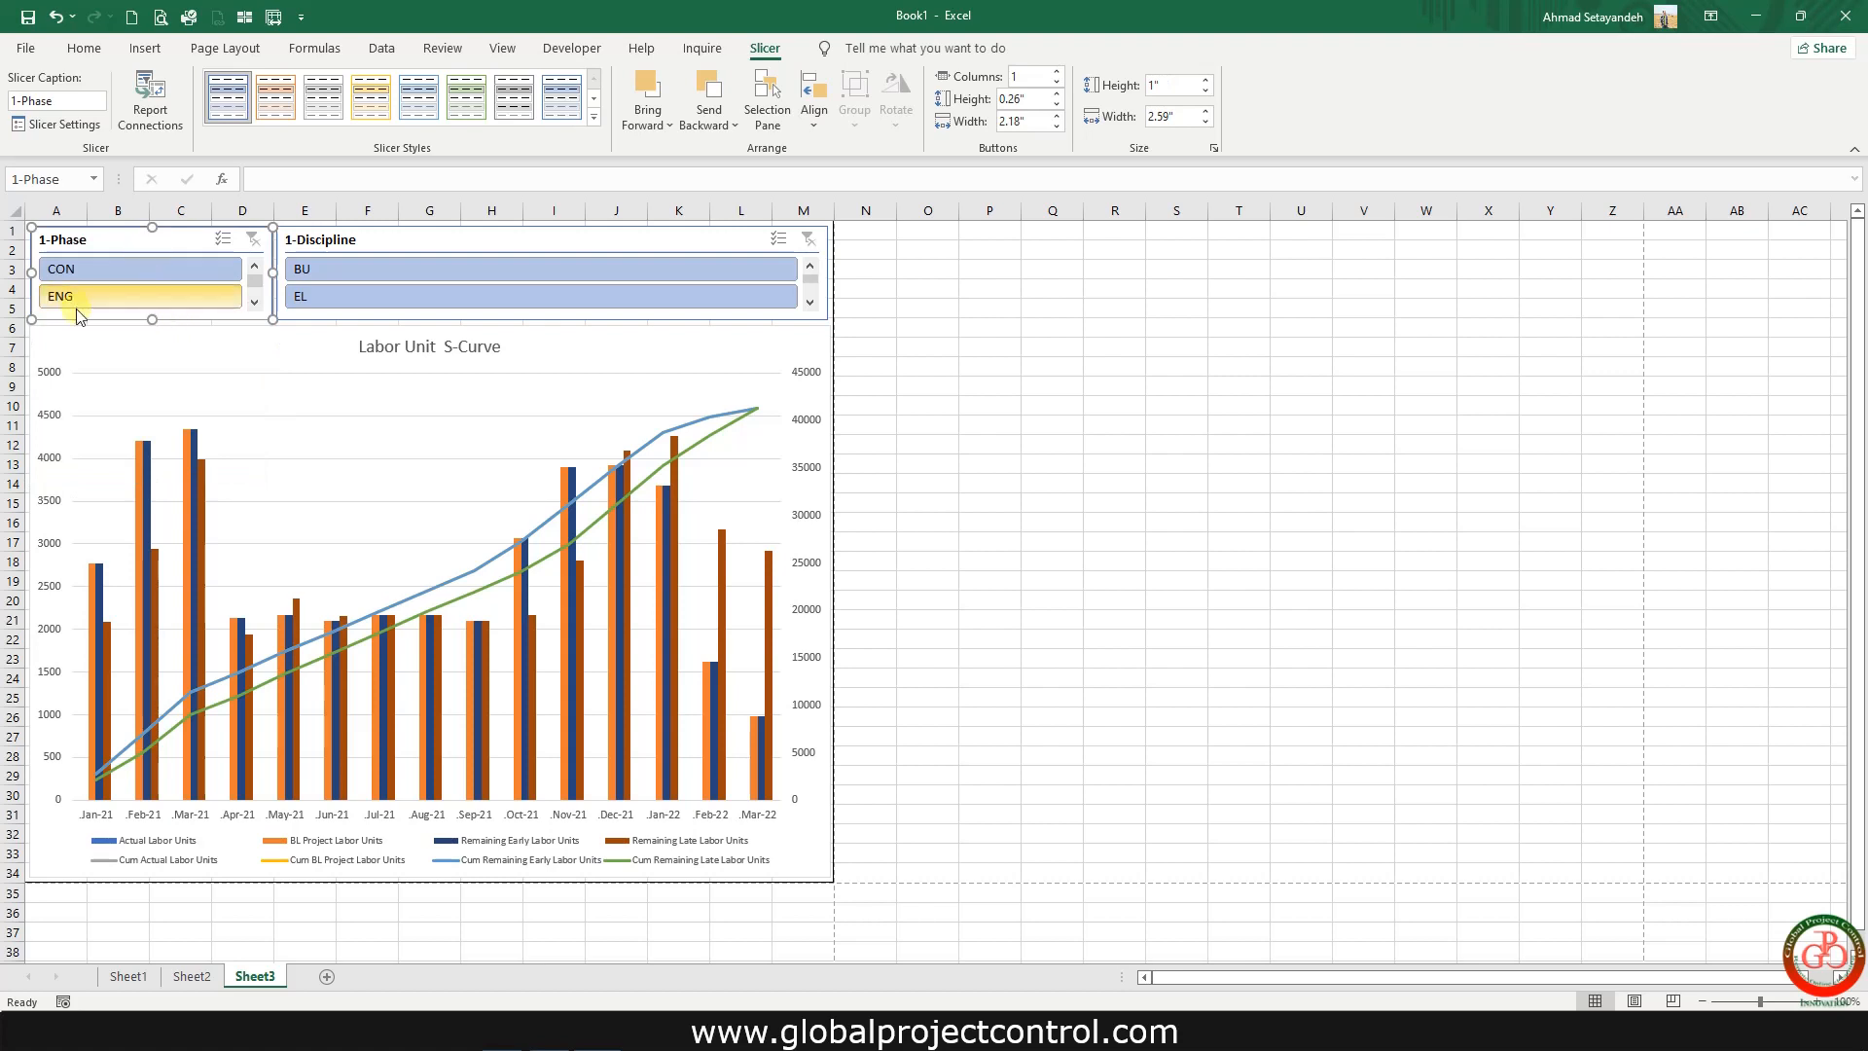
- In Slicer Settings, caption the Phase slicer 'Phase' and hide items with no data
right_click(64, 239)
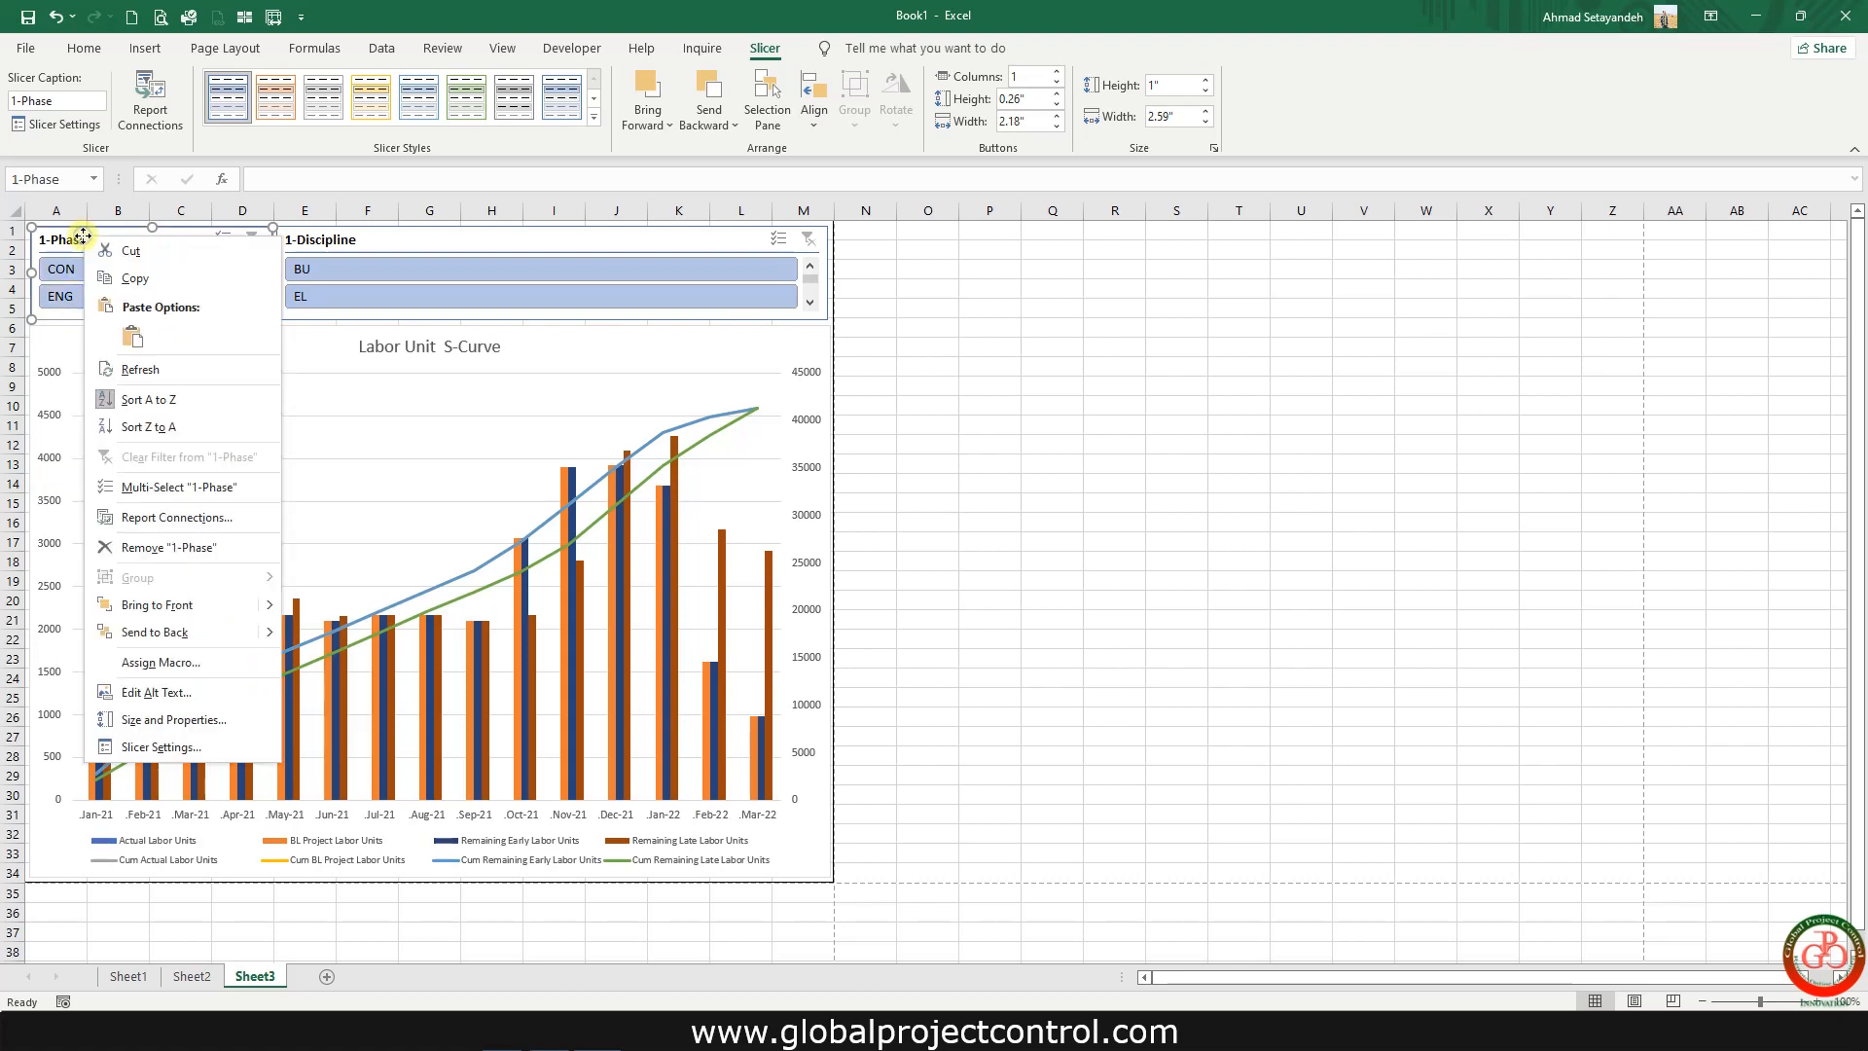
click(227, 740)
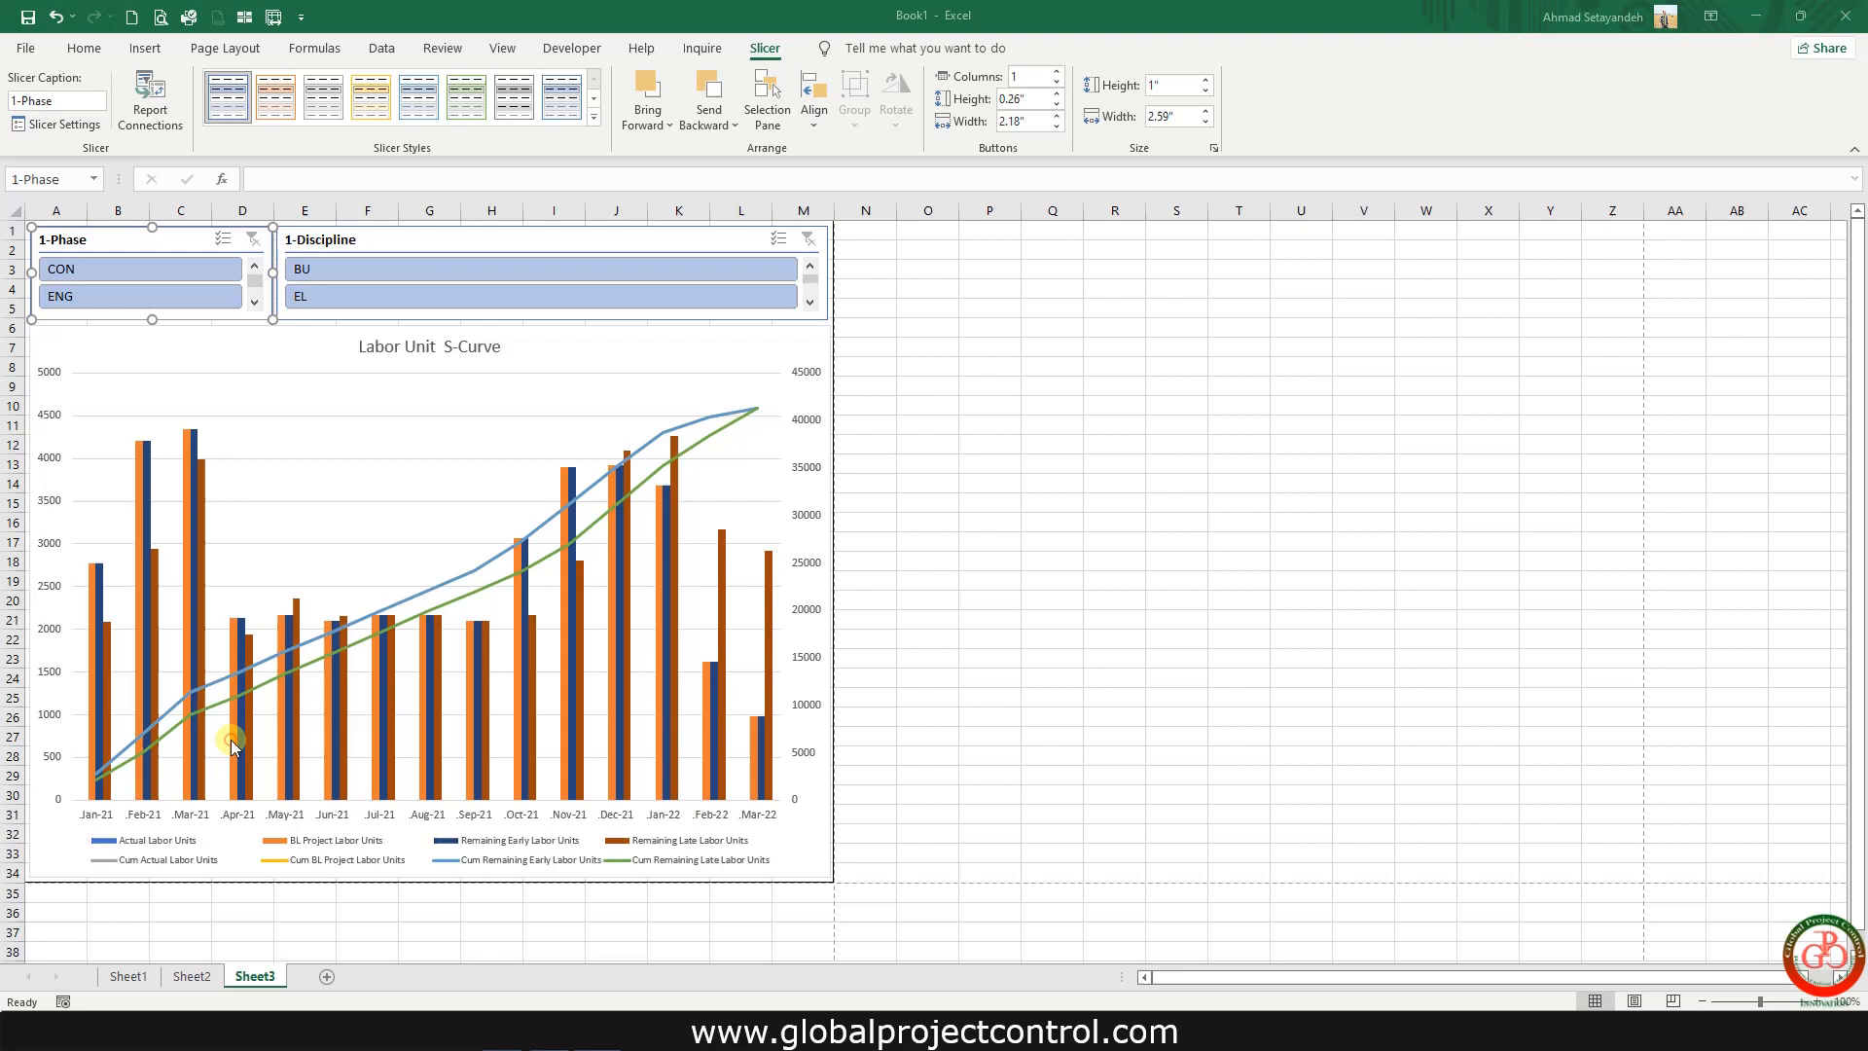
click(60, 124)
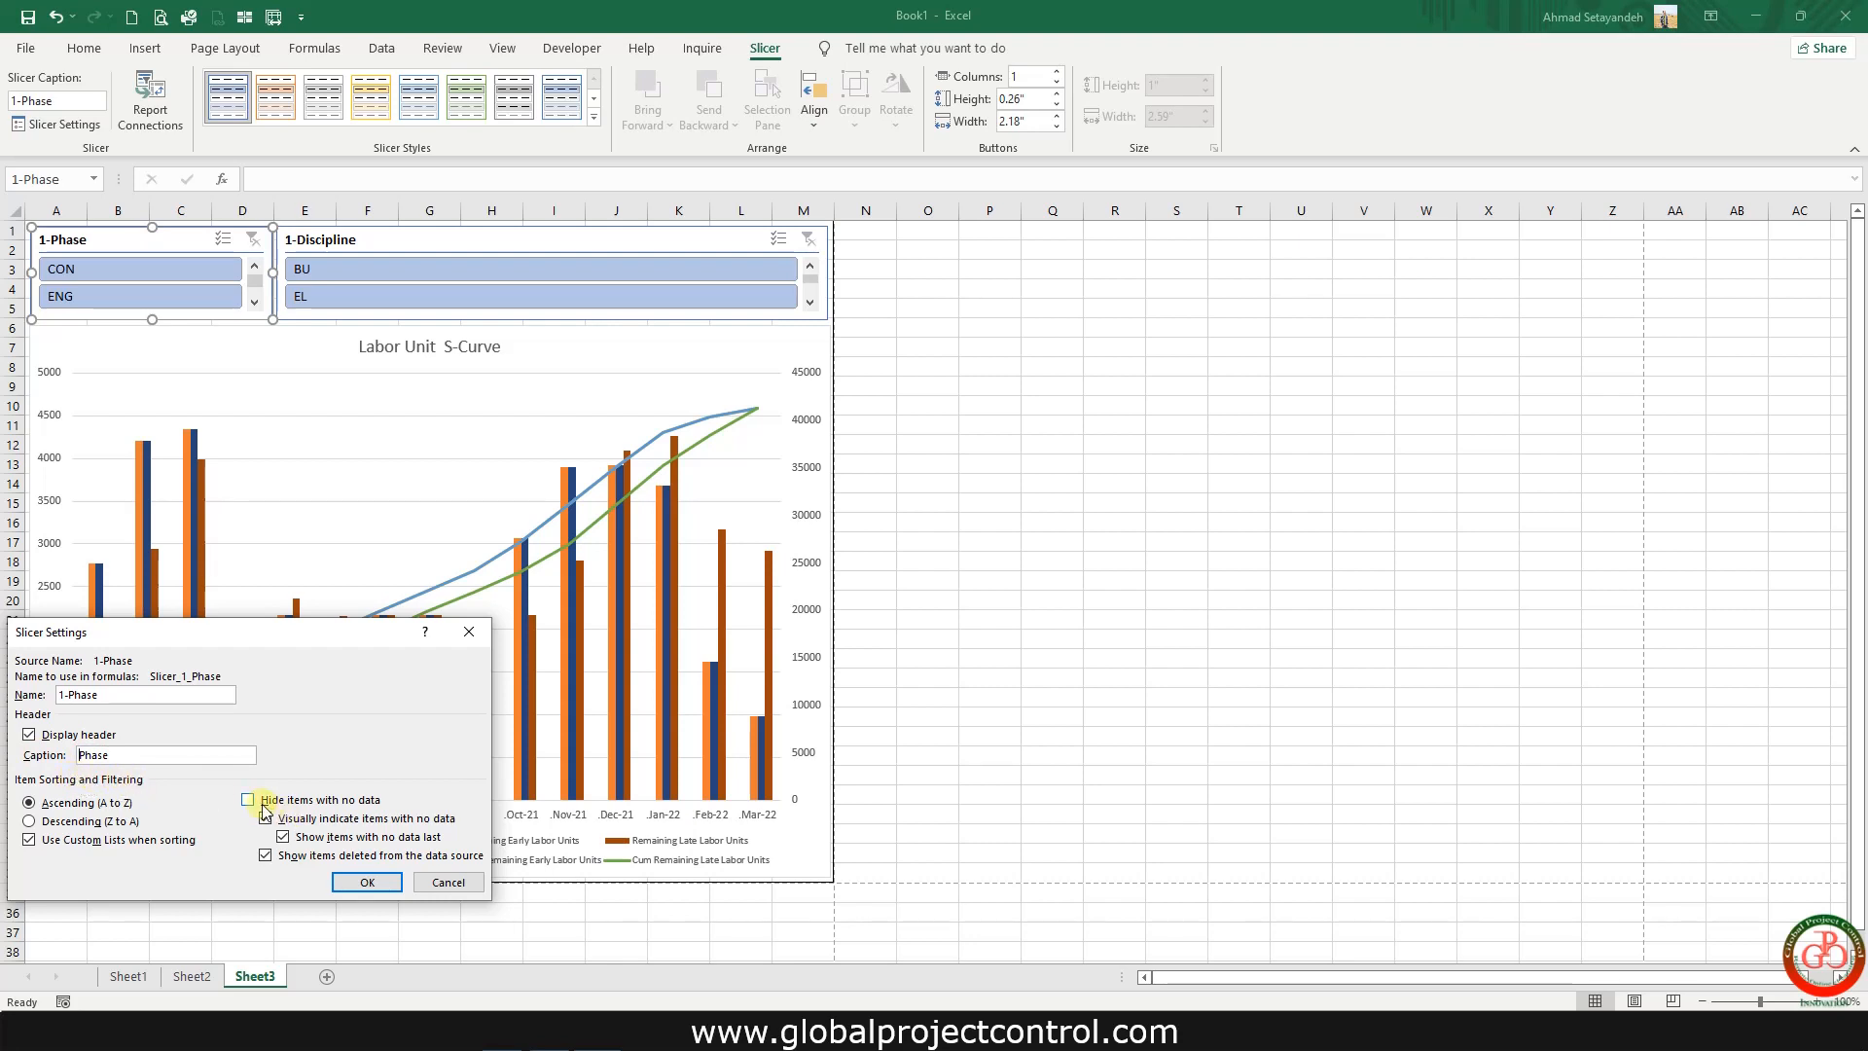
click(249, 800)
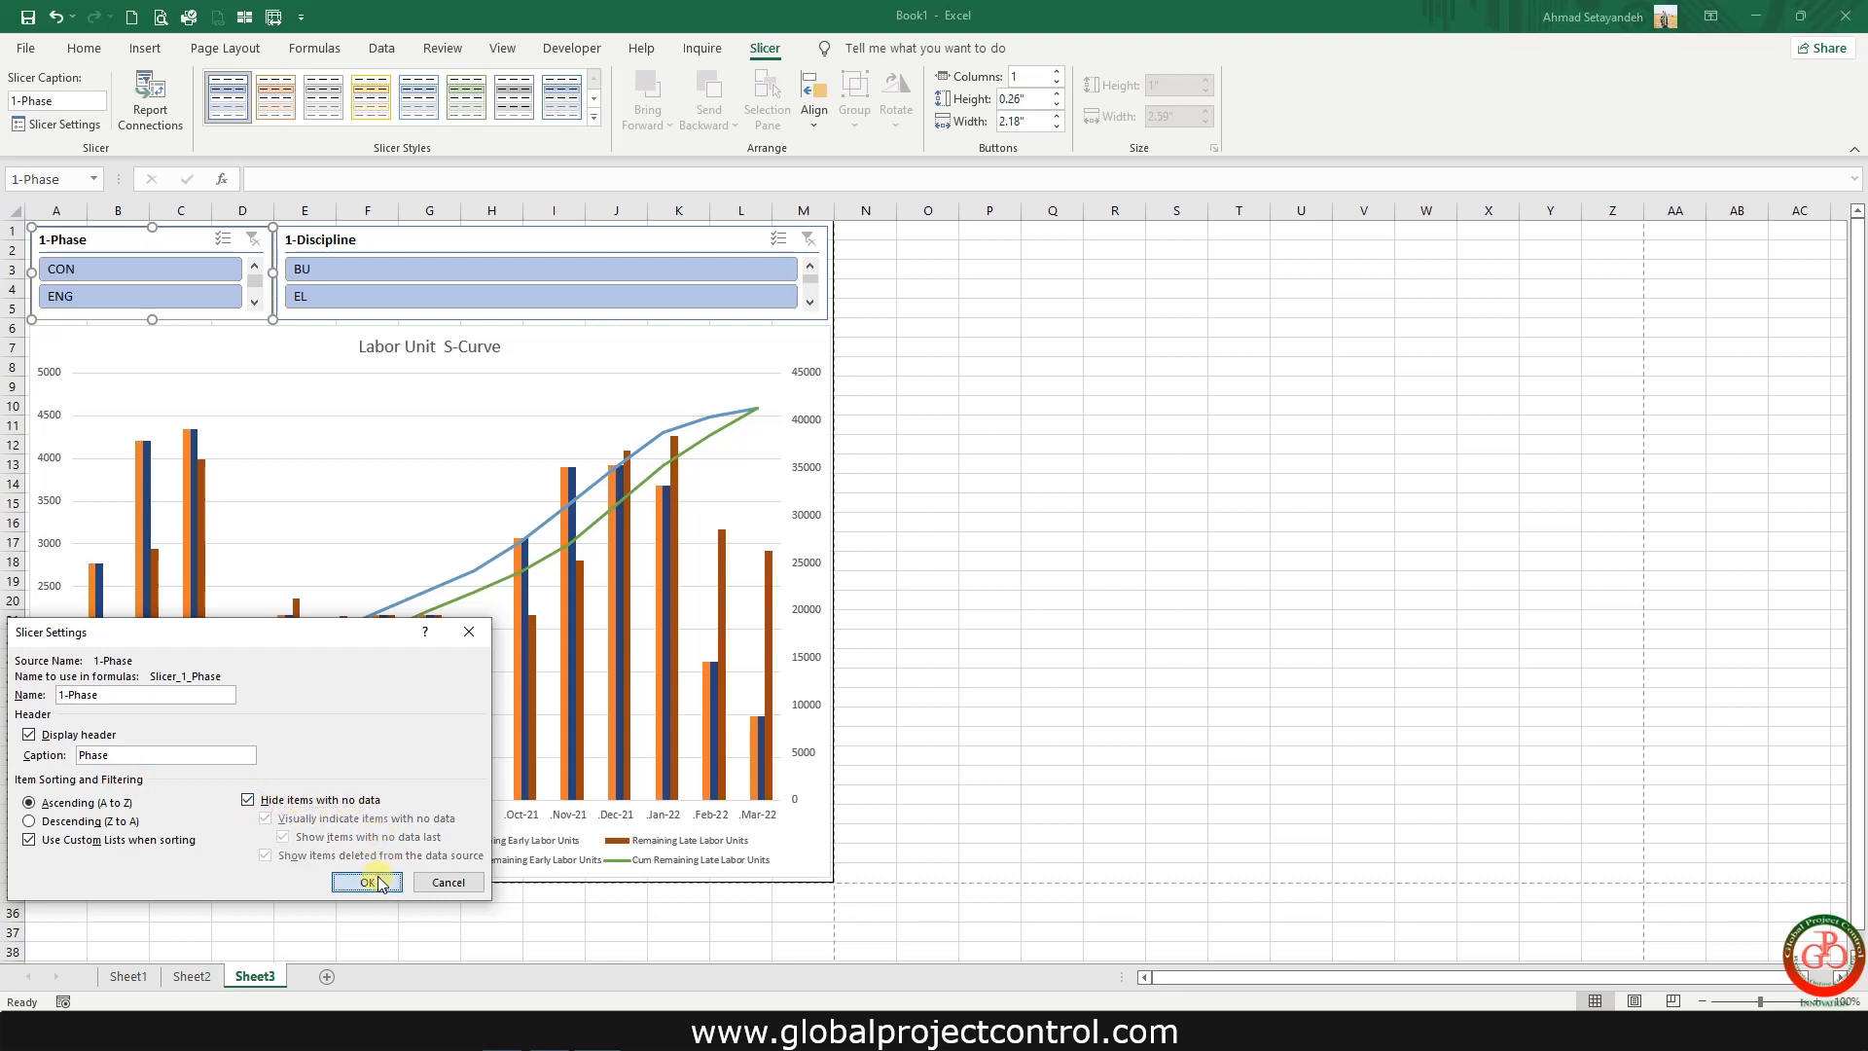
click(367, 881)
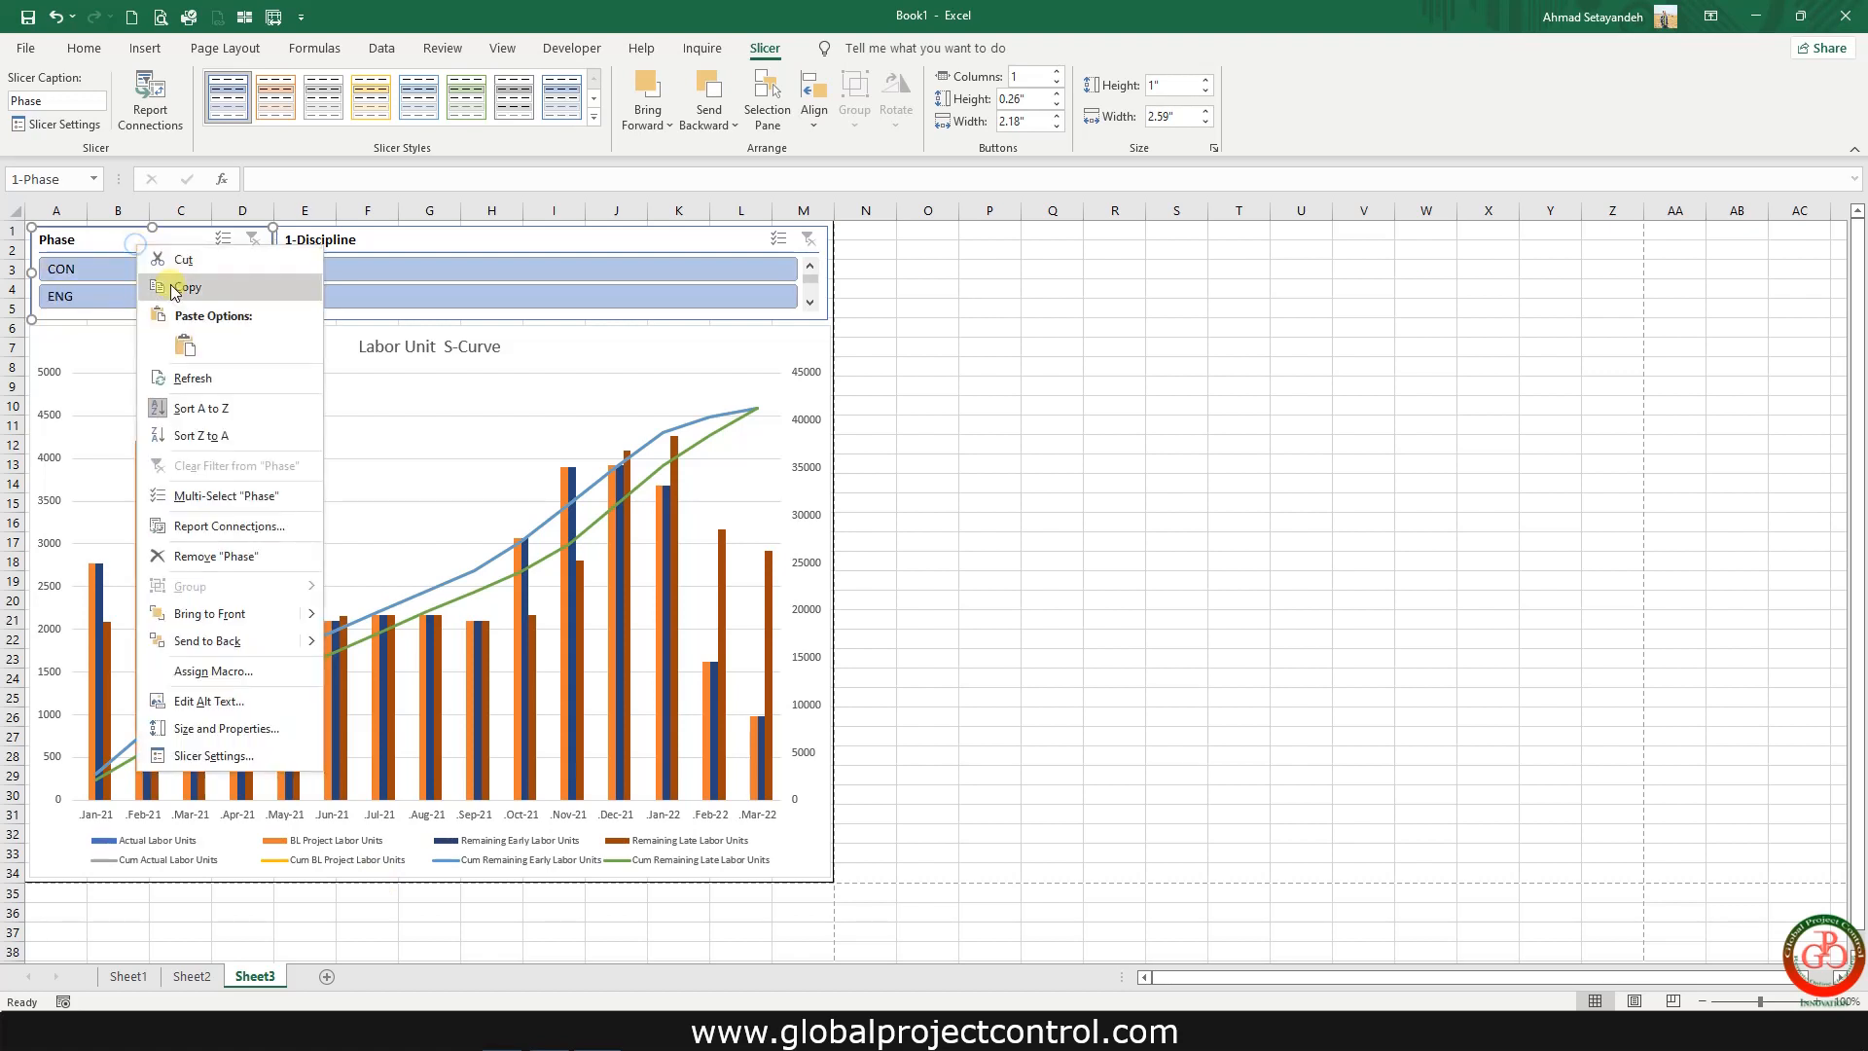
mouse_move(251, 728)
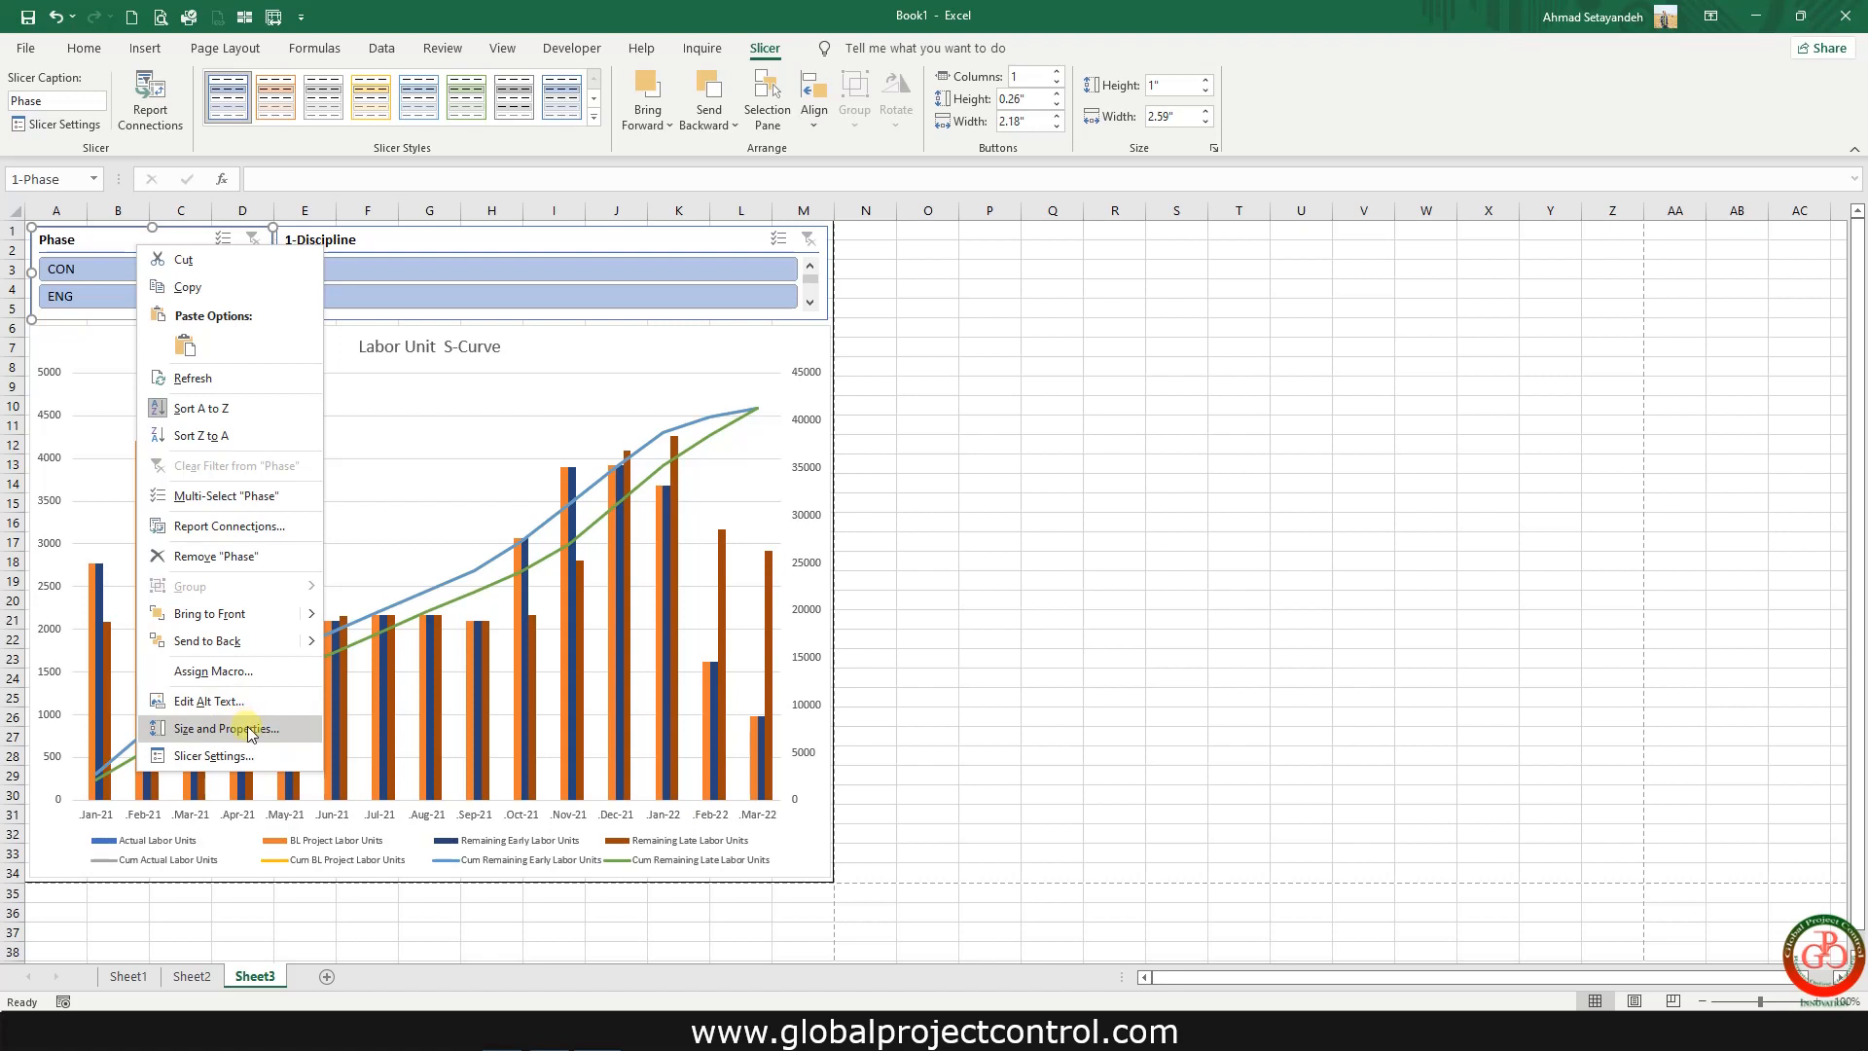
- Lay out the Phase slicer's CON, ENG and PRO buttons in two columns
click(218, 727)
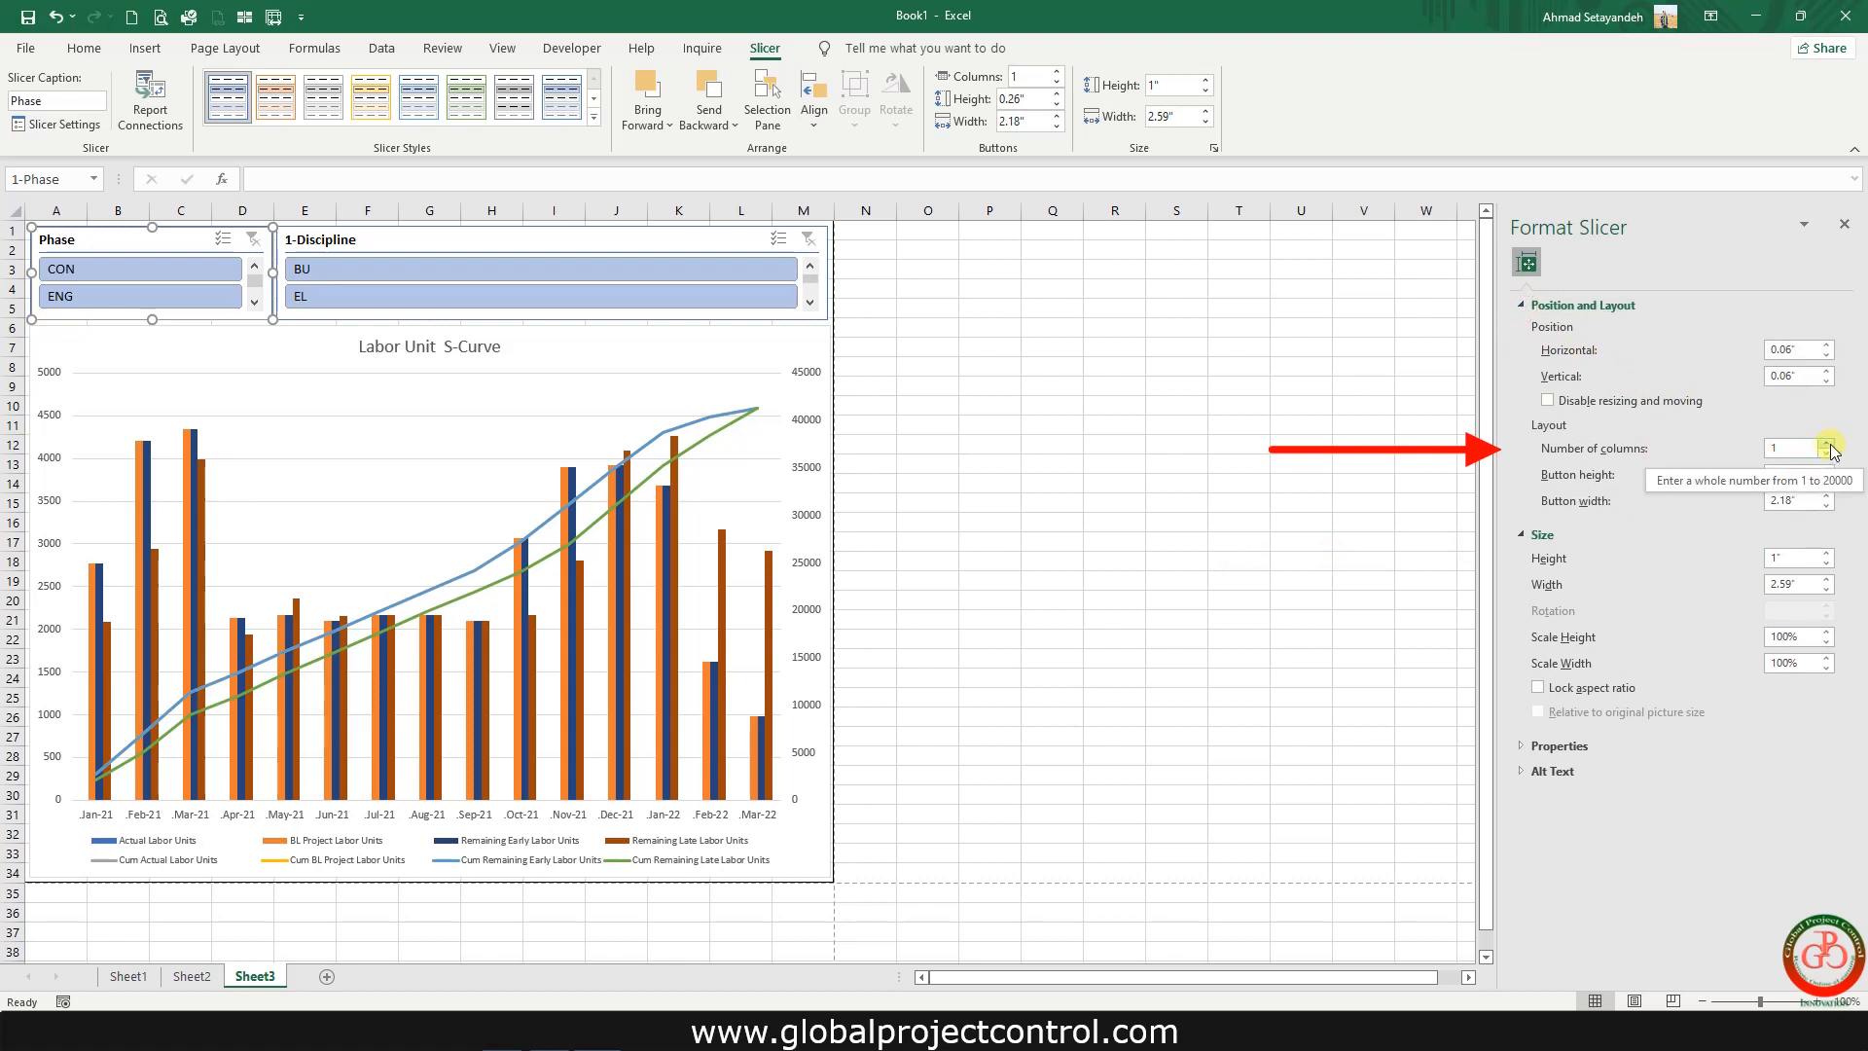
click(1827, 442)
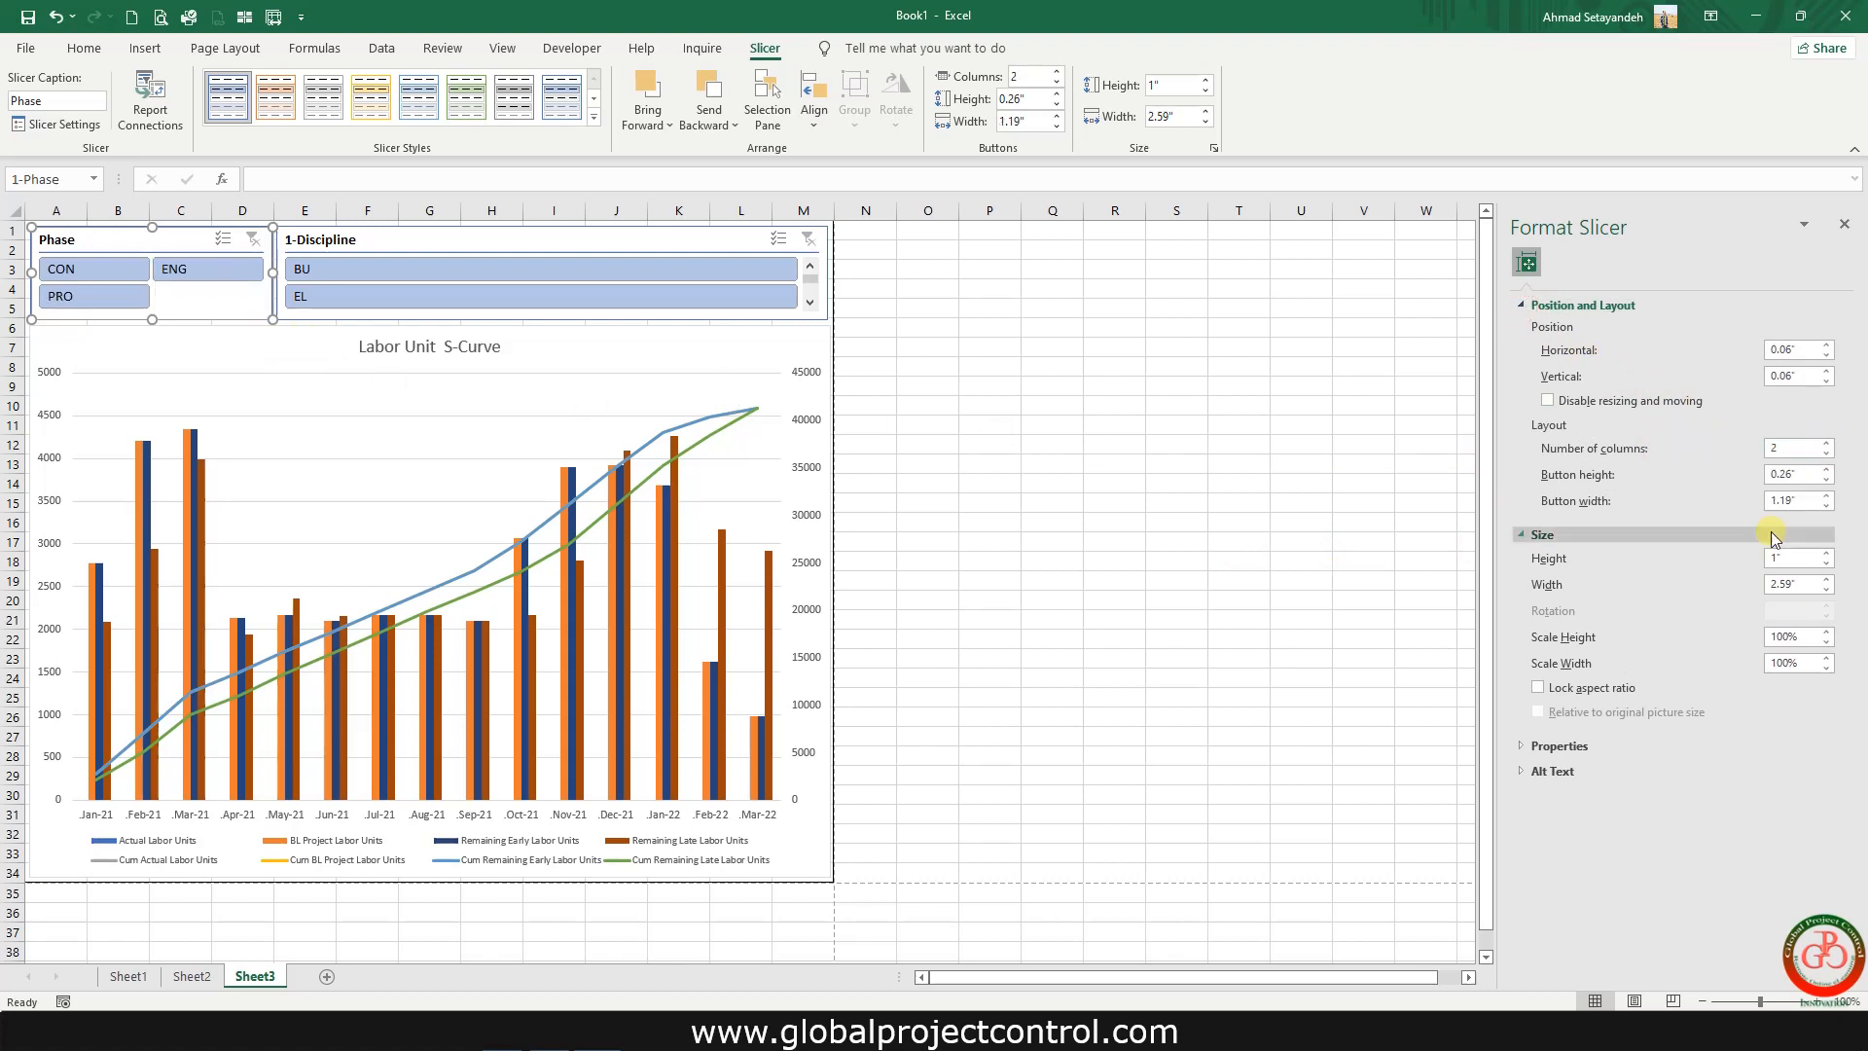
click(206, 269)
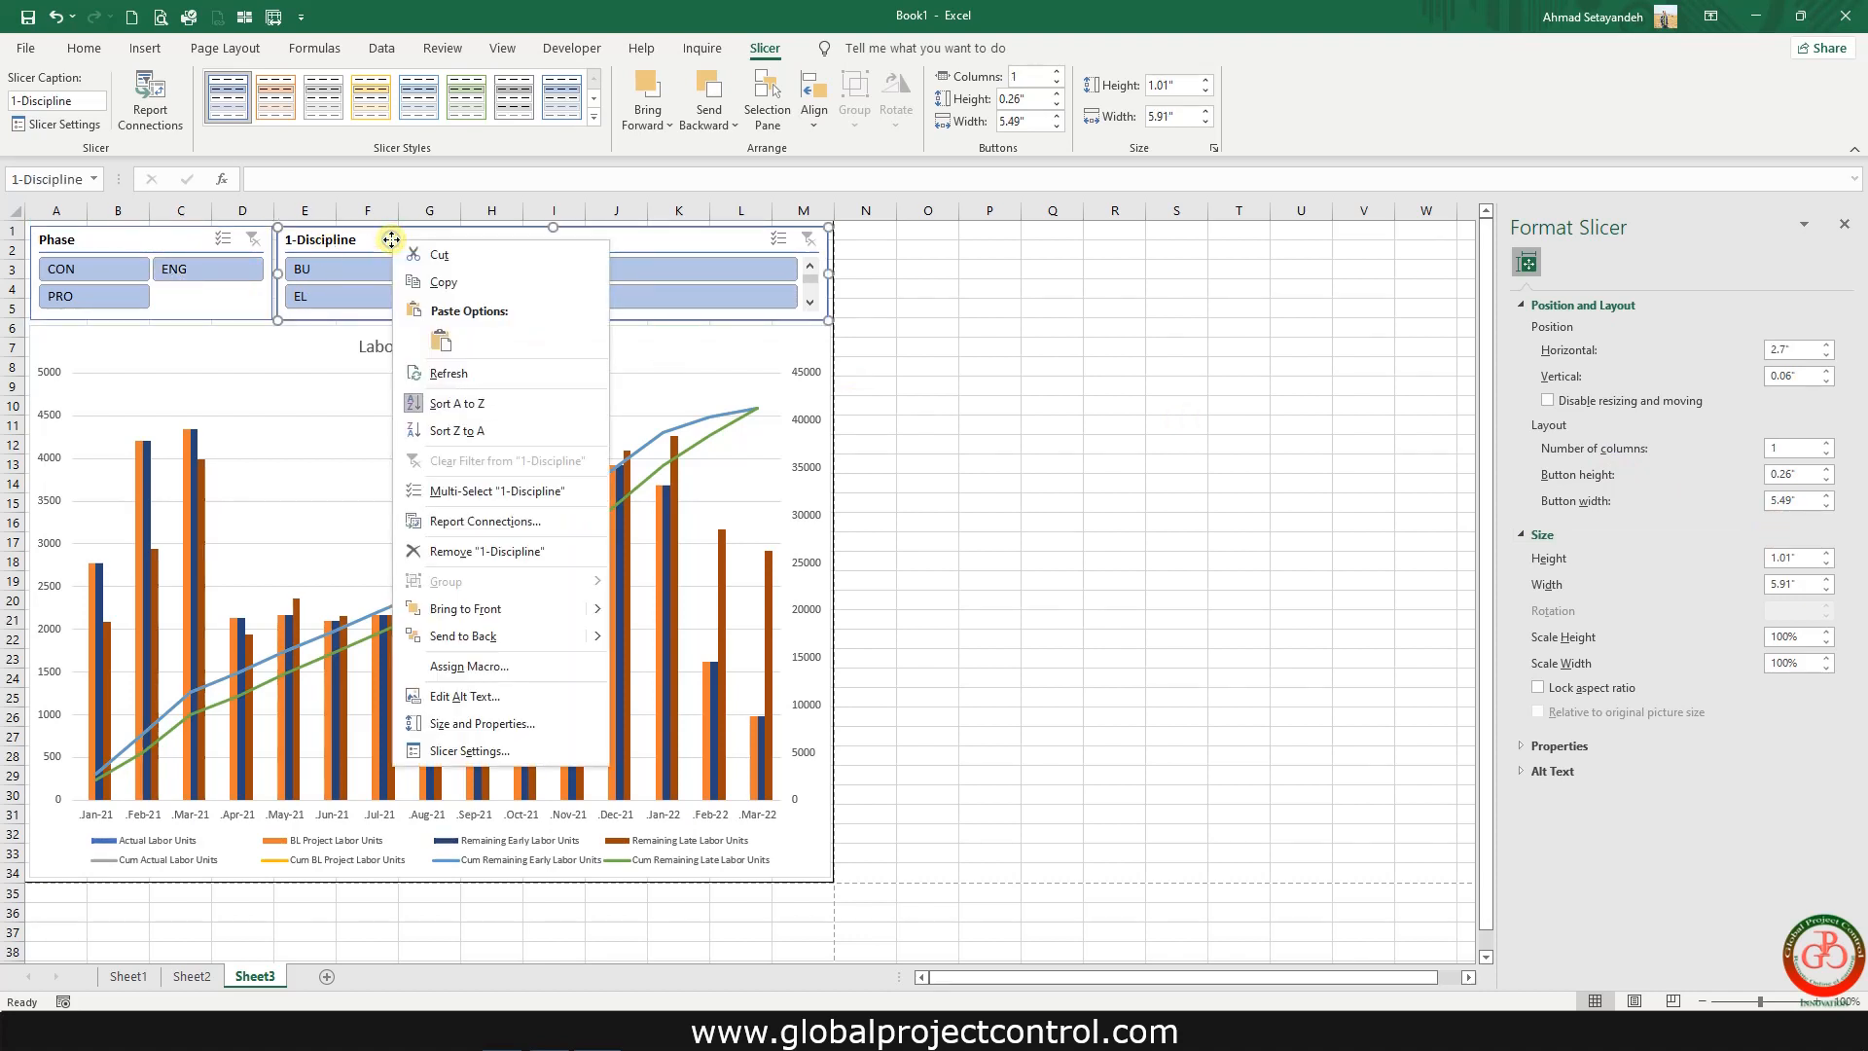
- Caption the Discipline slicer 'Discipline' and hide items with no data
click(468, 749)
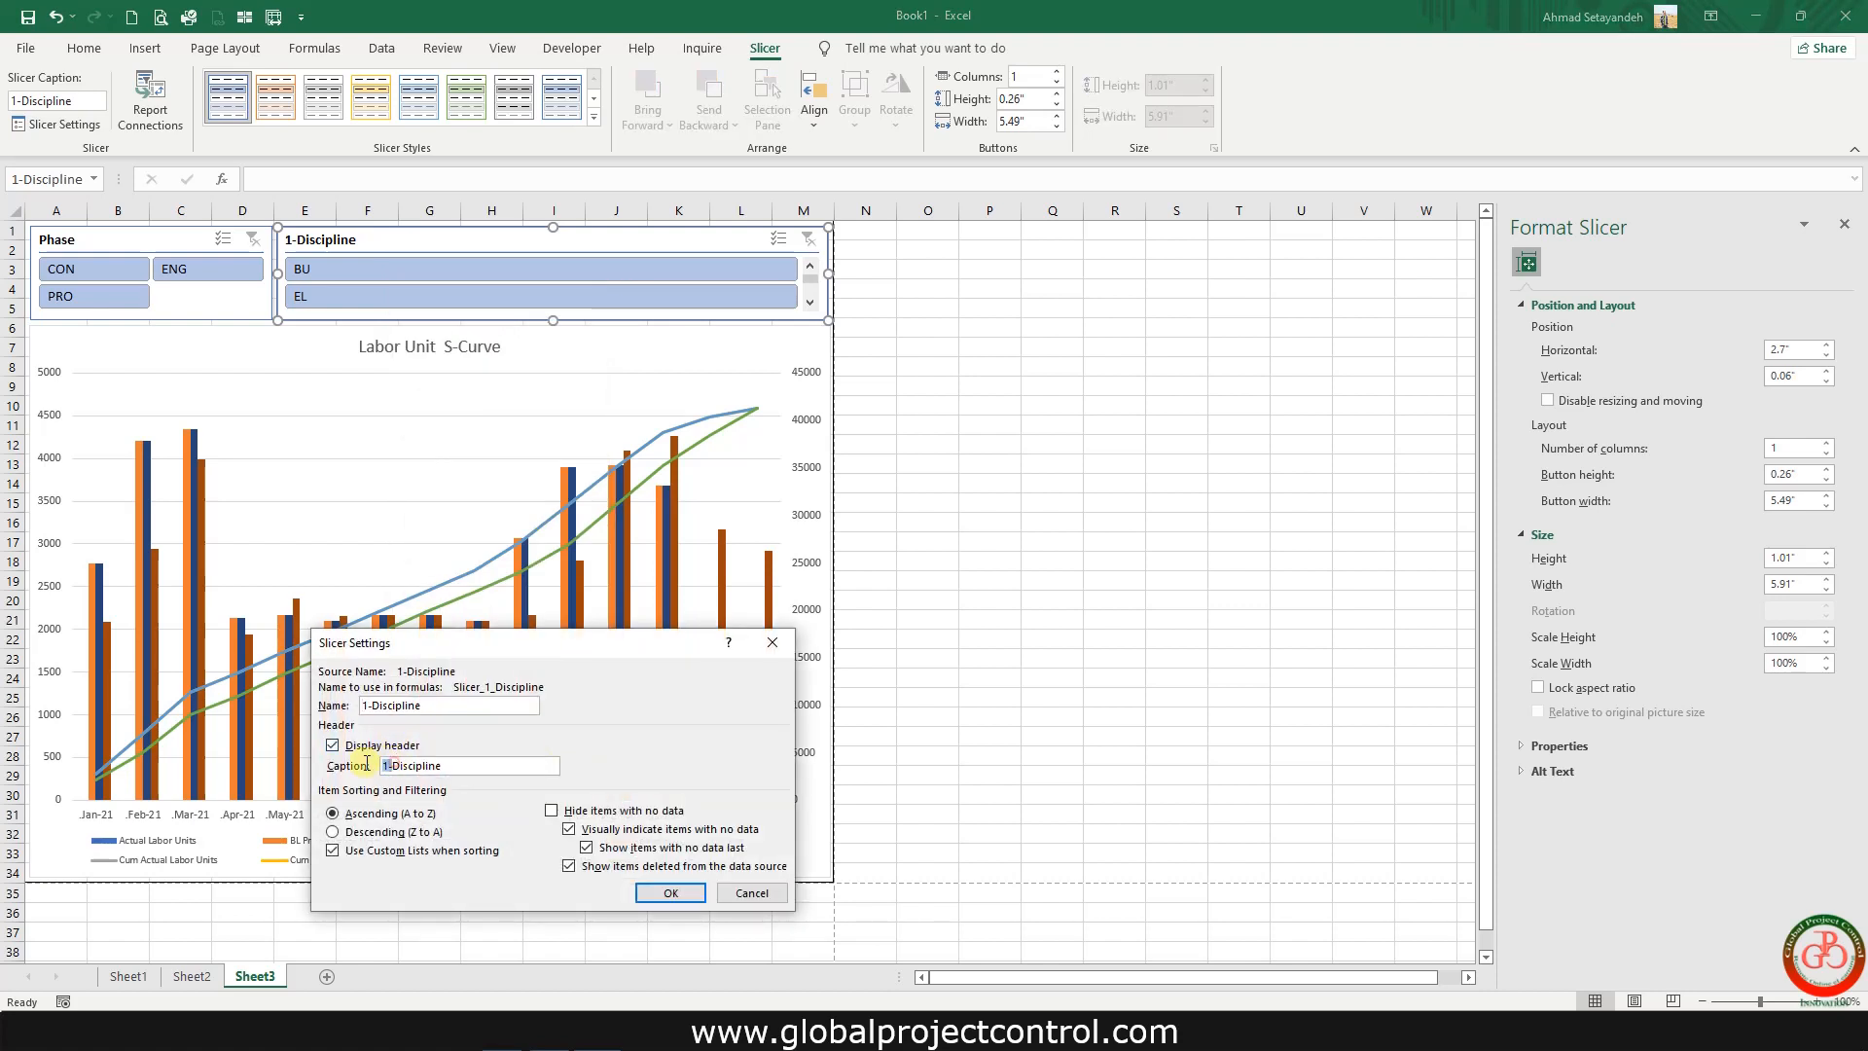
click(551, 810)
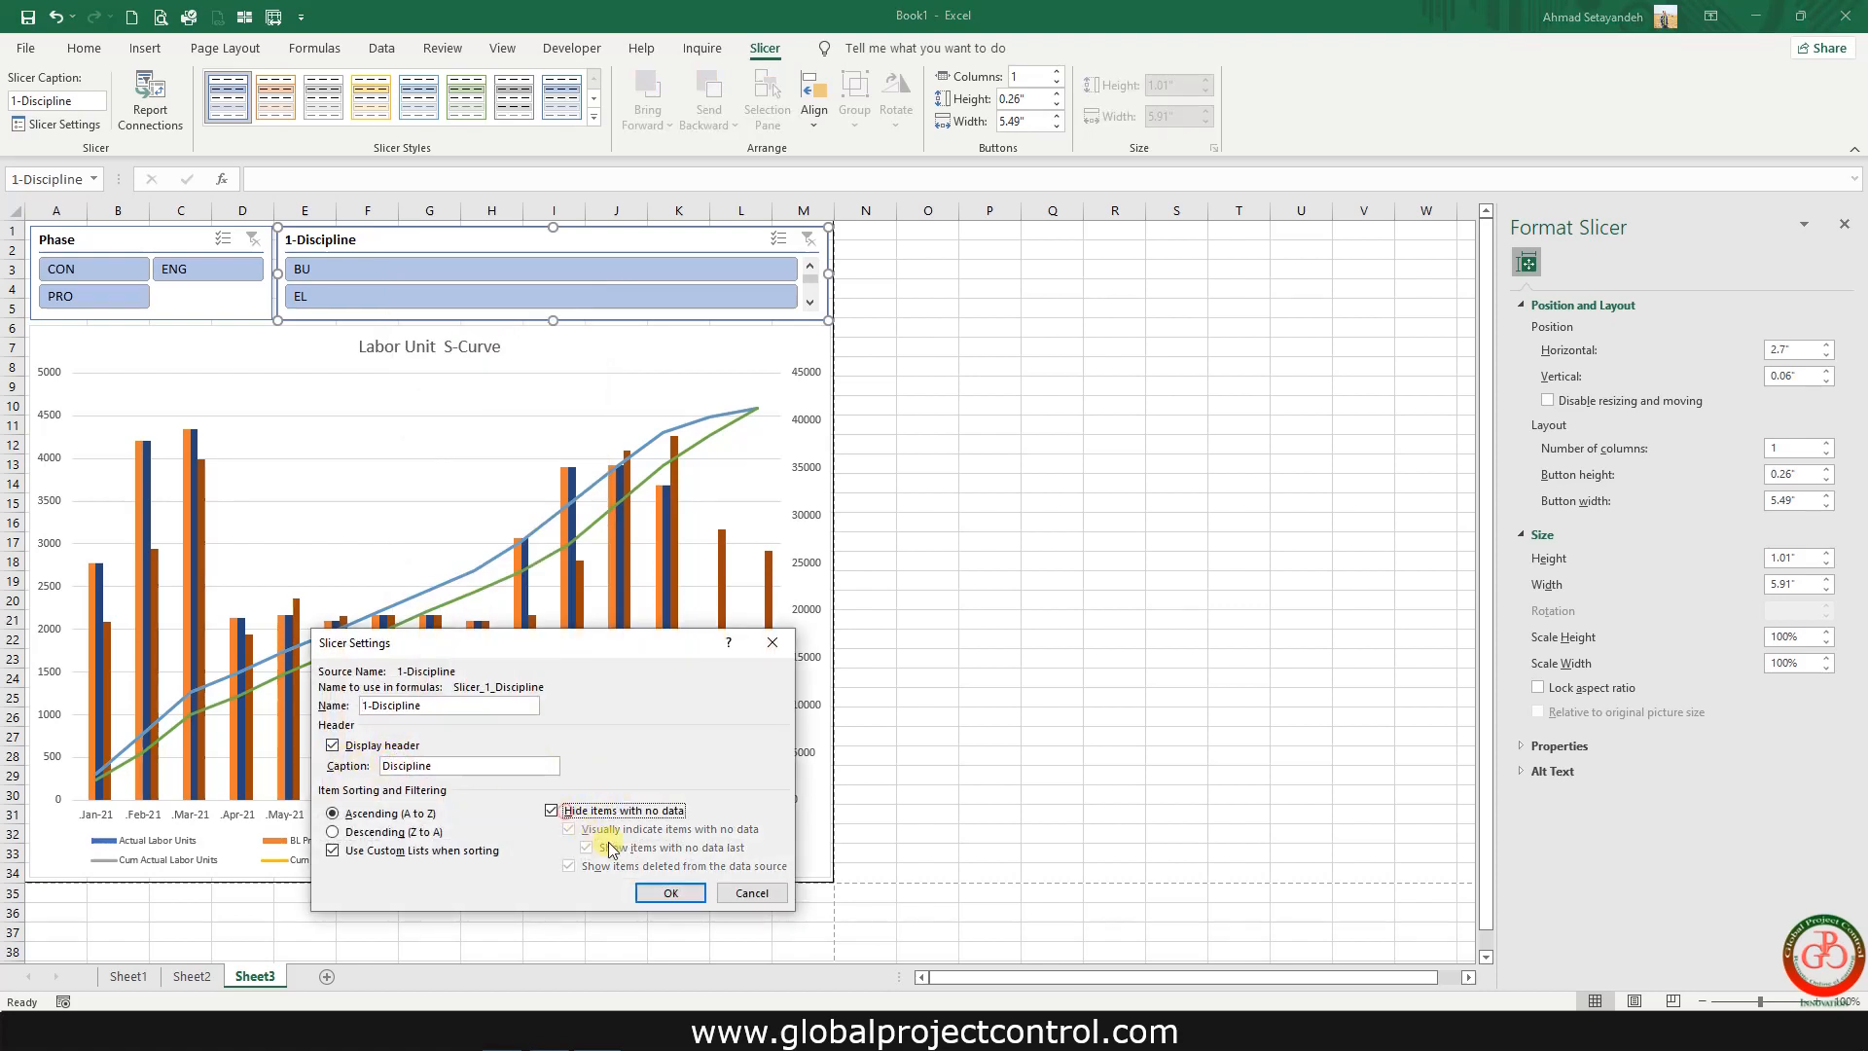
click(671, 892)
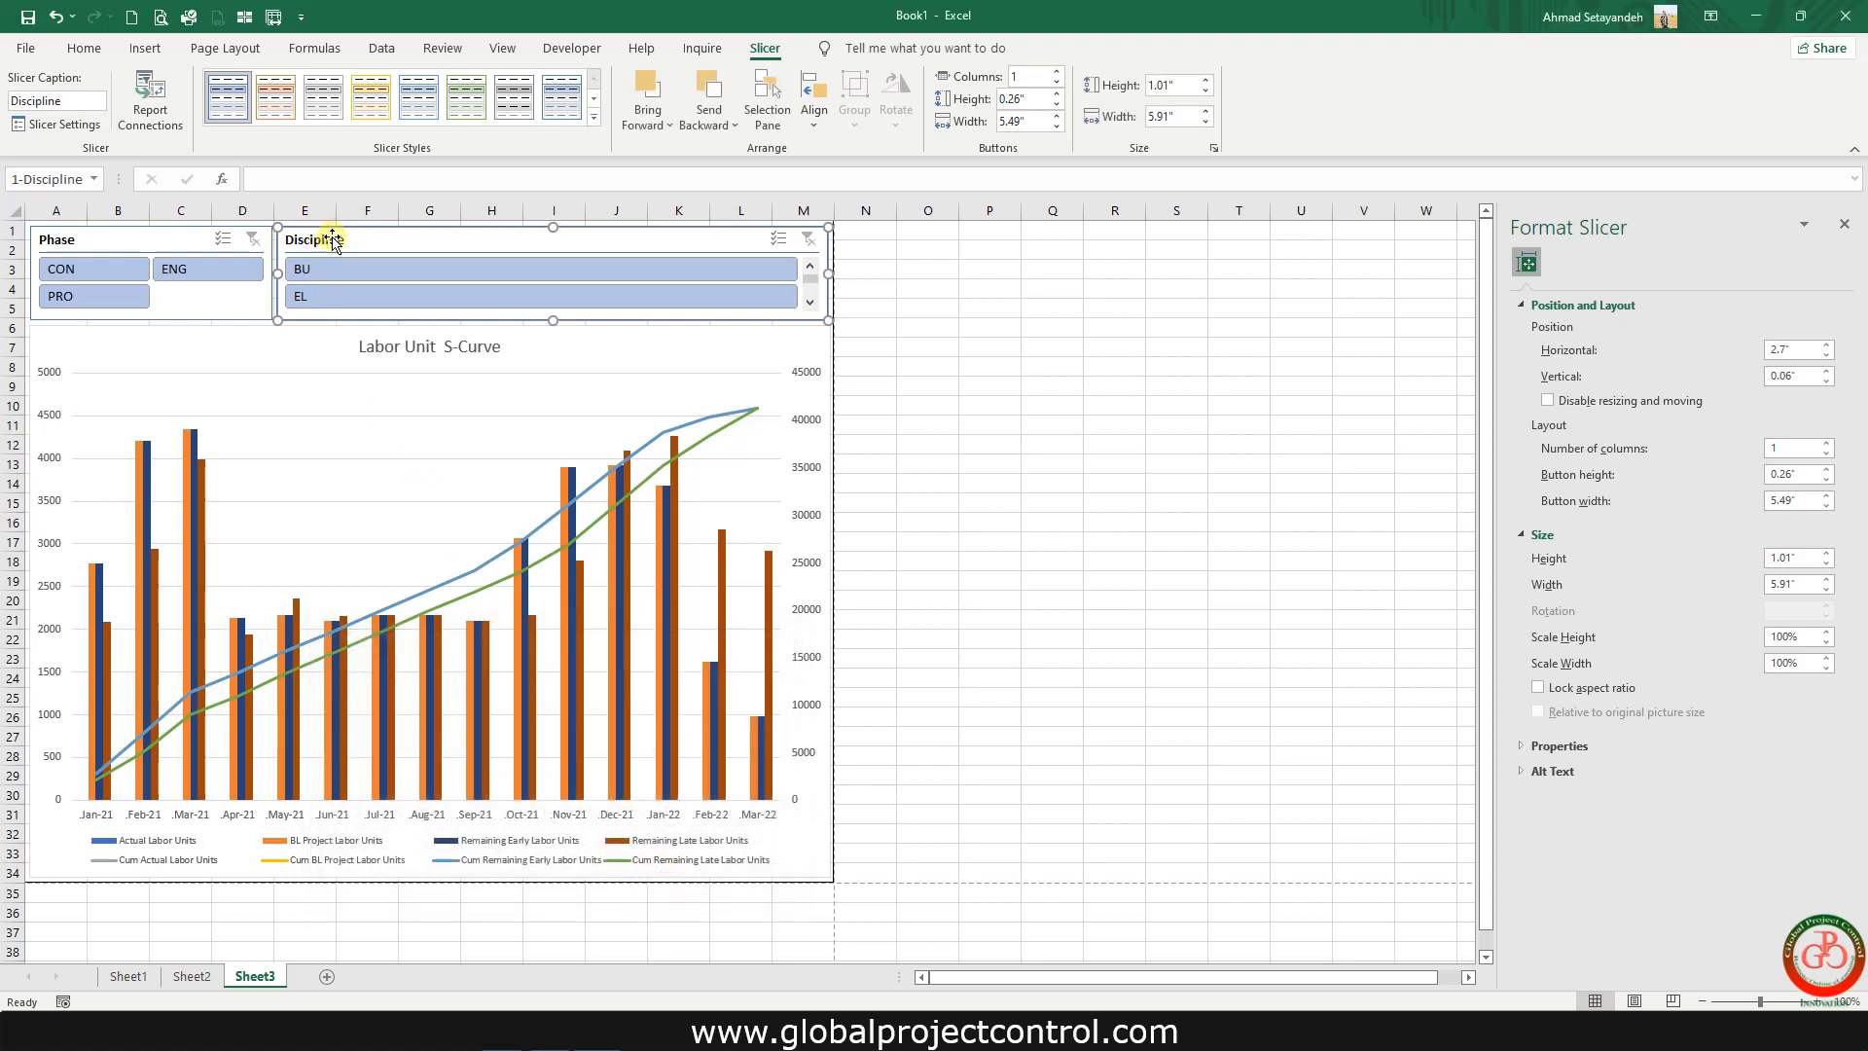
- Arrange the Discipline slicer's BU, EL, HV, MA and ME buttons in three columns
right_click(331, 241)
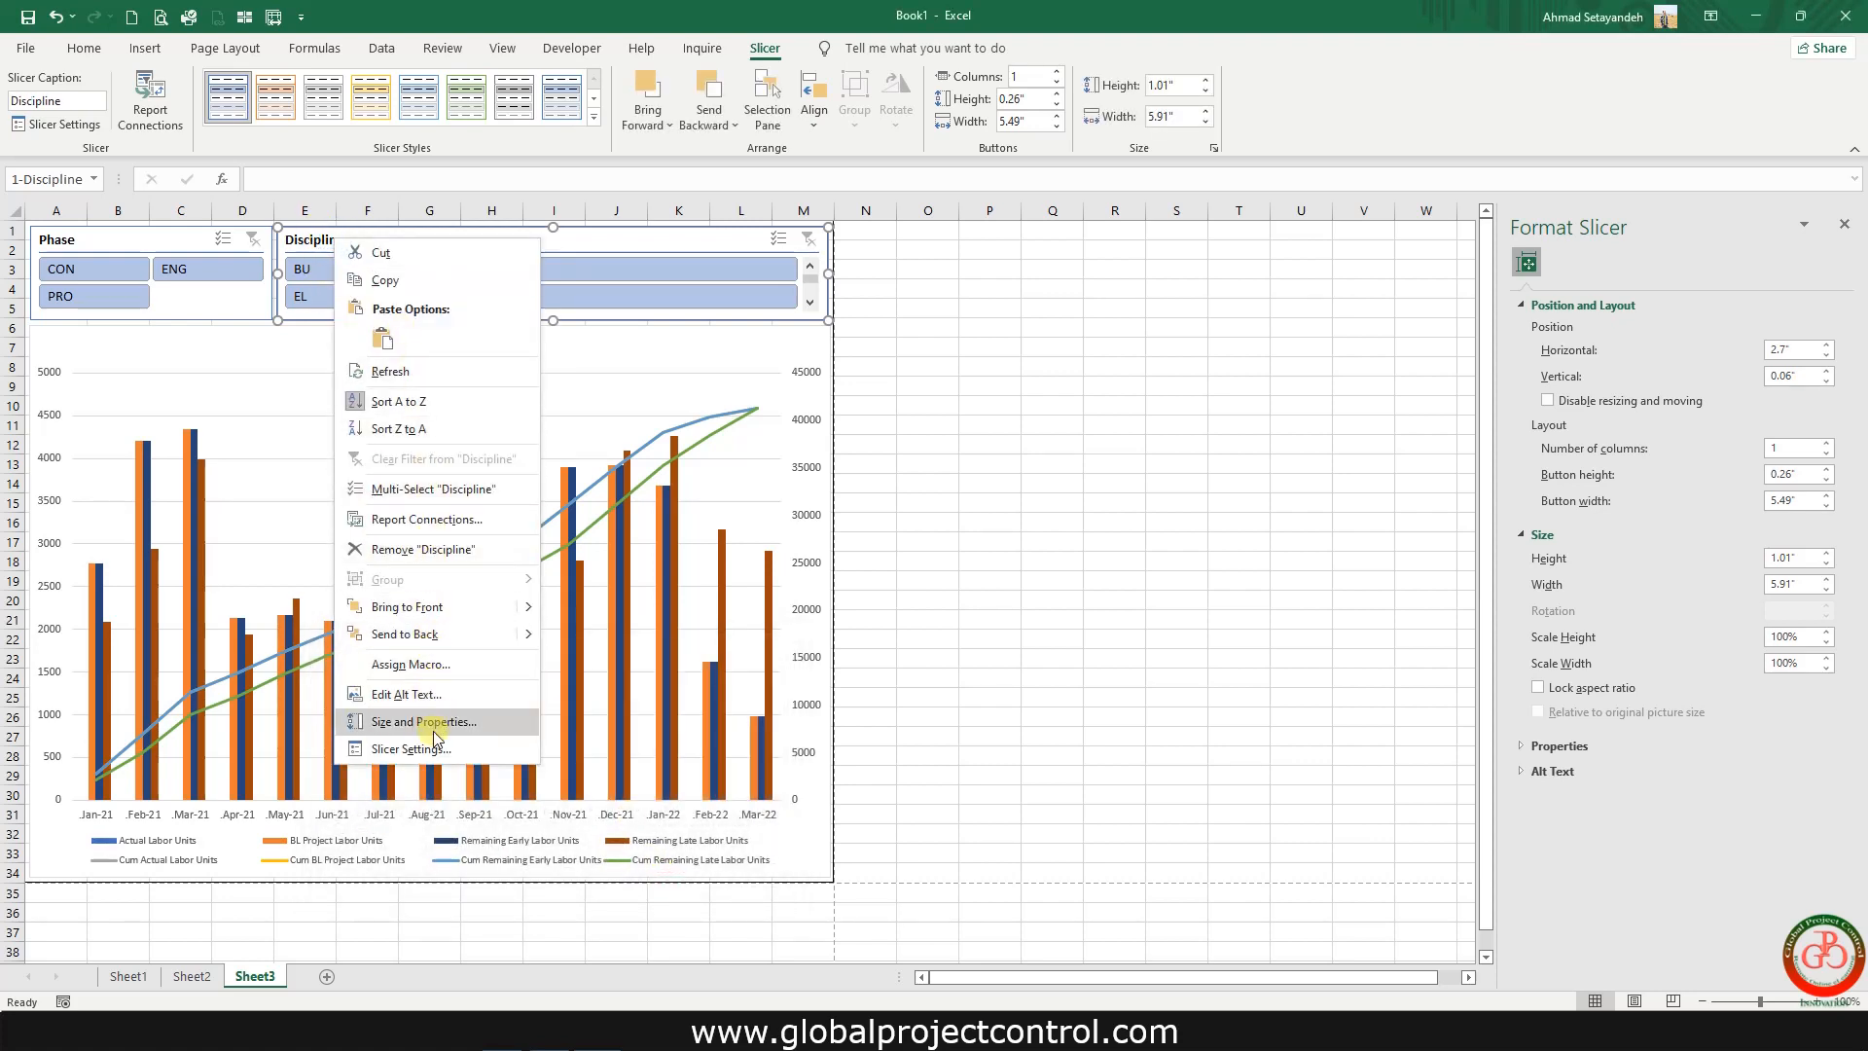
mouse_move(435, 753)
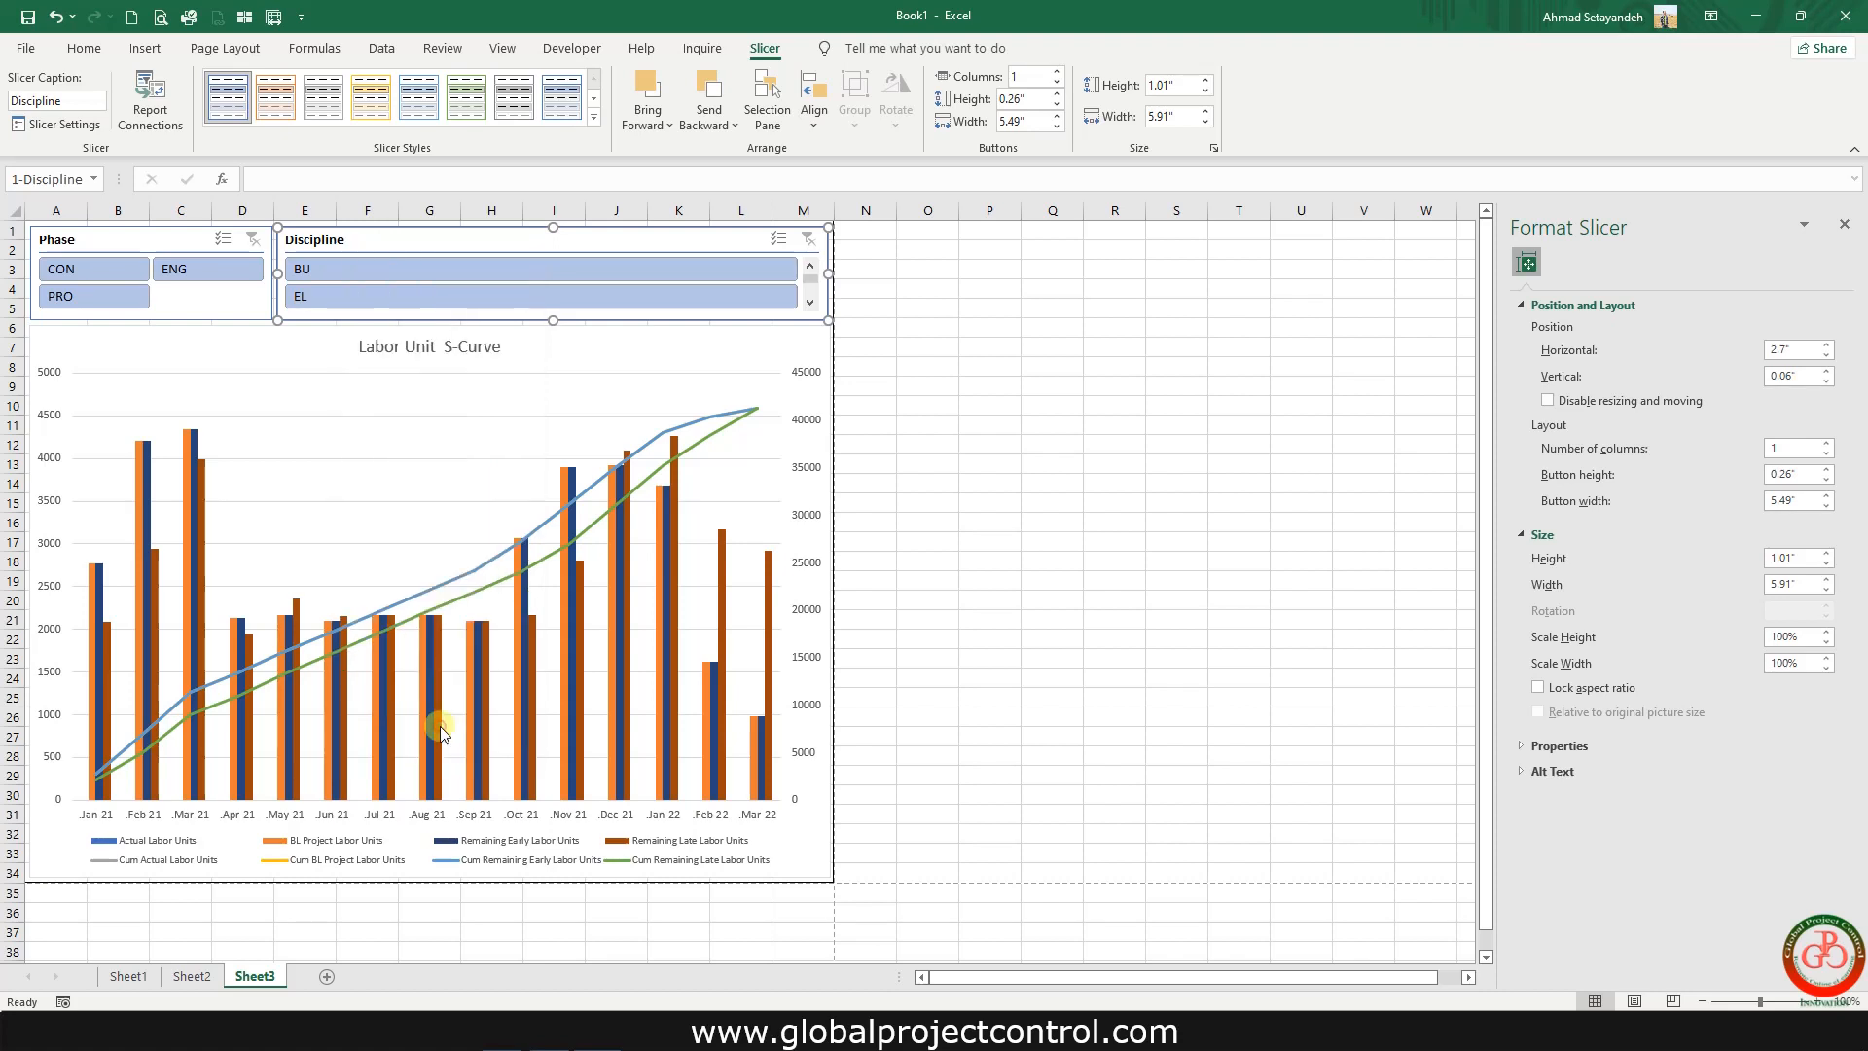
mouse_move(1525, 306)
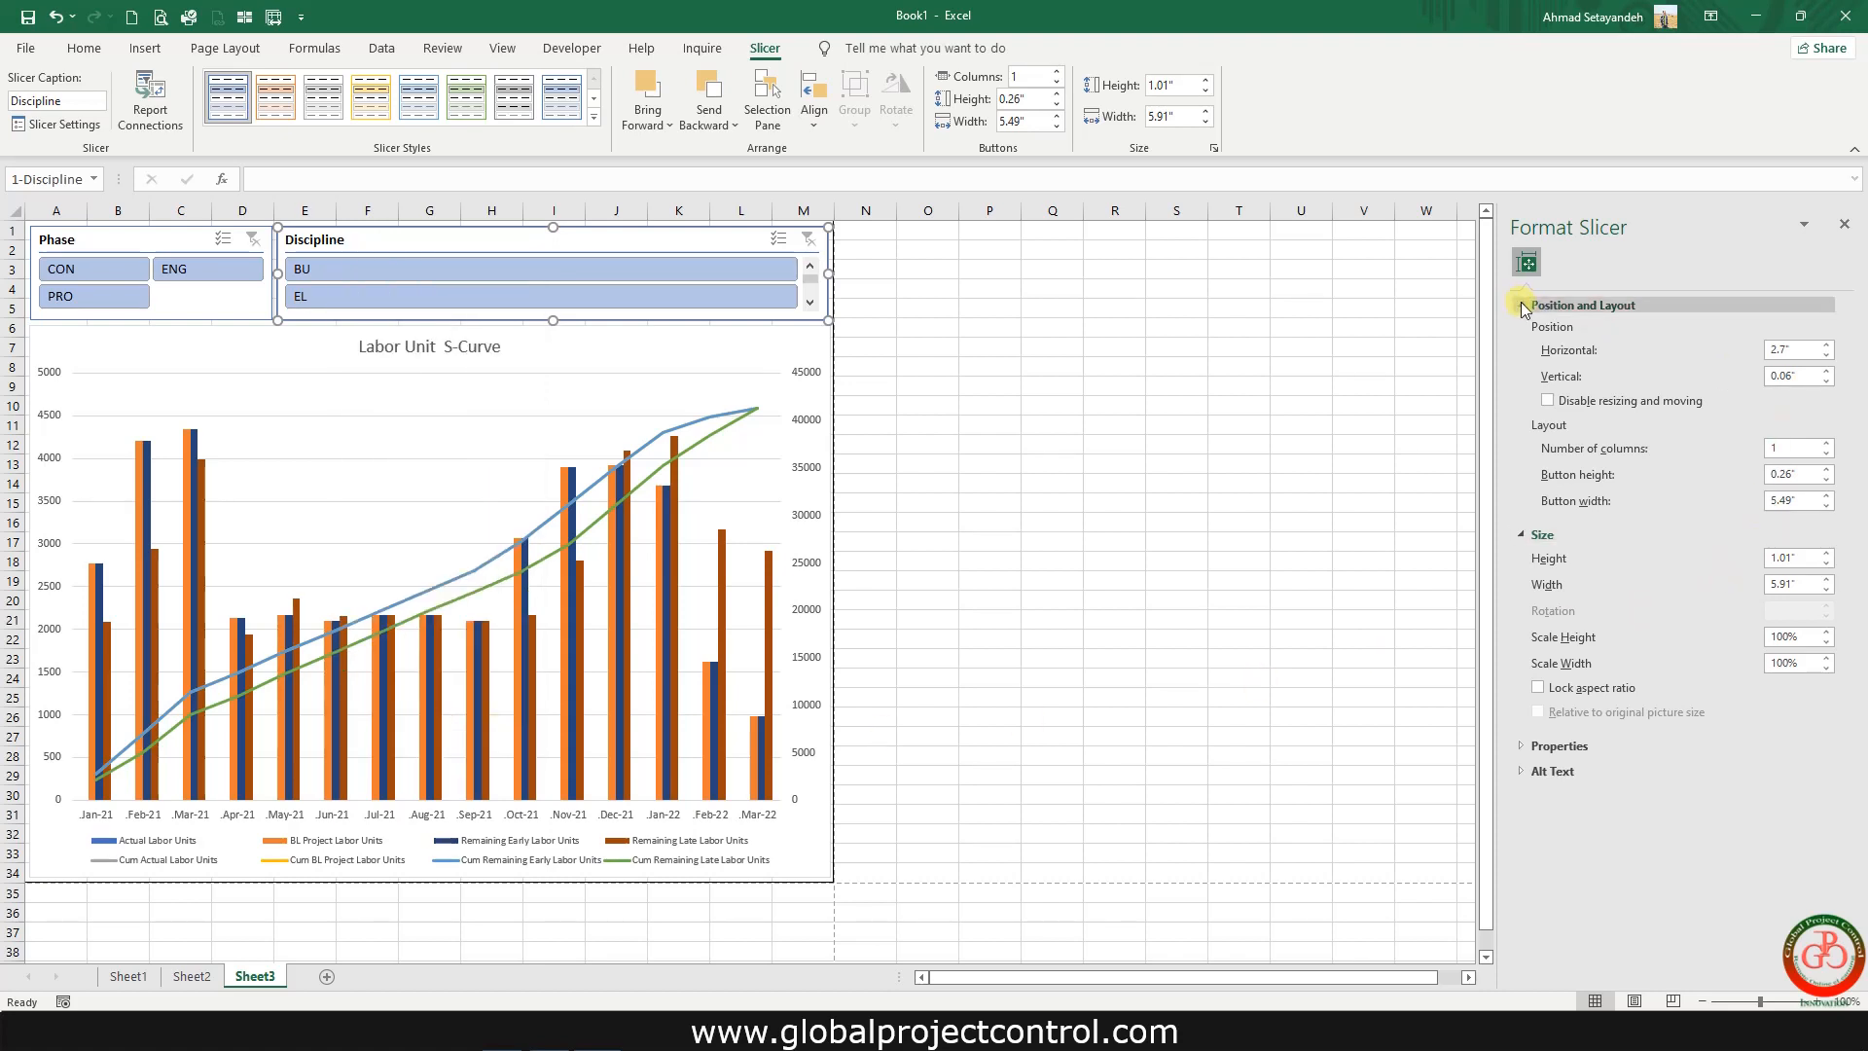
click(1520, 305)
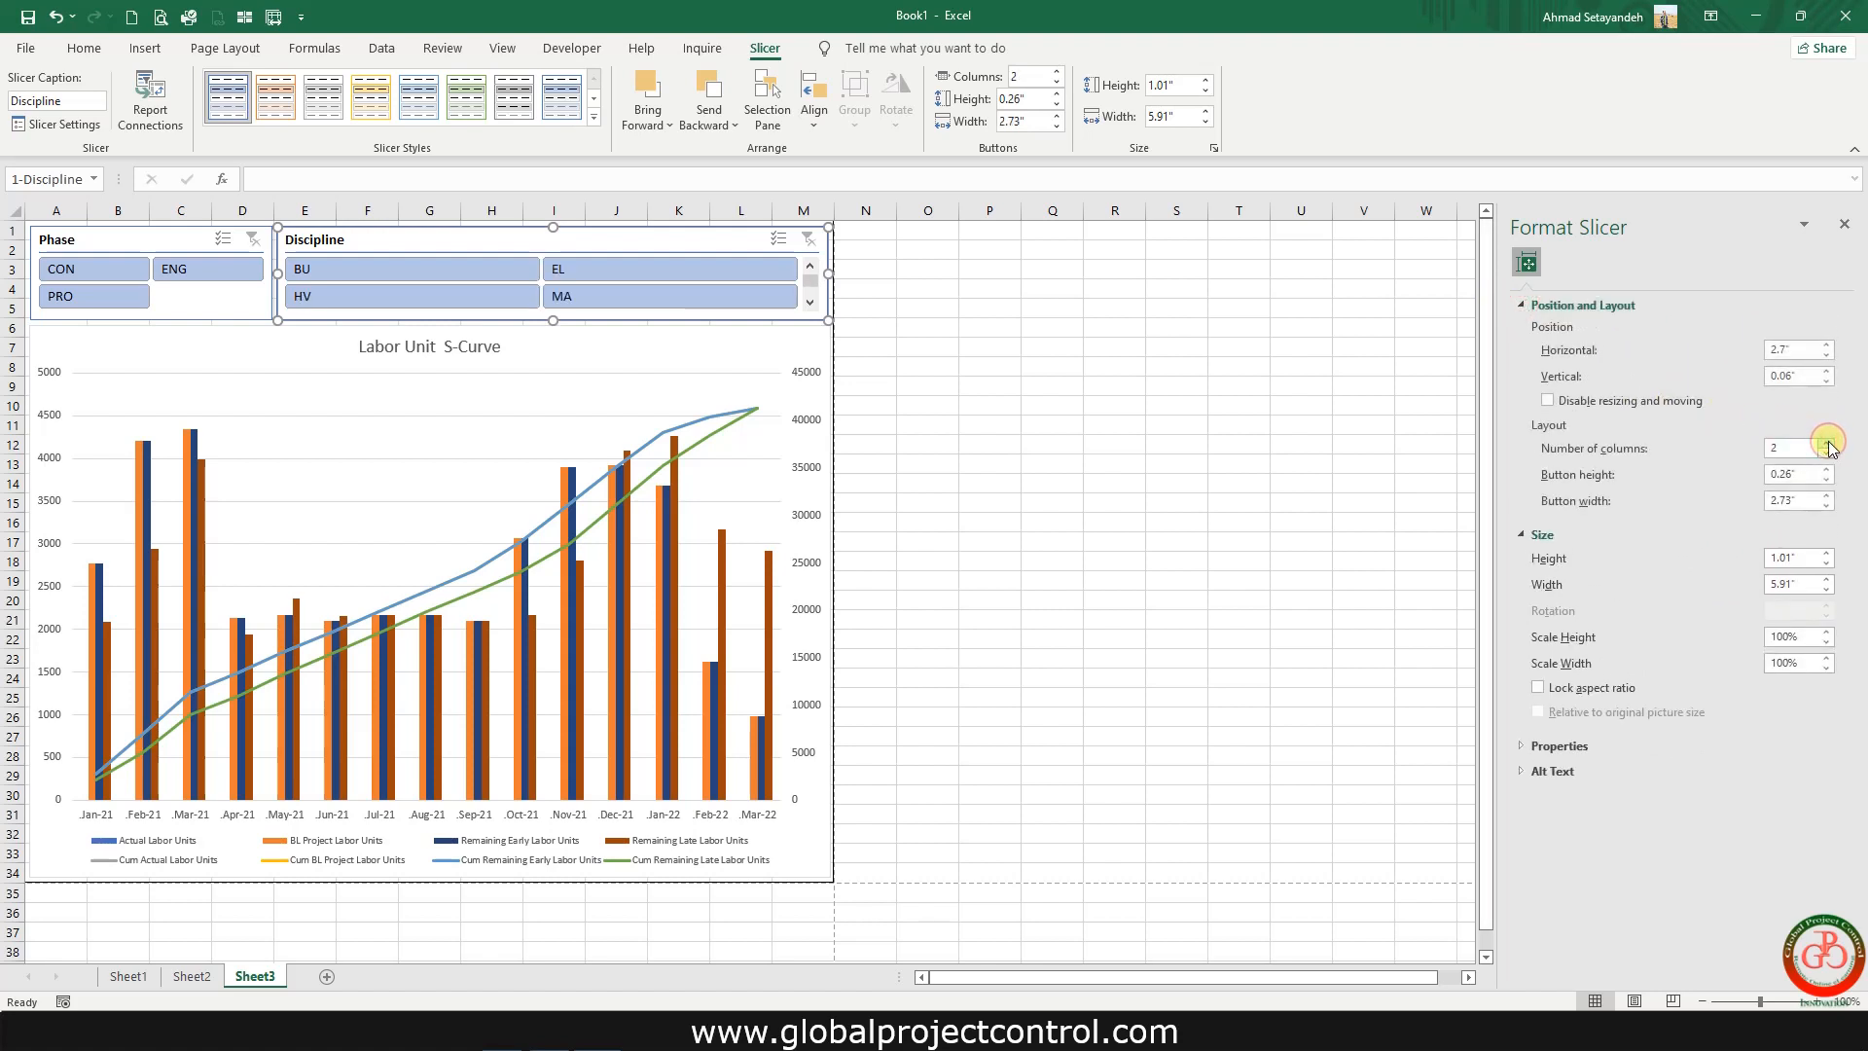
click(1827, 441)
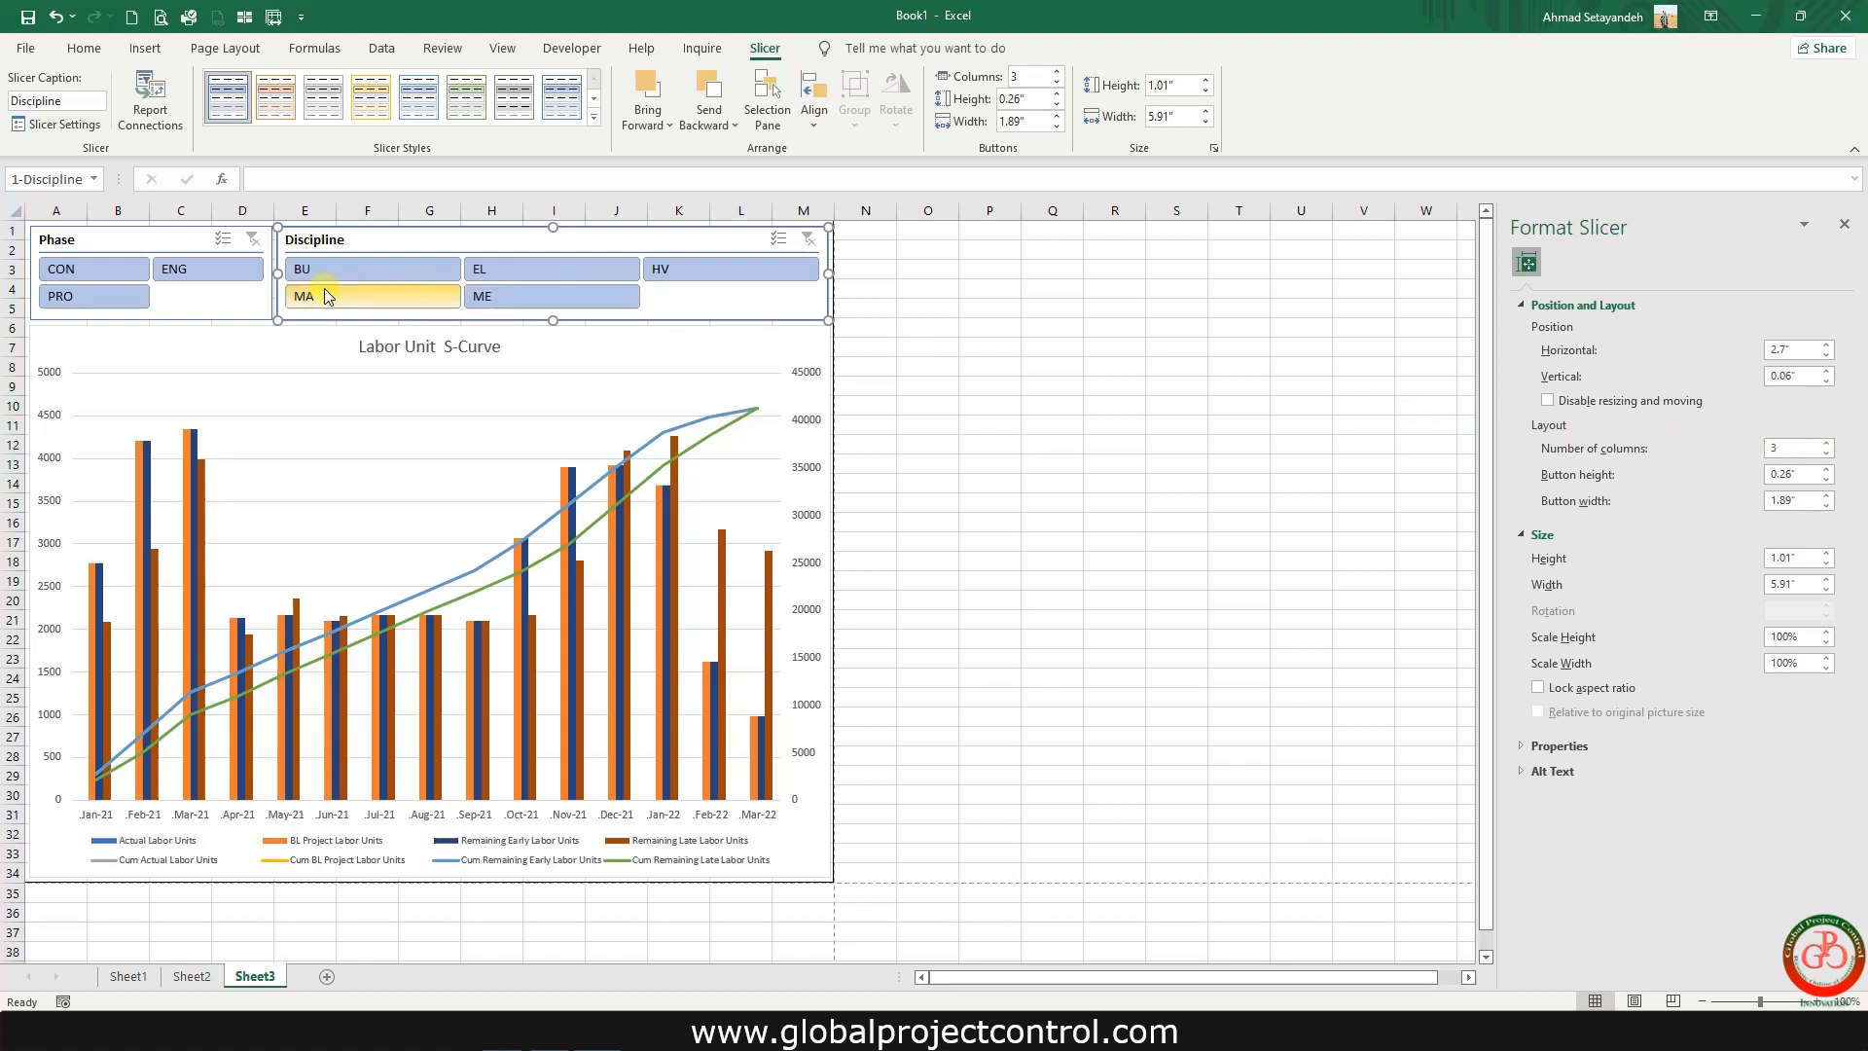
click(979, 758)
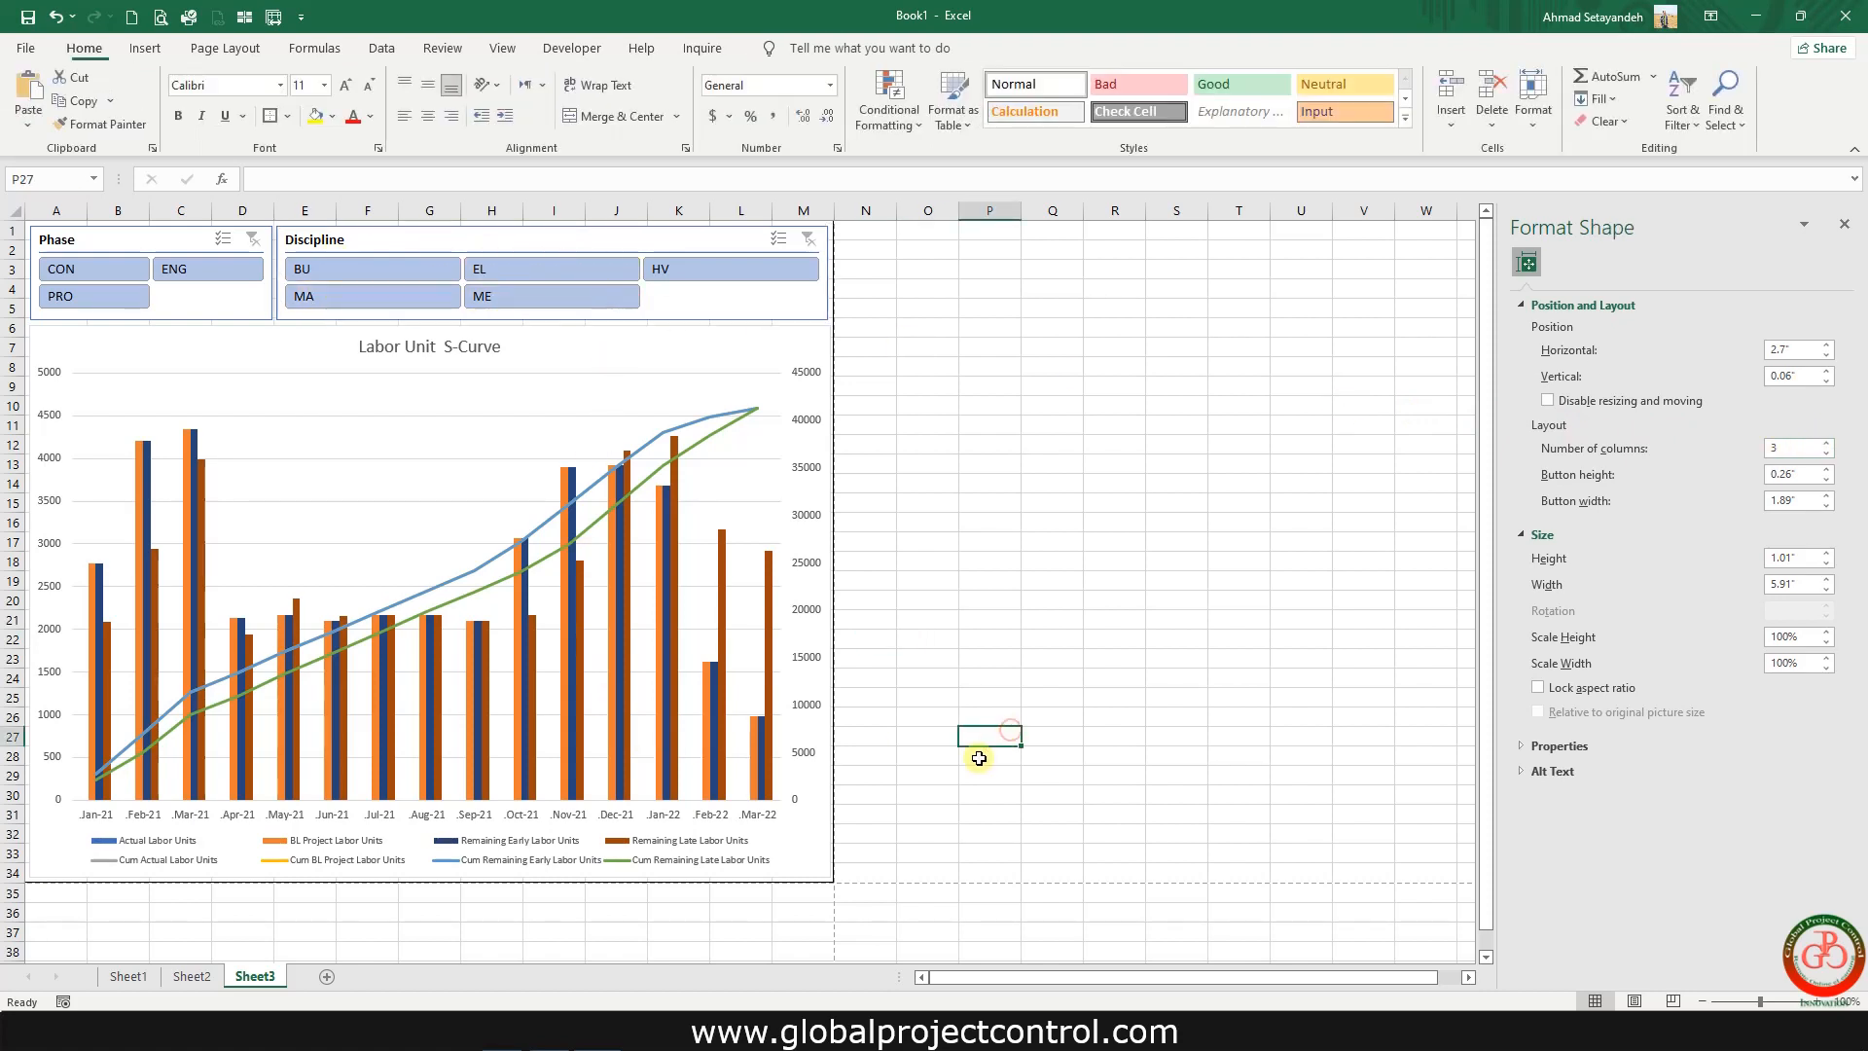
- In Page Break Preview, apply a dark style to the S-Curve chart and grey slicer buttons
click(1526, 261)
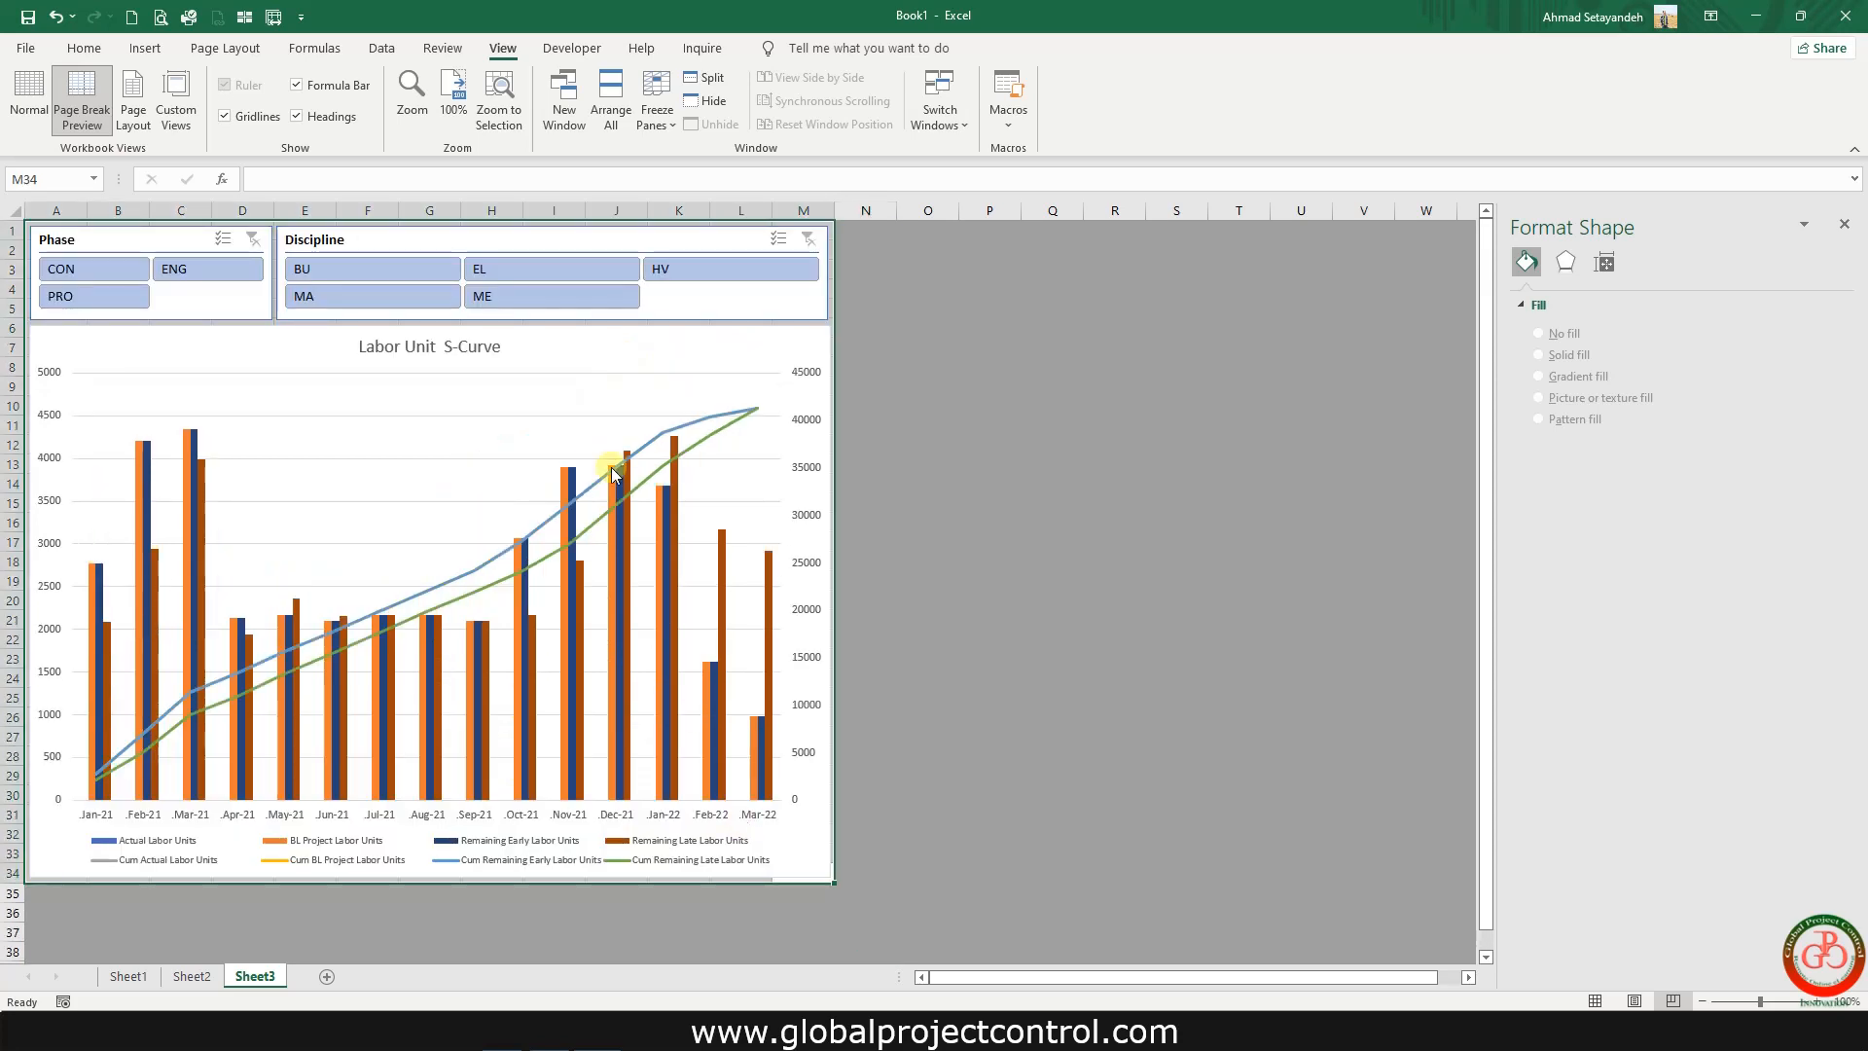
click(83, 47)
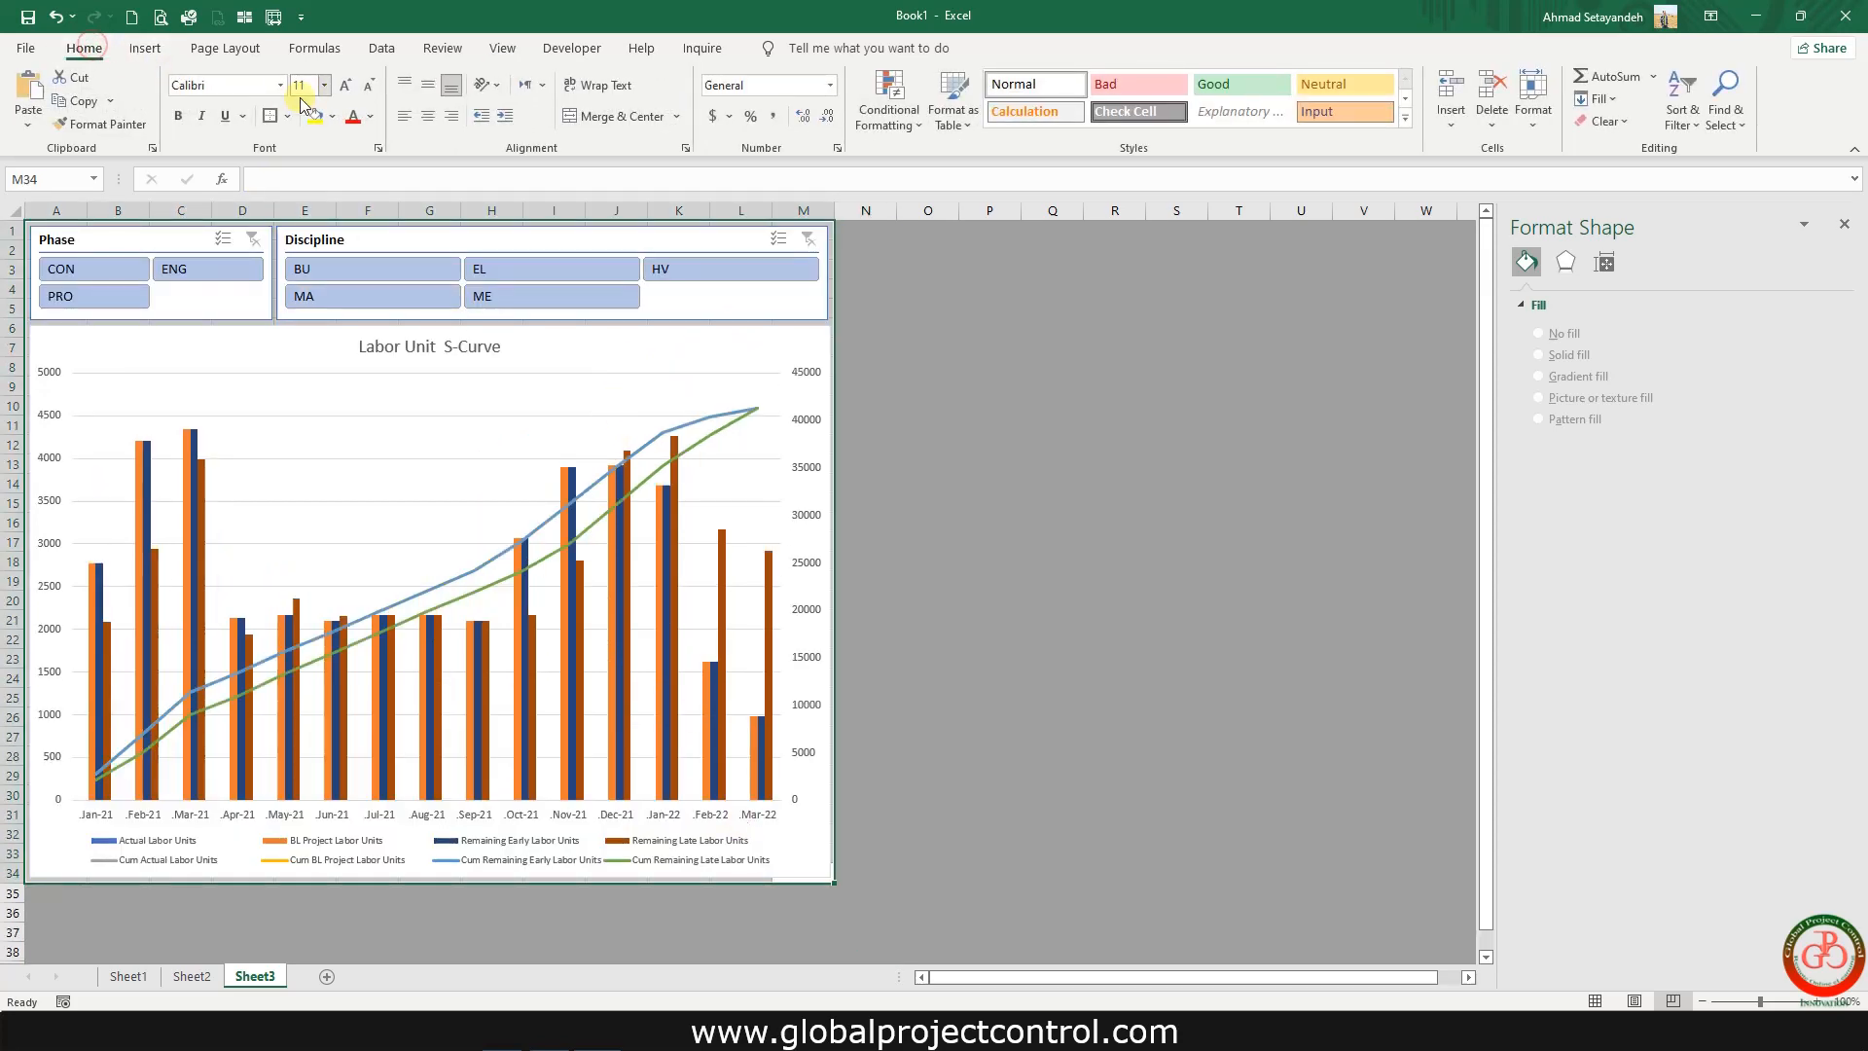
click(333, 116)
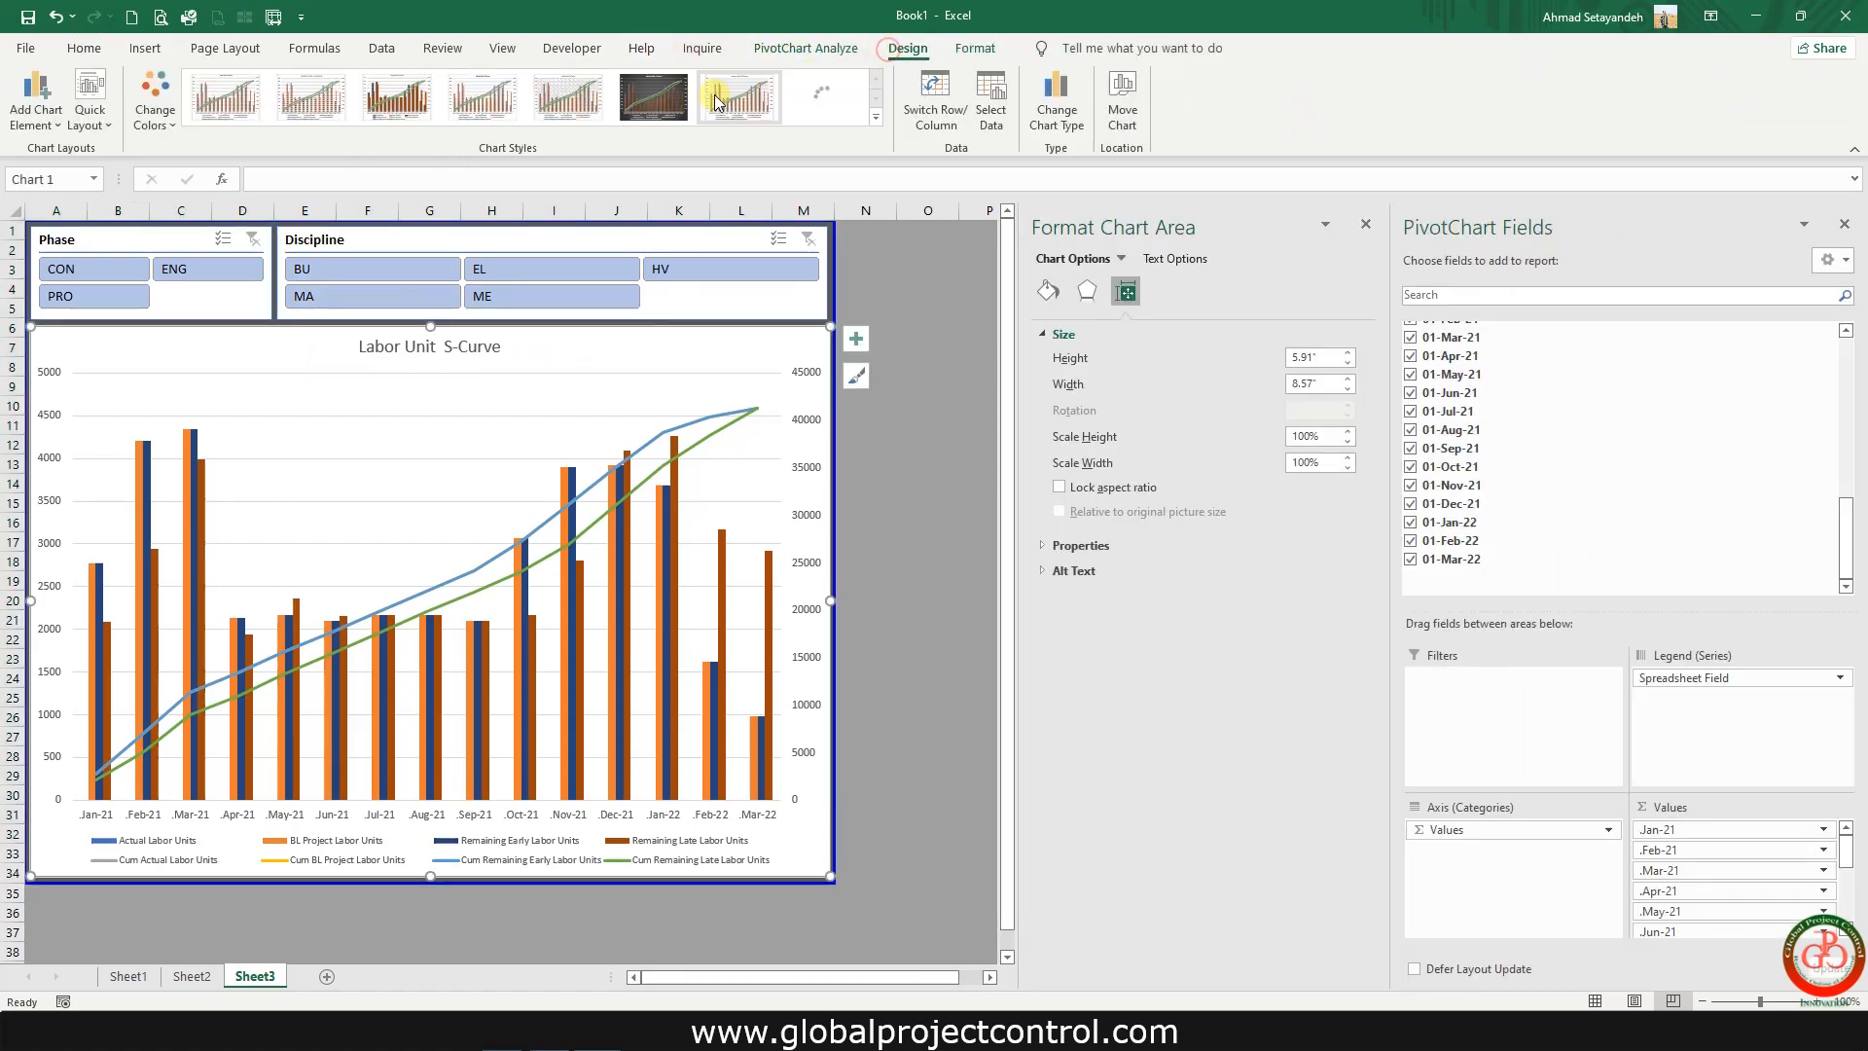
click(737, 96)
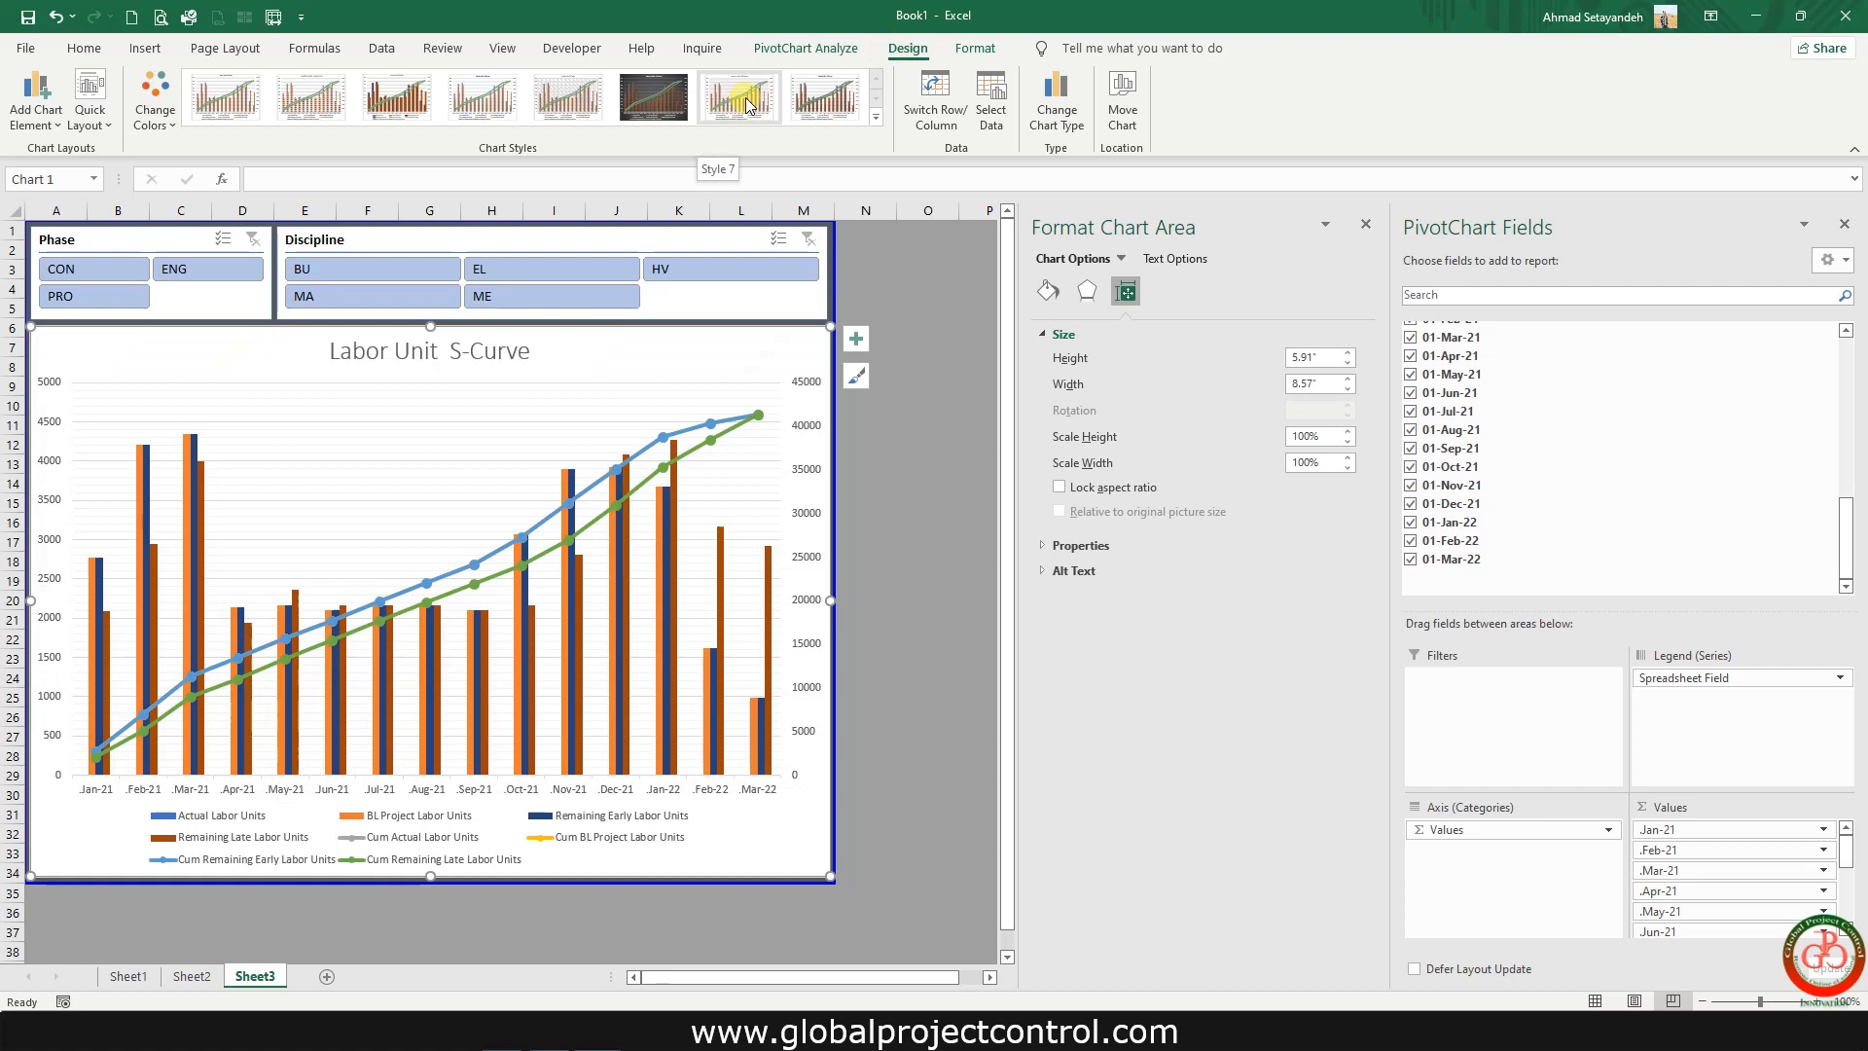
click(651, 97)
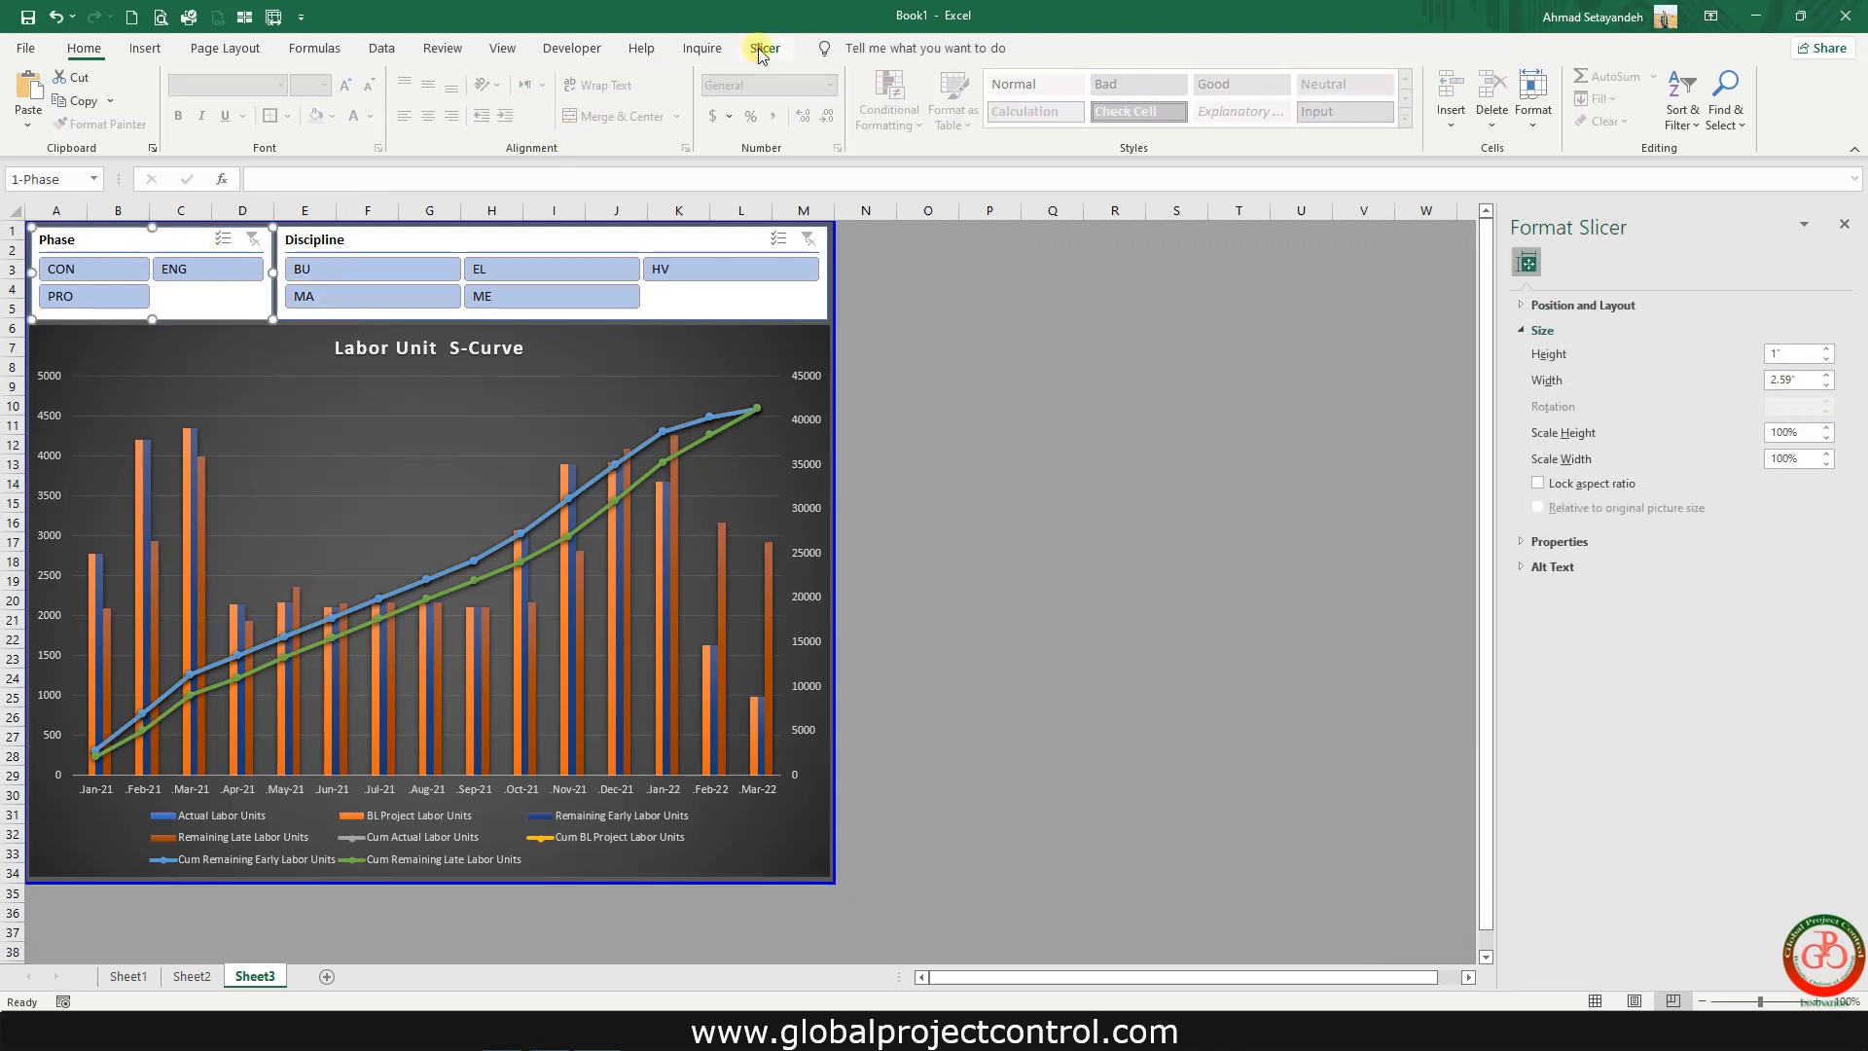
click(763, 48)
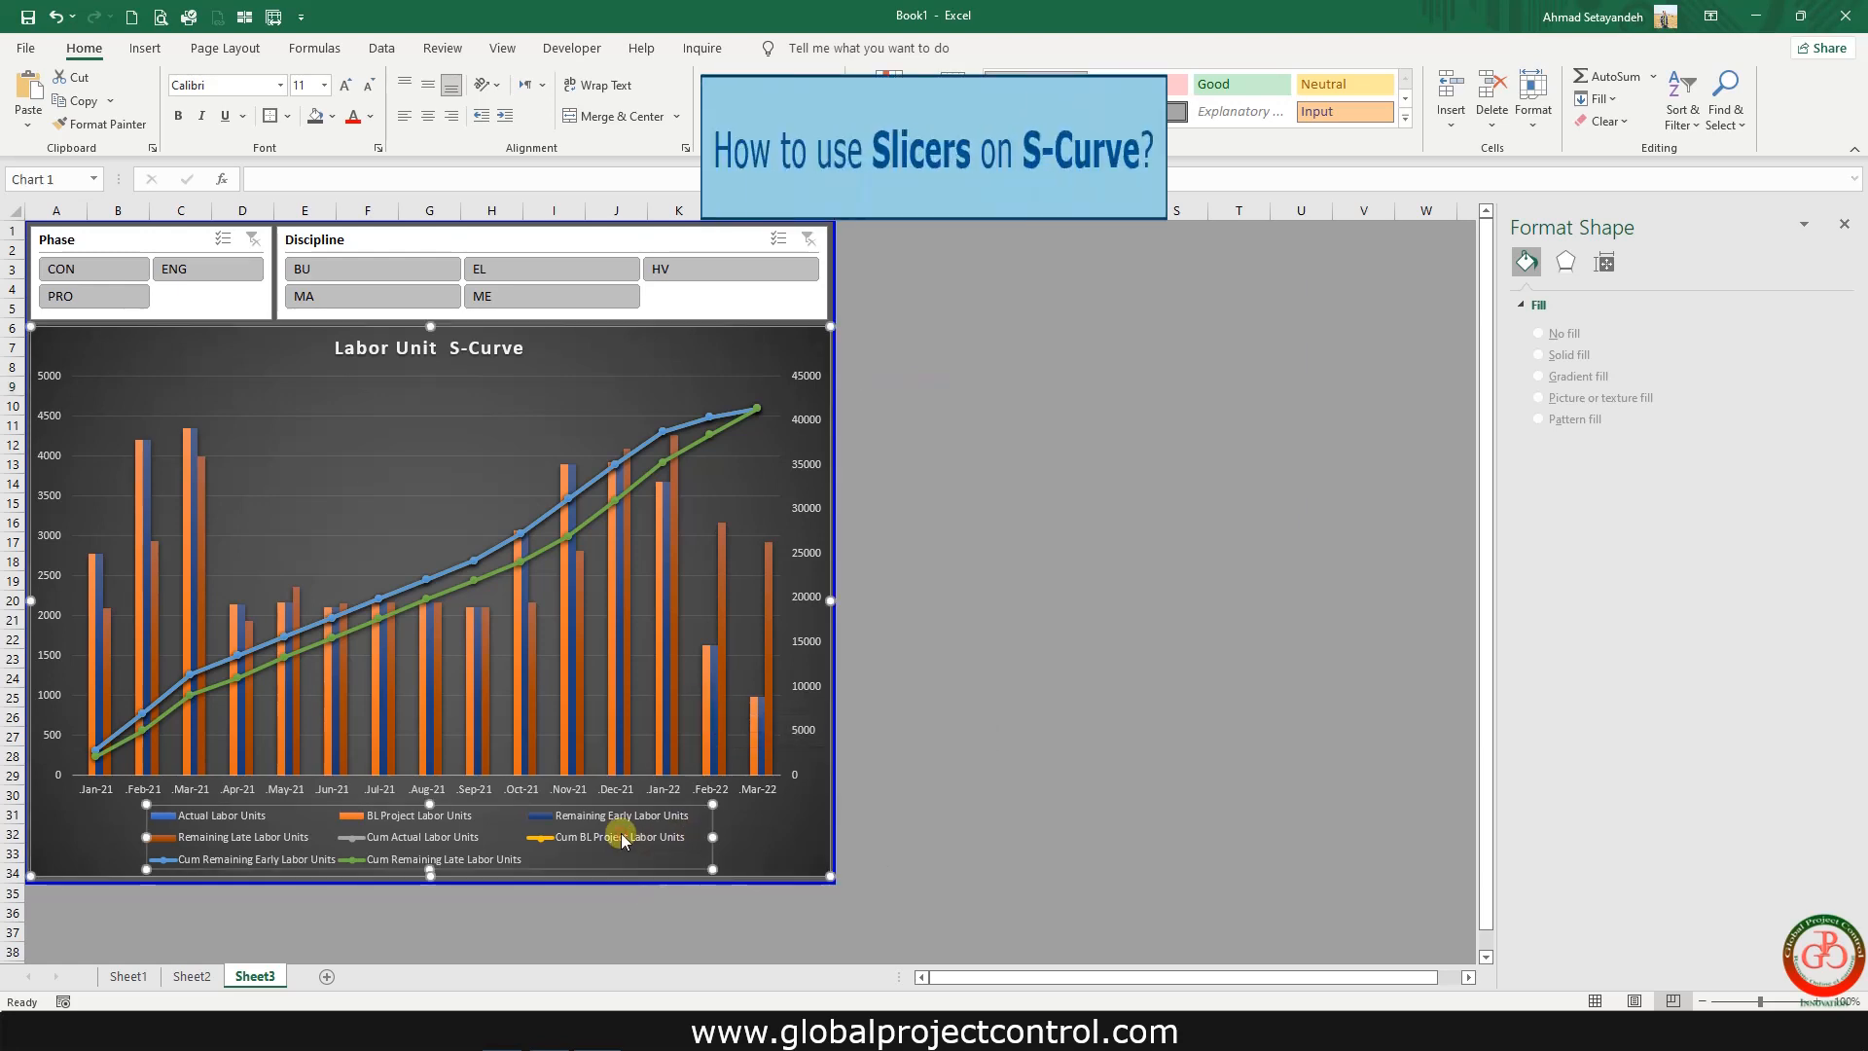
click(620, 837)
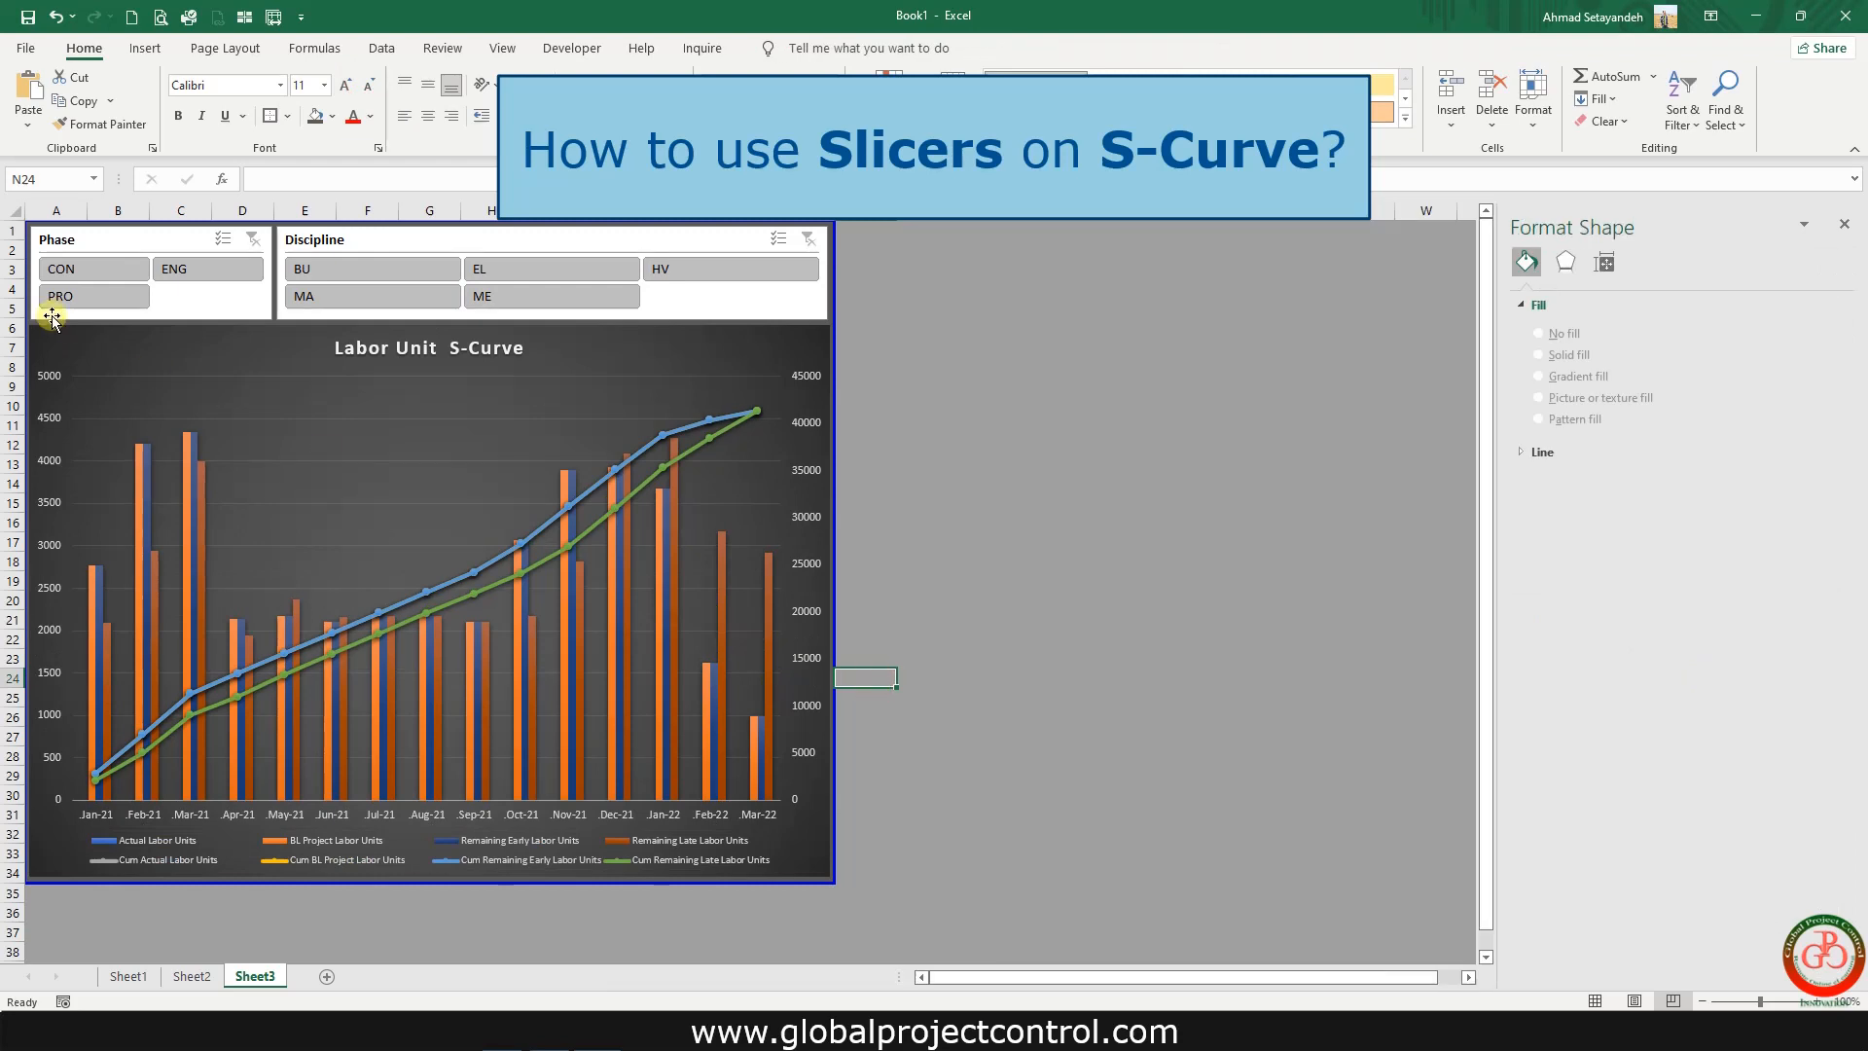
click(88, 295)
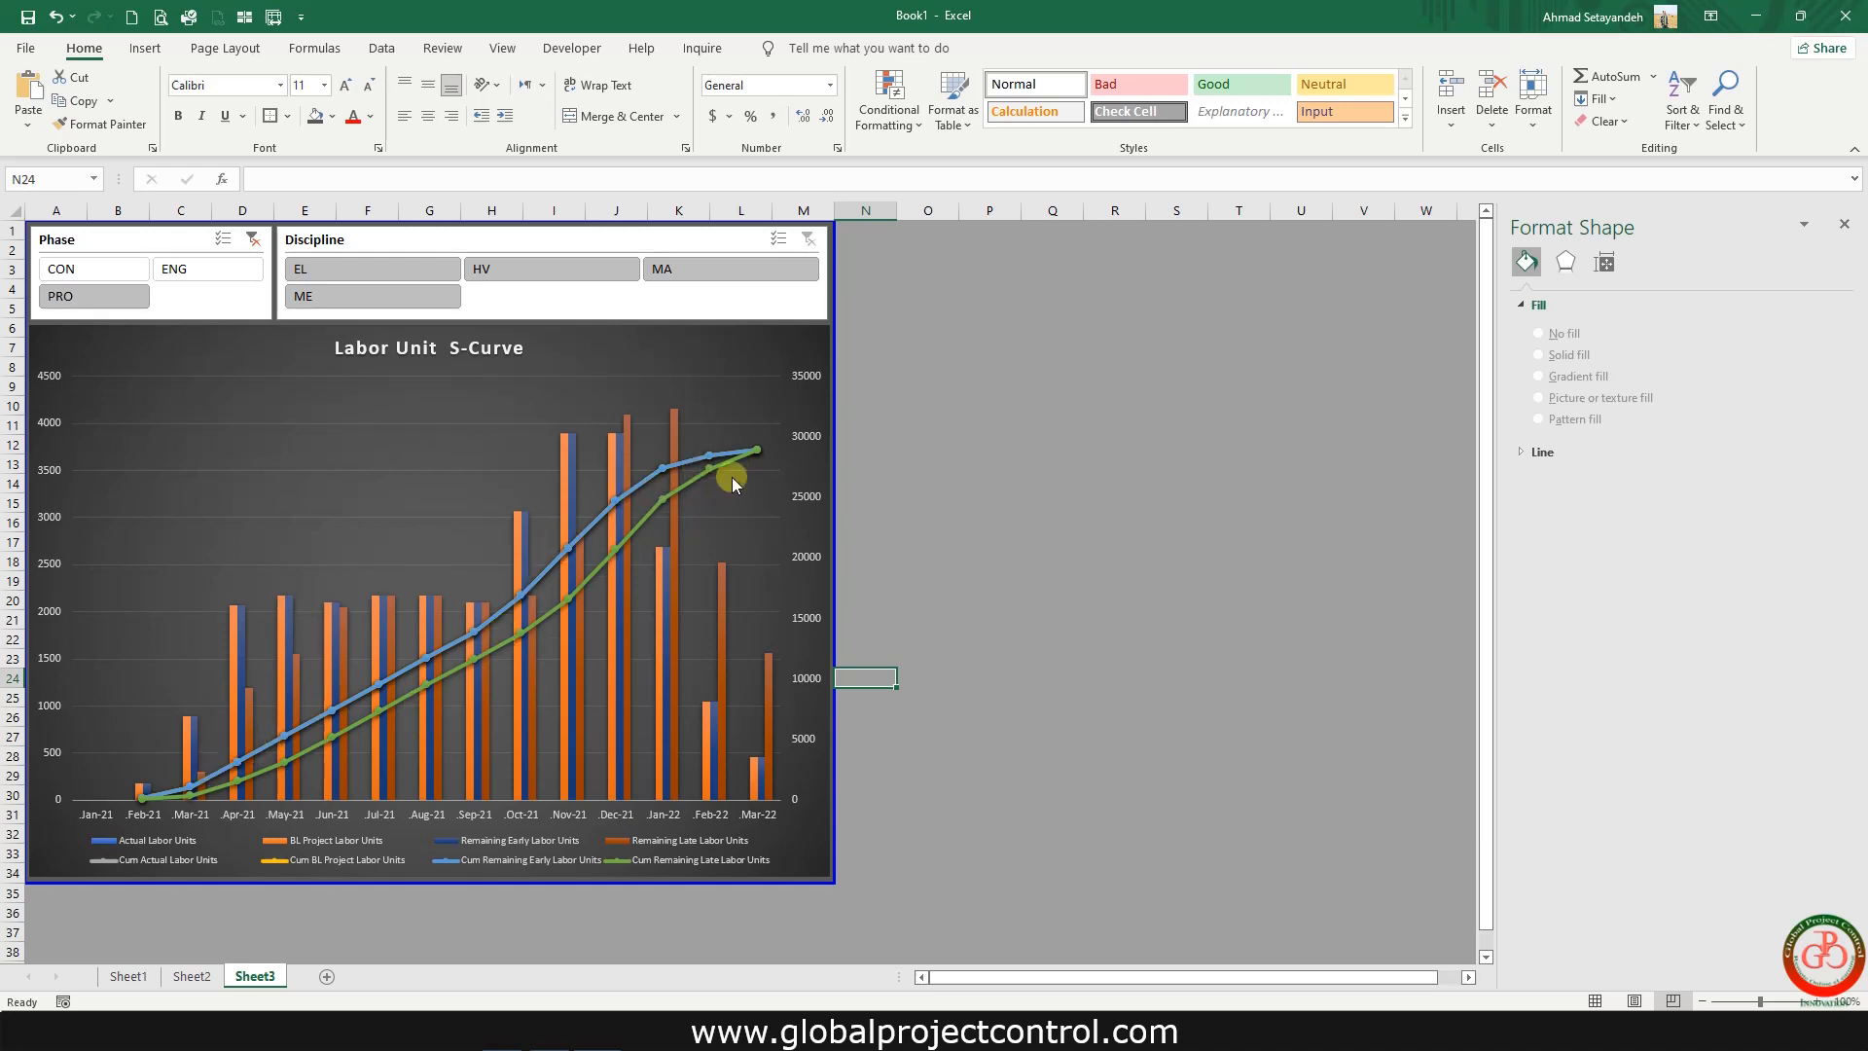
mouse_move(799, 584)
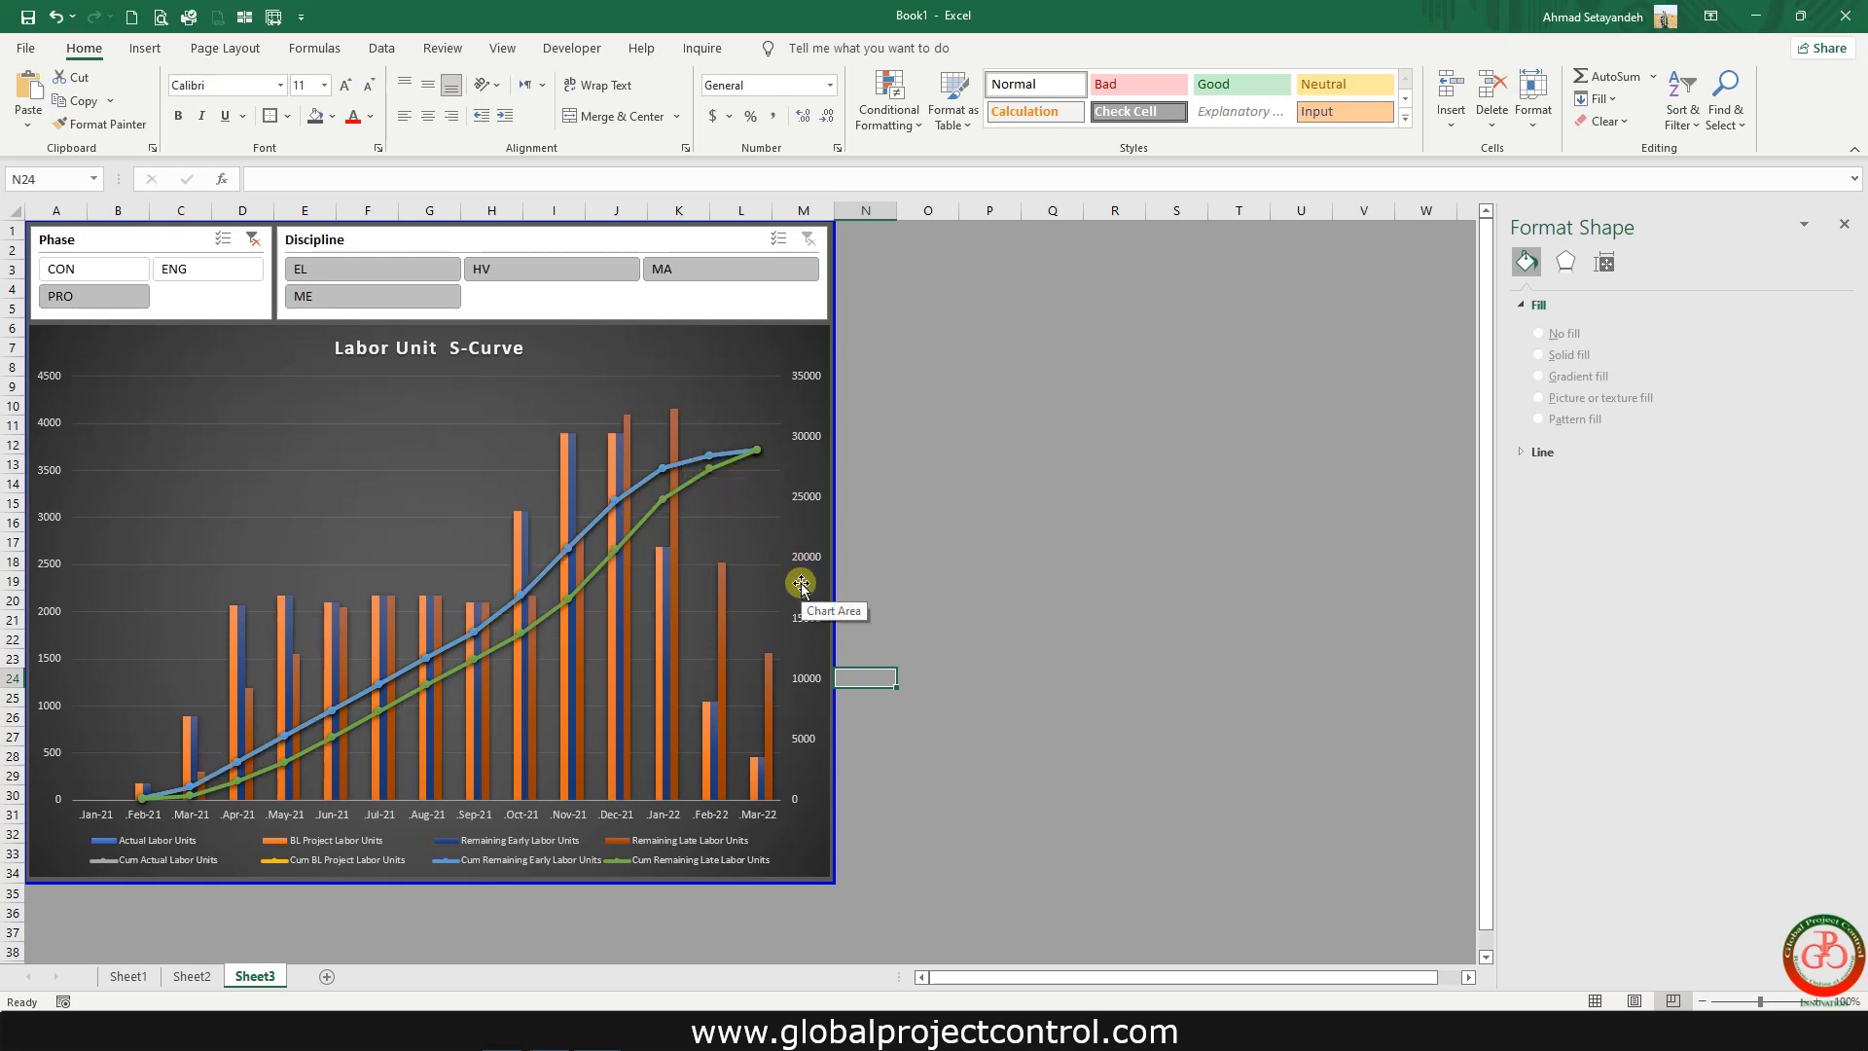
mouse_move(170, 777)
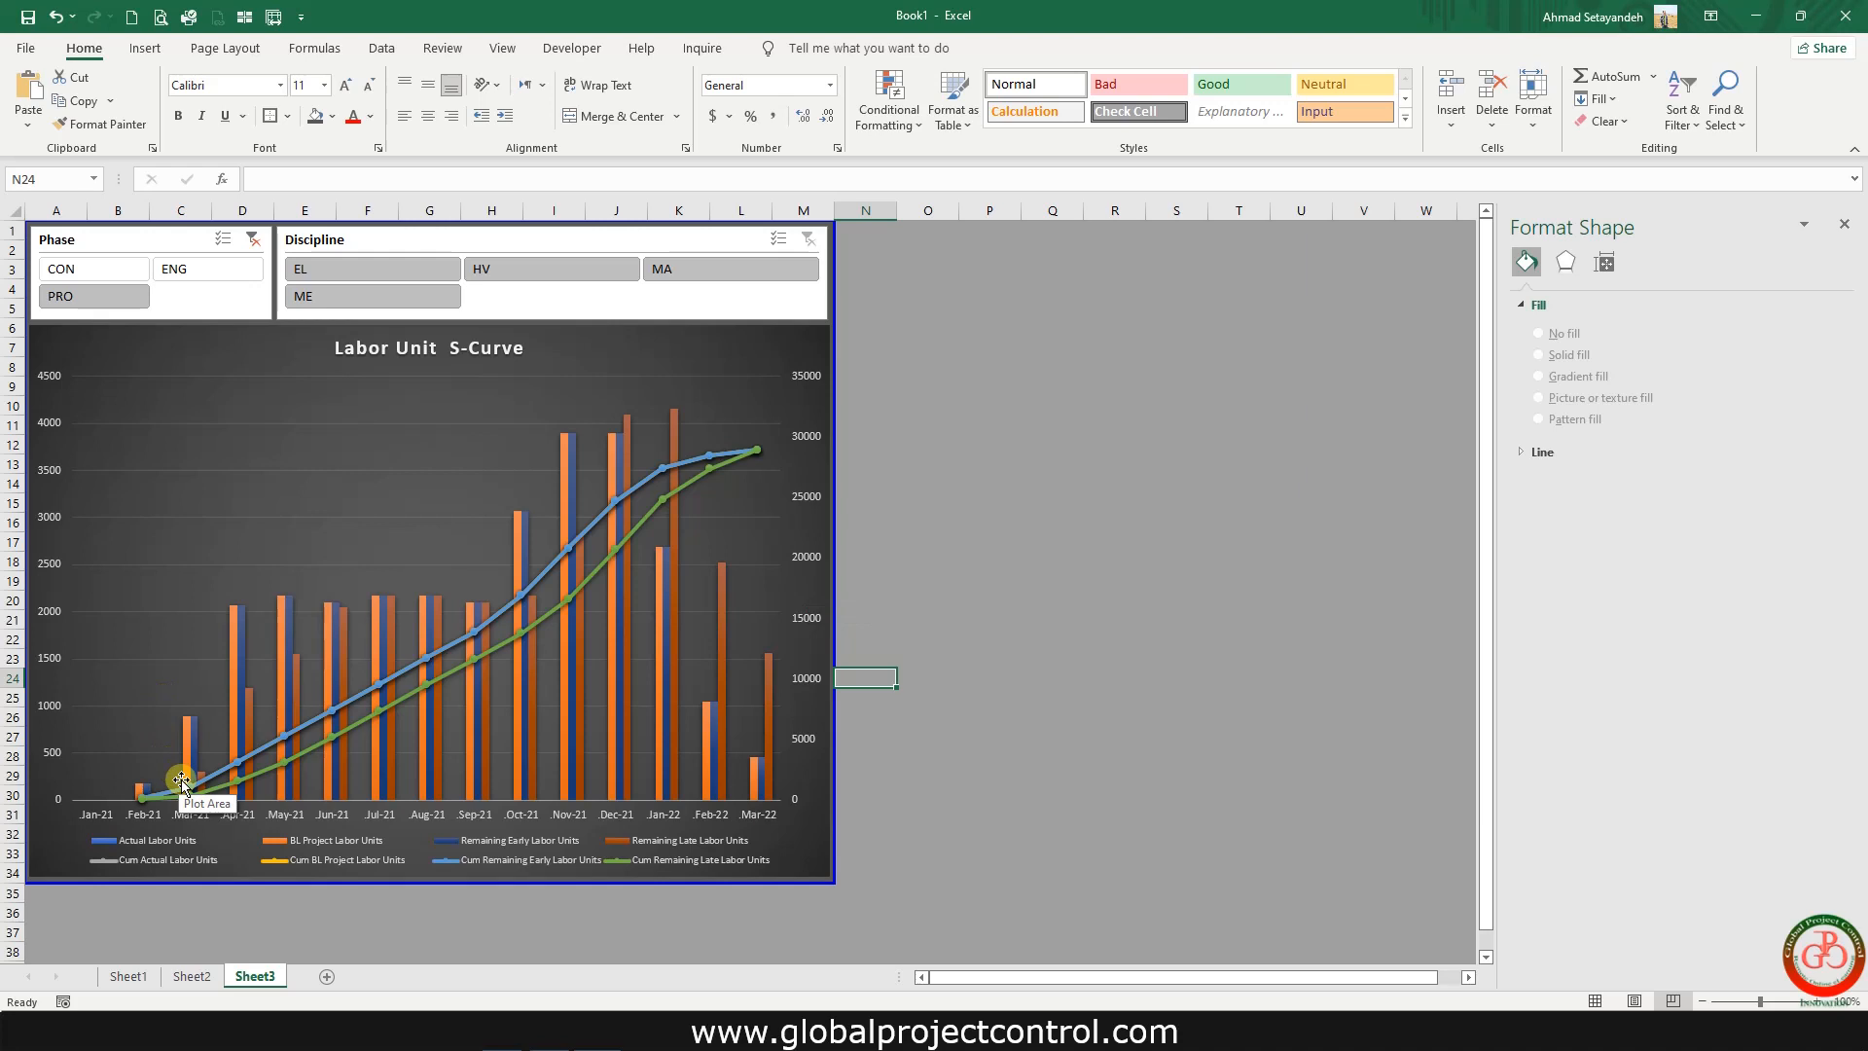
mouse_move(199, 752)
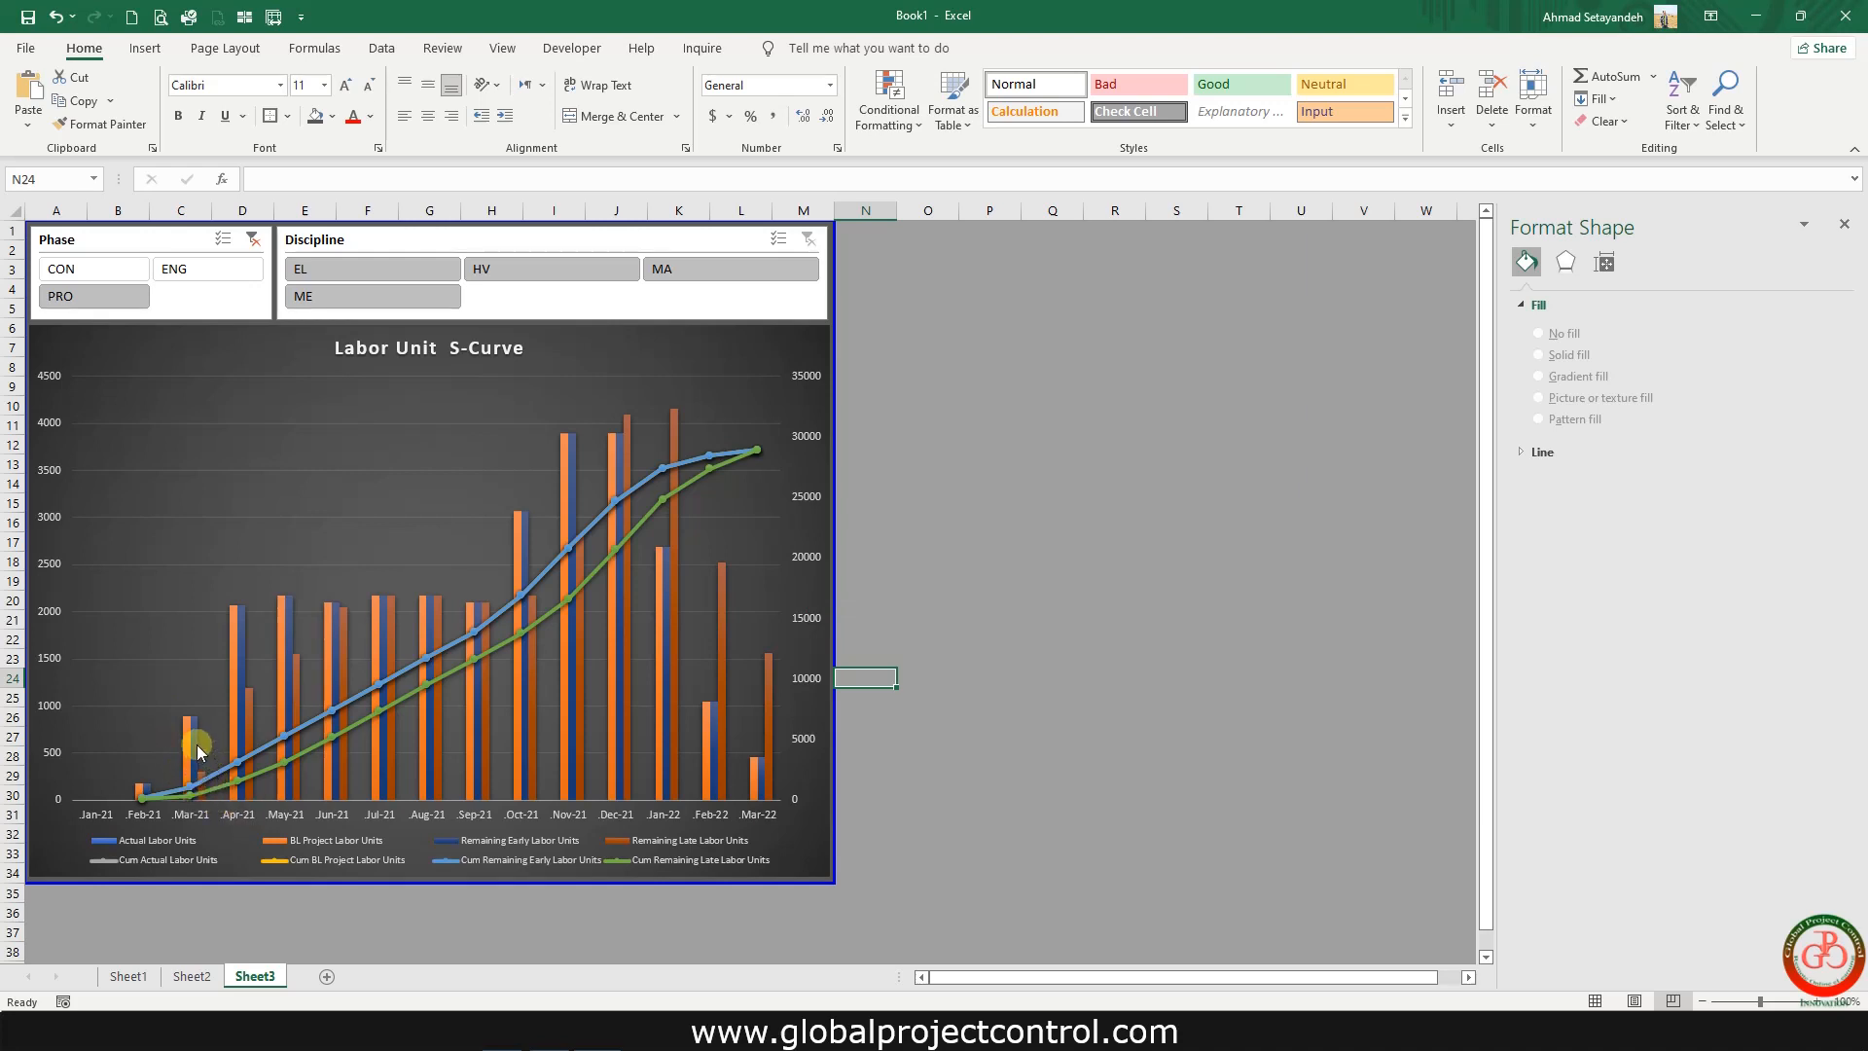
mouse_move(344, 401)
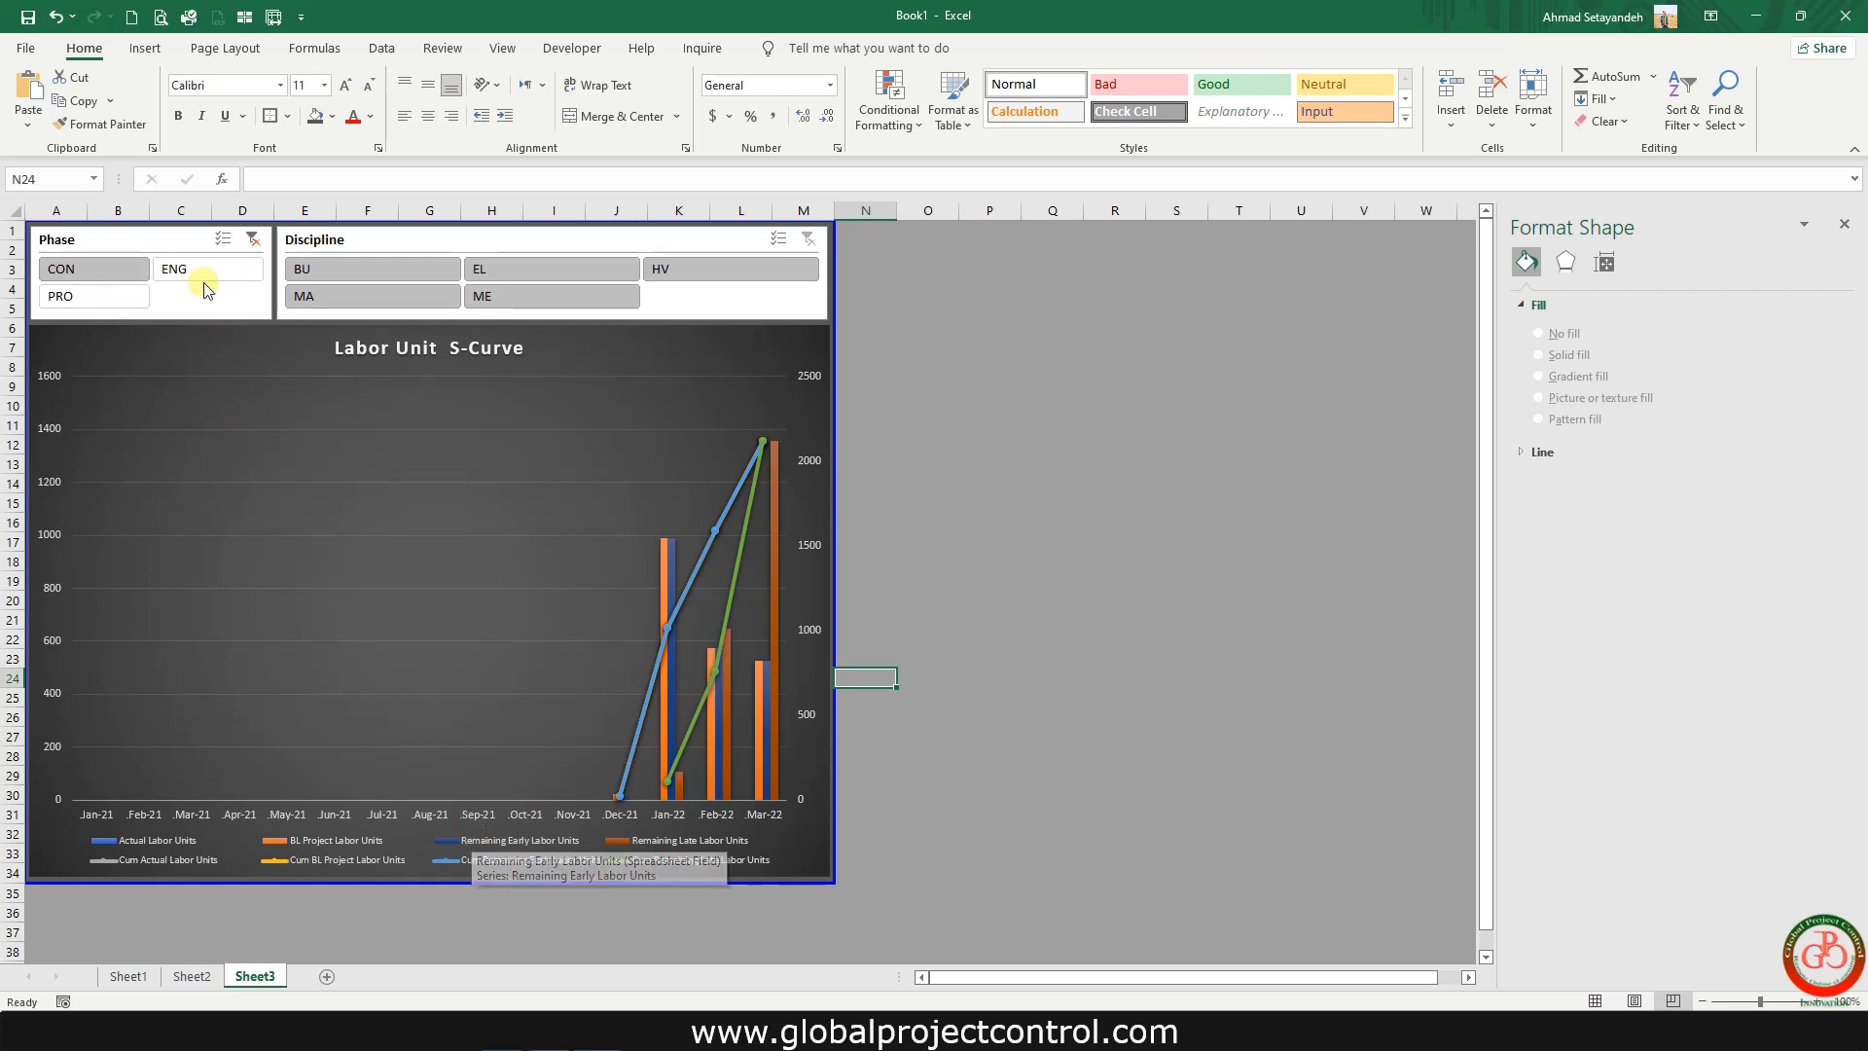
click(195, 268)
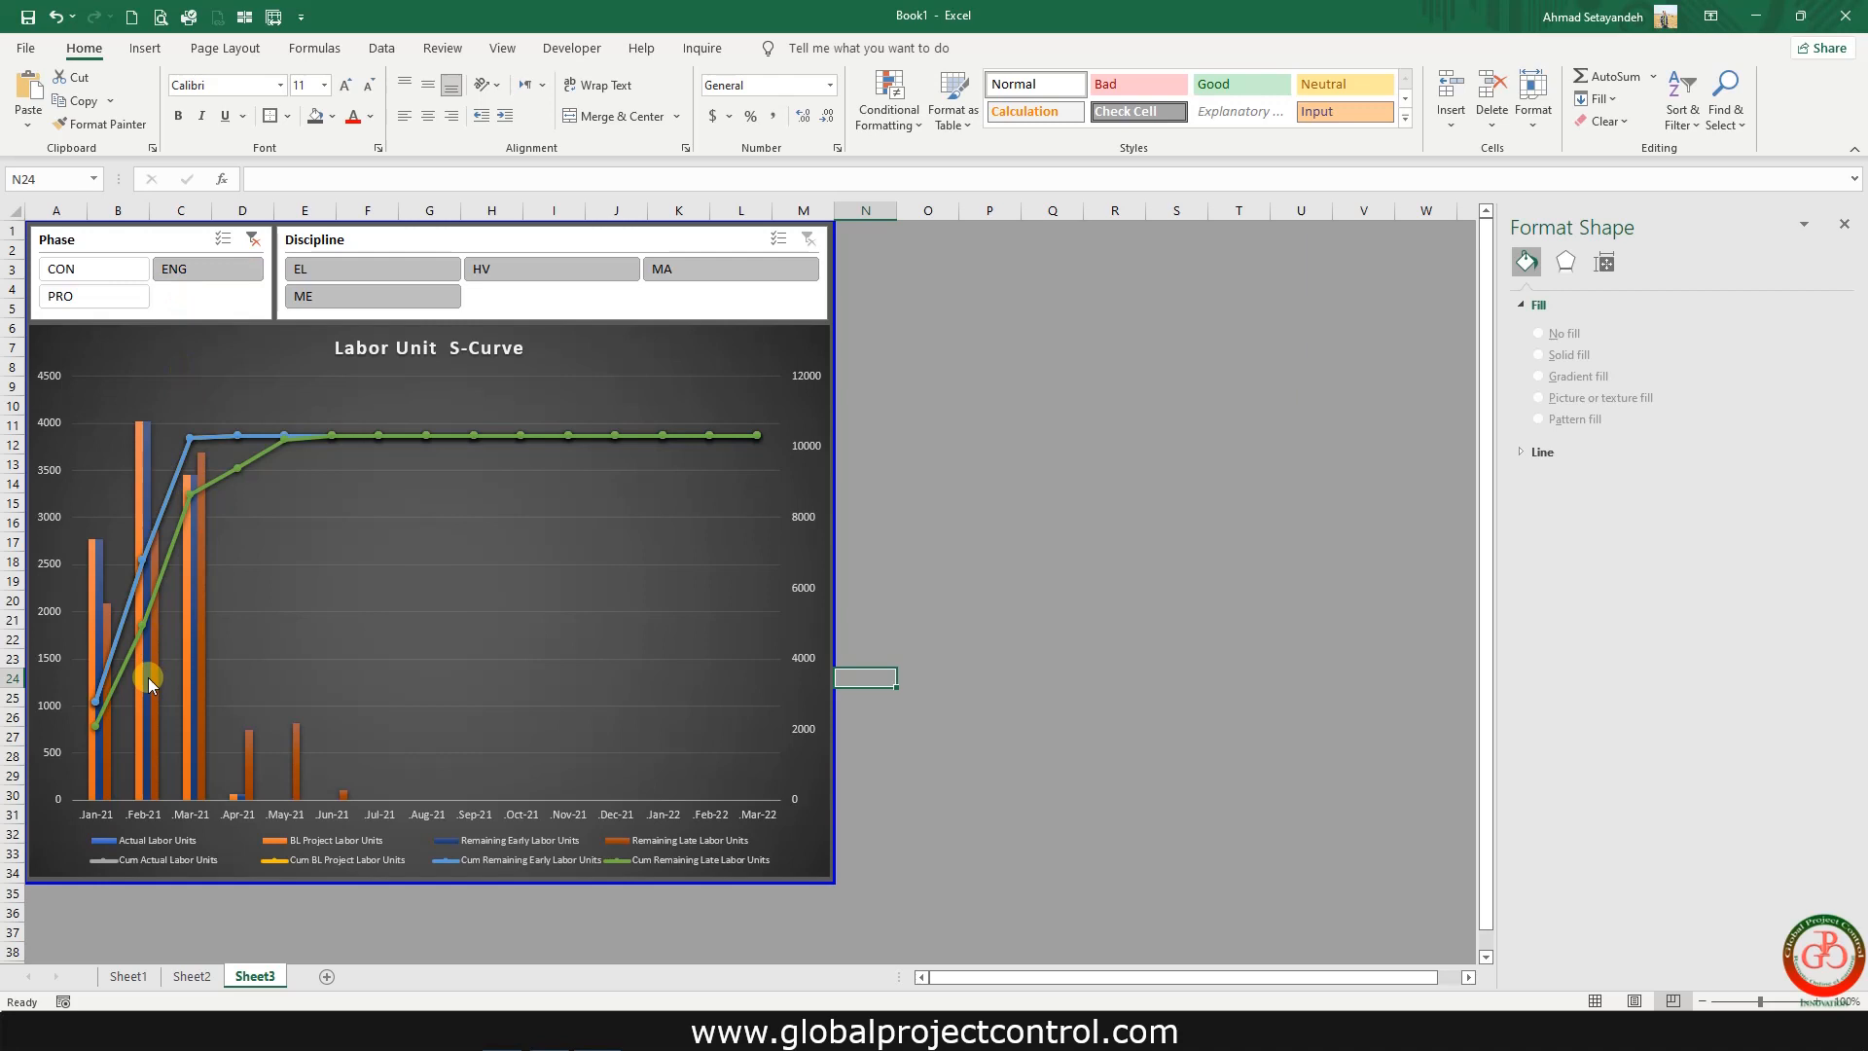
mouse_move(173, 767)
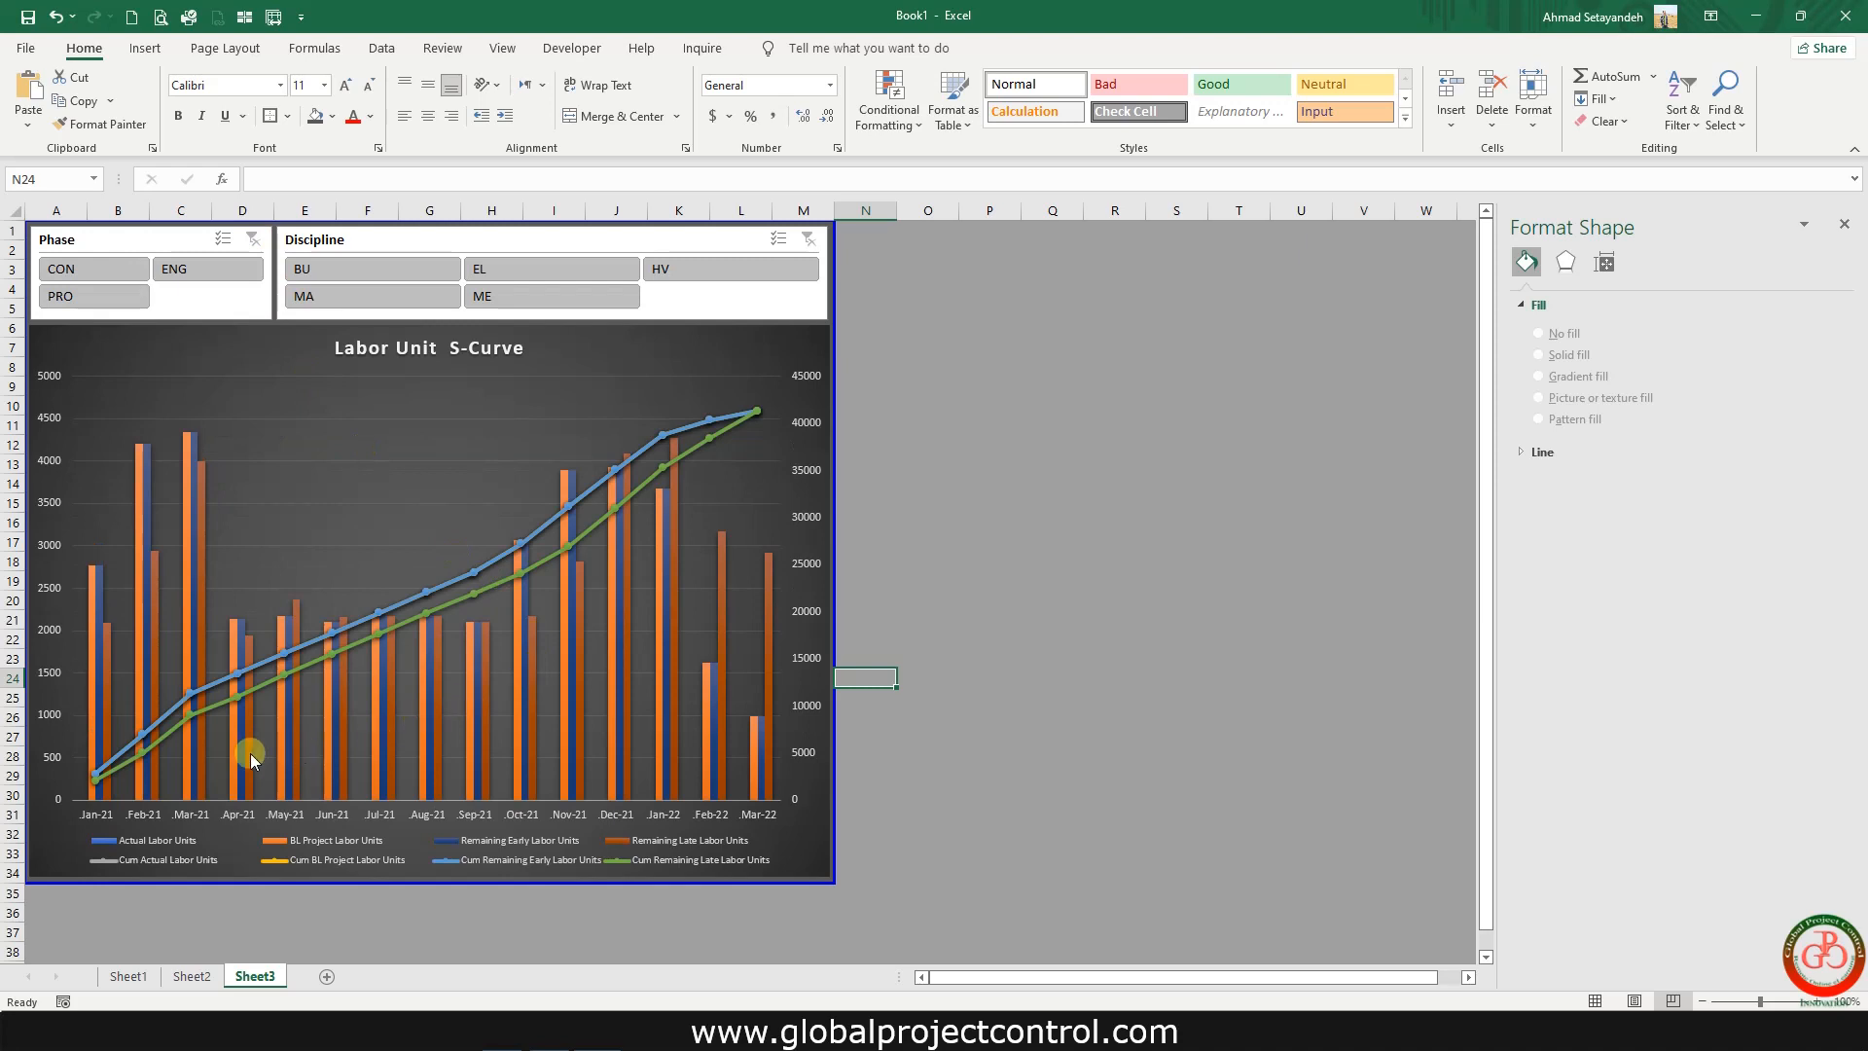
mouse_move(1170, 574)
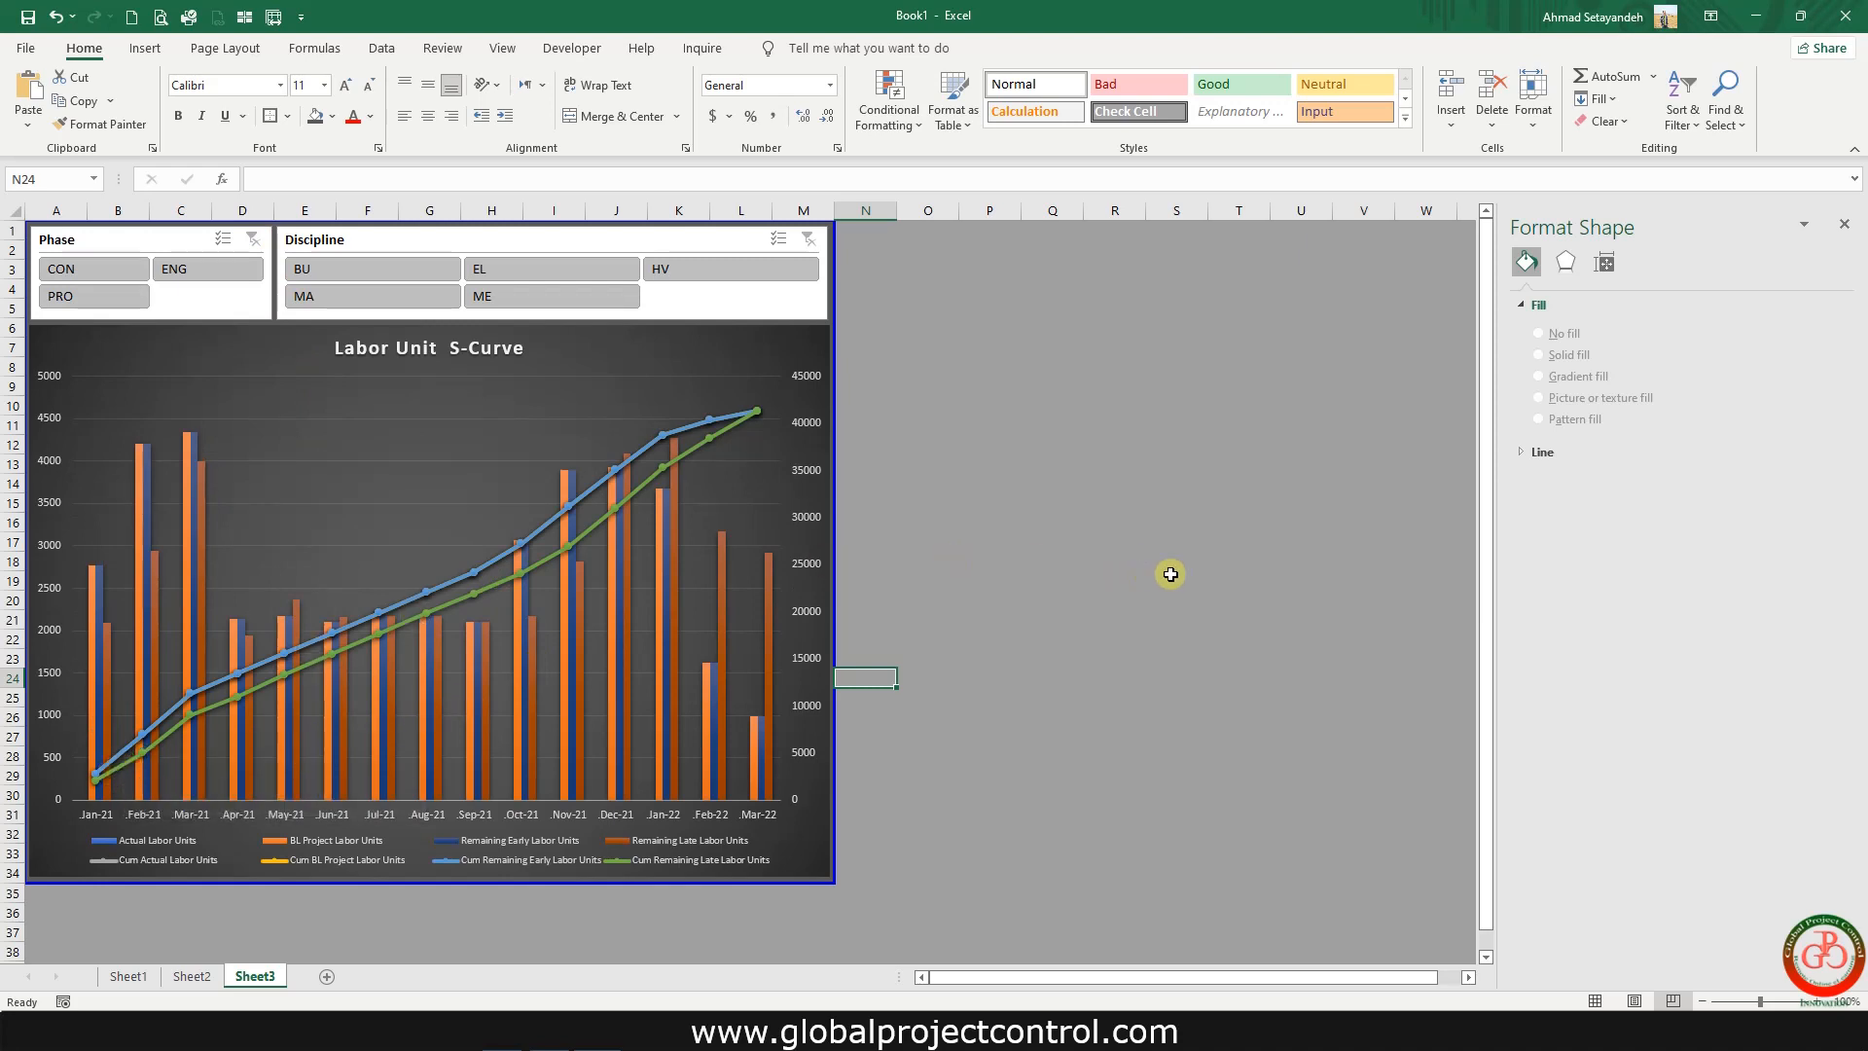